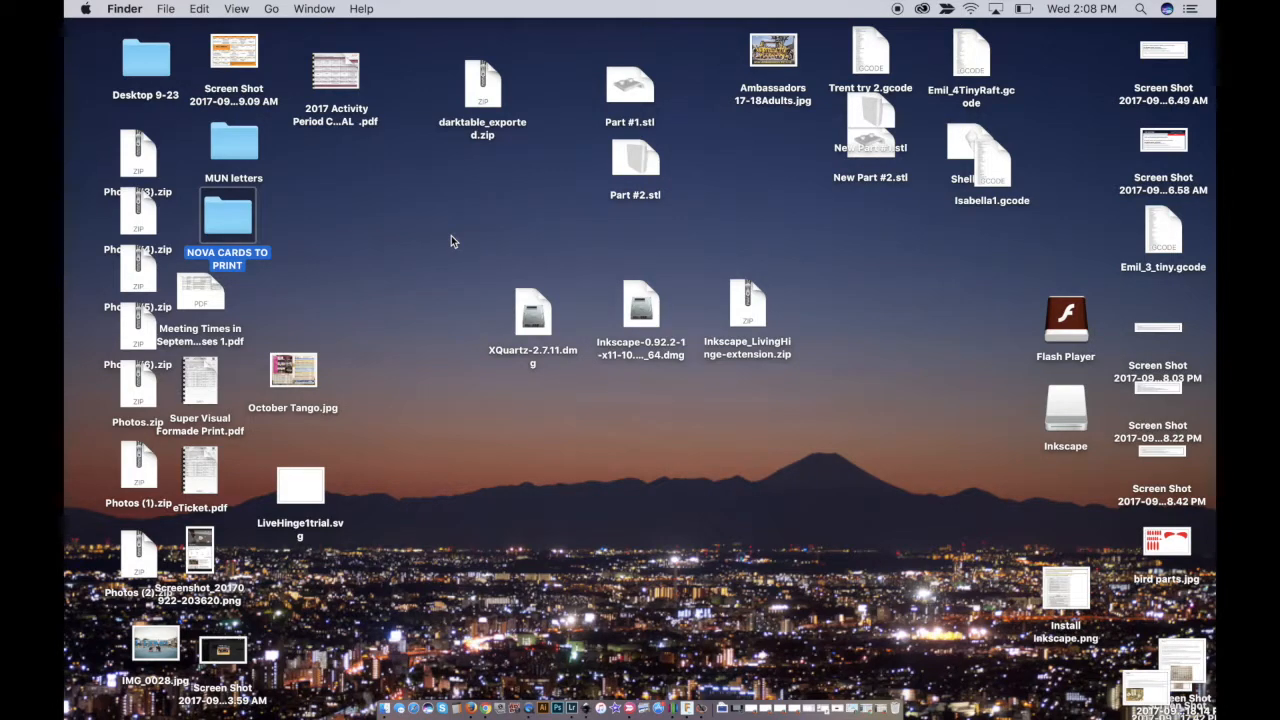
Open the Inkscape installer disk image, then place LiveHinge1trial.svg beside the installers.
left_click_drag(490, 250, 760, 395)
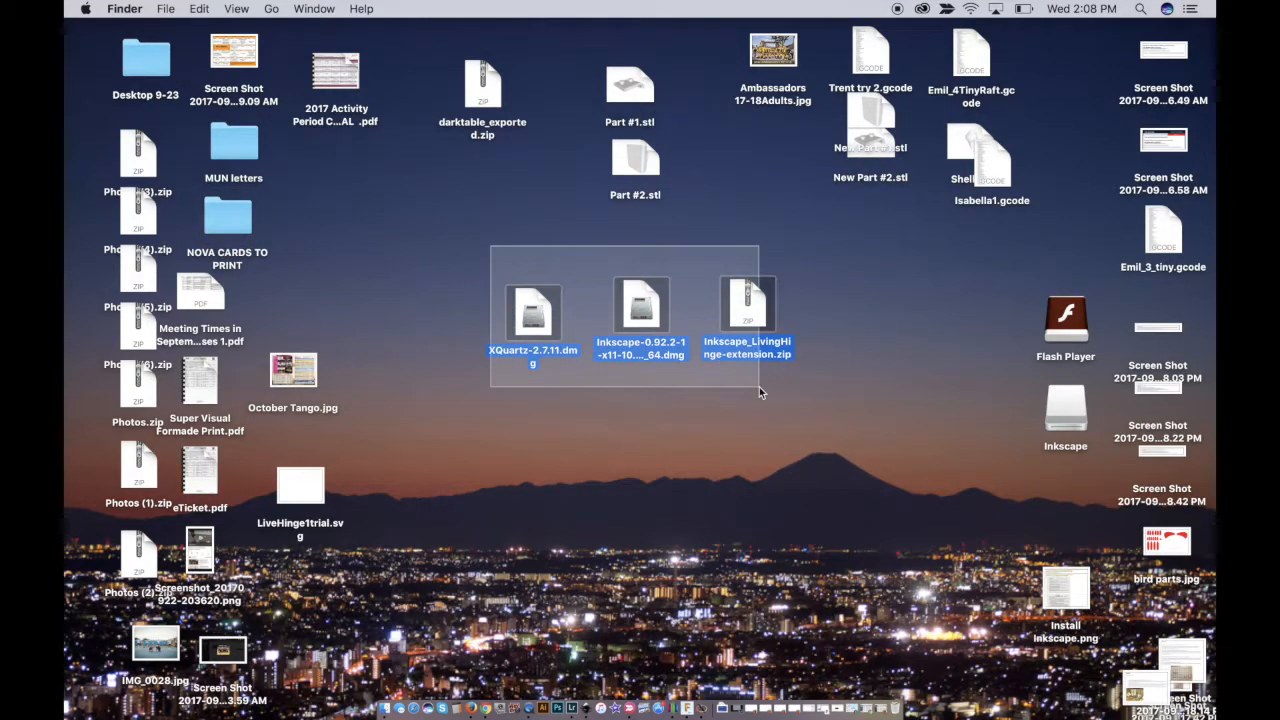
left_click(700, 407)
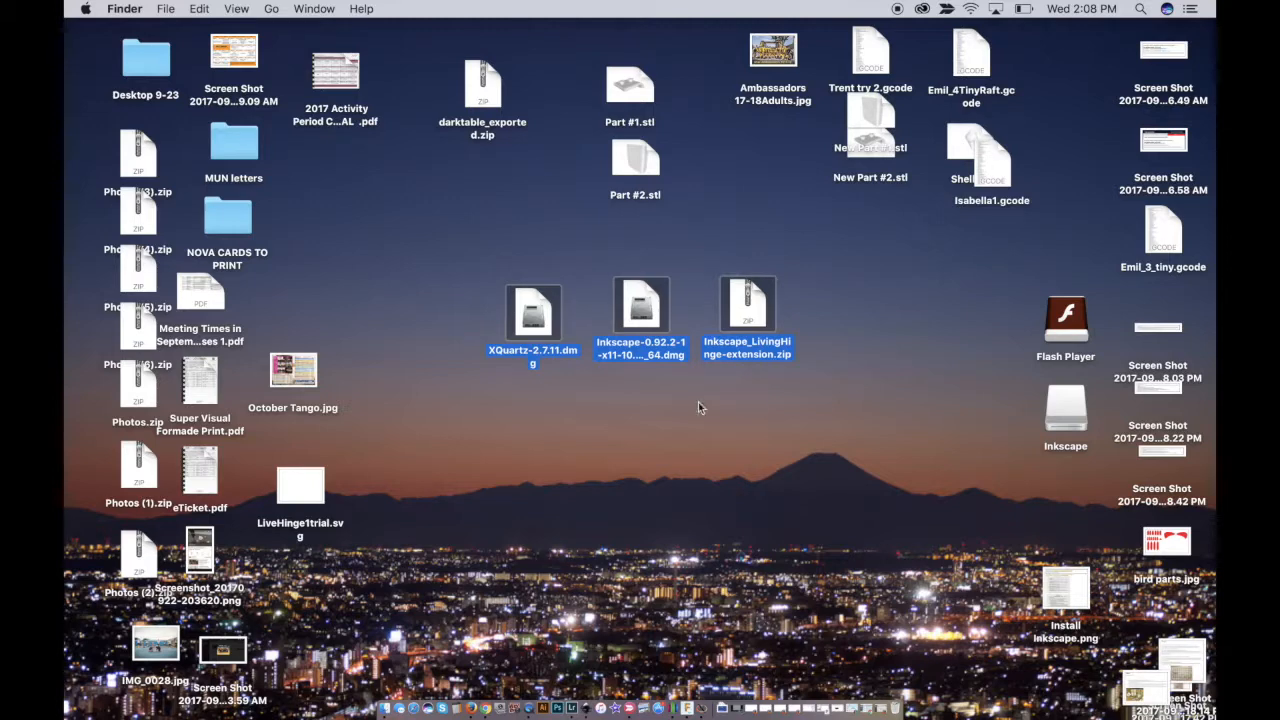
left_click(533, 310)
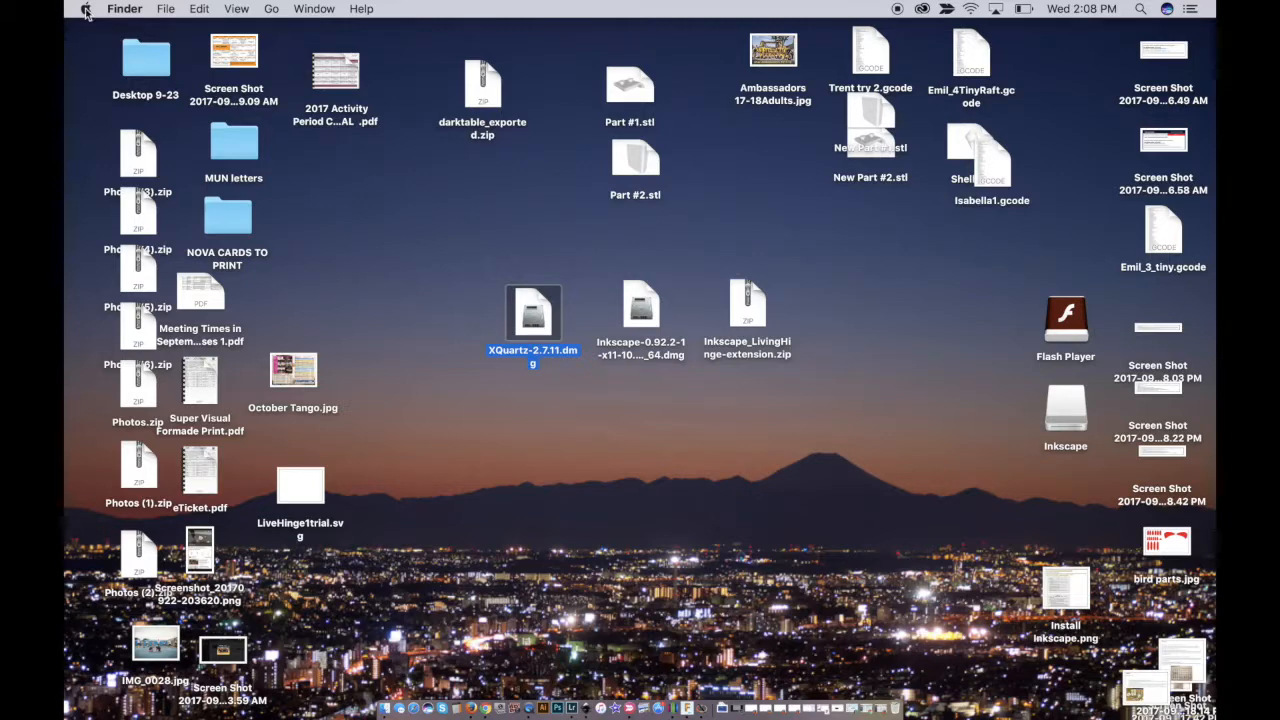
left_click(85, 9)
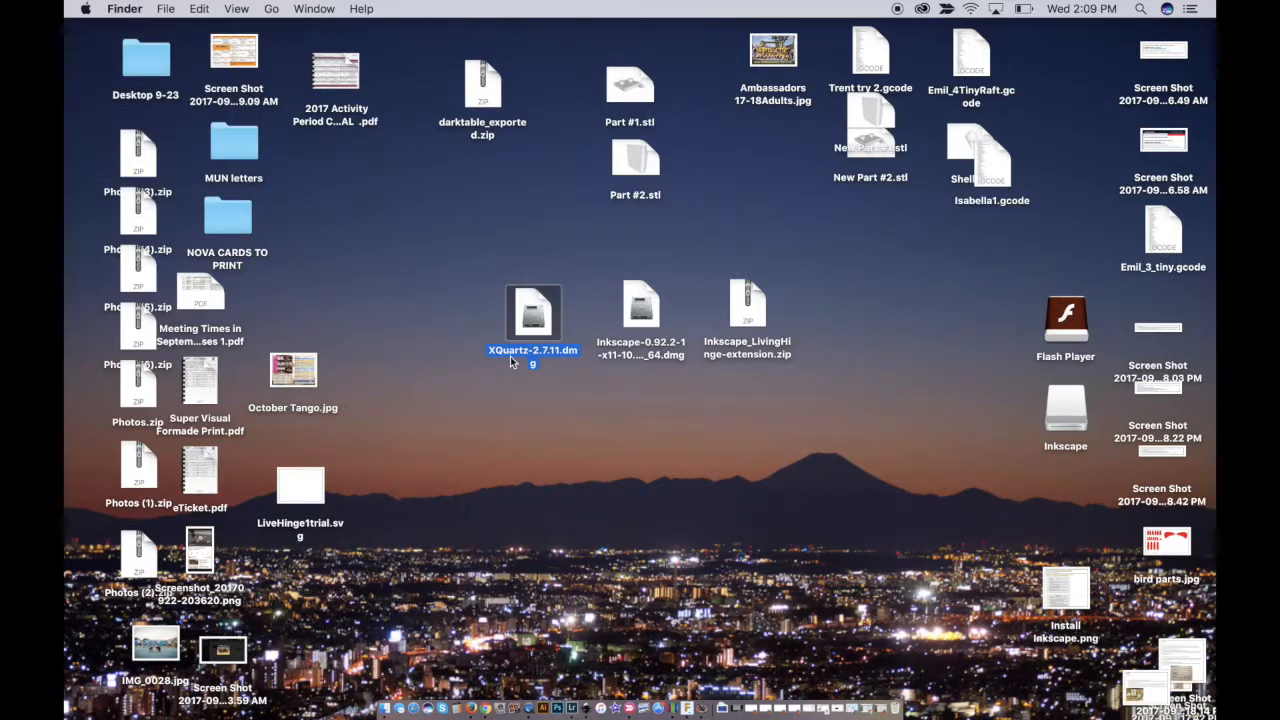
mouse_move(562, 368)
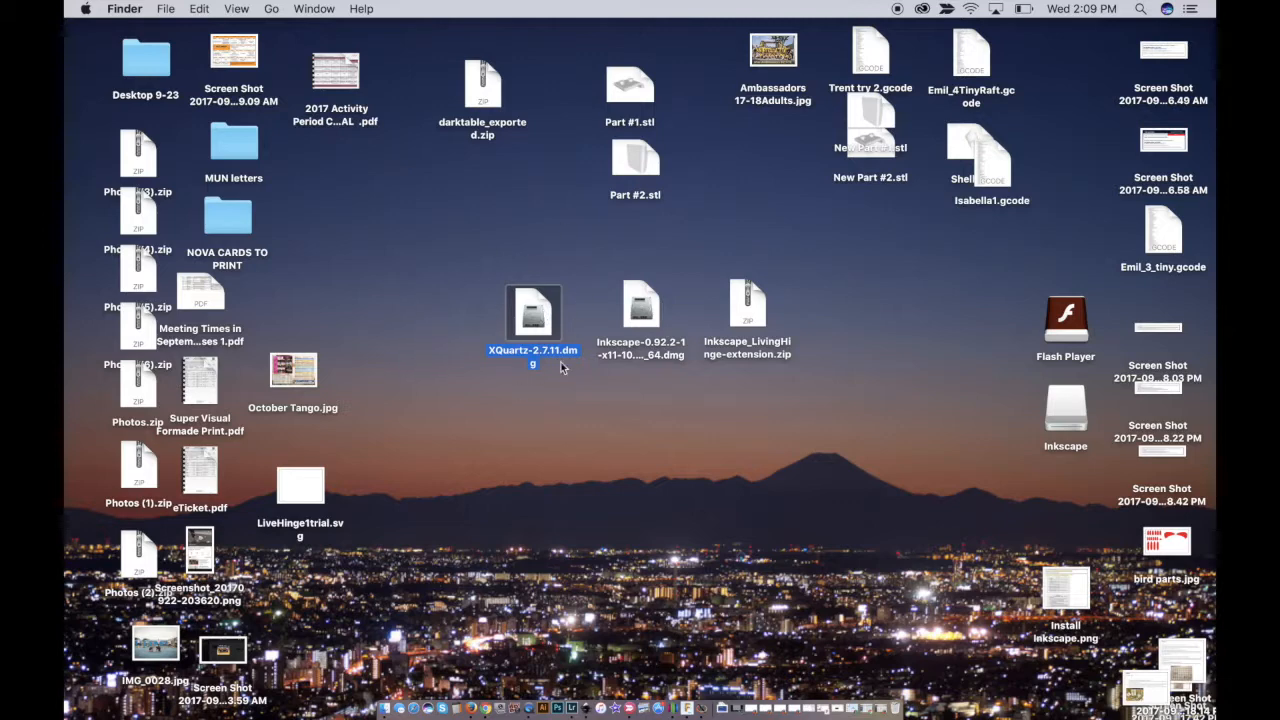
mouse_move(672, 418)
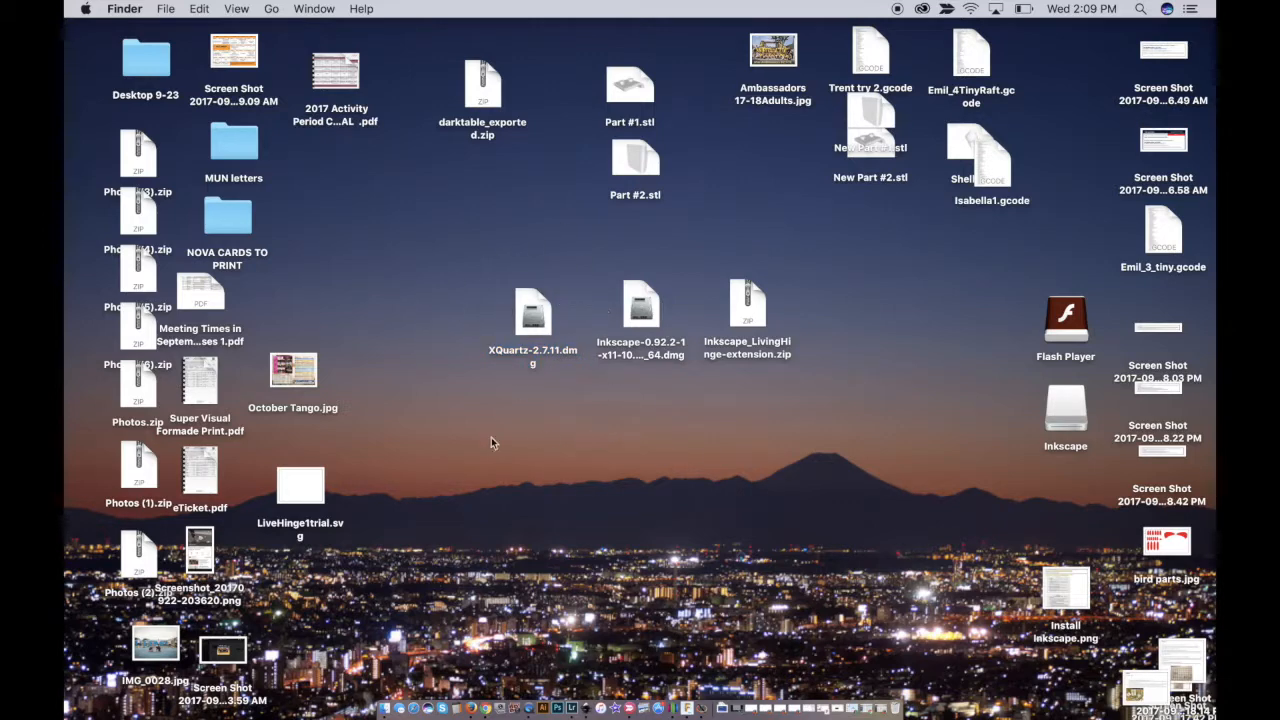
left_click(641, 305)
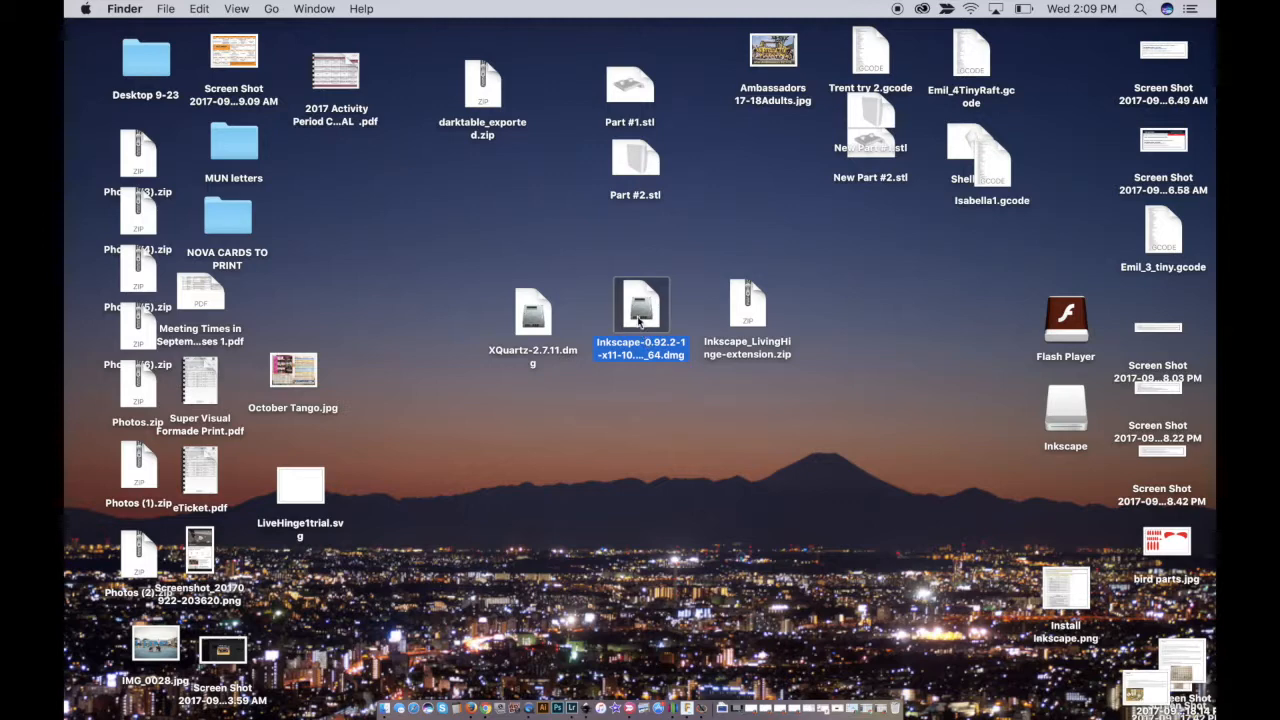
mouse_move(640, 312)
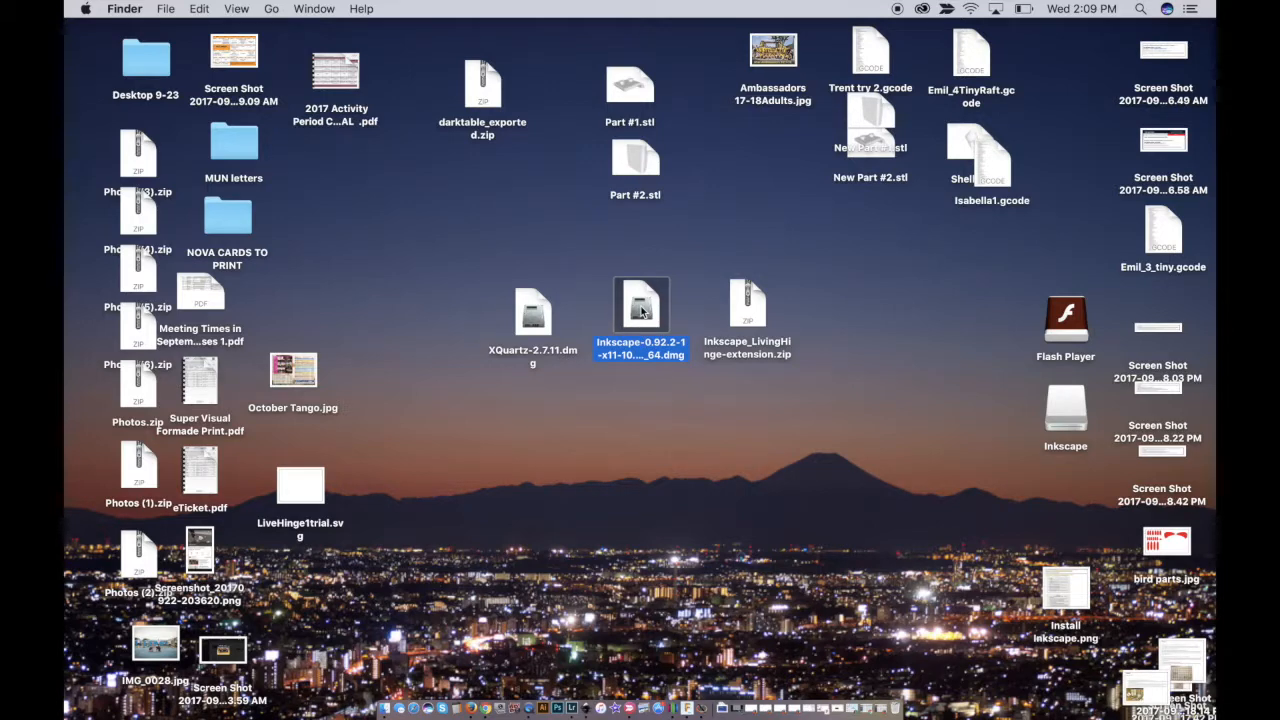
double_click(641, 305)
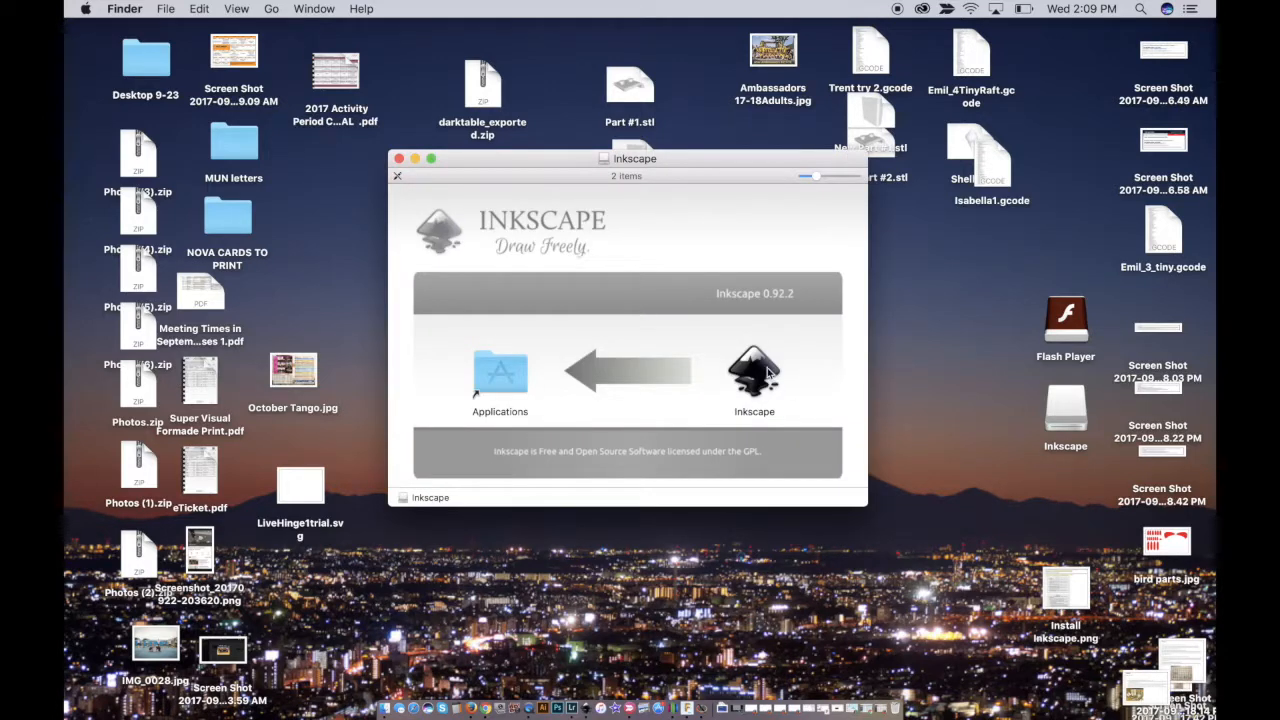
mouse_move(670, 342)
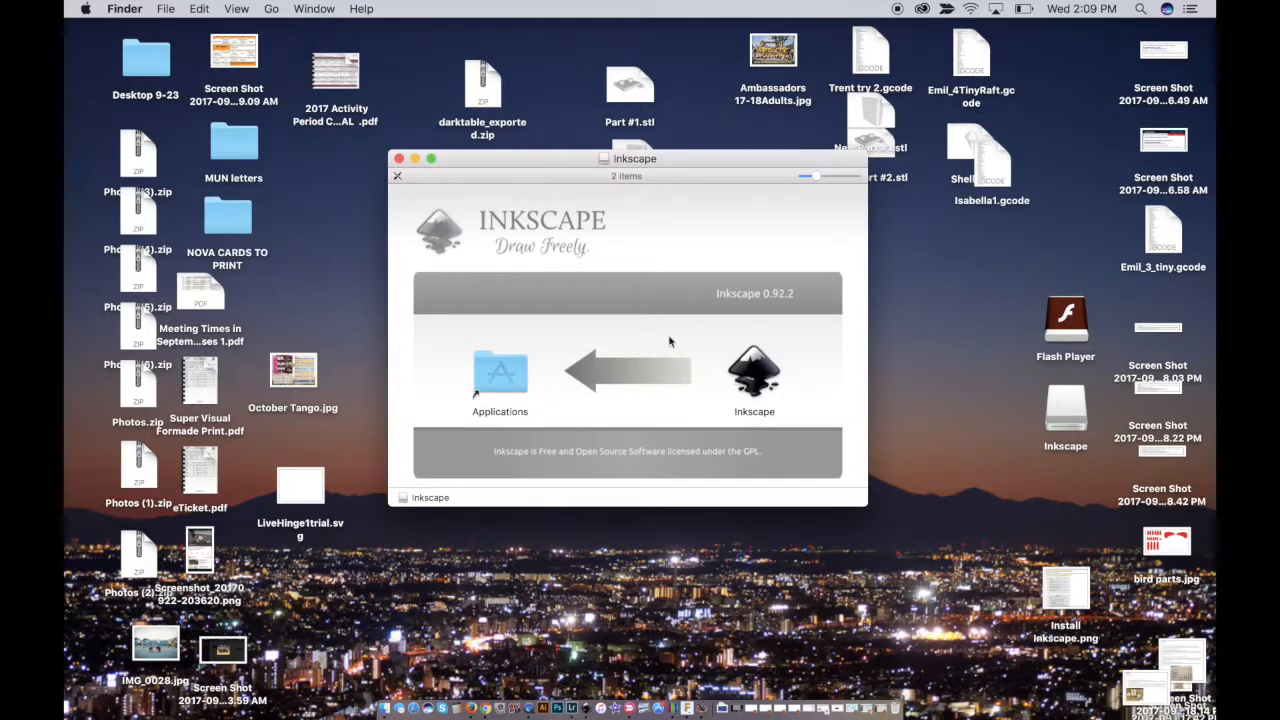
mouse_move(478, 390)
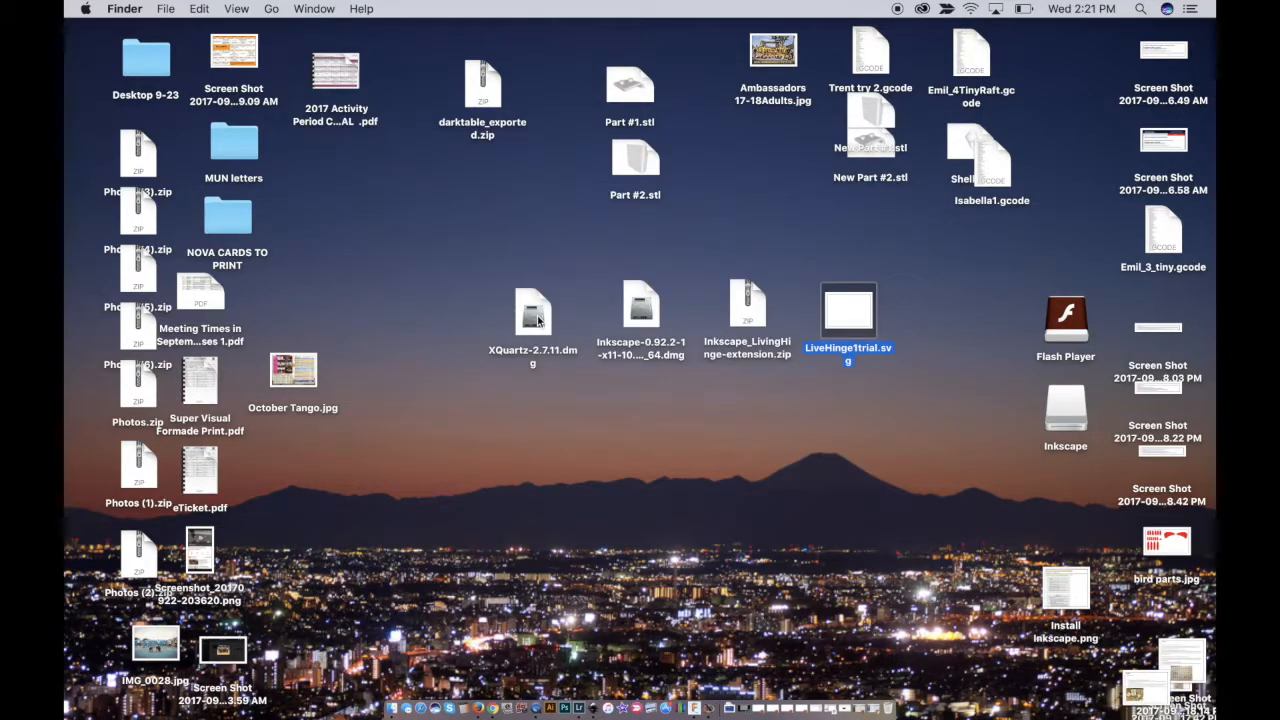
left_click(640, 305)
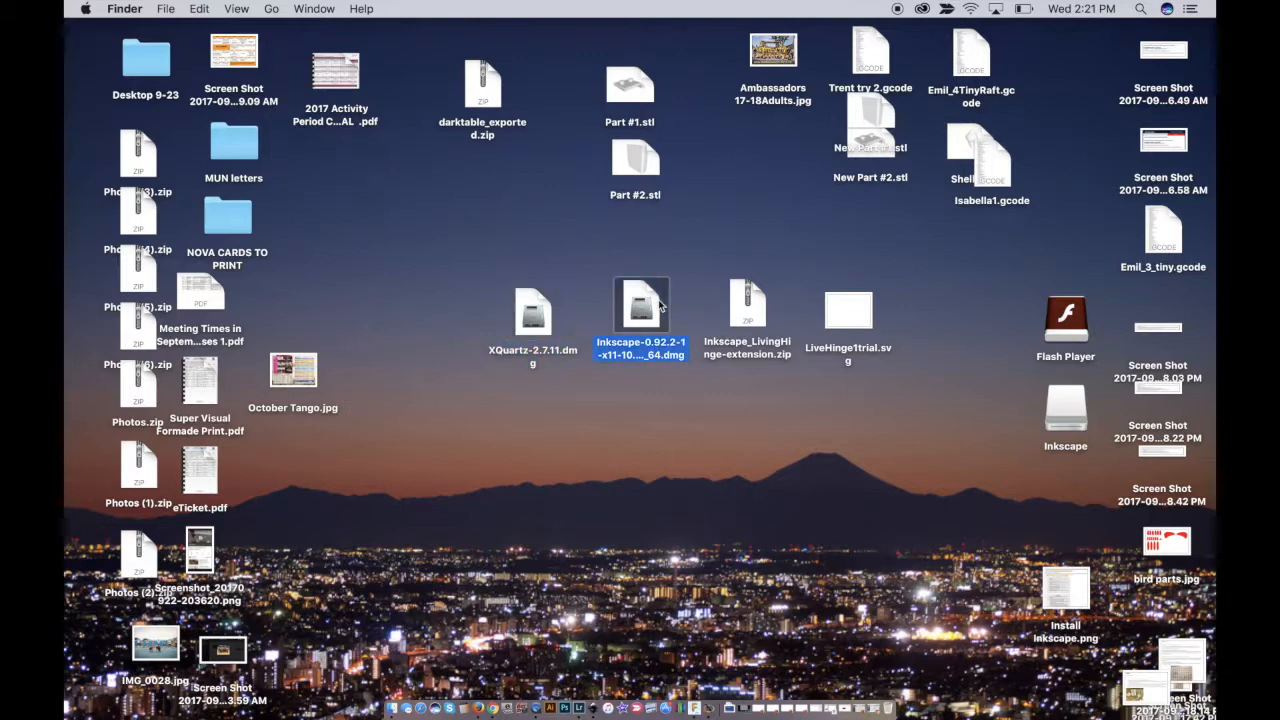
mouse_move(848, 311)
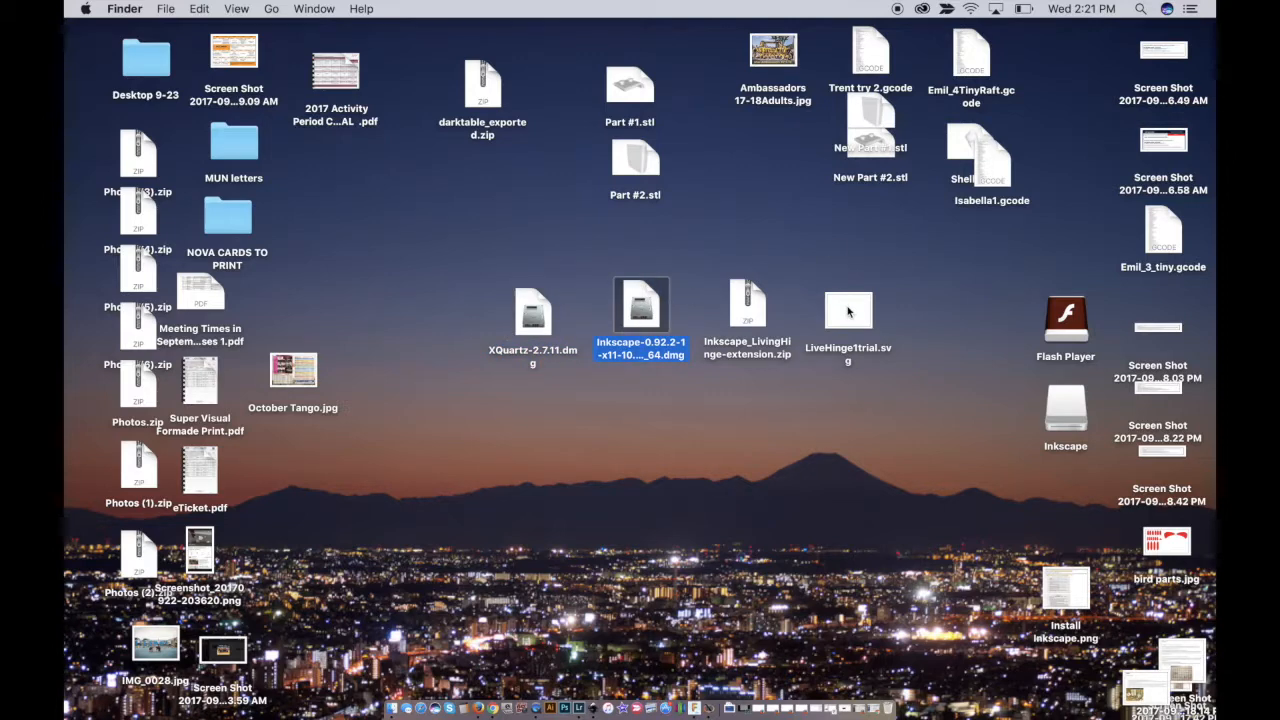
left_click(848, 308)
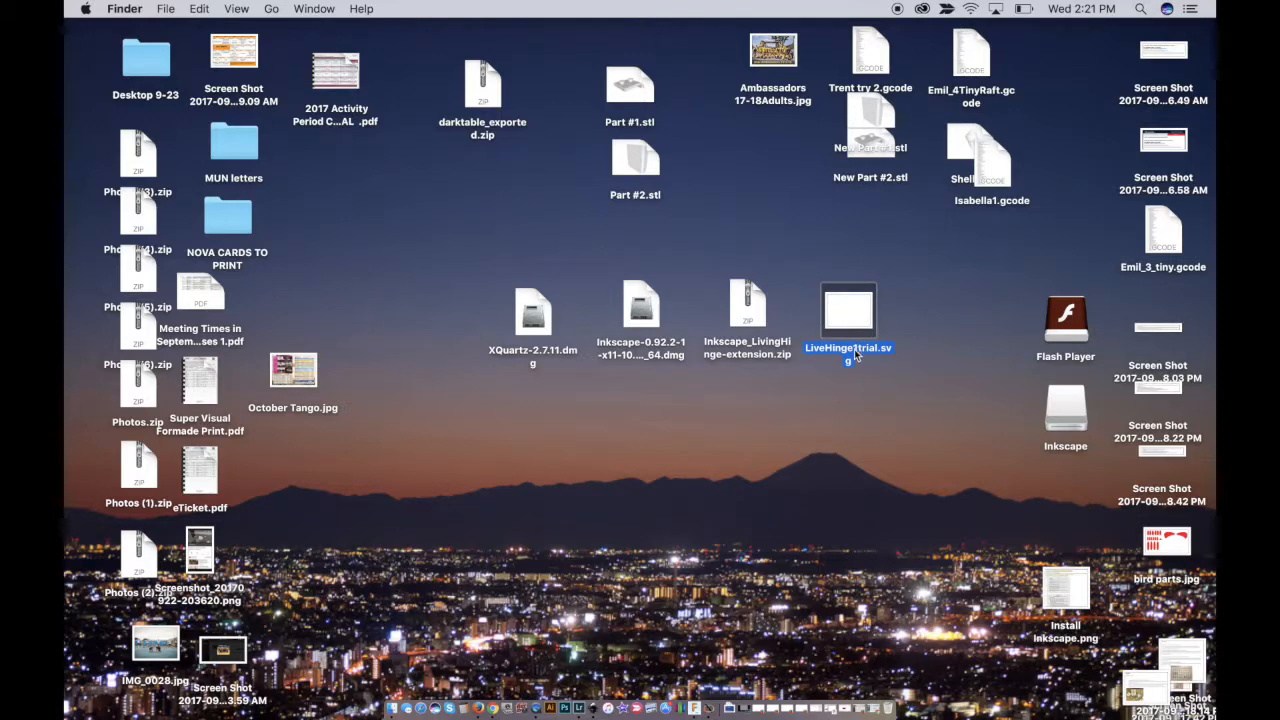
mouse_move(855, 322)
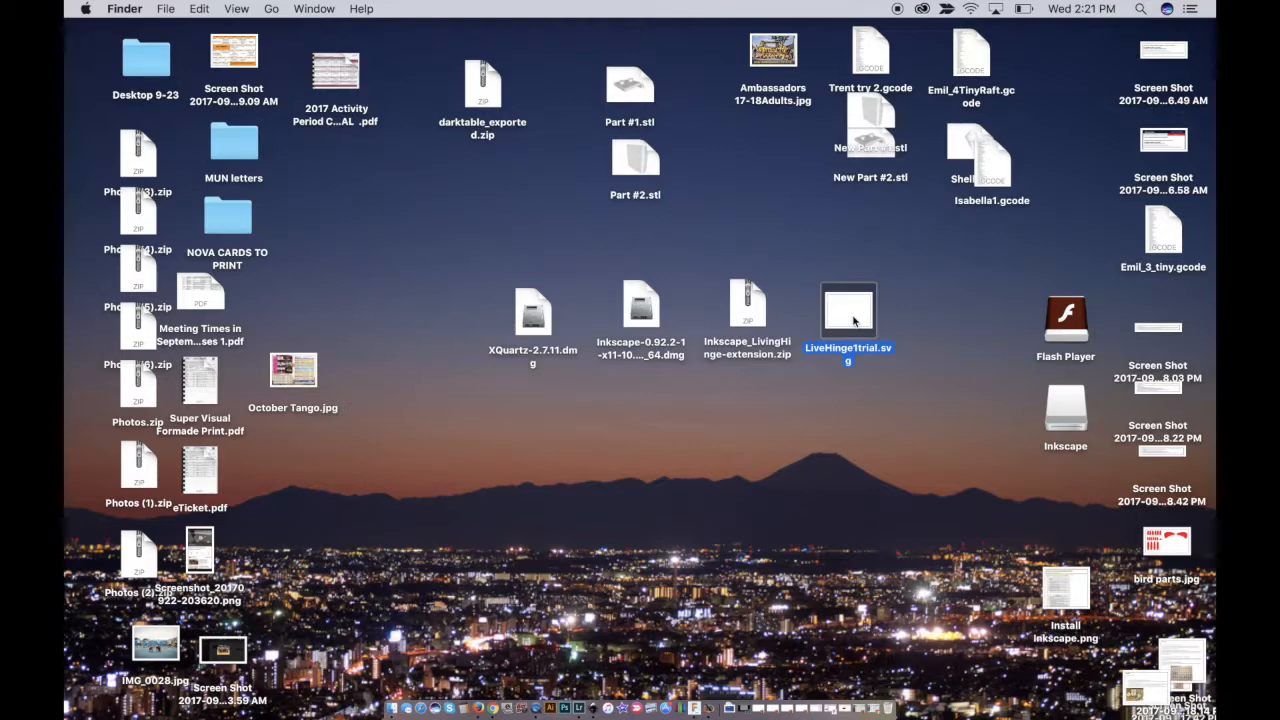
Open LiveHinge1trial.svg with Inkscape (default) from its right-click Open With menu.
right_click(848, 310)
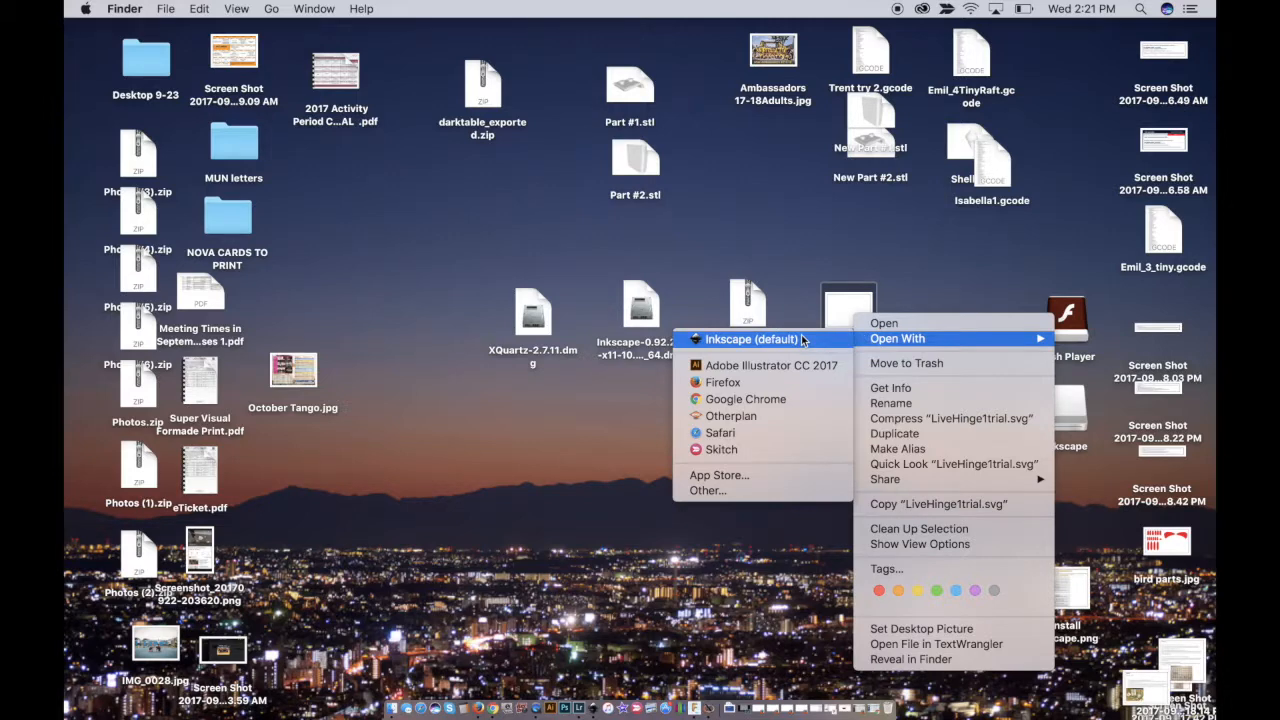
mouse_move(770, 365)
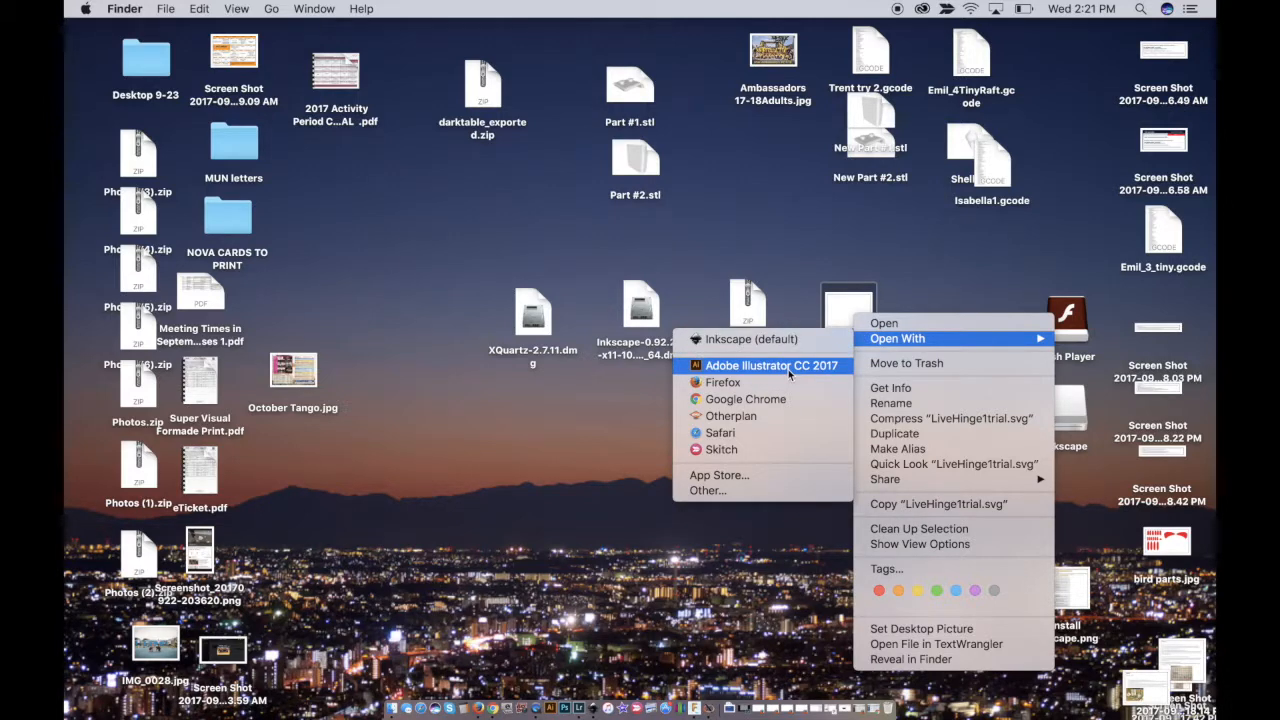
mouse_move(751, 339)
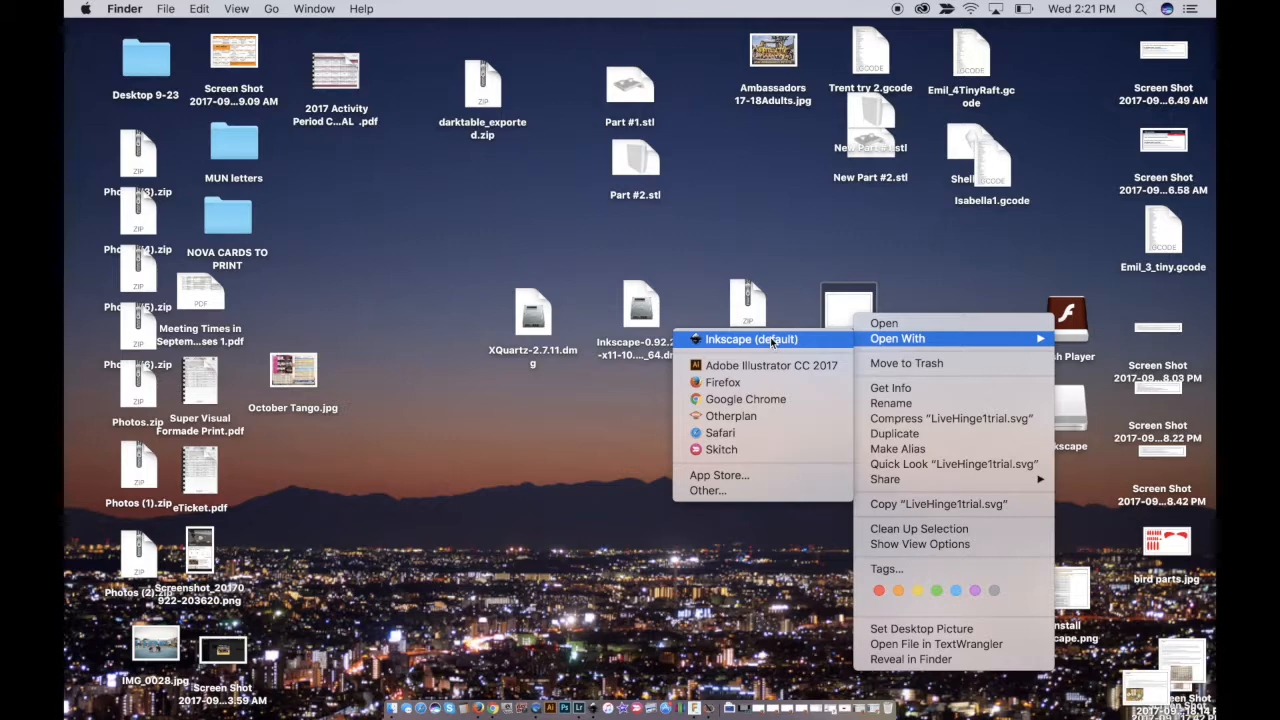
left_click(751, 338)
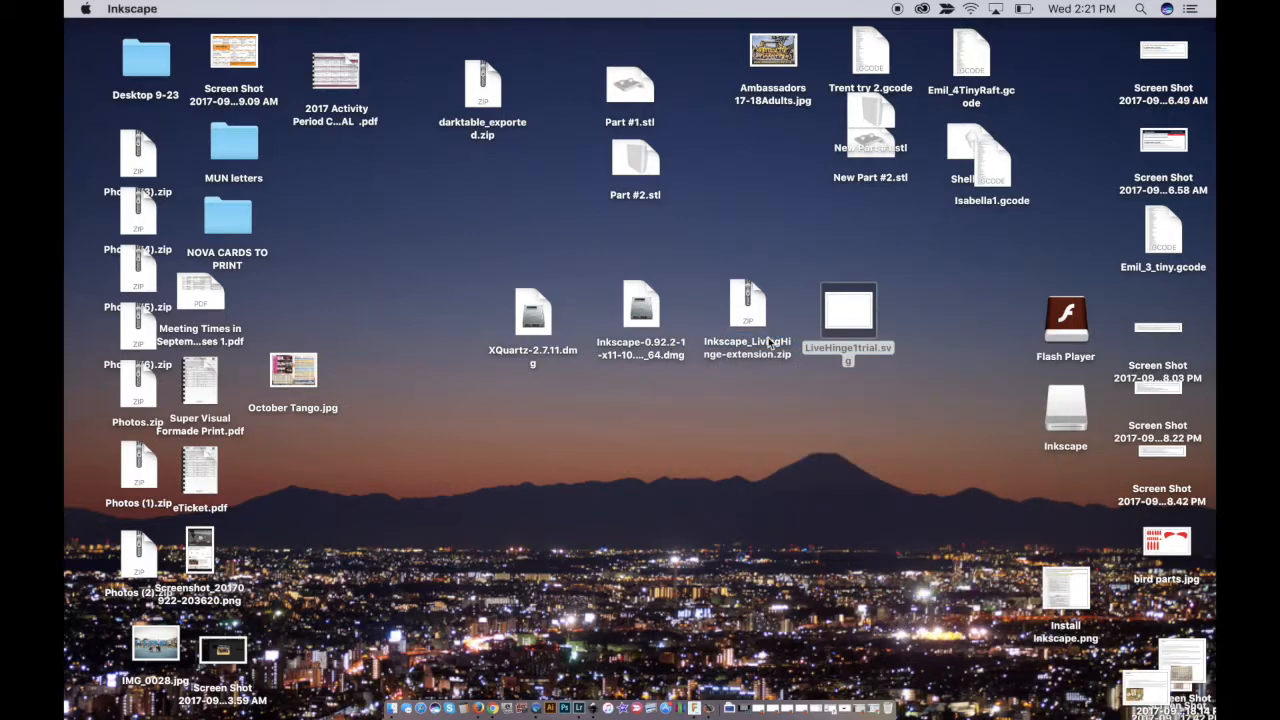
double_click(847, 310)
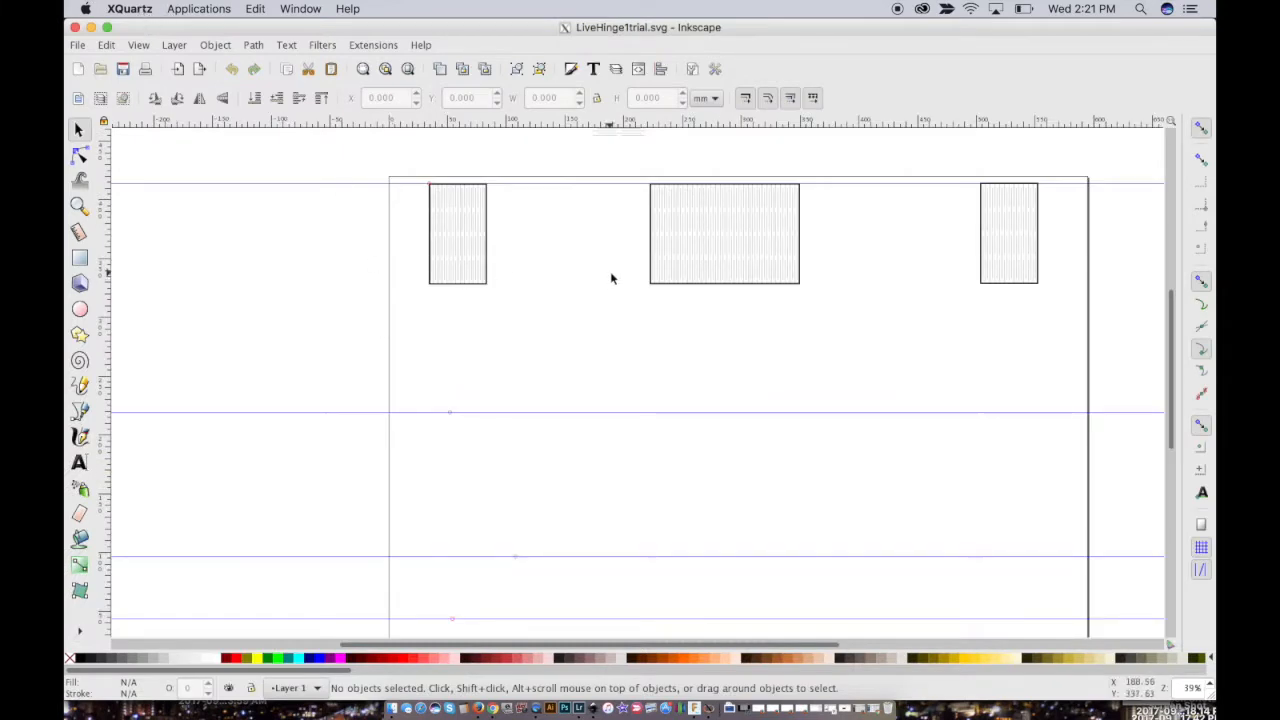
mouse_move(535, 302)
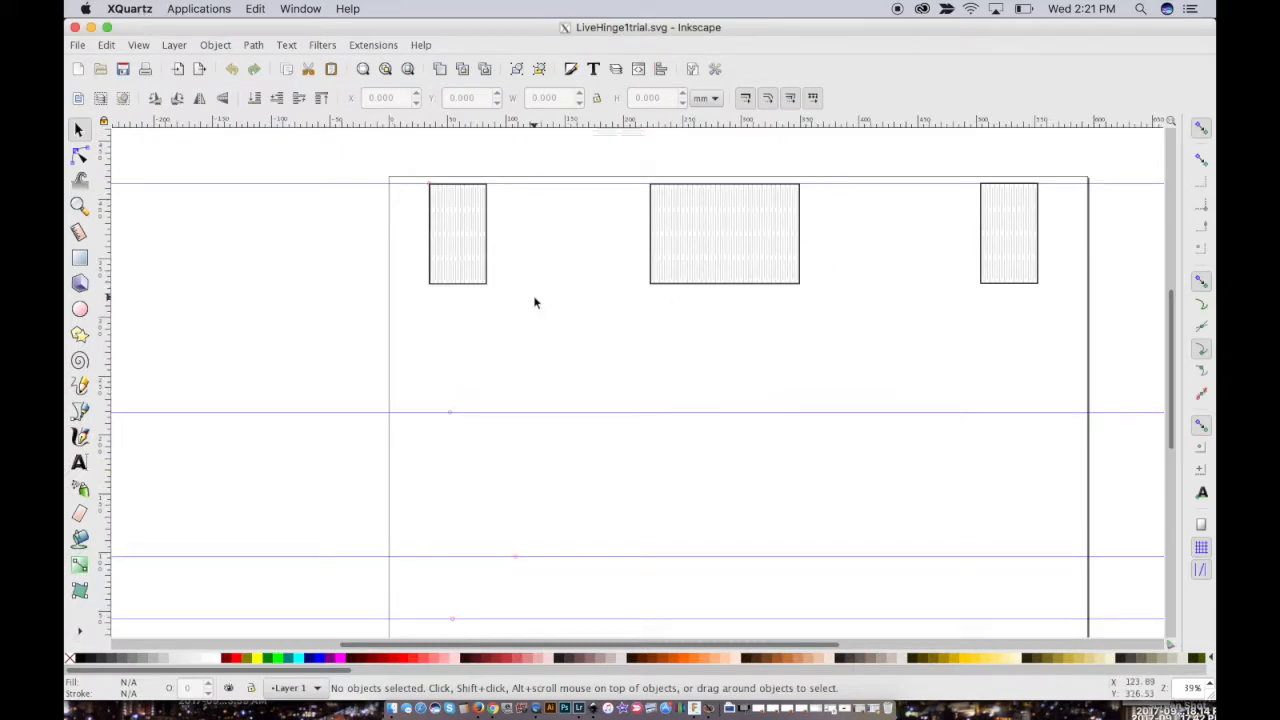
mouse_move(558, 238)
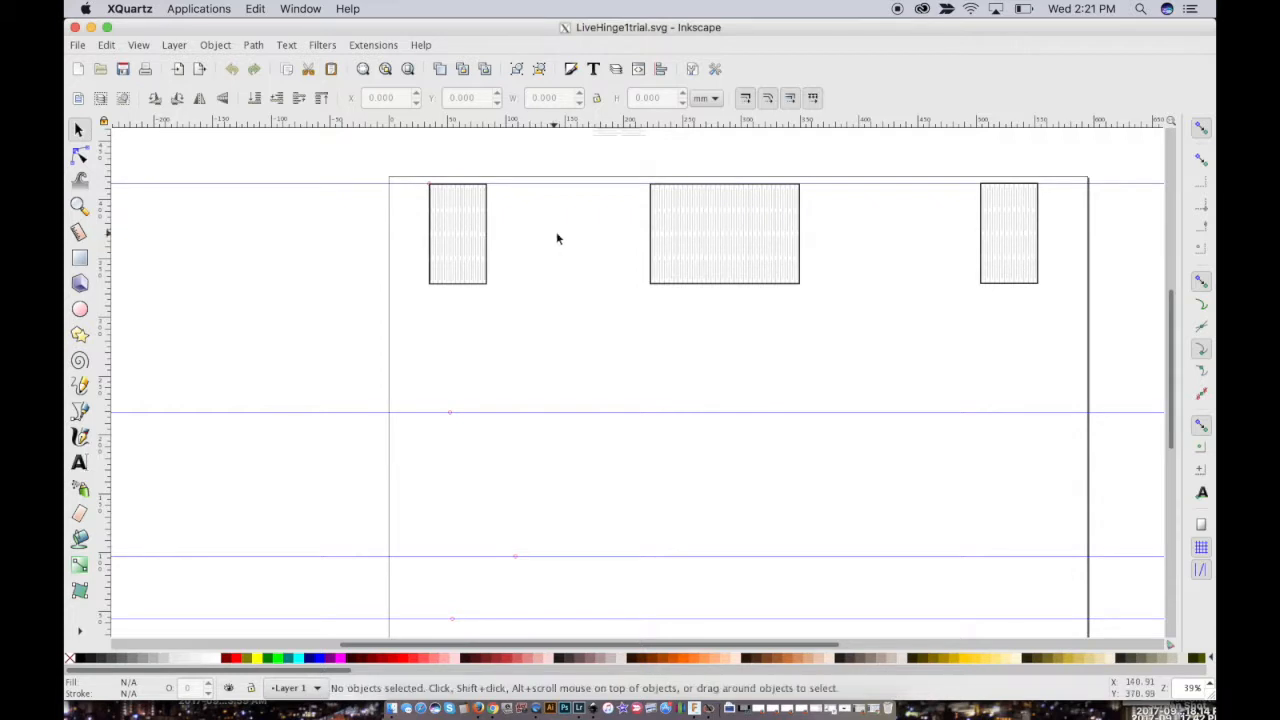
mouse_move(740, 255)
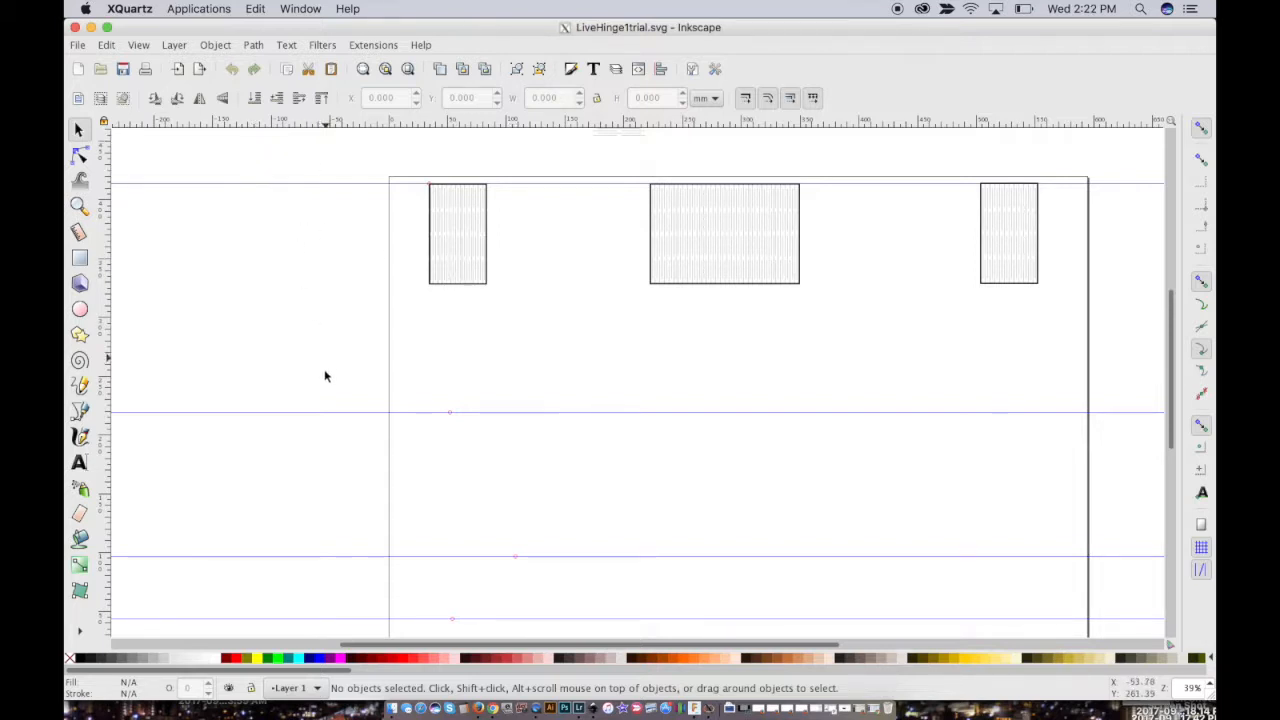
mouse_move(420, 389)
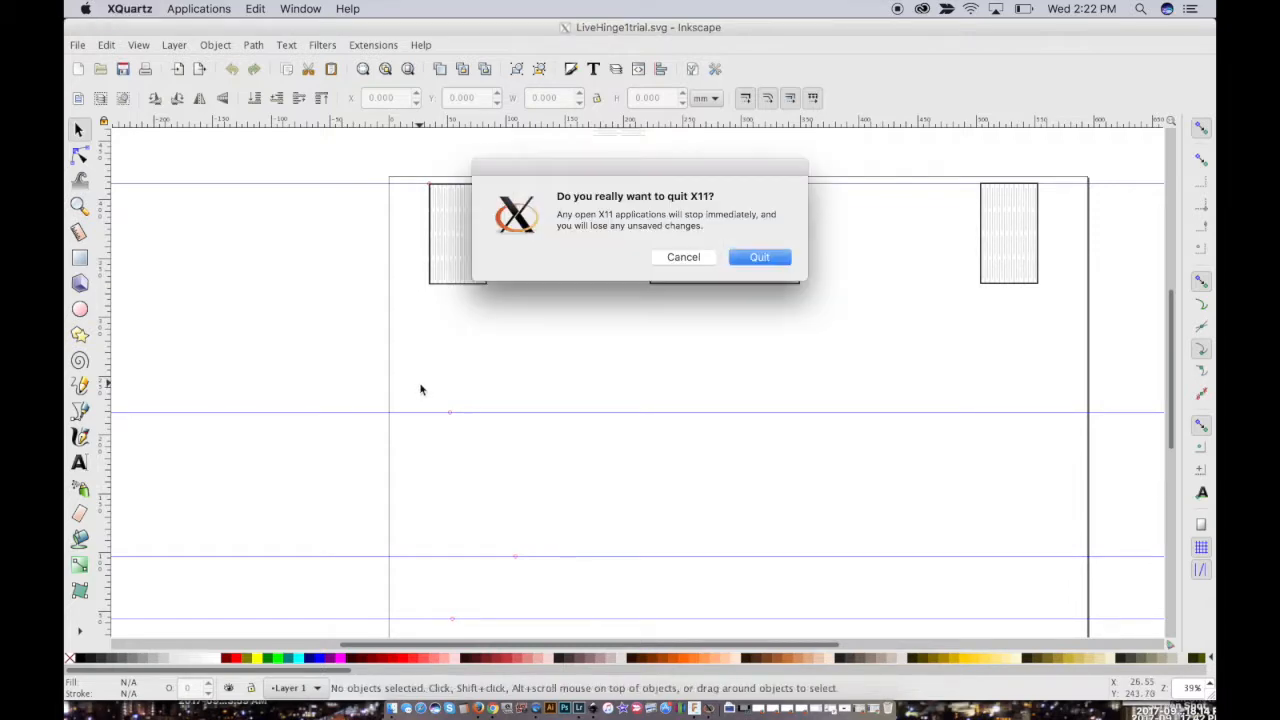
Confirm Quit in the X11 quit dialog.
left_click(759, 257)
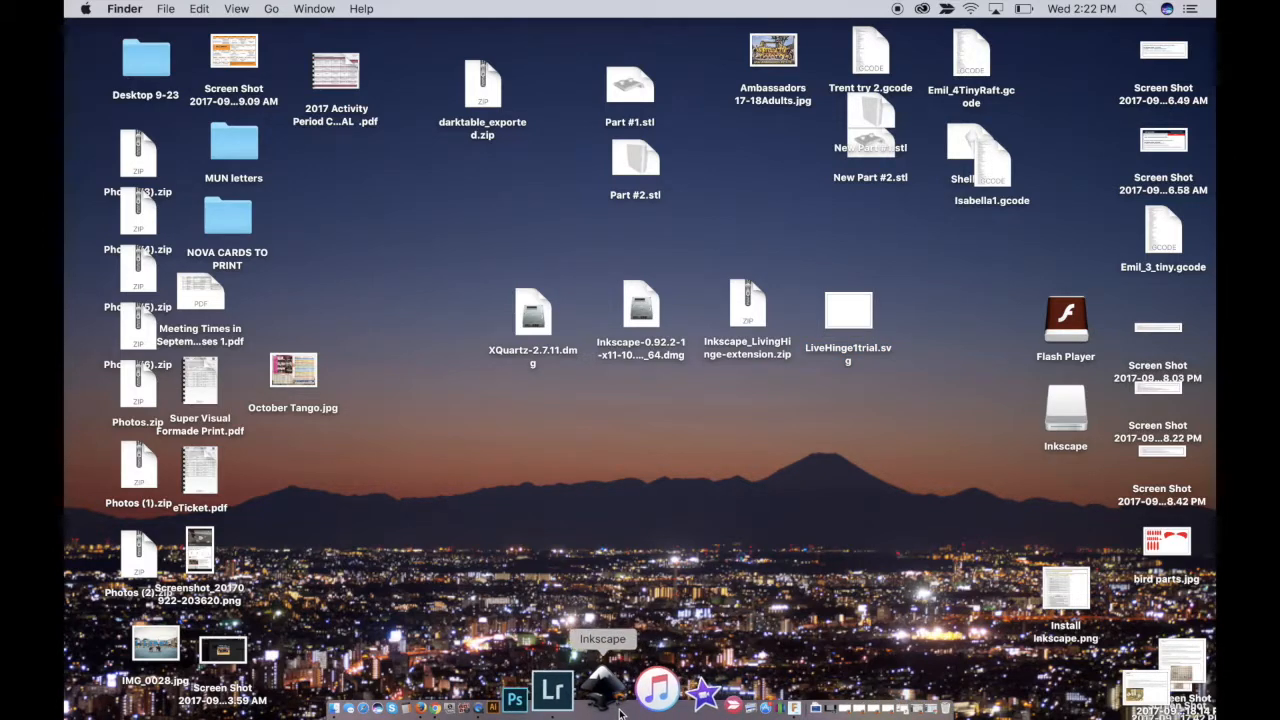
mouse_move(730, 685)
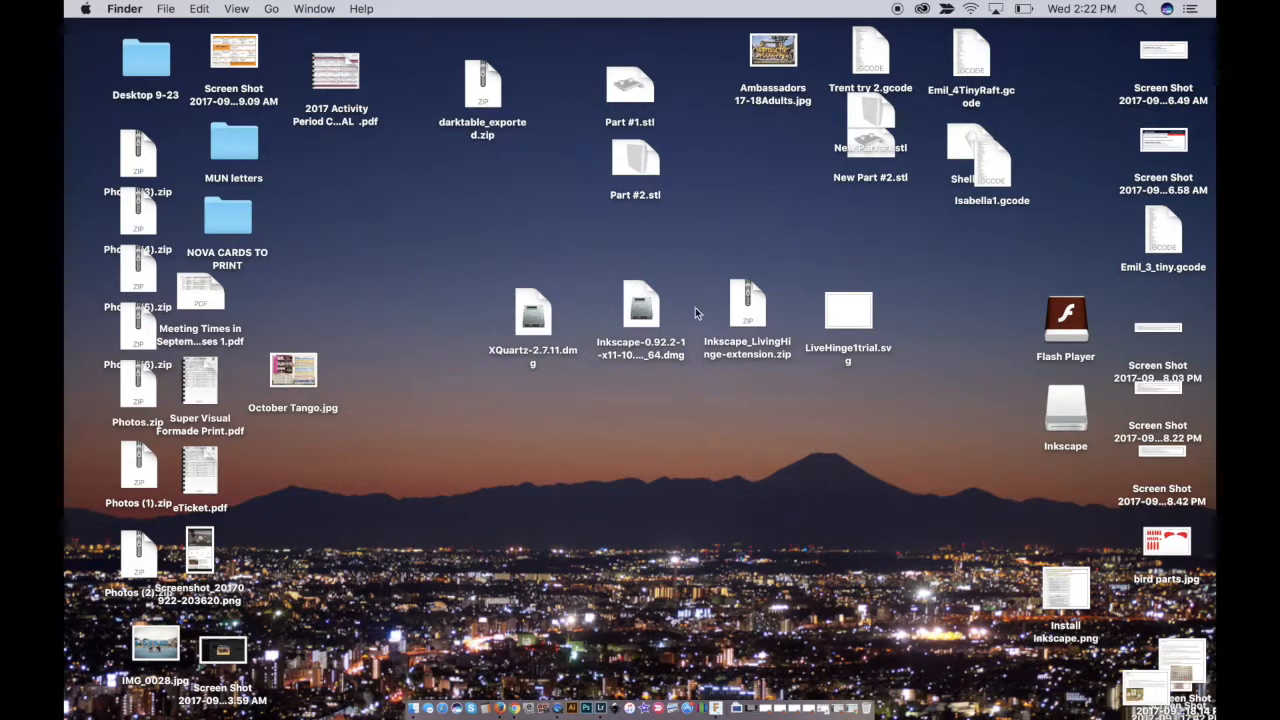
Extract Inkscape_LivingHinge-extension.zip into the Inkscape_LivingHinge-master folder.
left_click(747, 305)
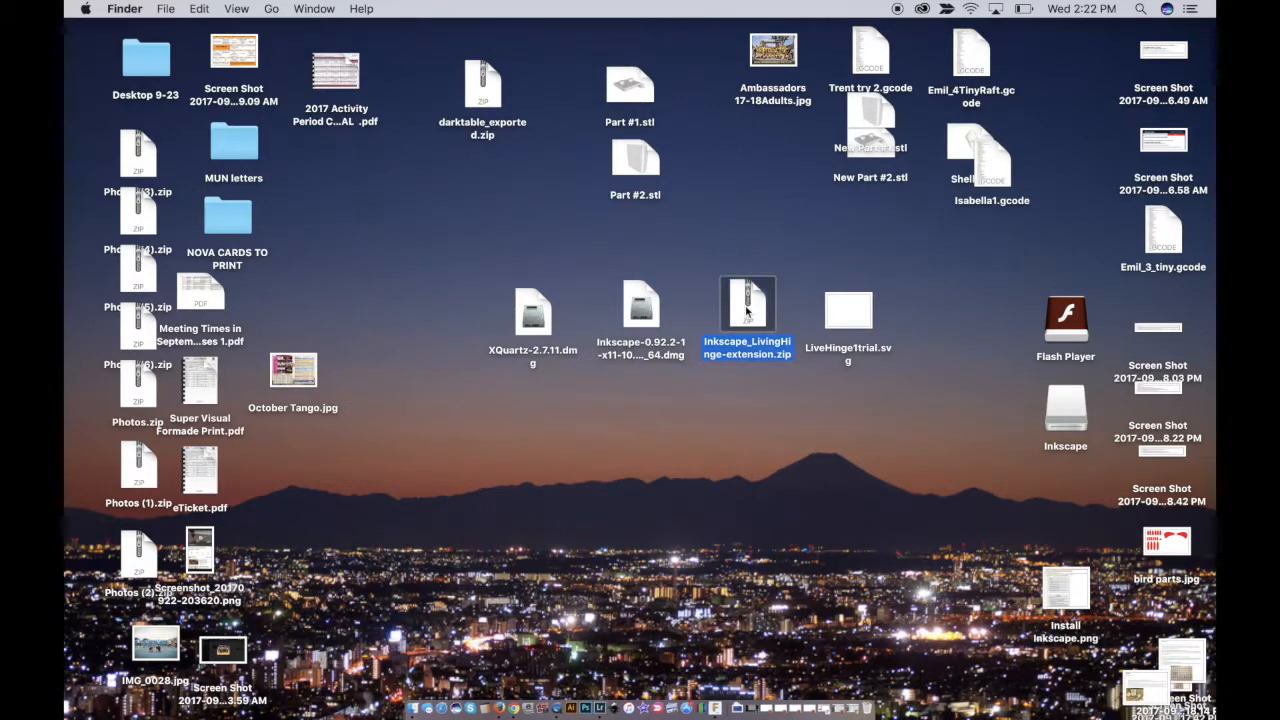
double_click(747, 303)
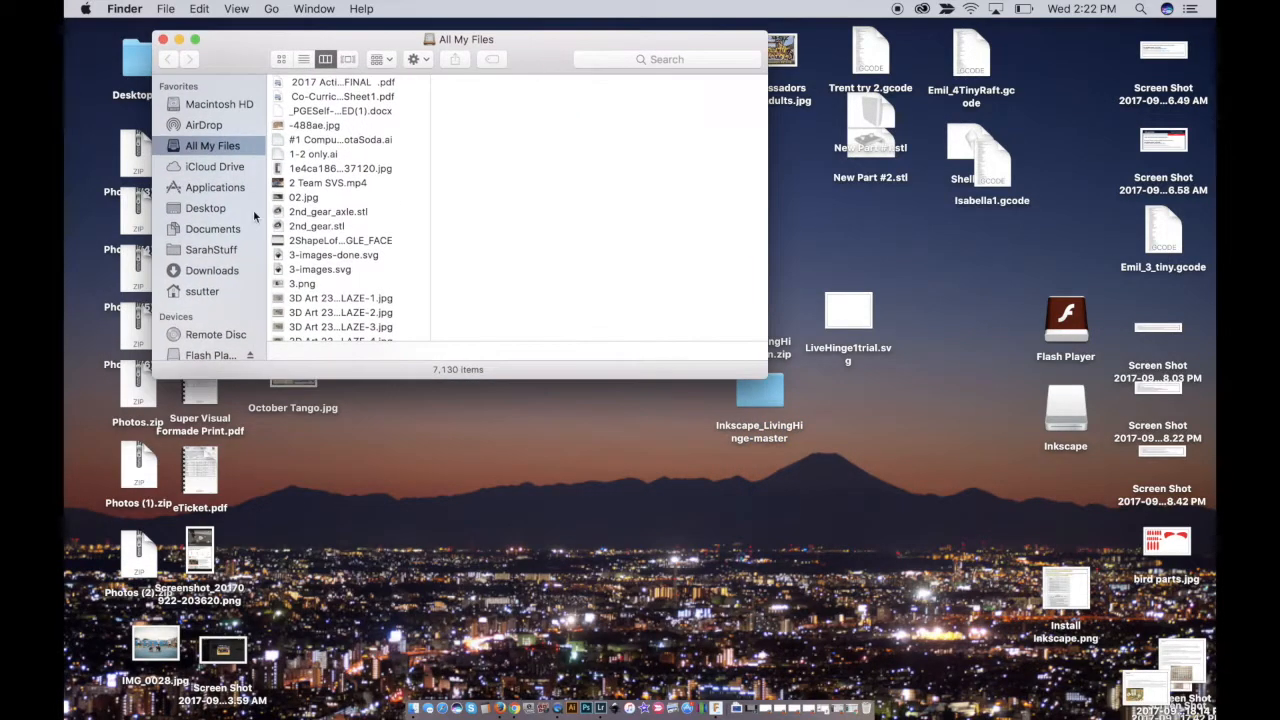
Show Package Contents of the Inkscape app in Applications.
left_click(215, 187)
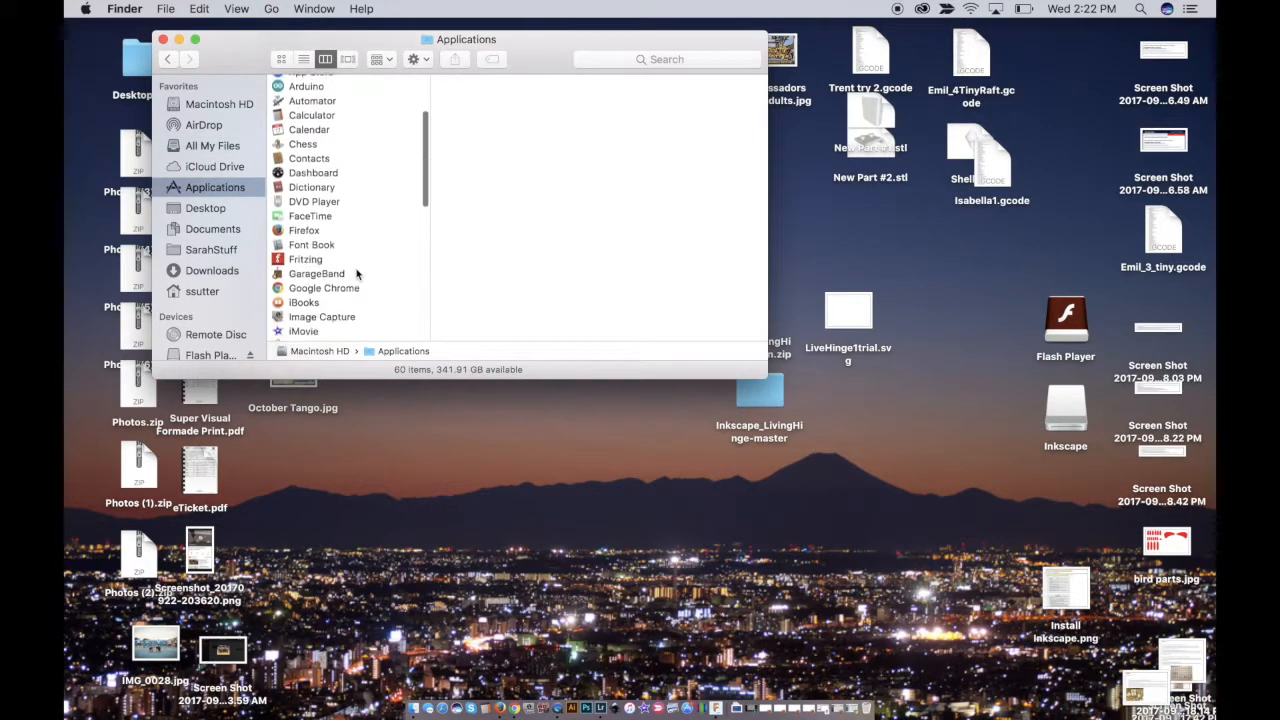
left_click(307, 232)
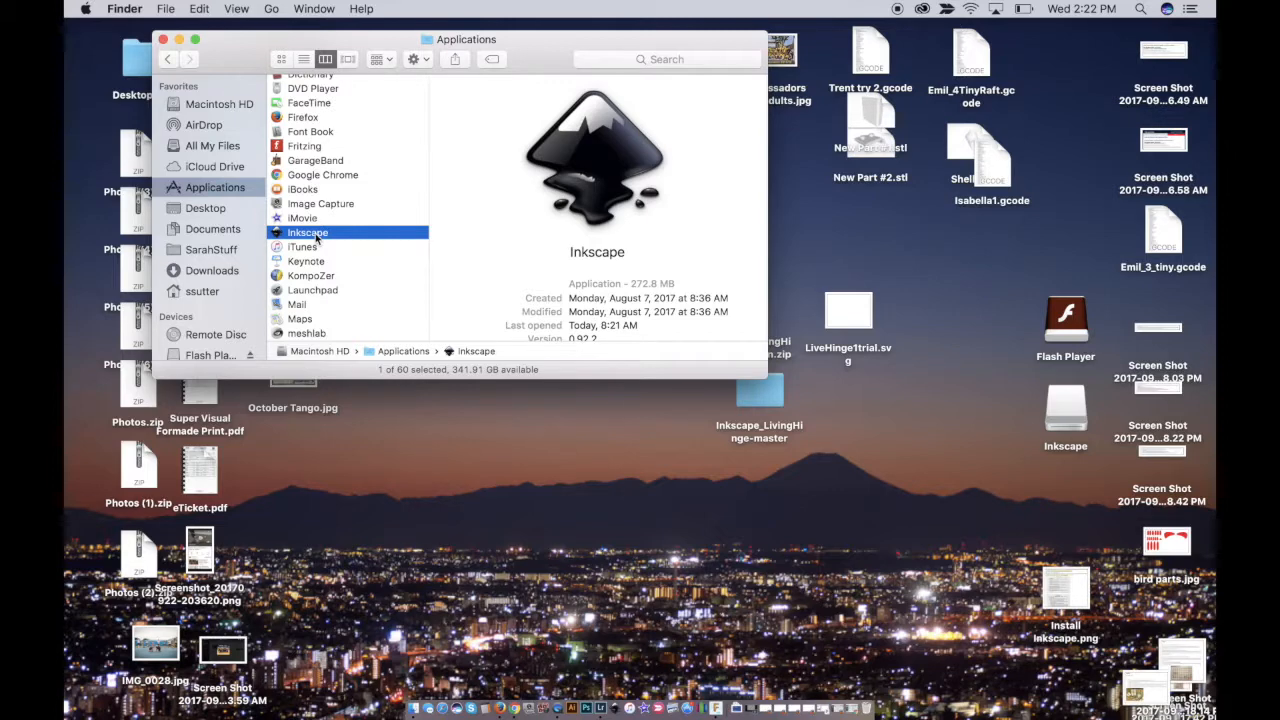
right_click(308, 232)
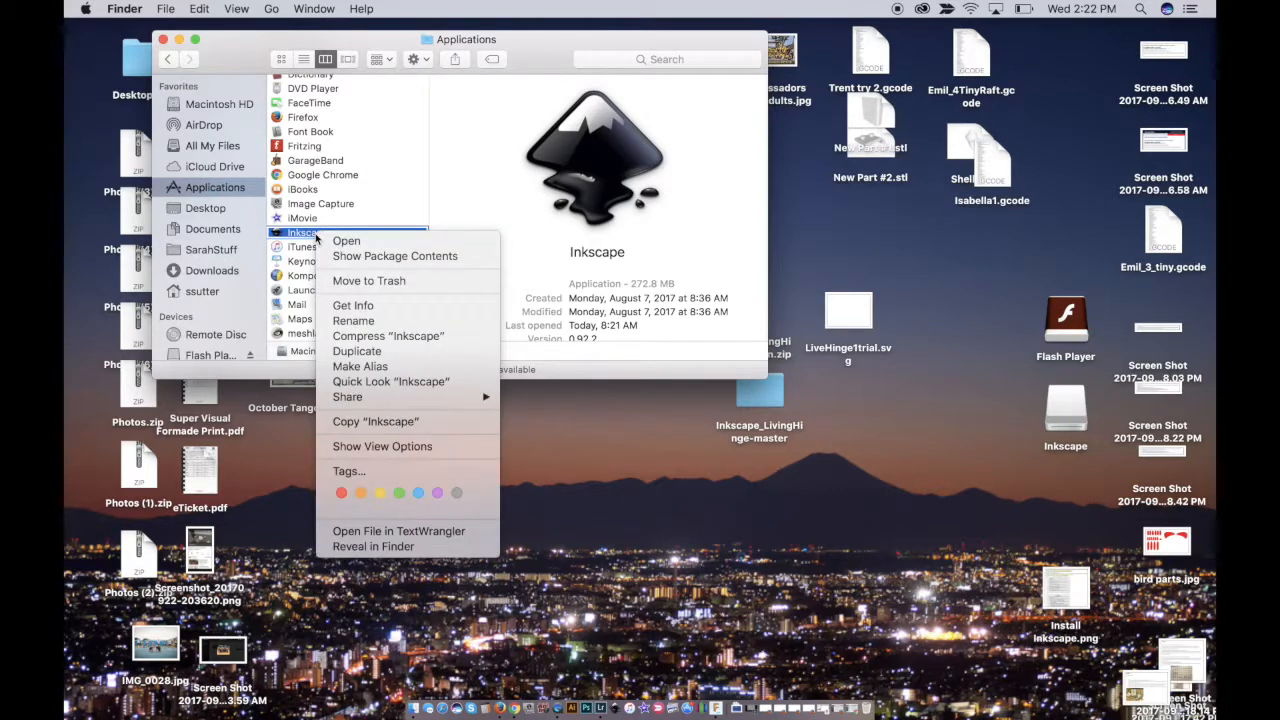
mouse_move(395, 255)
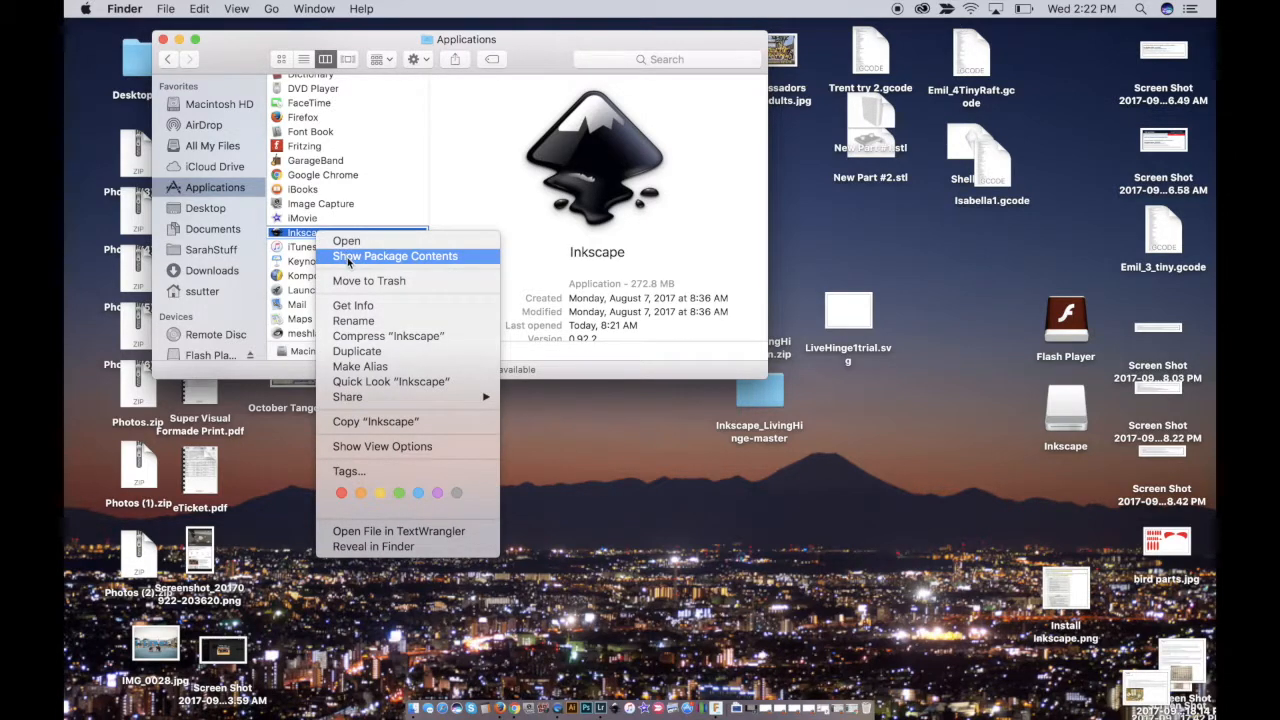
left_click(394, 256)
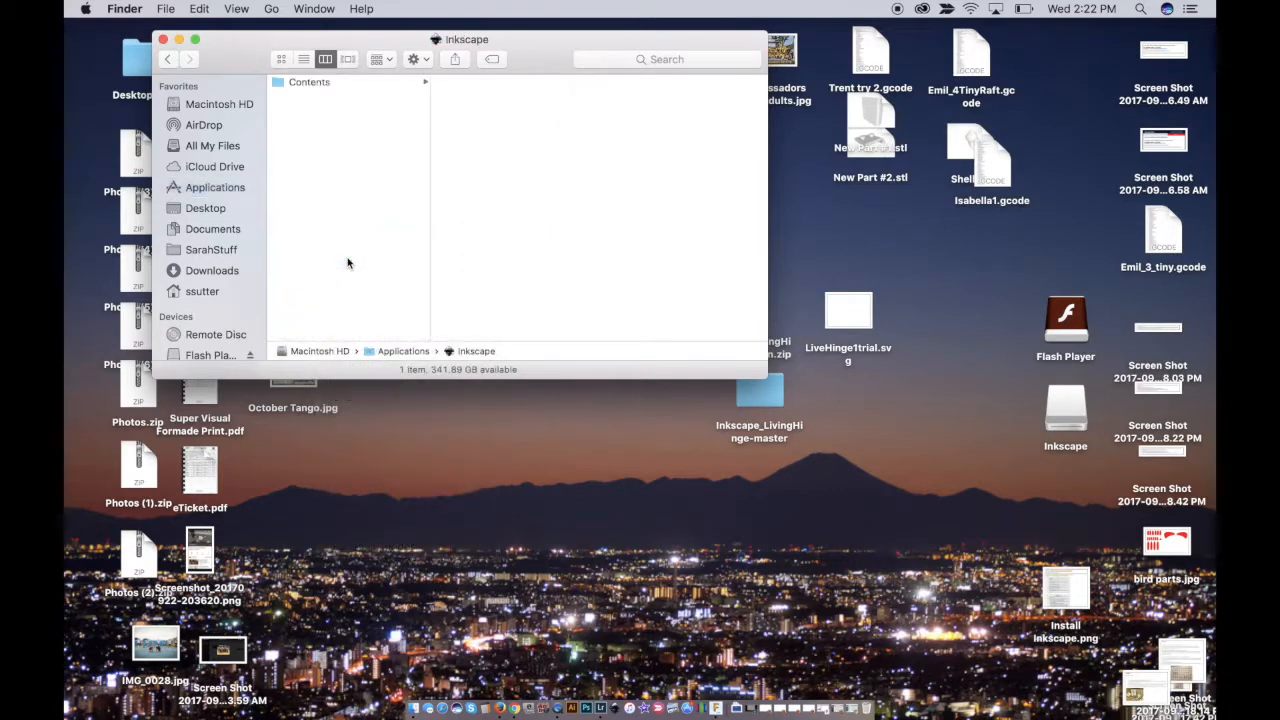
Browse Contents > Resources > share > inkscape > extensions, then close the window.
left_click(309, 82)
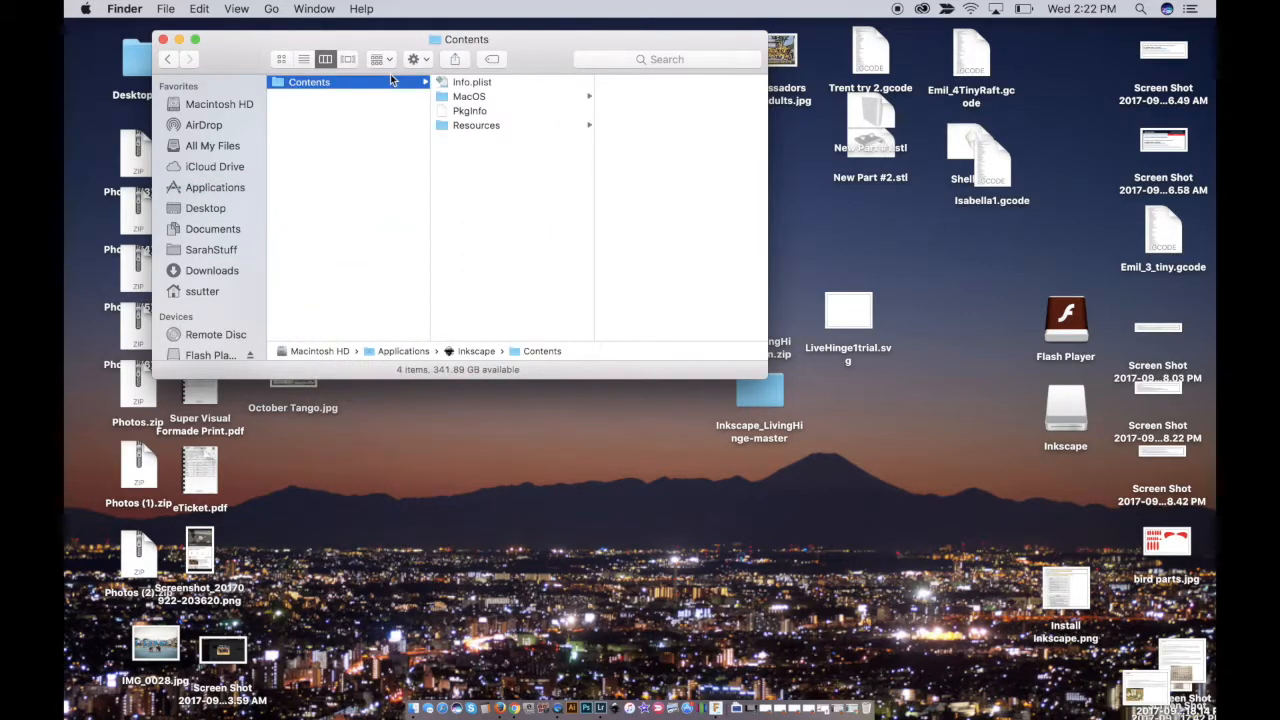
left_click(476, 125)
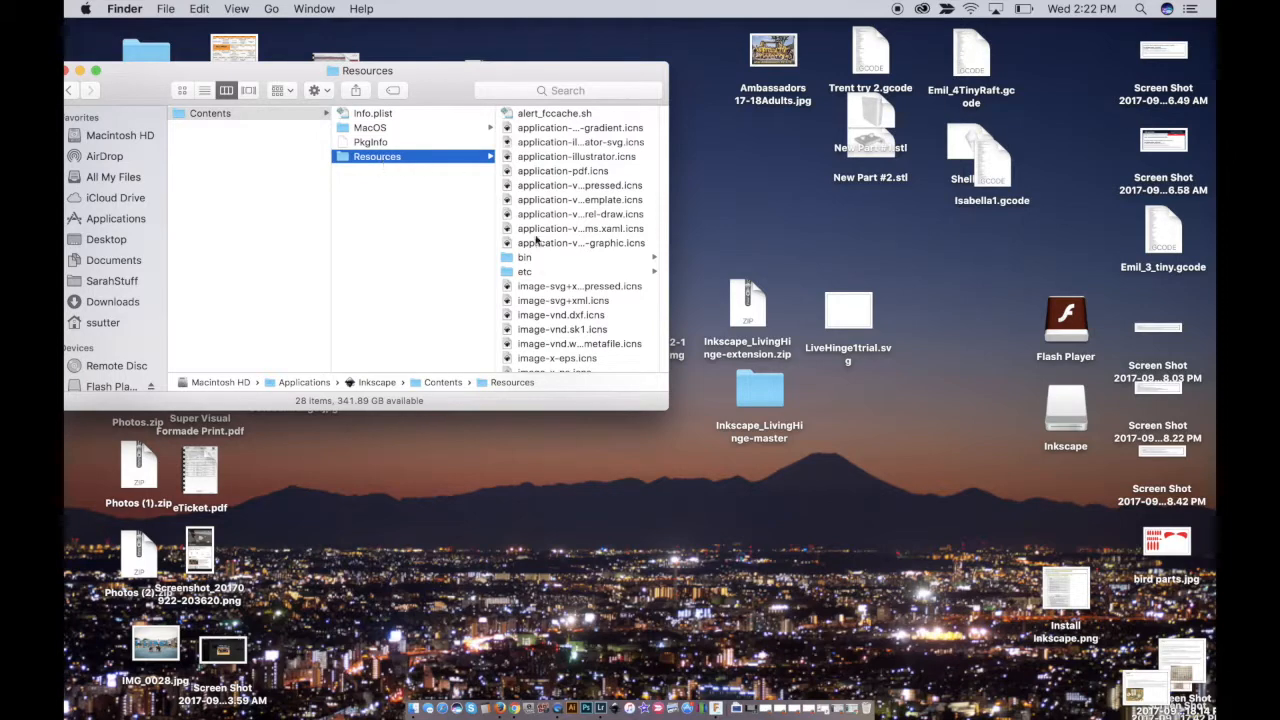
scroll("down", 3)
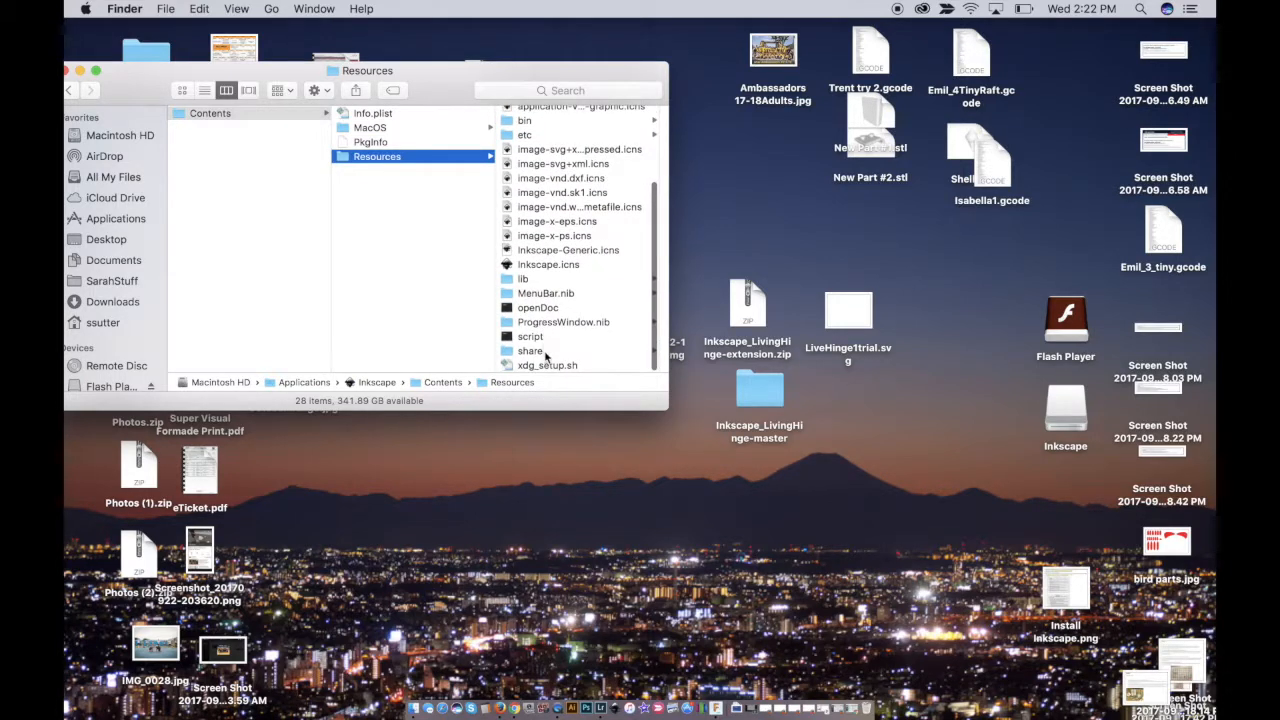
left_click(530, 351)
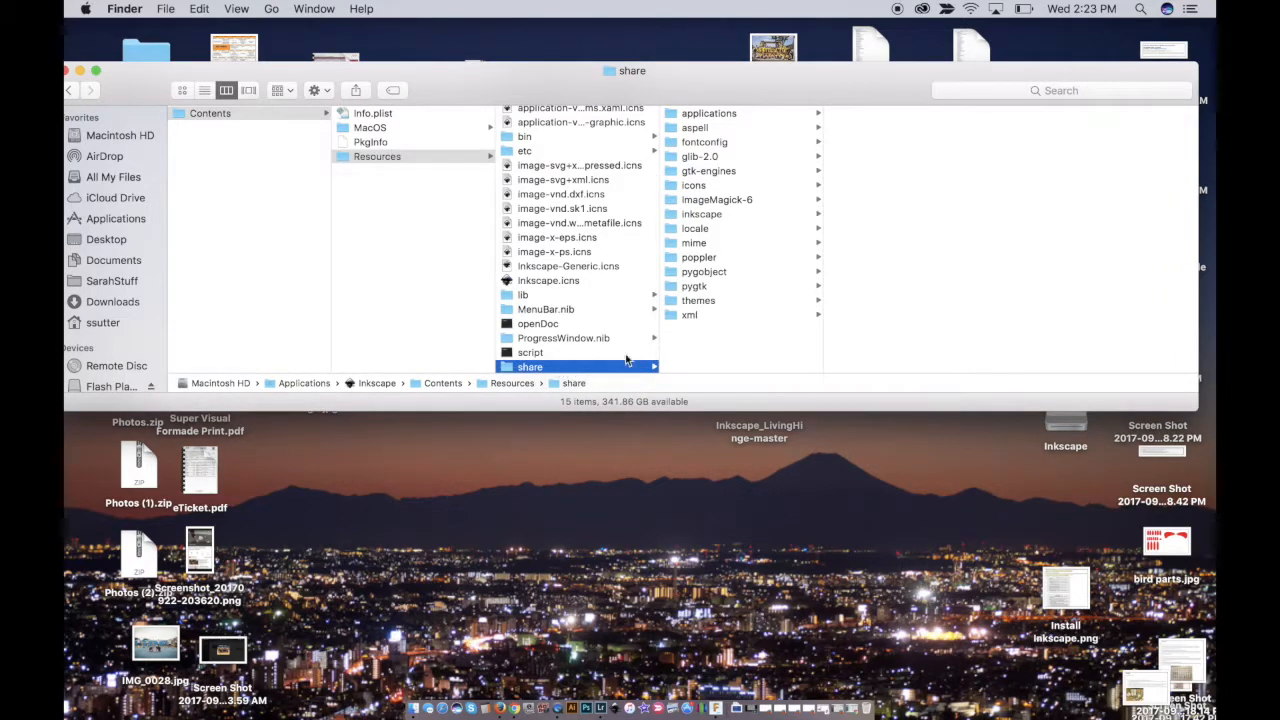
left_click(701, 214)
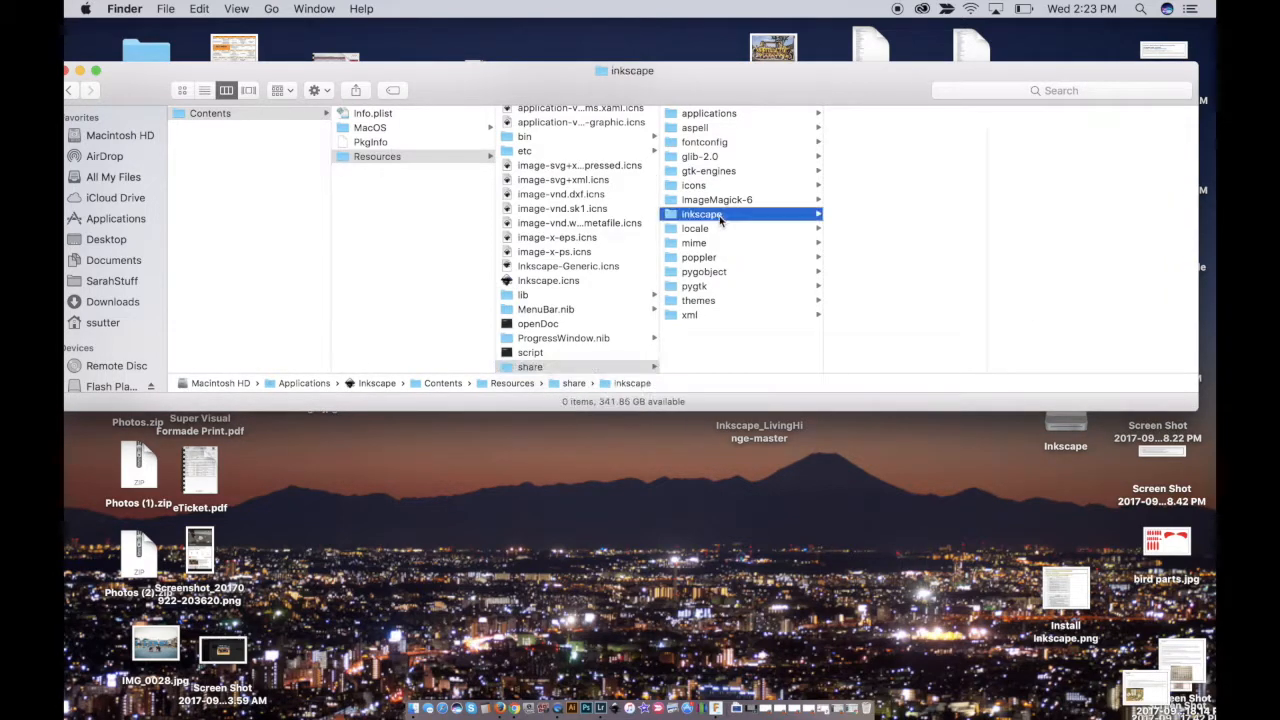
left_click(701, 214)
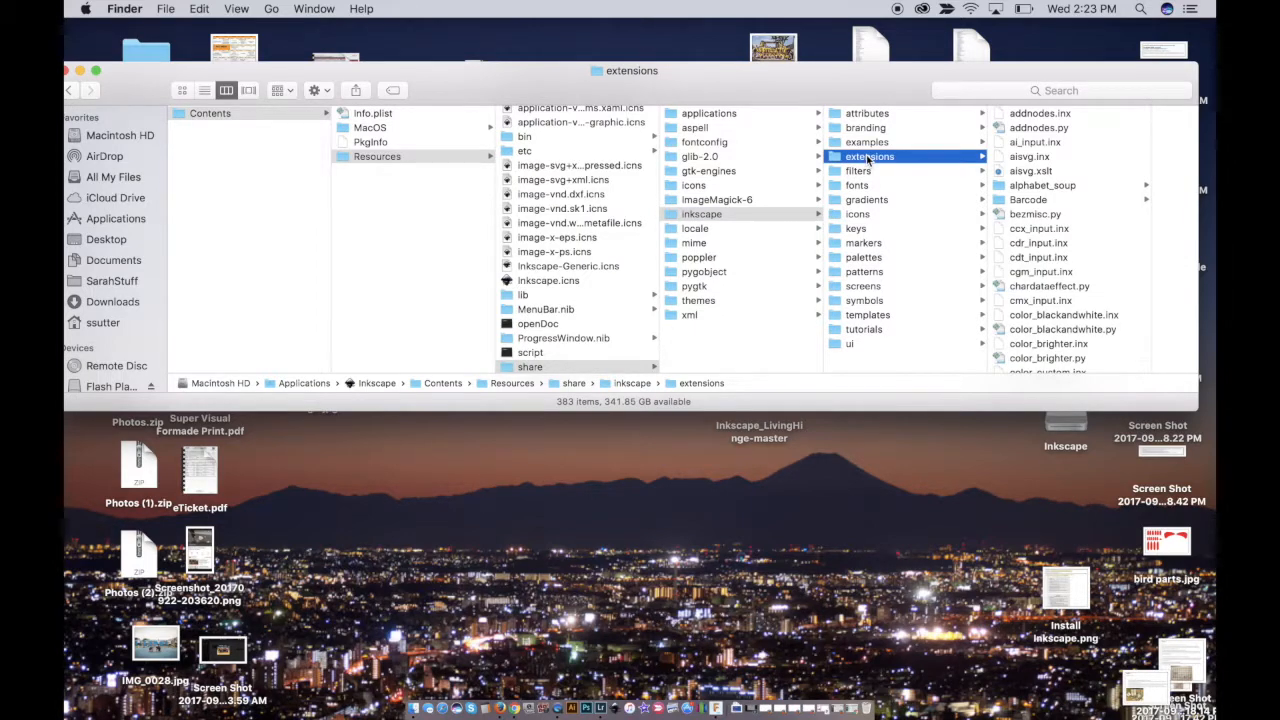
mouse_move(1065, 255)
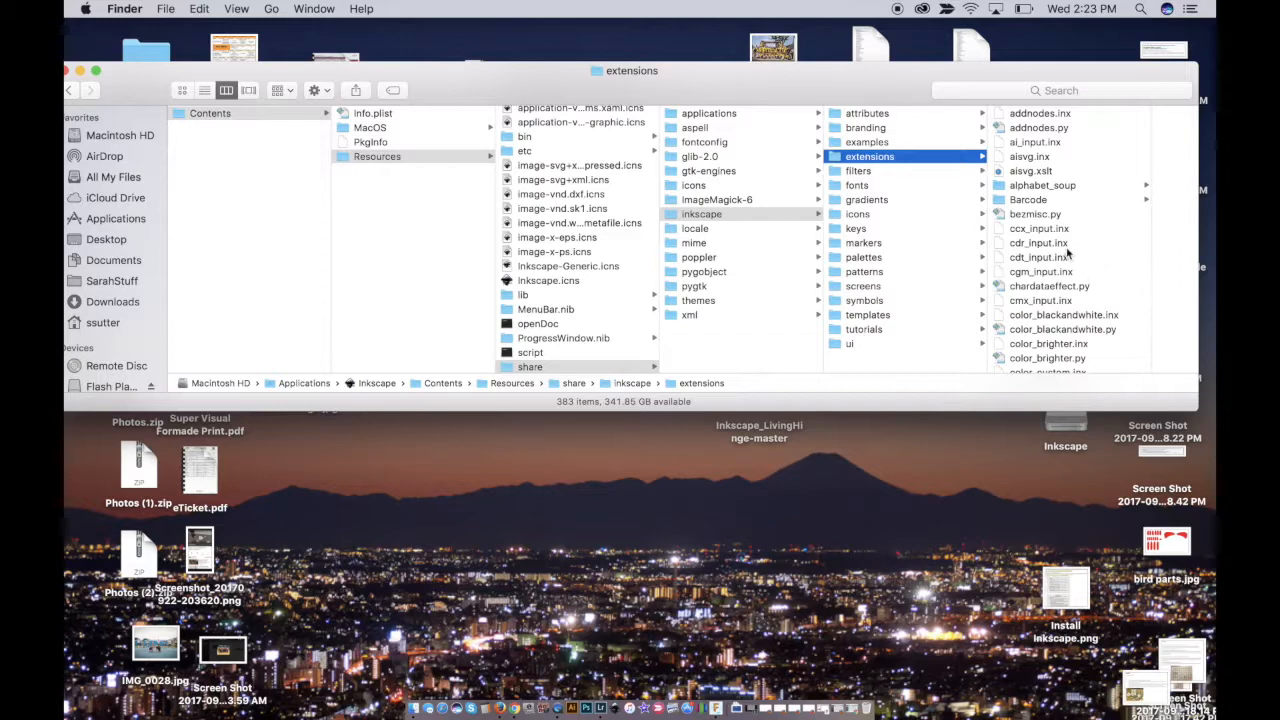
left_click(759, 431)
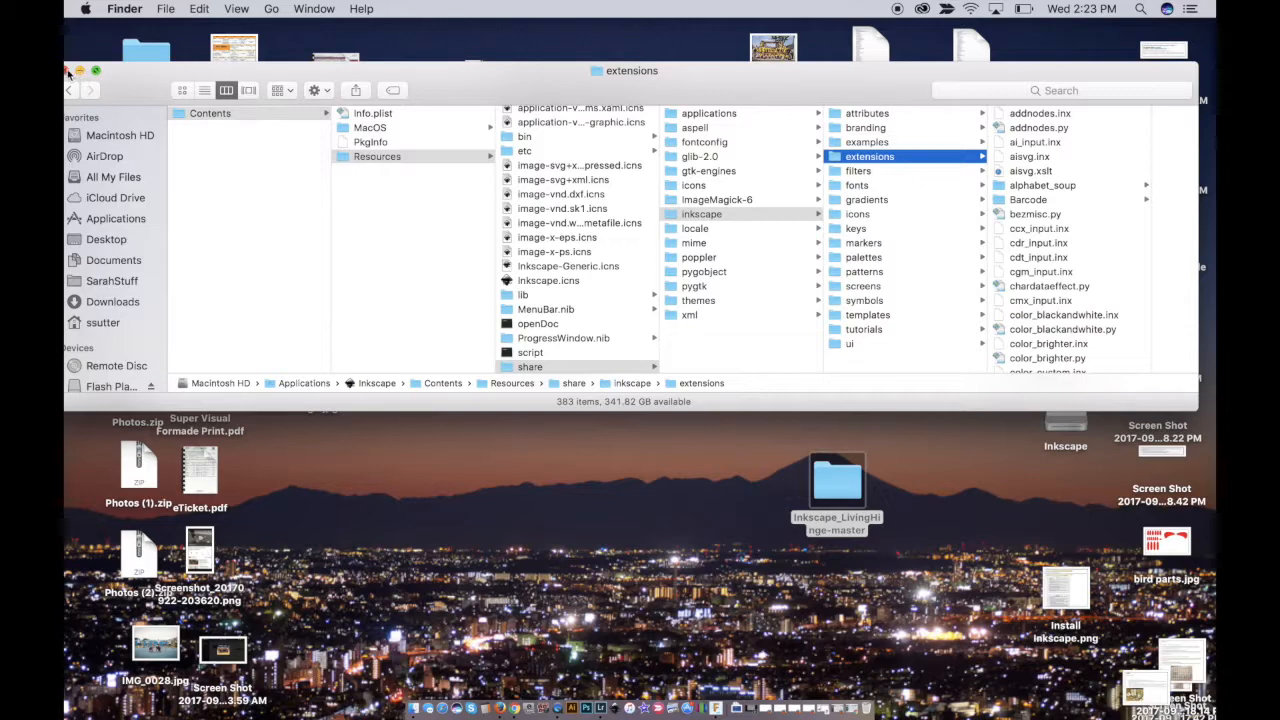
left_click(80, 70)
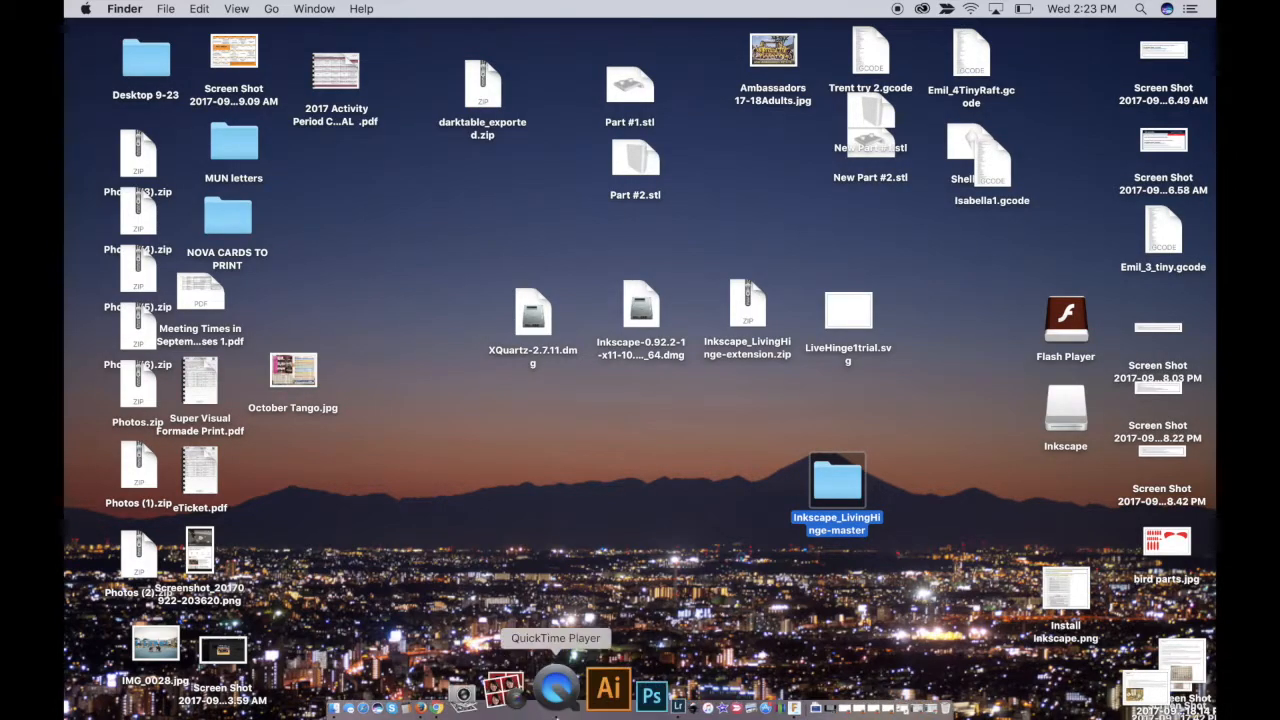
mouse_move(630, 690)
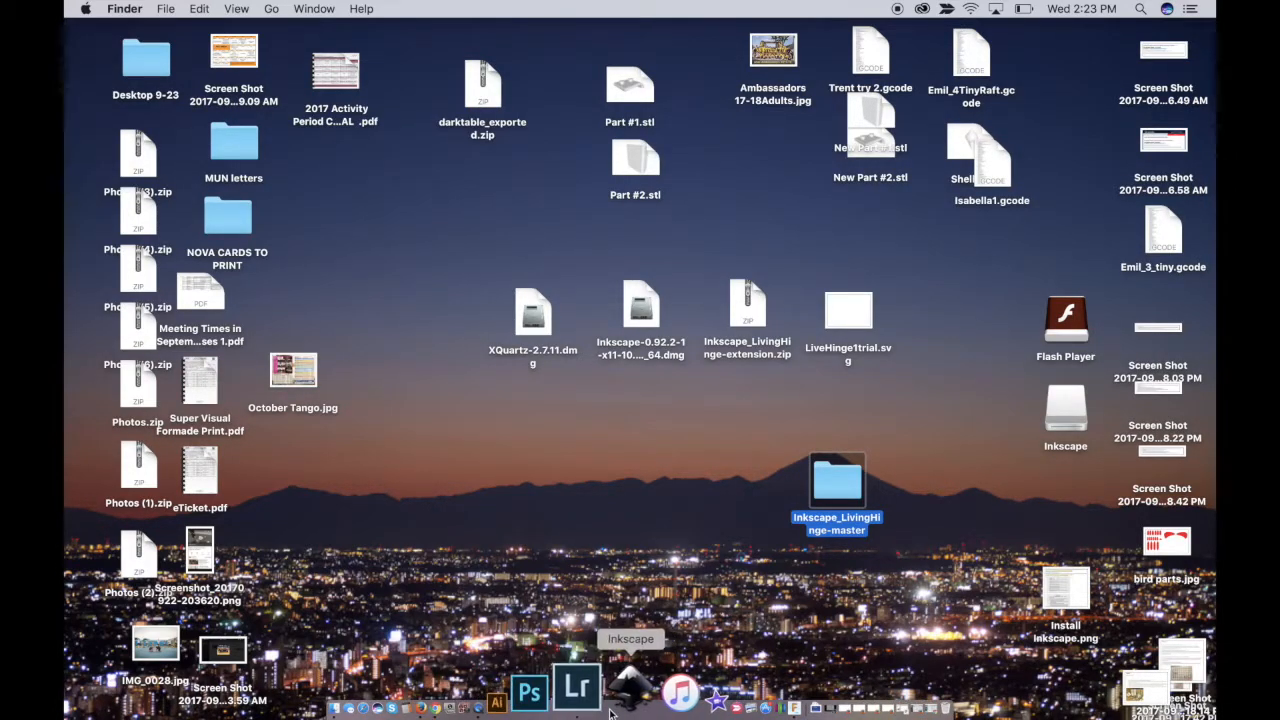
Switch to Inkscape from the Dock and reopen LiveHinge1trial.svg from the desktop.
left_click(612, 708)
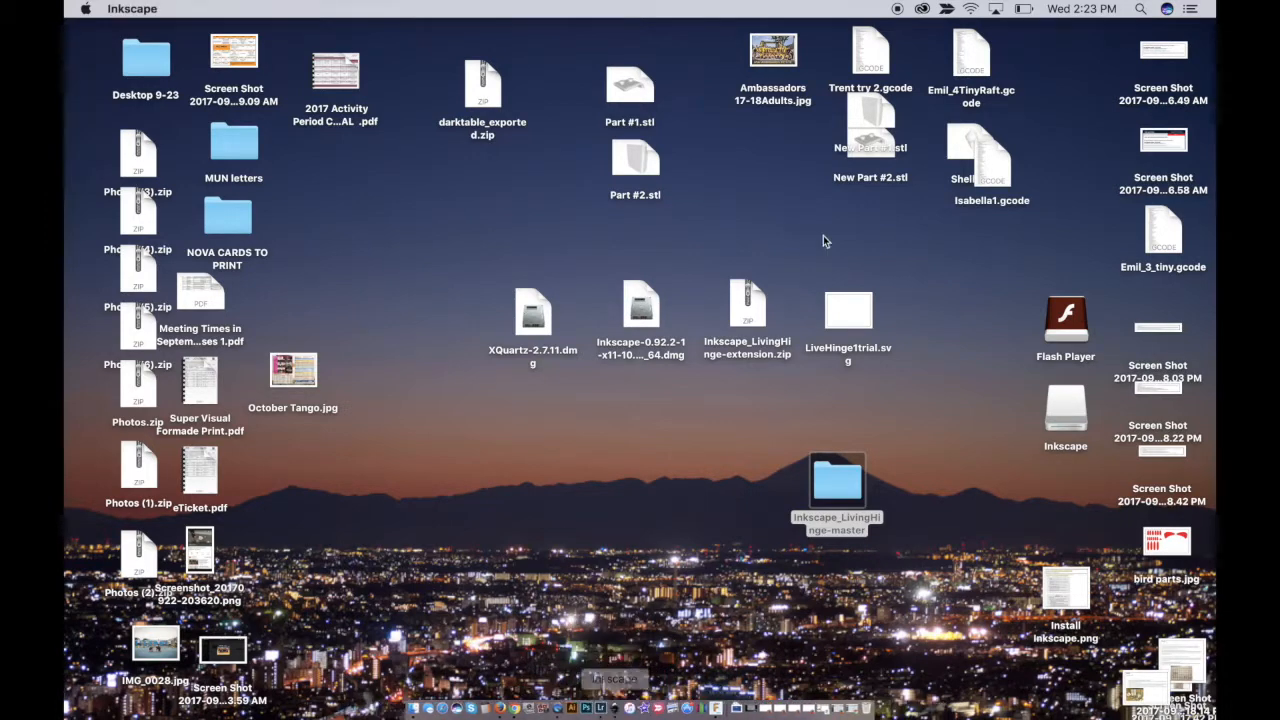
mouse_move(862, 330)
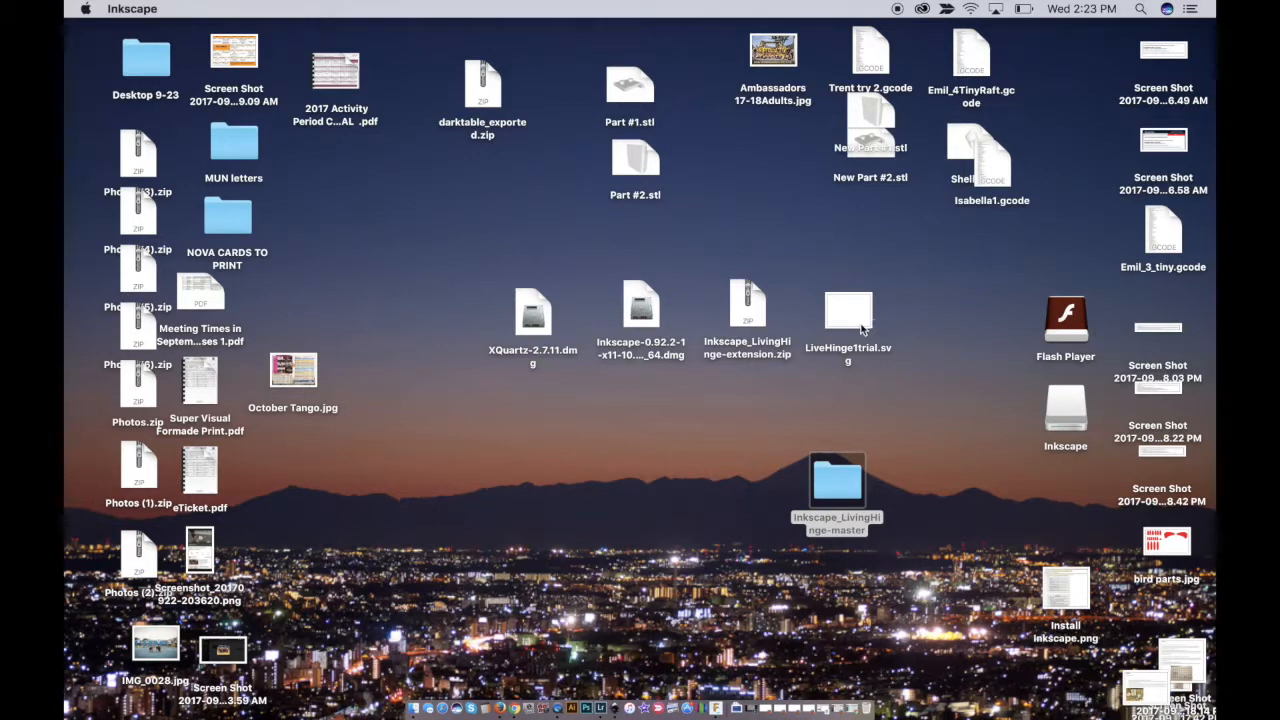
left_click(848, 310)
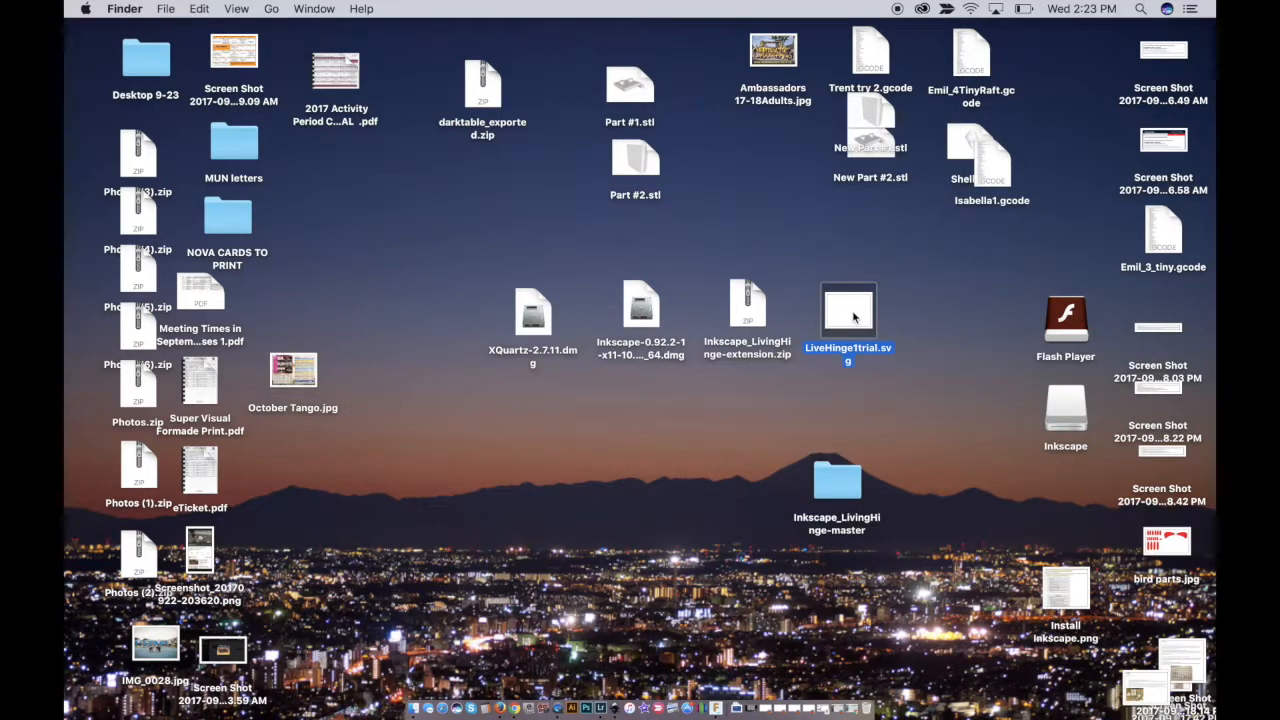
right_click(848, 310)
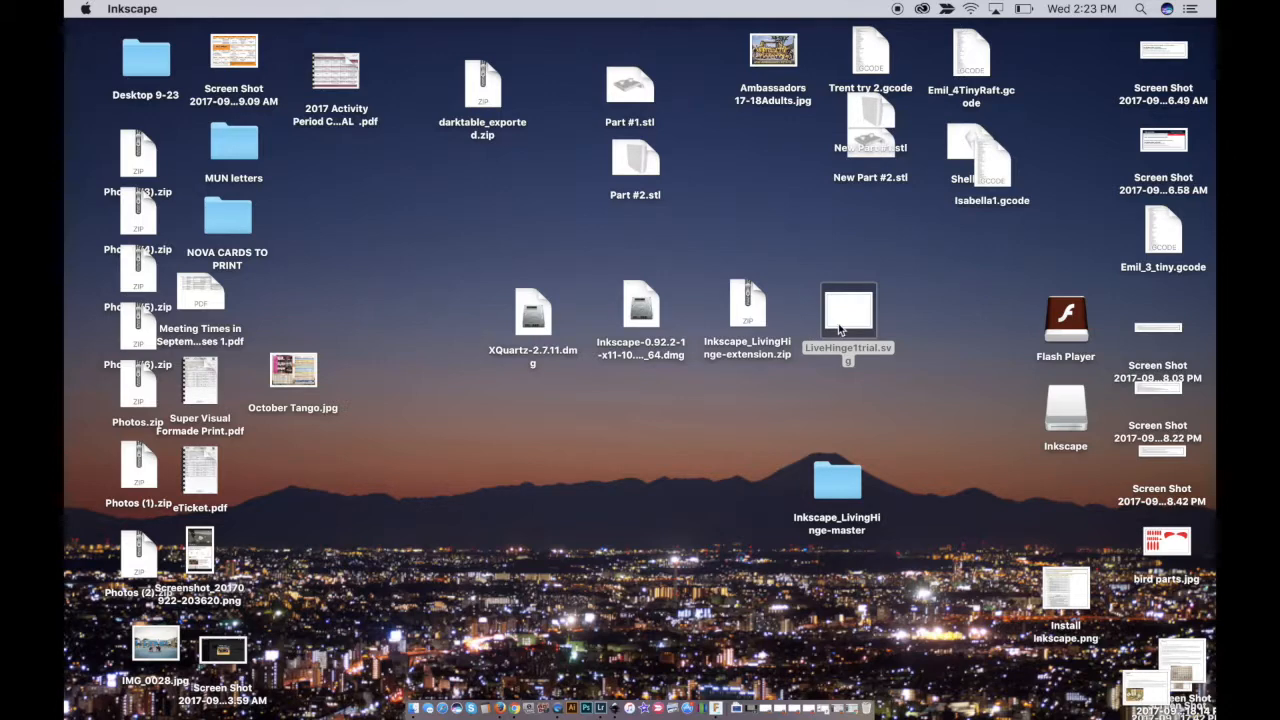
mouse_move(853, 309)
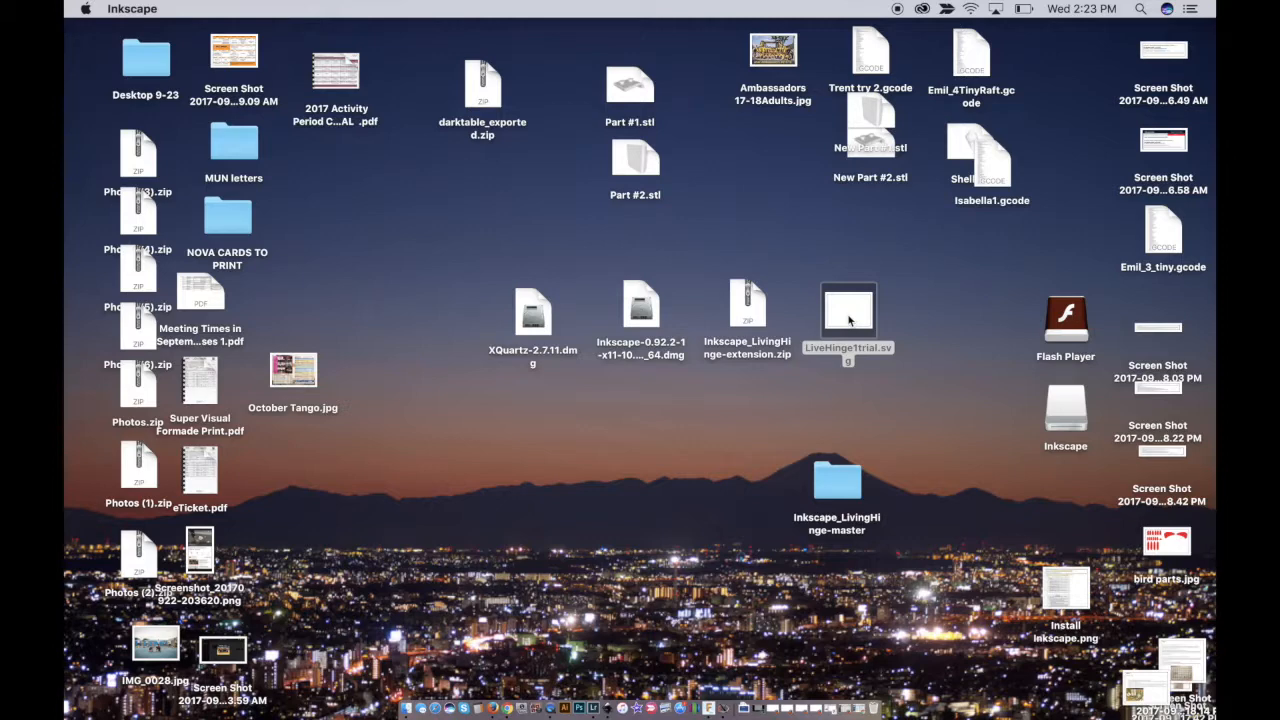
double_click(848, 310)
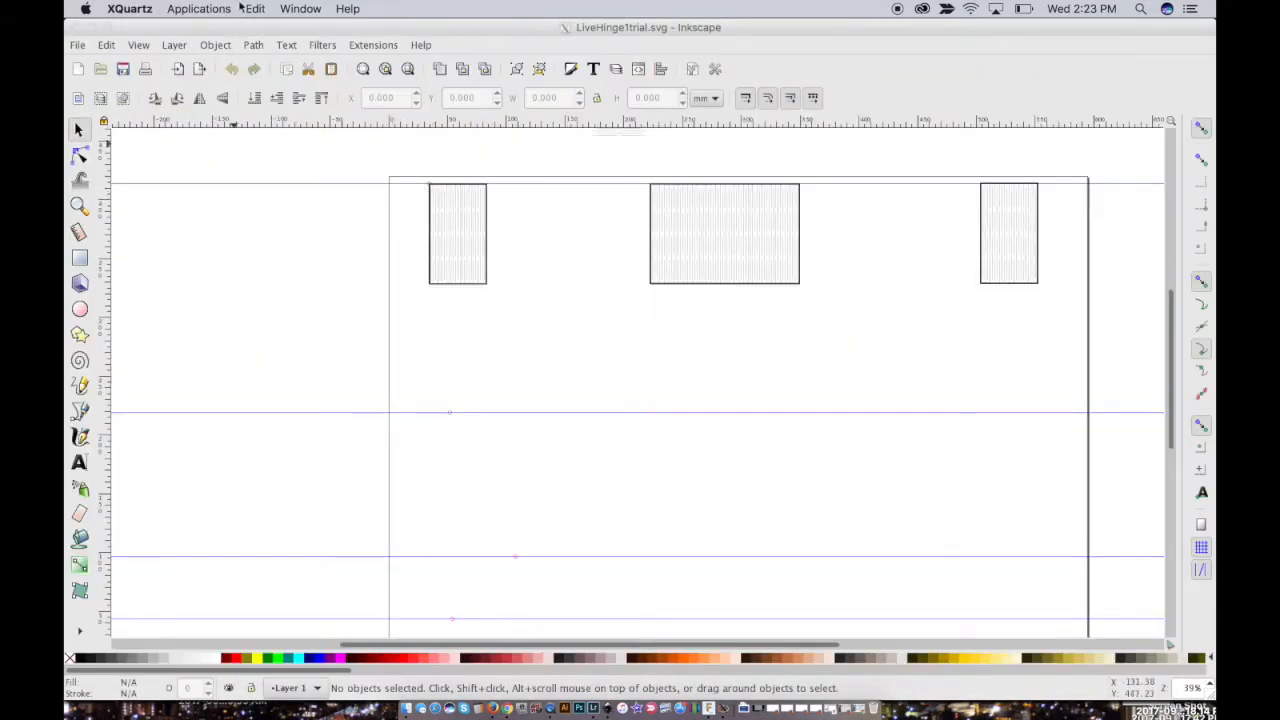
mouse_move(167, 153)
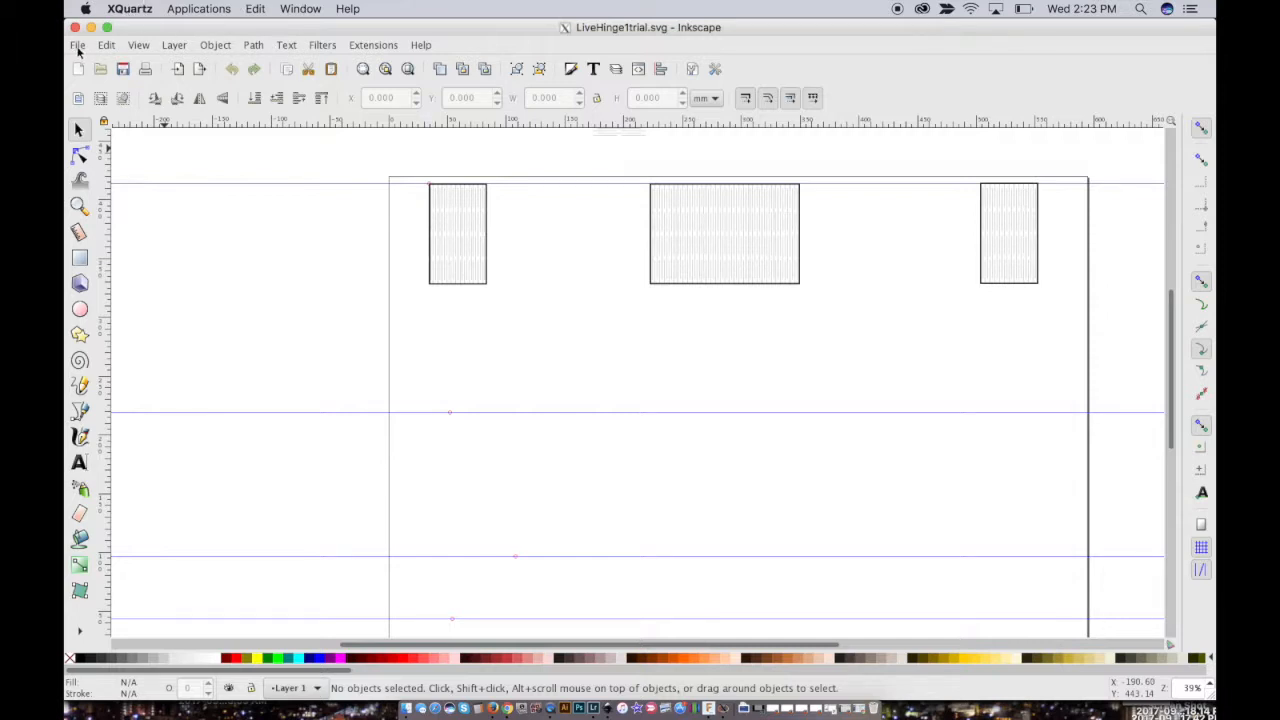
Create a blank 'New document 1' with File > New.
left_click(77, 45)
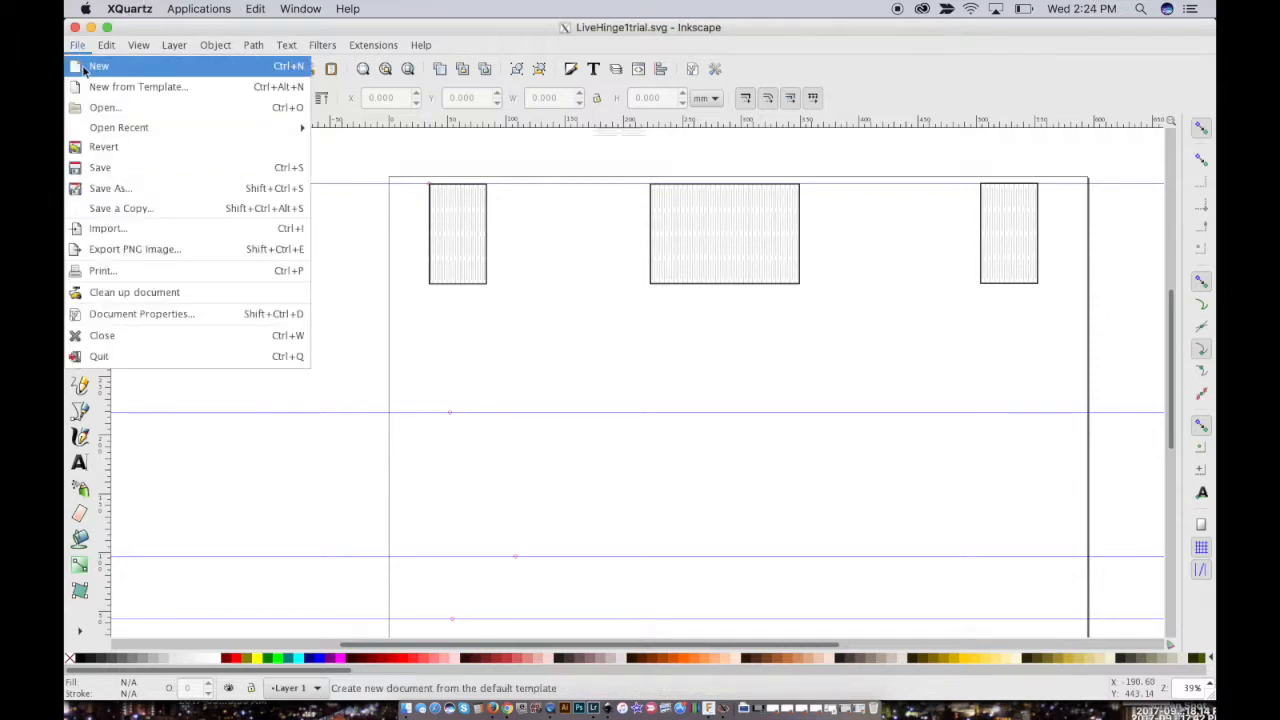
left_click(98, 65)
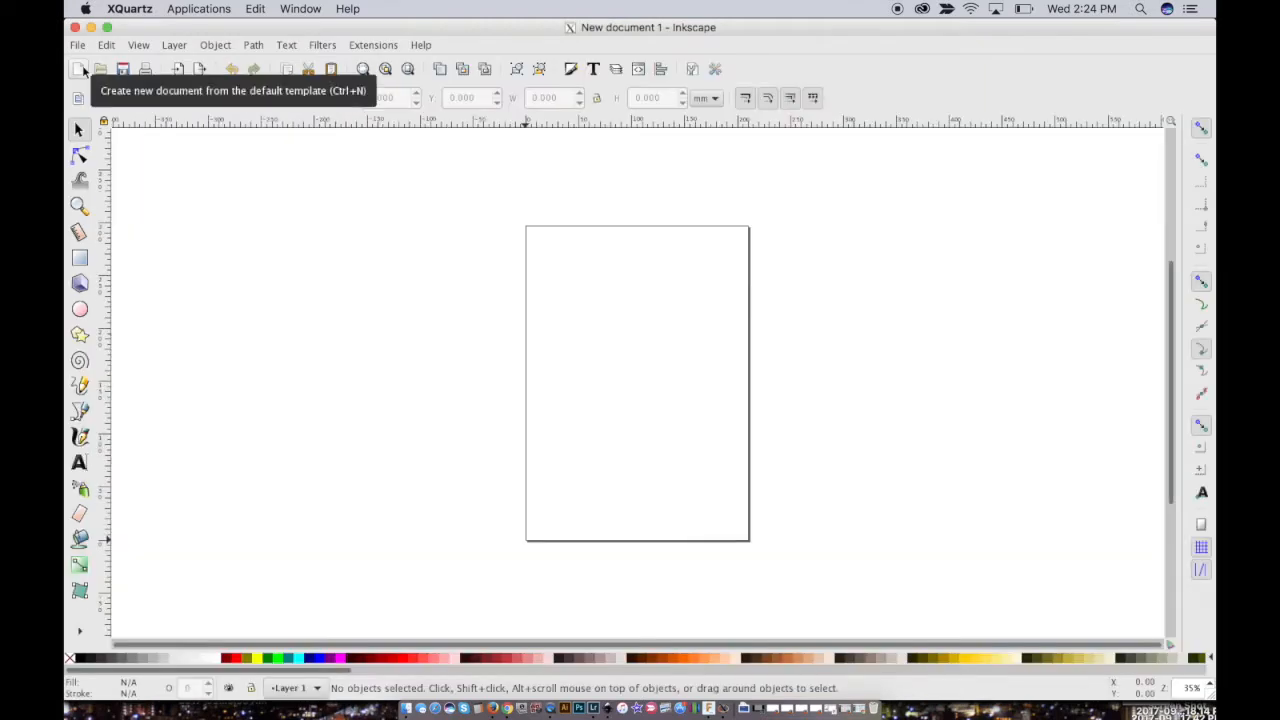
mouse_move(95, 413)
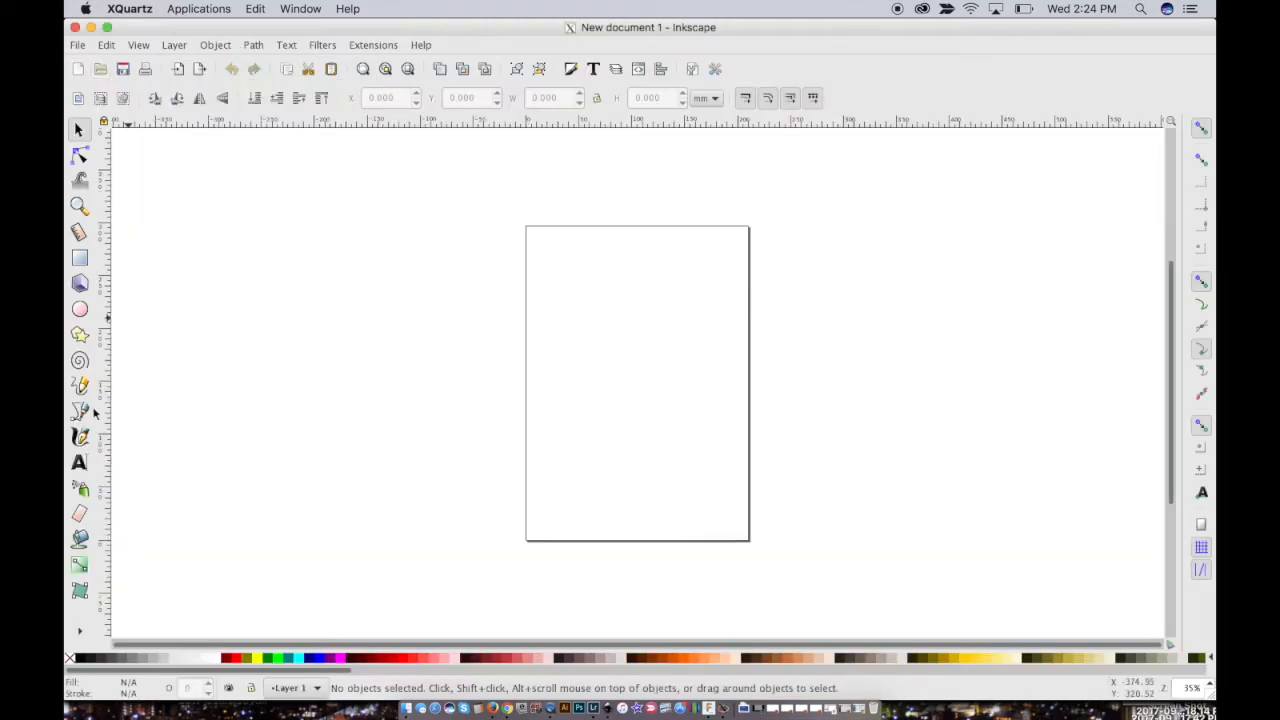
Set the page in Document Properties to landscape, 609.6 × 457.2 mm.
left_click(77, 45)
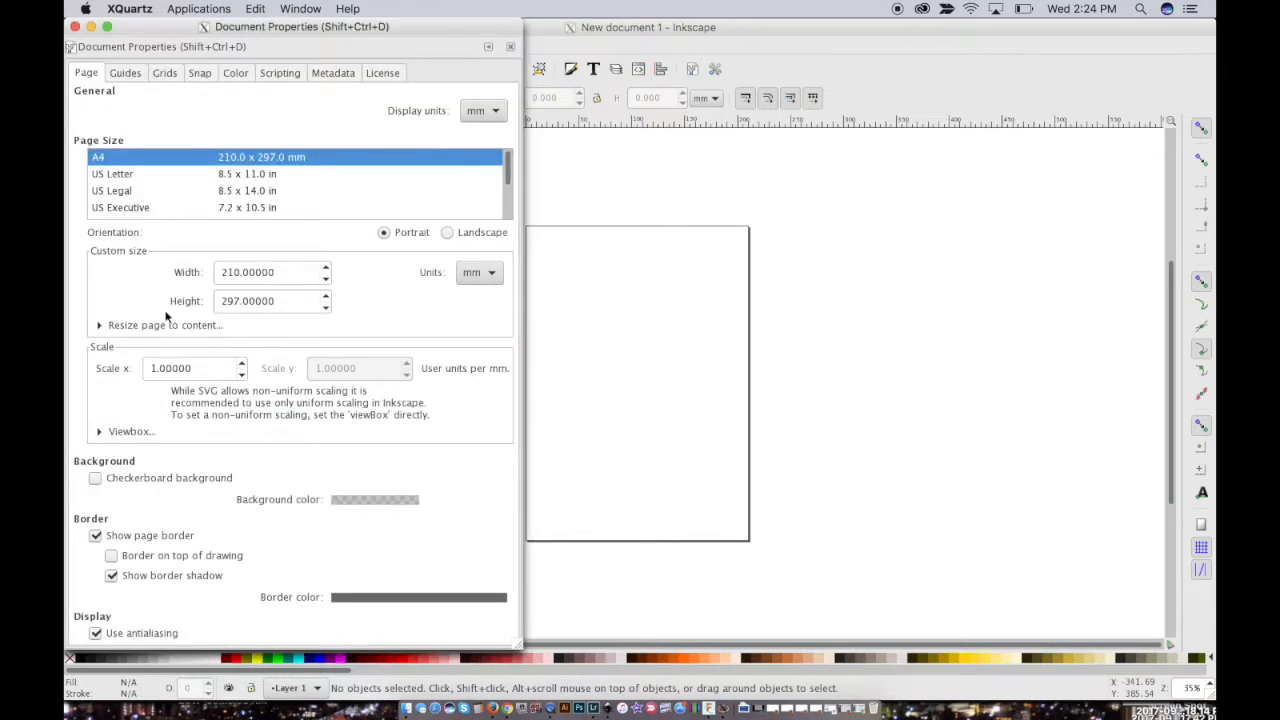
mouse_move(157, 150)
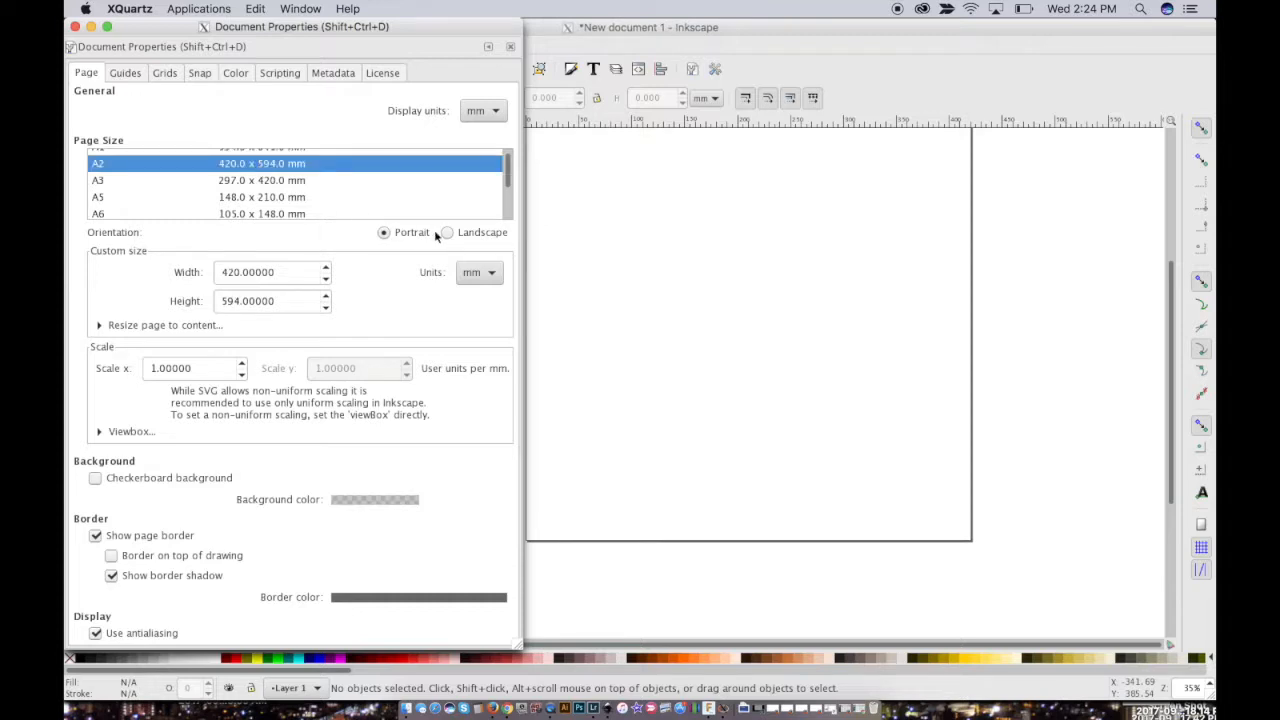
left_click(446, 232)
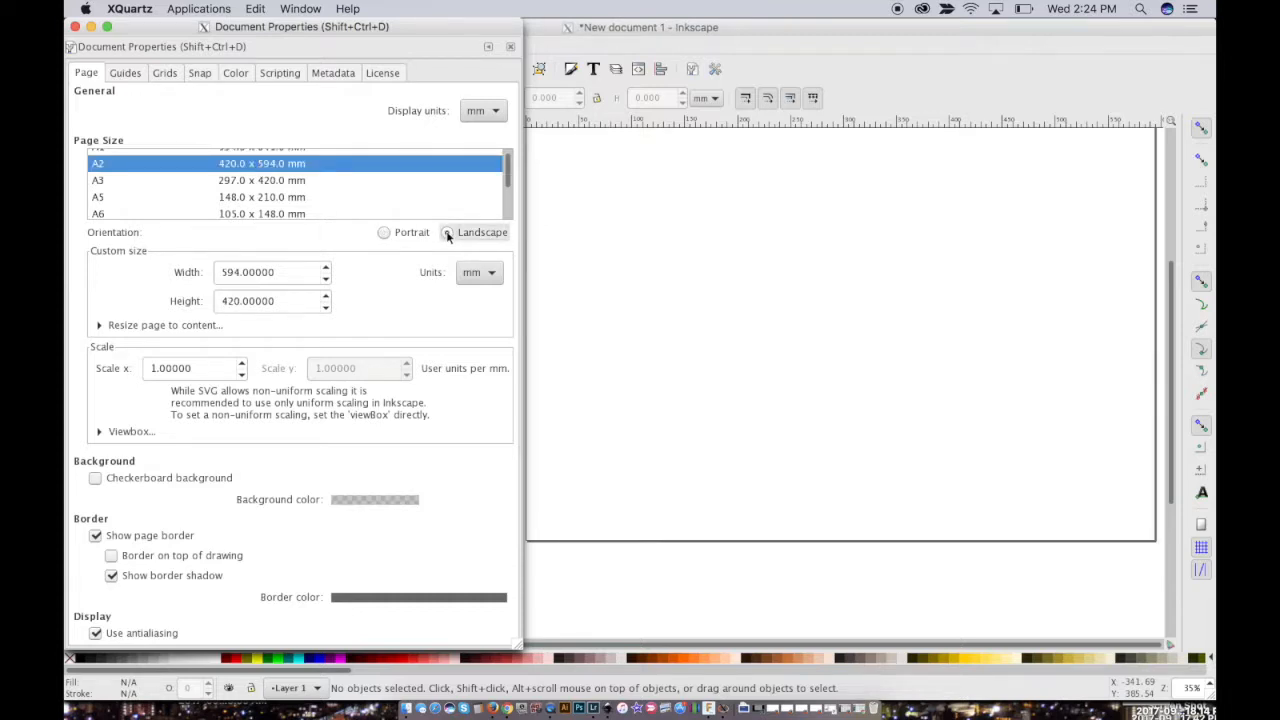
left_click(270, 272)
type("609.60000")
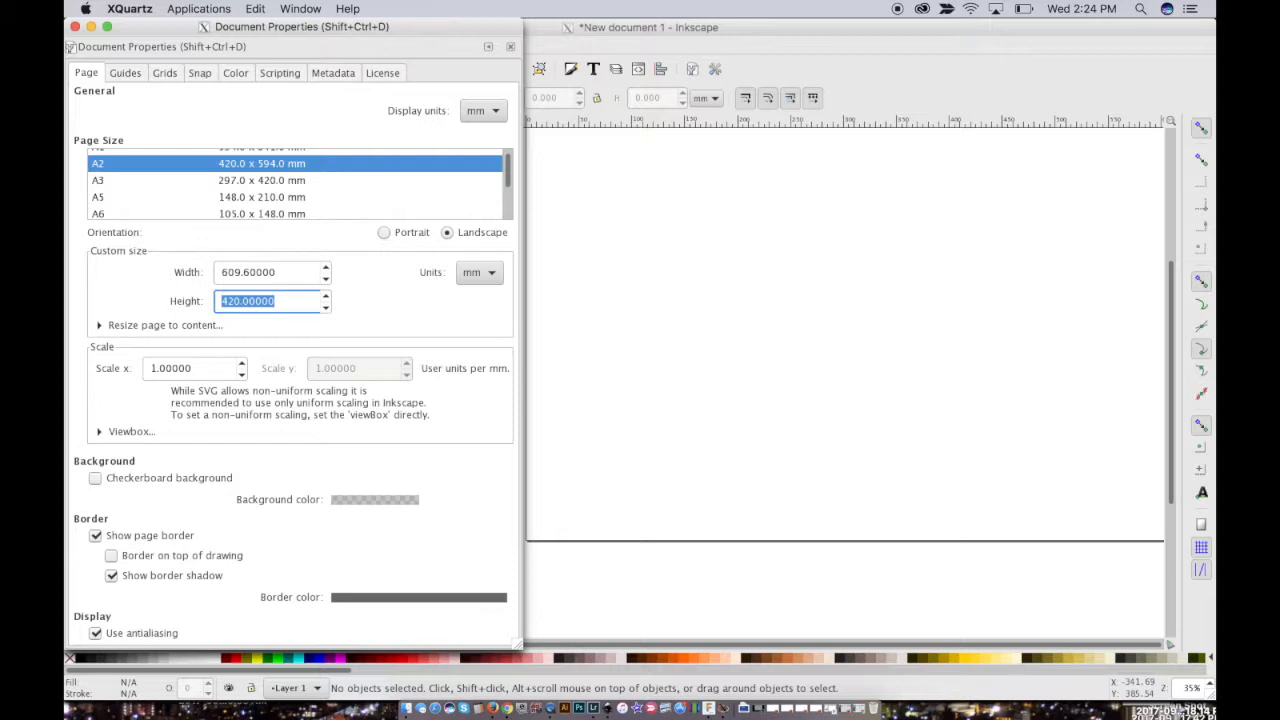
type("18")
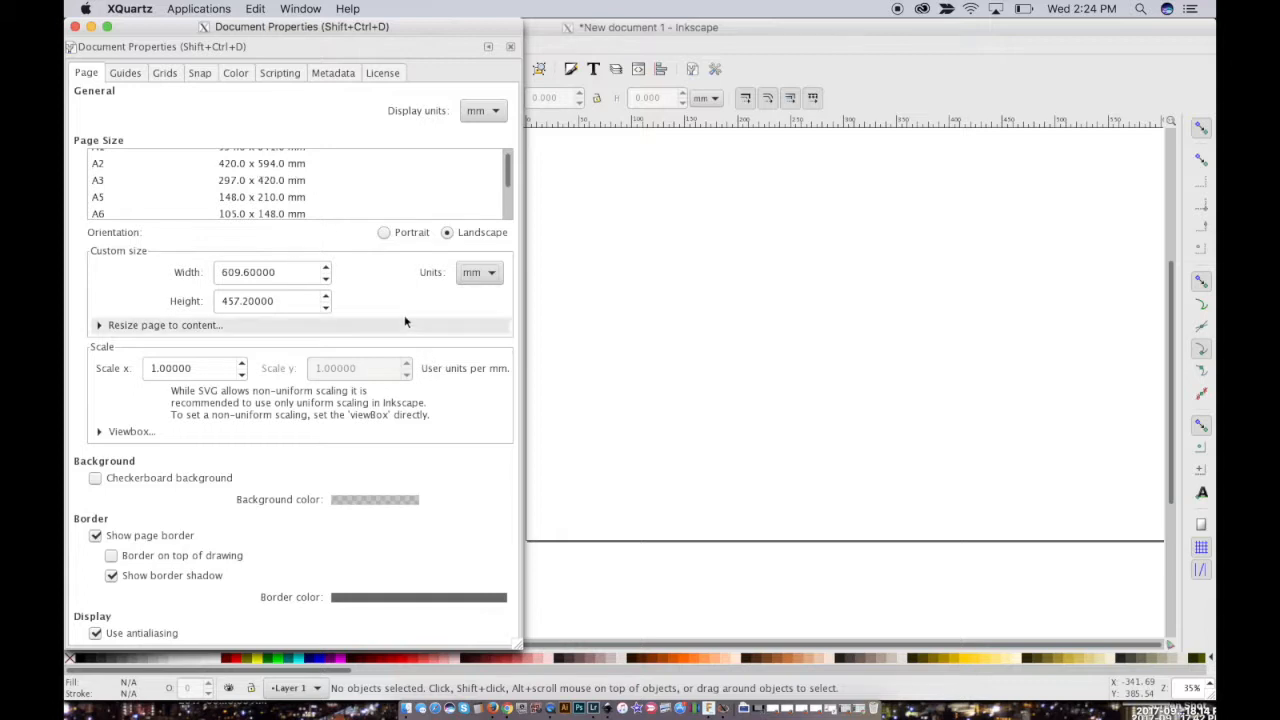
mouse_move(398, 315)
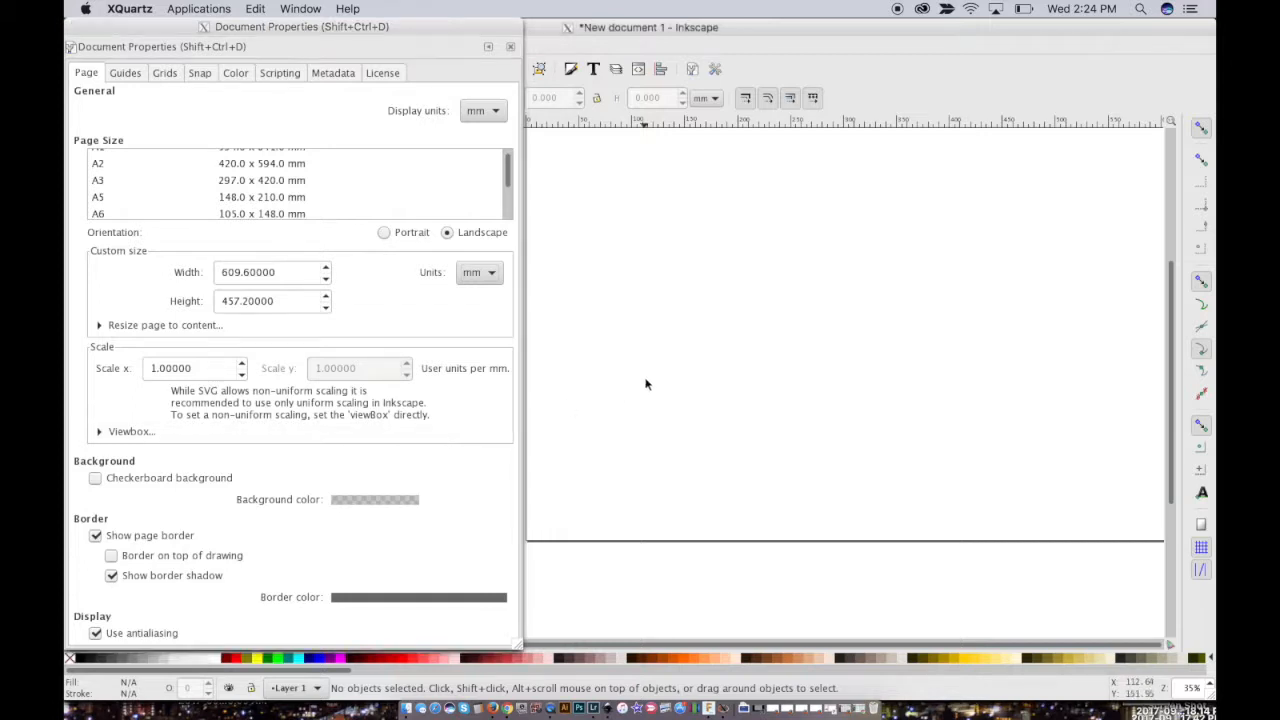
left_click(510, 46)
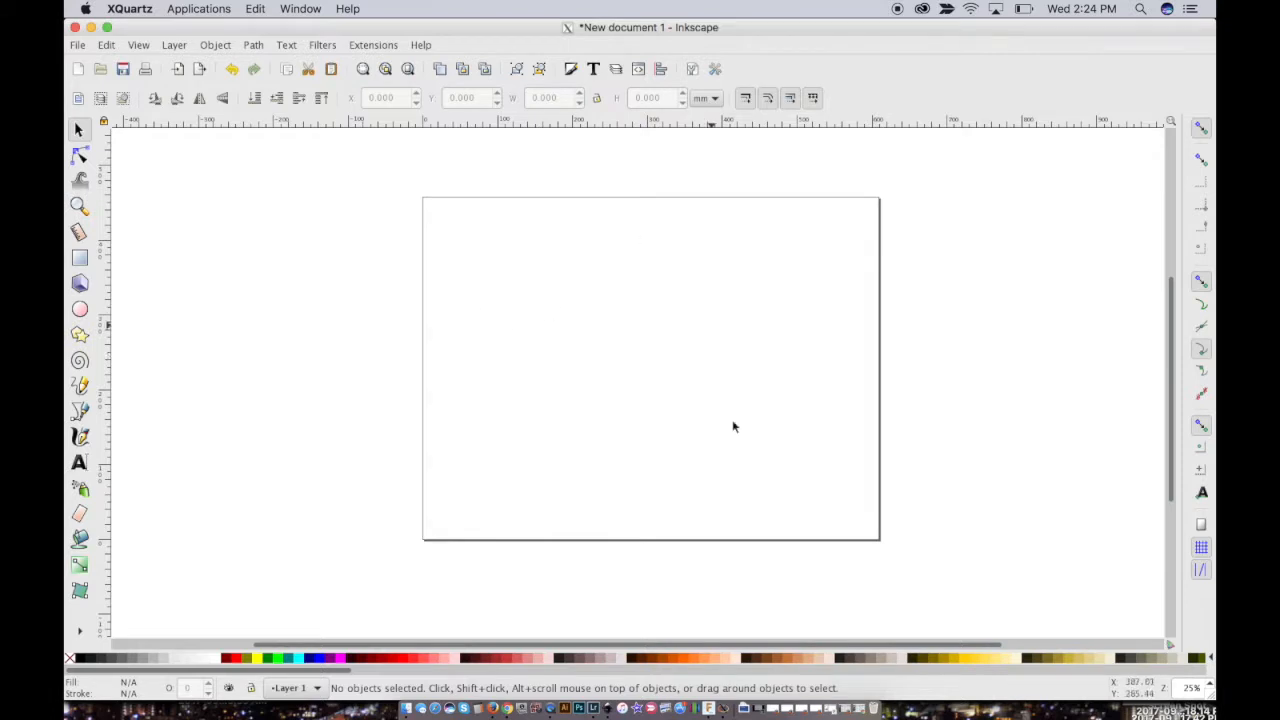
mouse_move(745, 394)
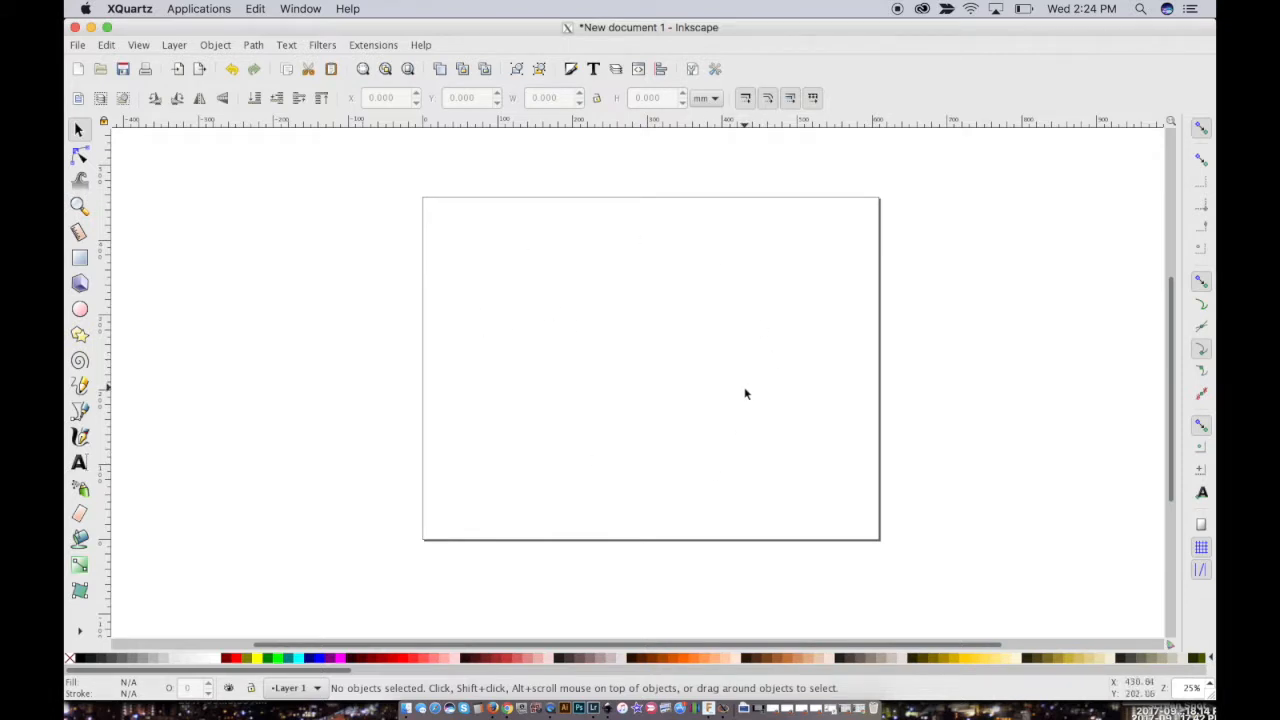
mouse_move(635, 331)
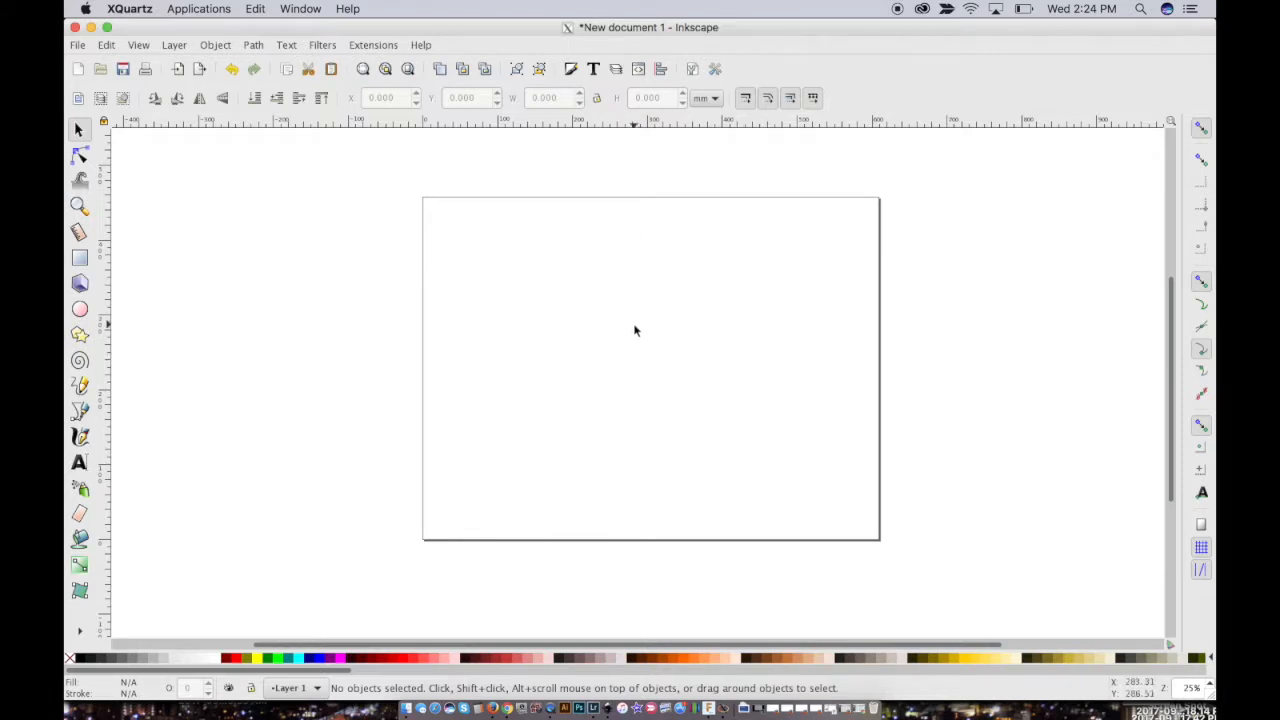
mouse_move(433, 392)
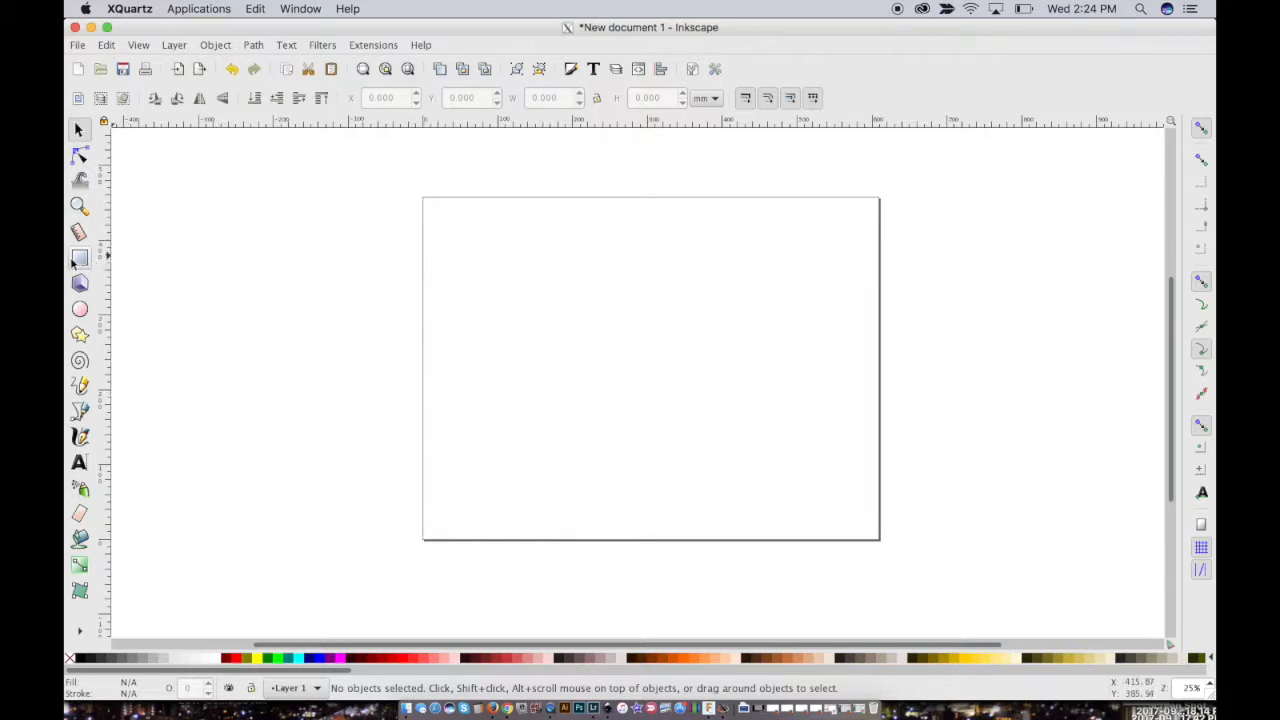
mouse_move(79, 258)
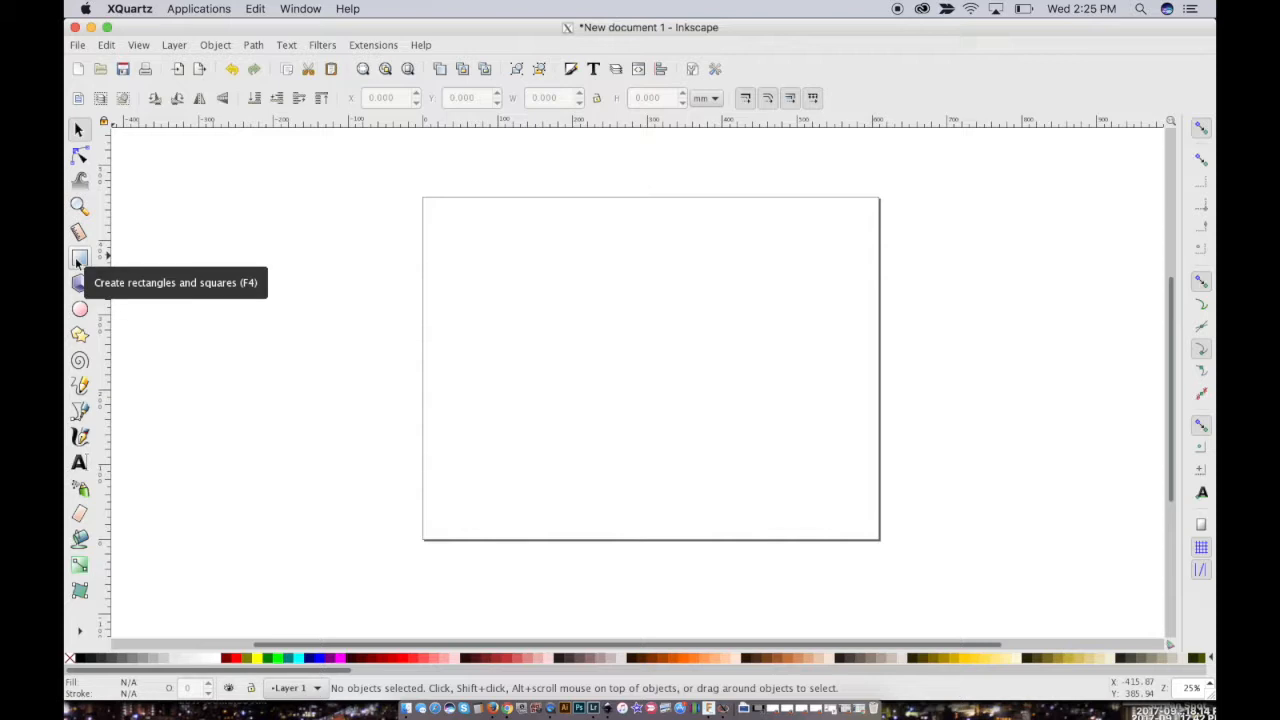
Draw a roughly 585.9 × 124 mm rectangle across the page top with the Rectangle tool.
left_click(79, 257)
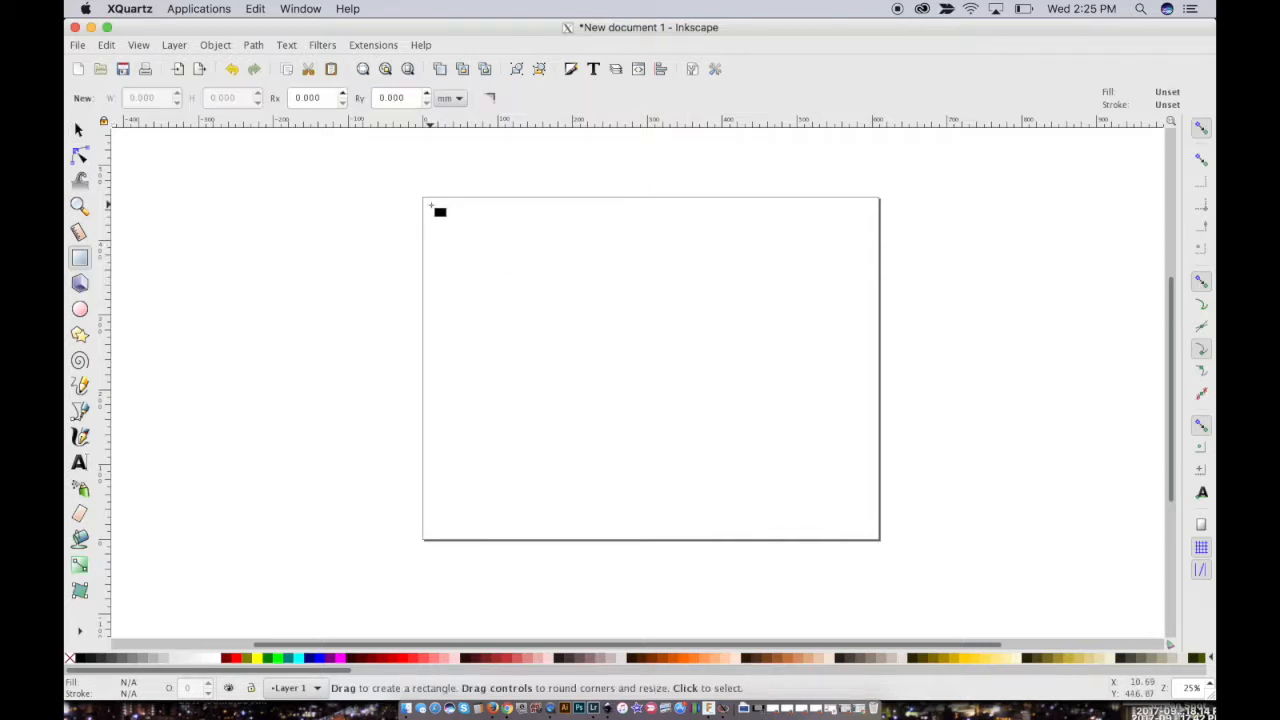
left_click_drag(435, 210, 860, 290)
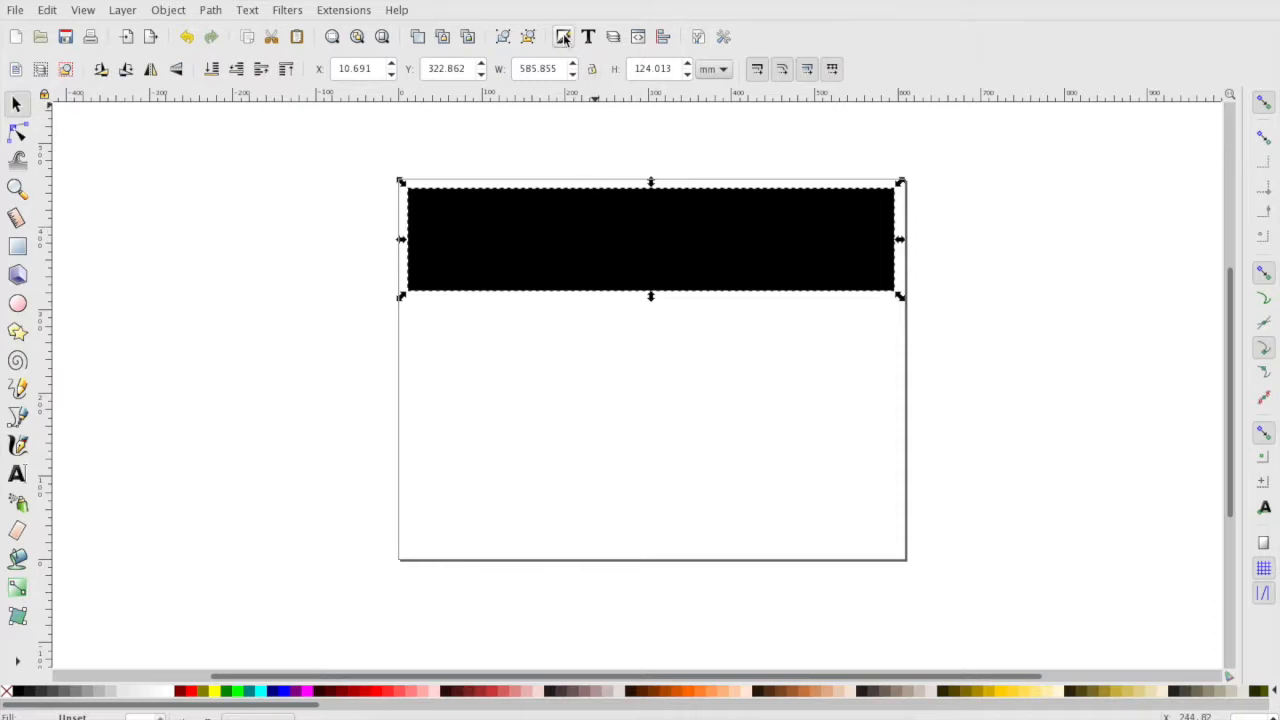
mouse_move(563, 37)
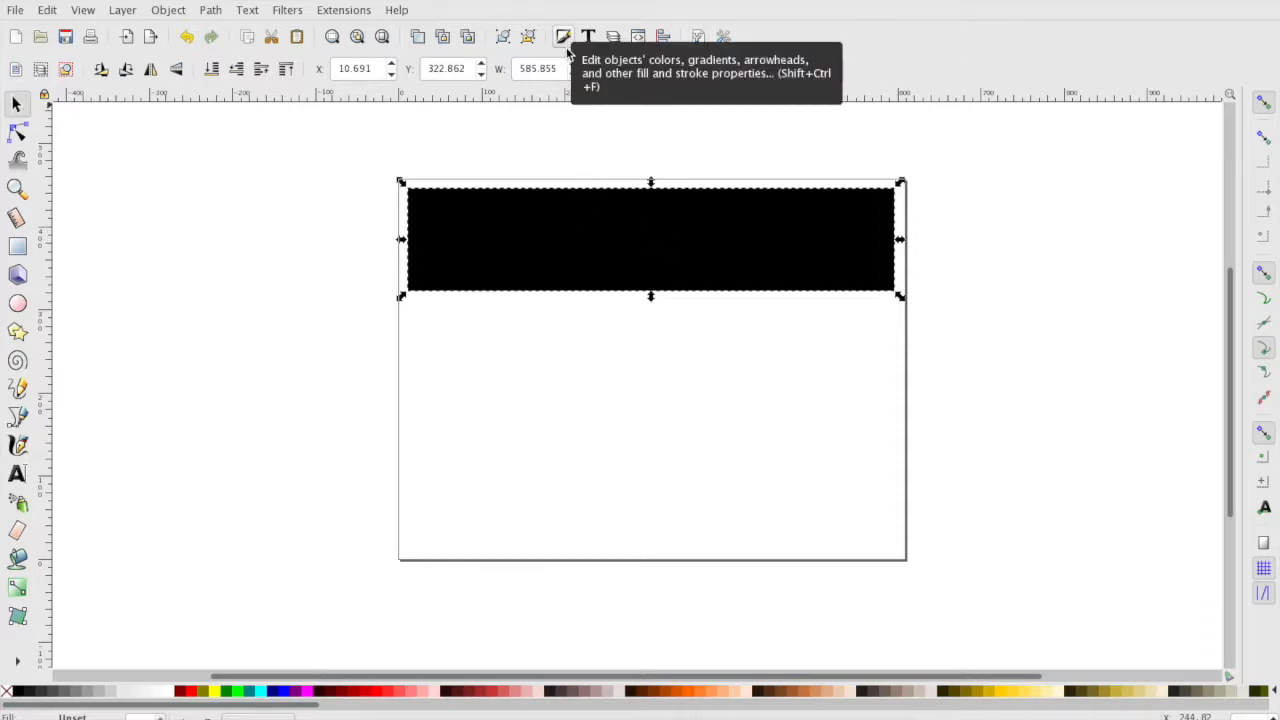
Give the strip no fill and a flat black stroke 1.065 mm wide.
left_click(563, 37)
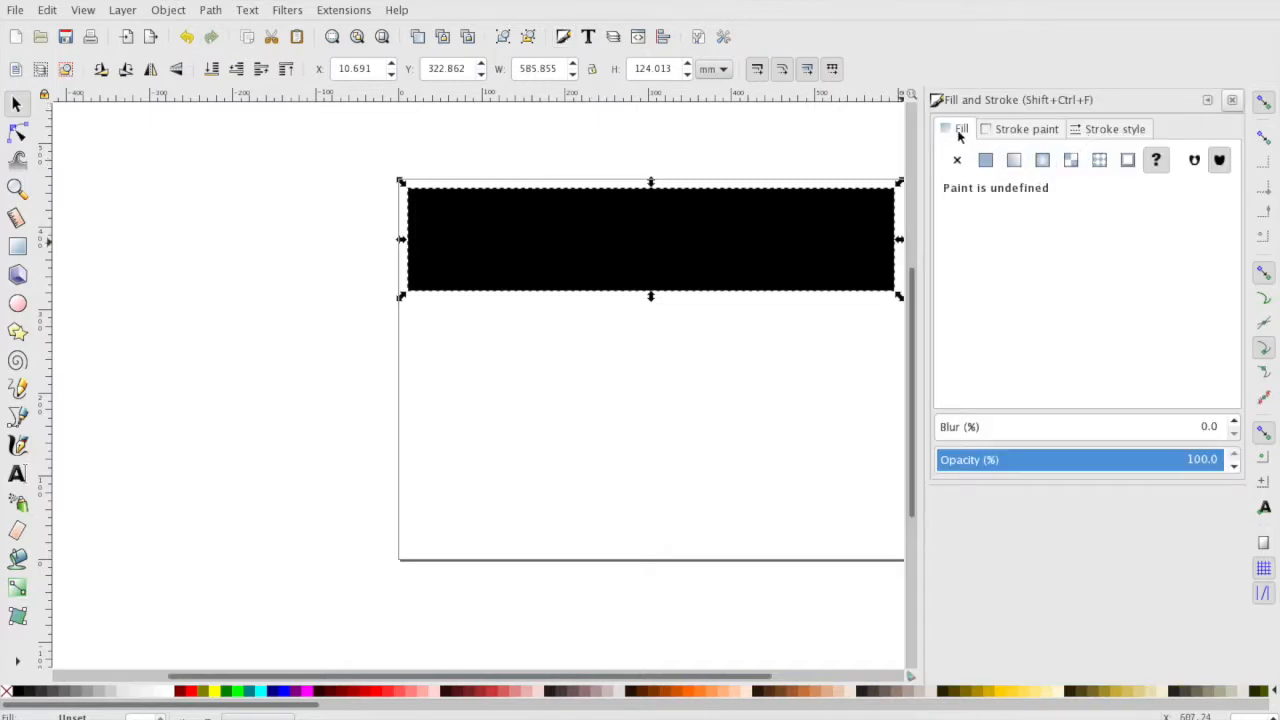
left_click(956, 160)
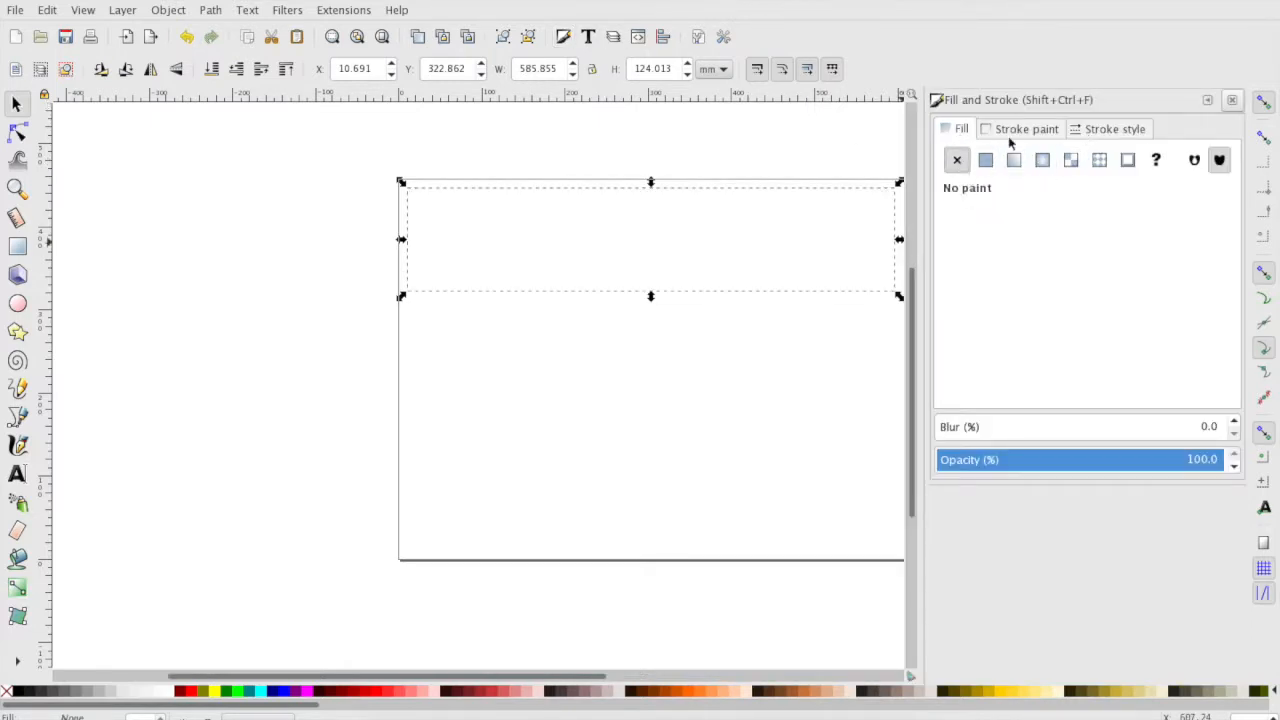
left_click(985, 160)
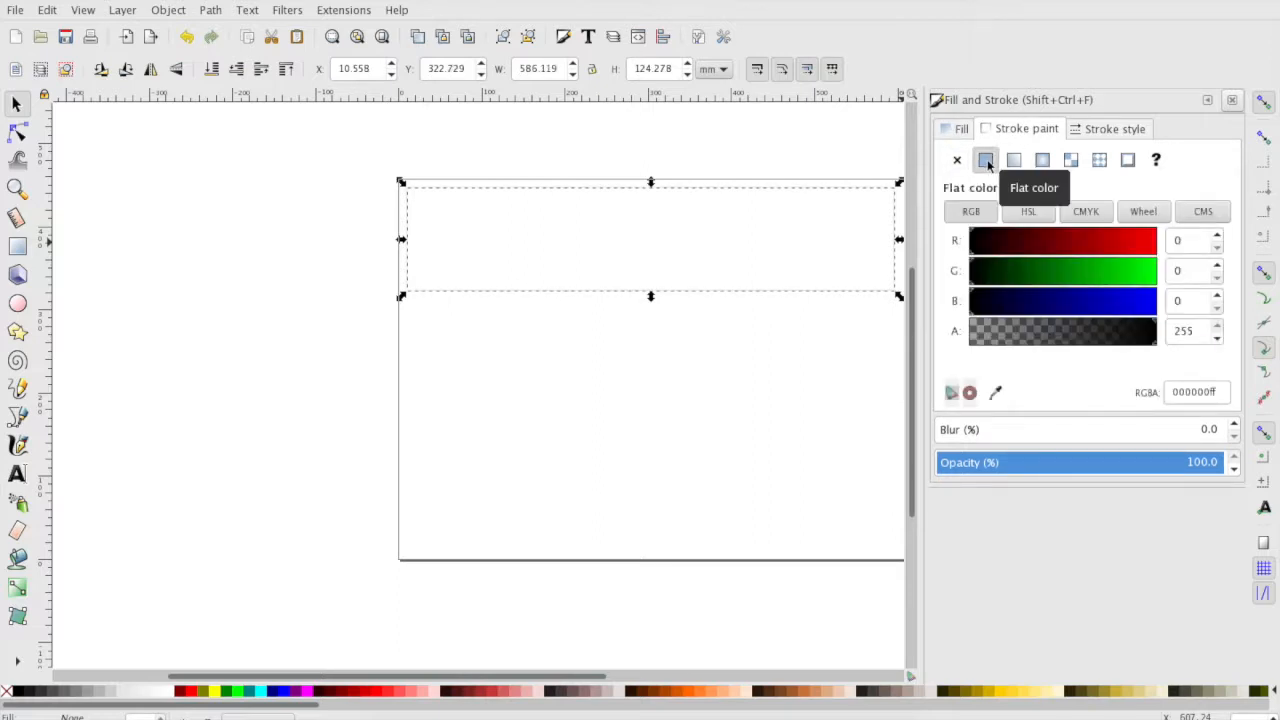
left_click(1113, 128)
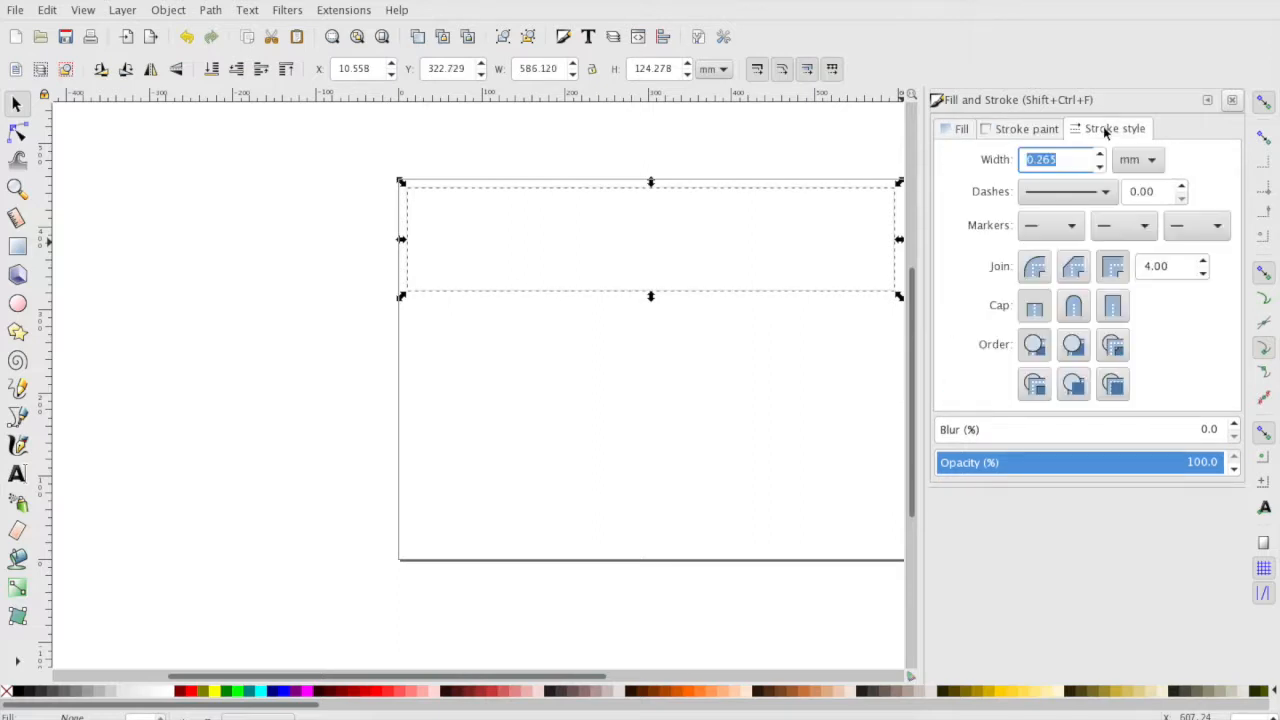
left_click(1099, 155)
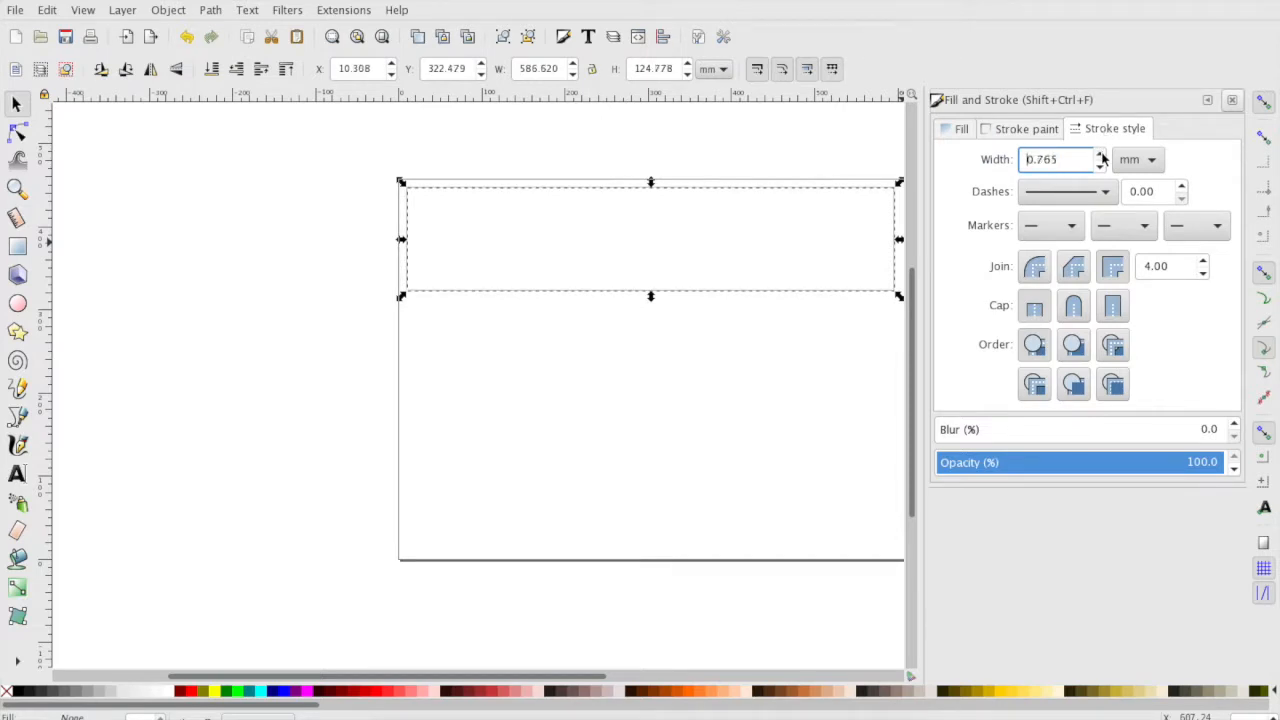
left_click(1101, 155)
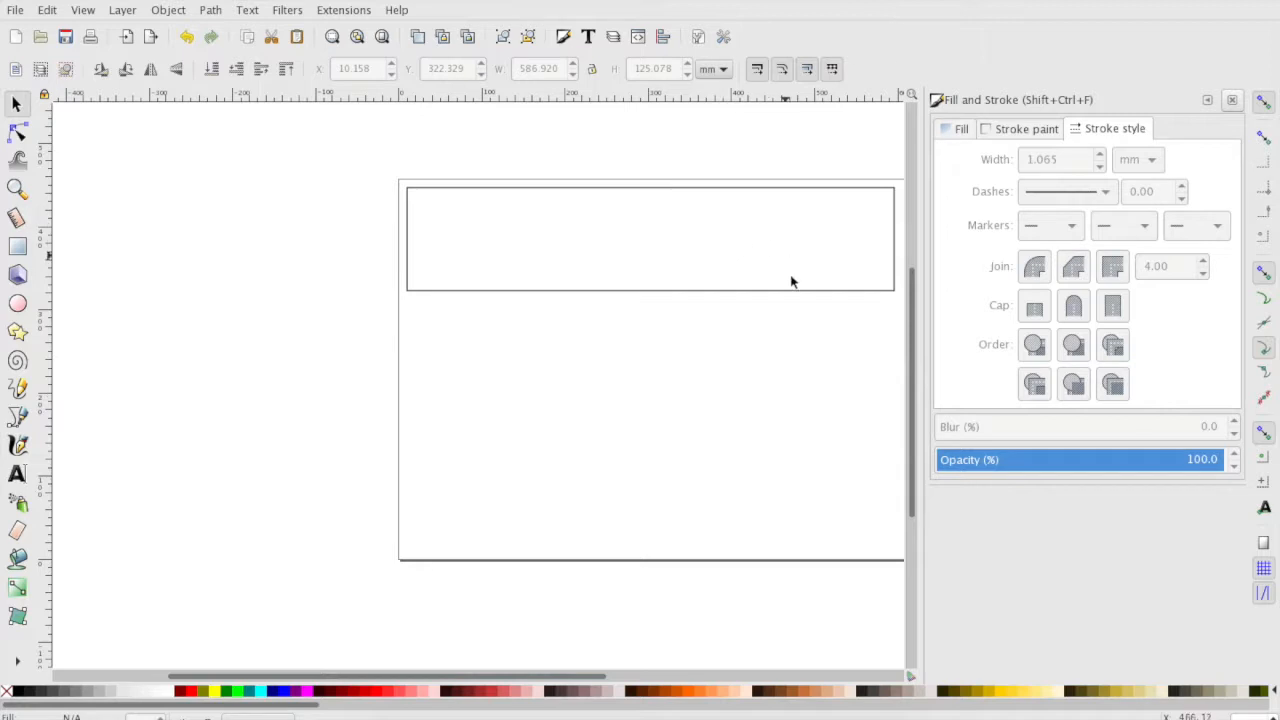
mouse_move(745, 305)
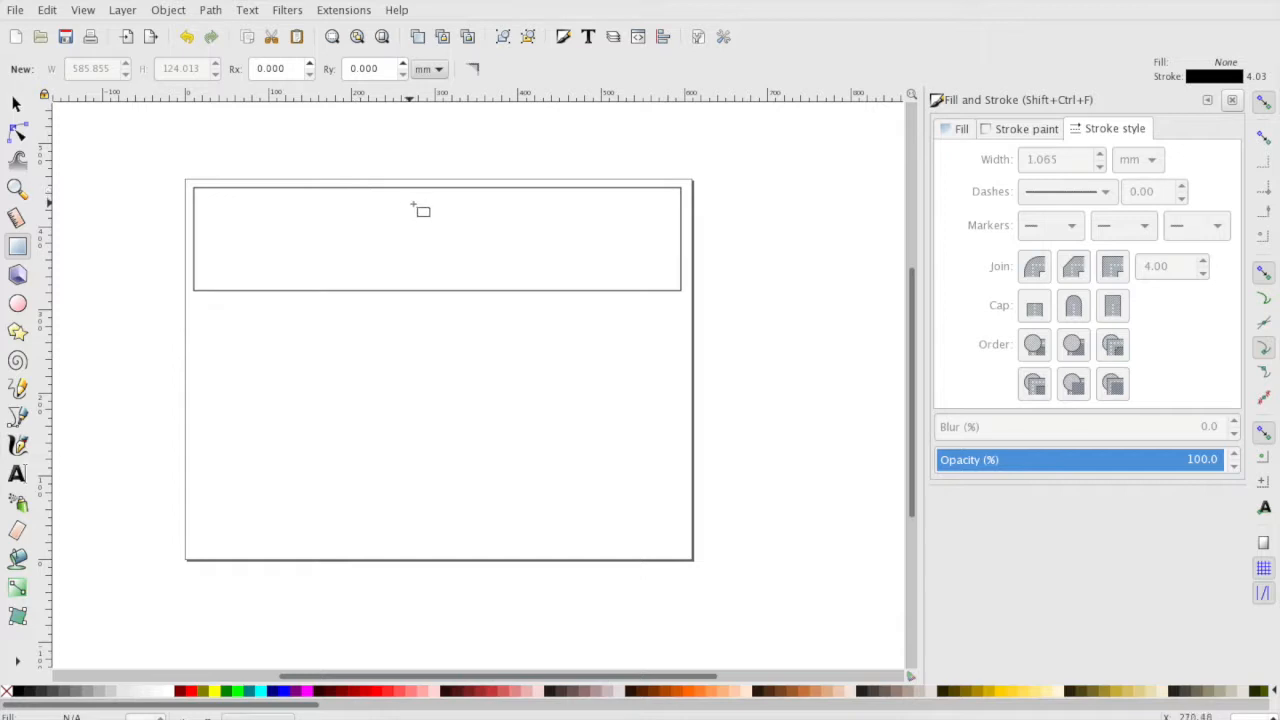
mouse_move(403, 195)
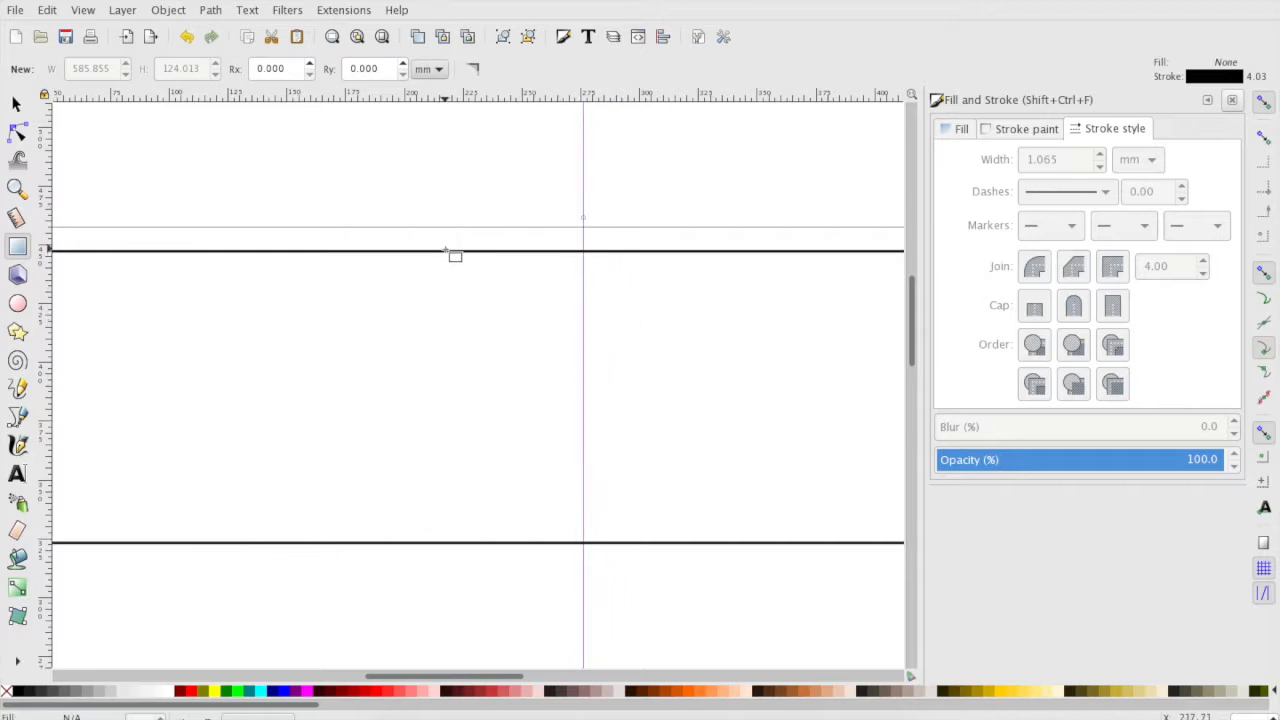
mouse_move(432, 258)
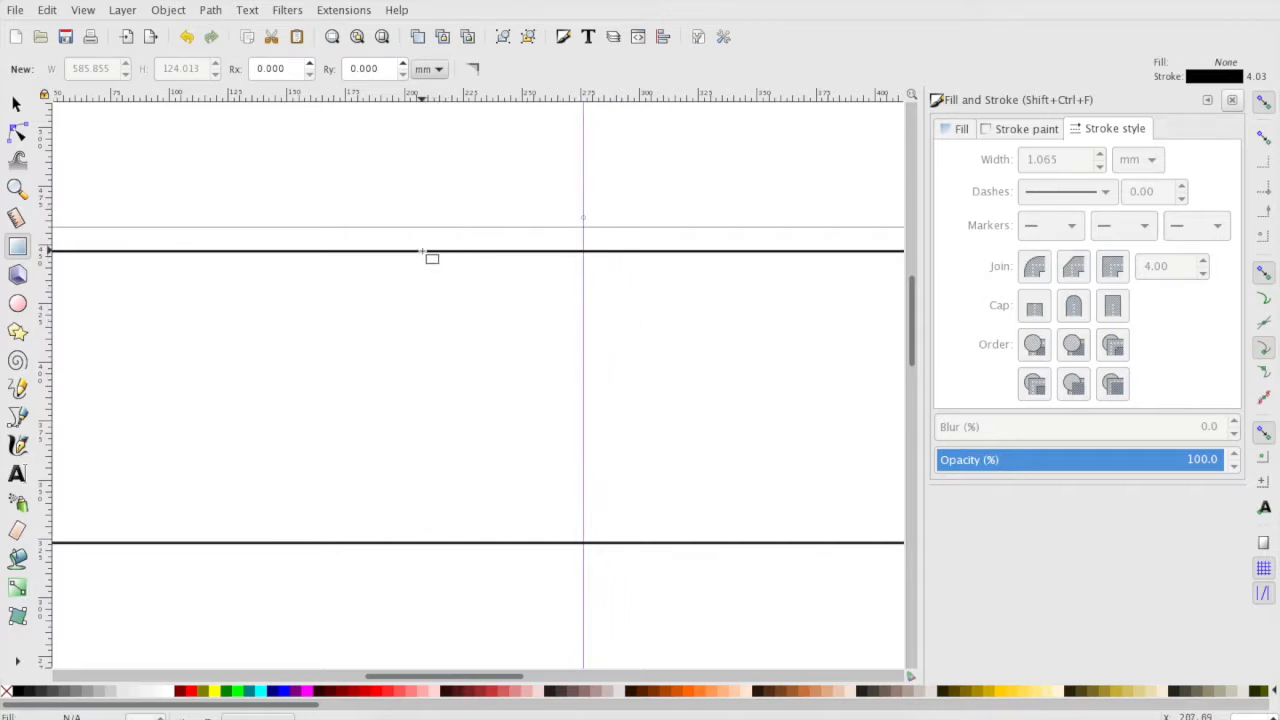
Draw a rectangle of about 142.5 × 121 mm across the strip's full height and select it.
left_click_drag(430, 258, 755, 550)
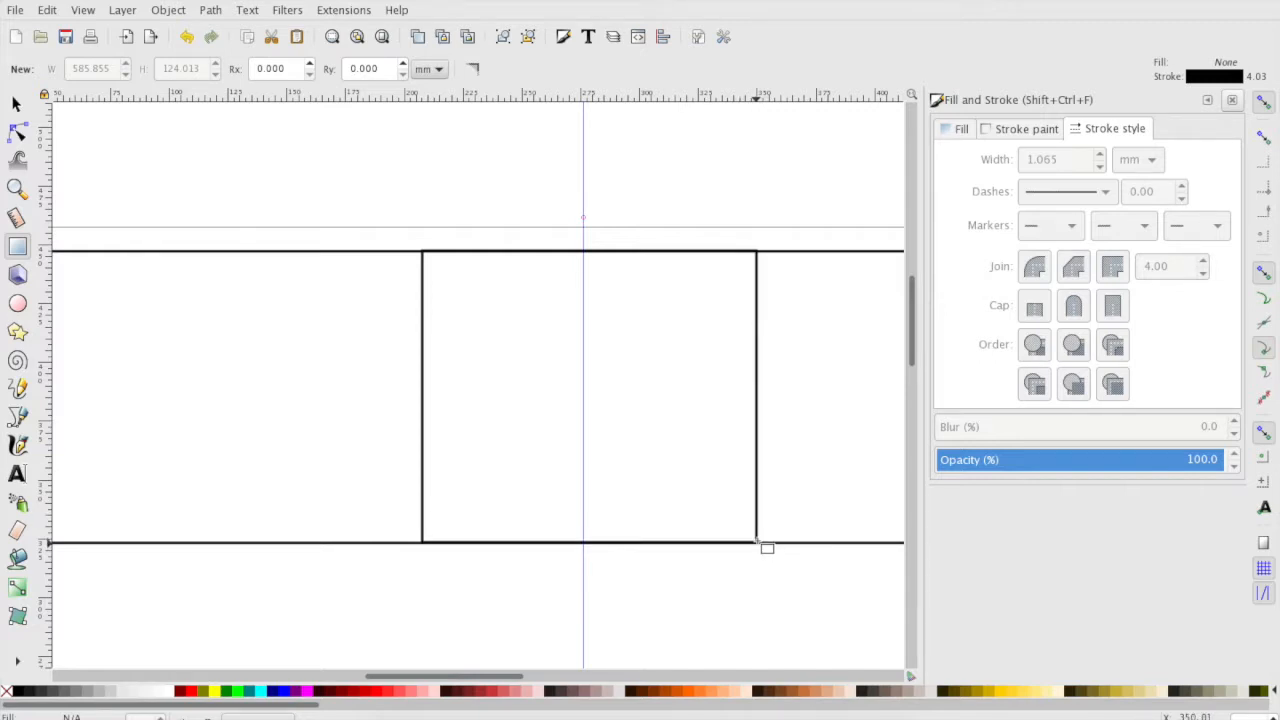
left_click(588, 393)
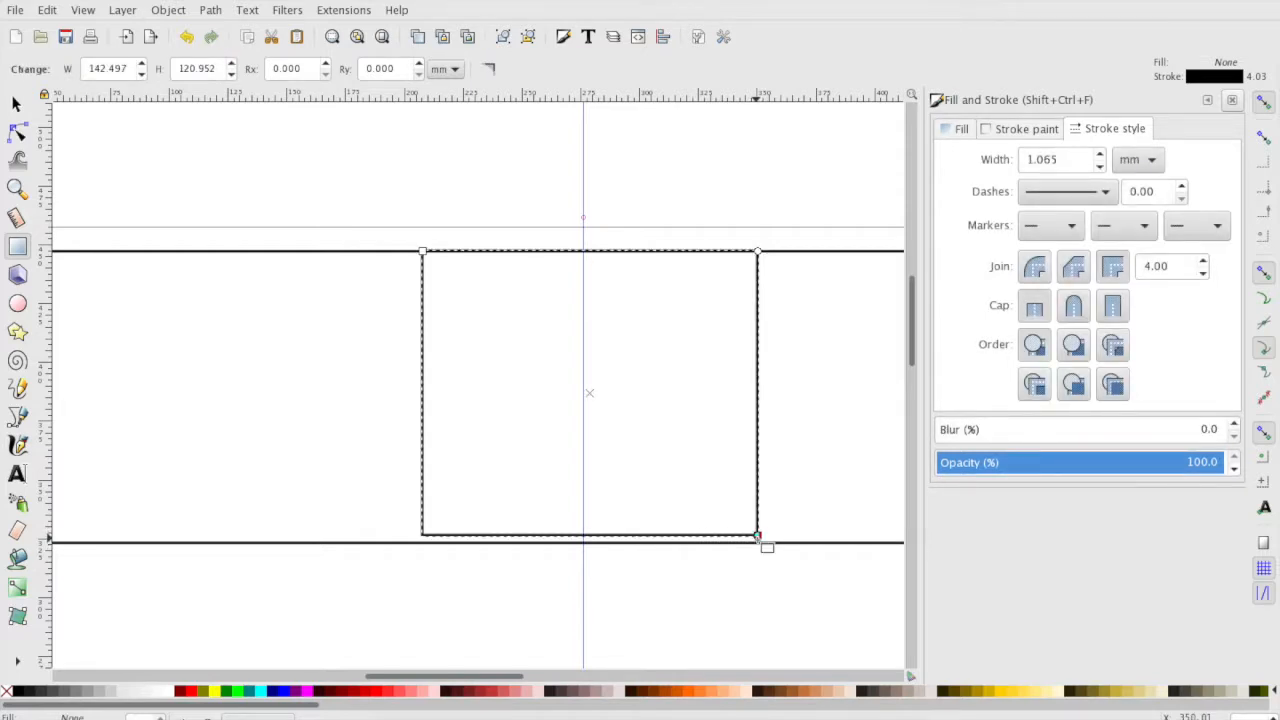
mouse_move(383, 300)
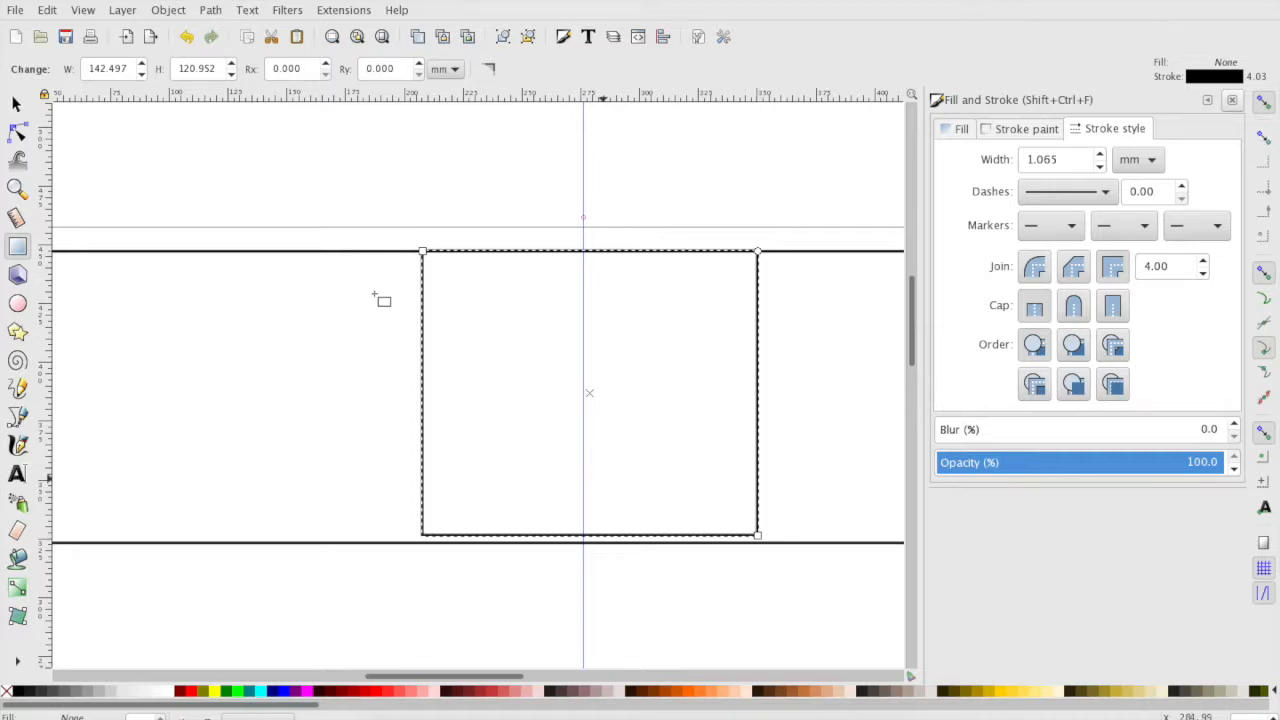
mouse_move(16, 103)
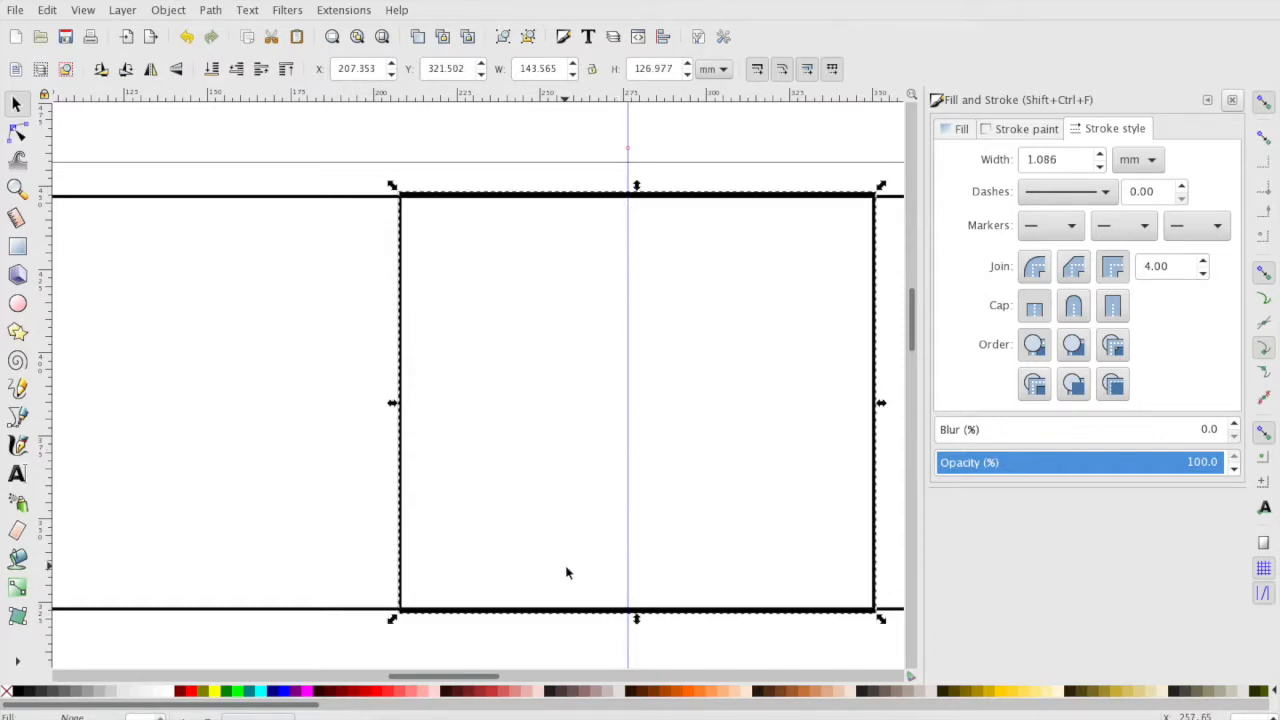
mouse_move(584, 267)
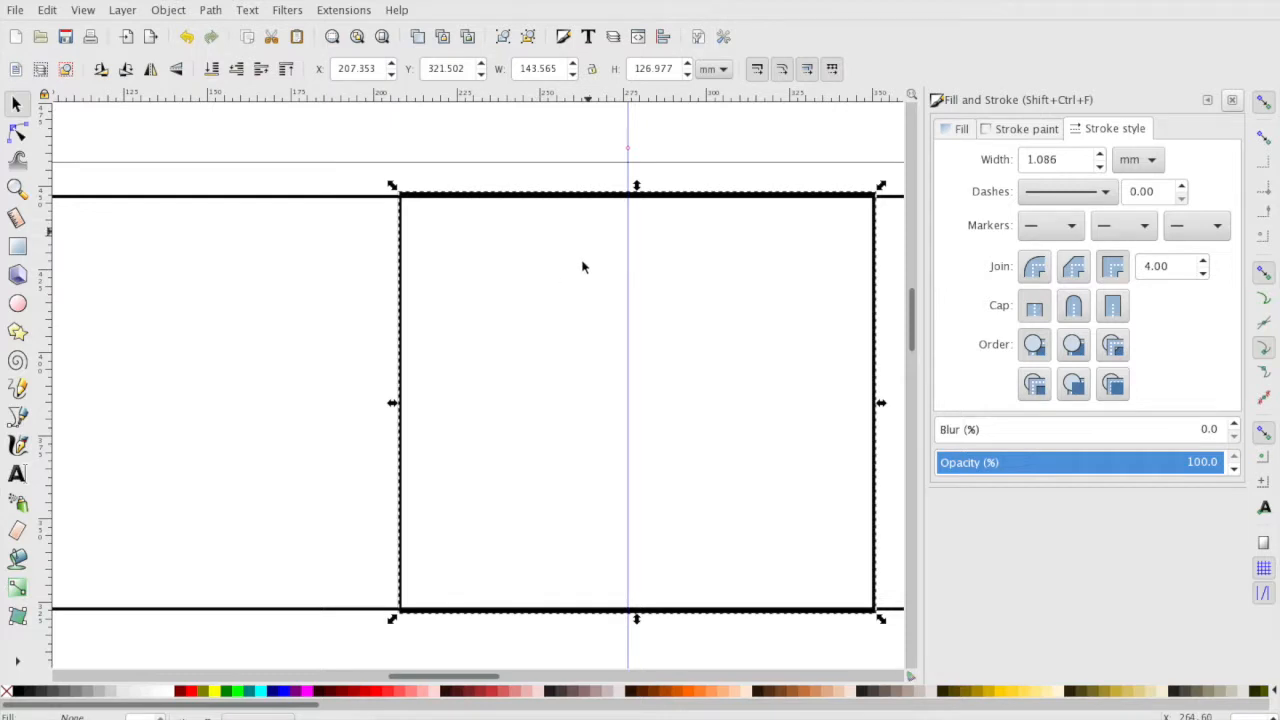
mouse_move(717, 478)
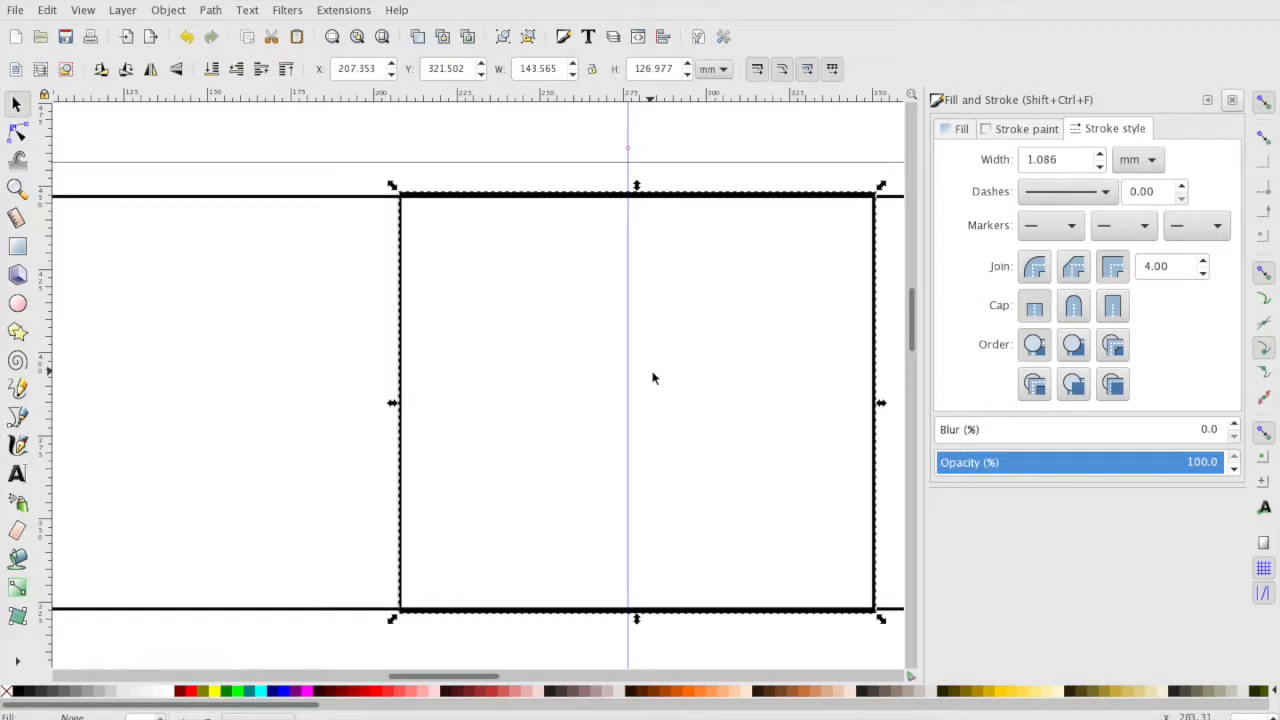
Launch Extensions > Render > Living Hinge and move its dialog to the right of the canvas.
left_click(343, 10)
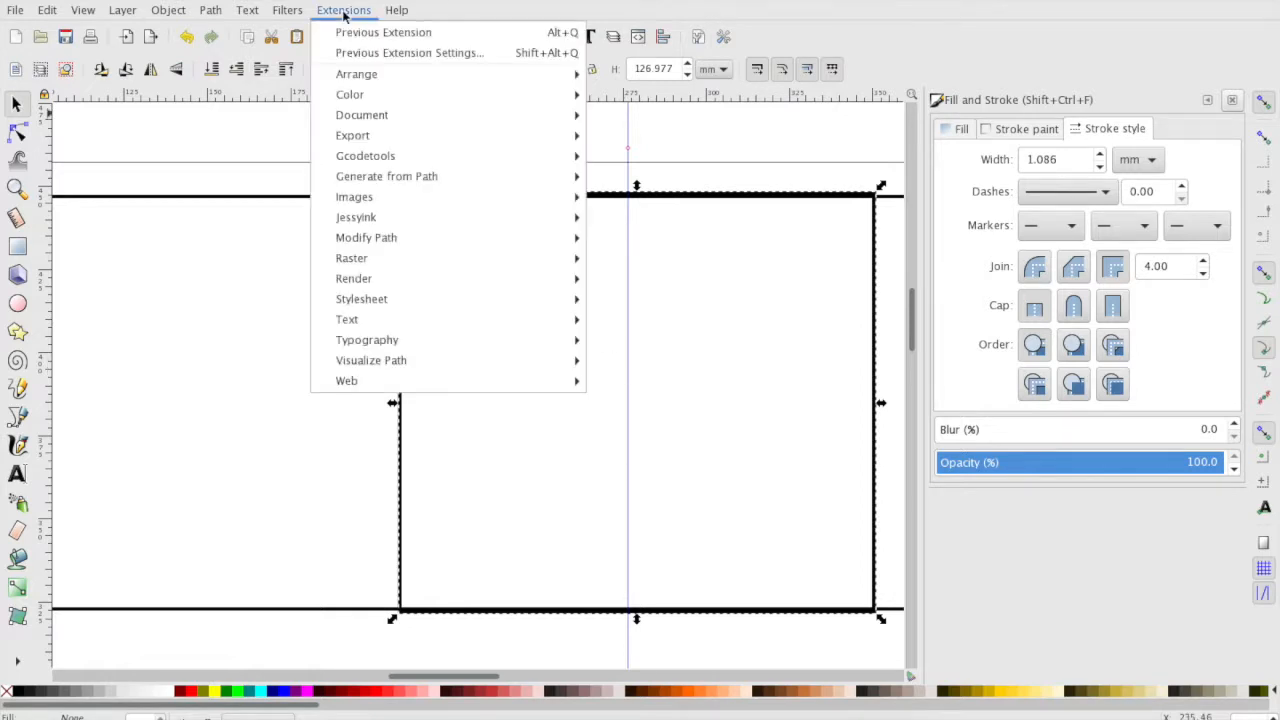
mouse_move(353, 278)
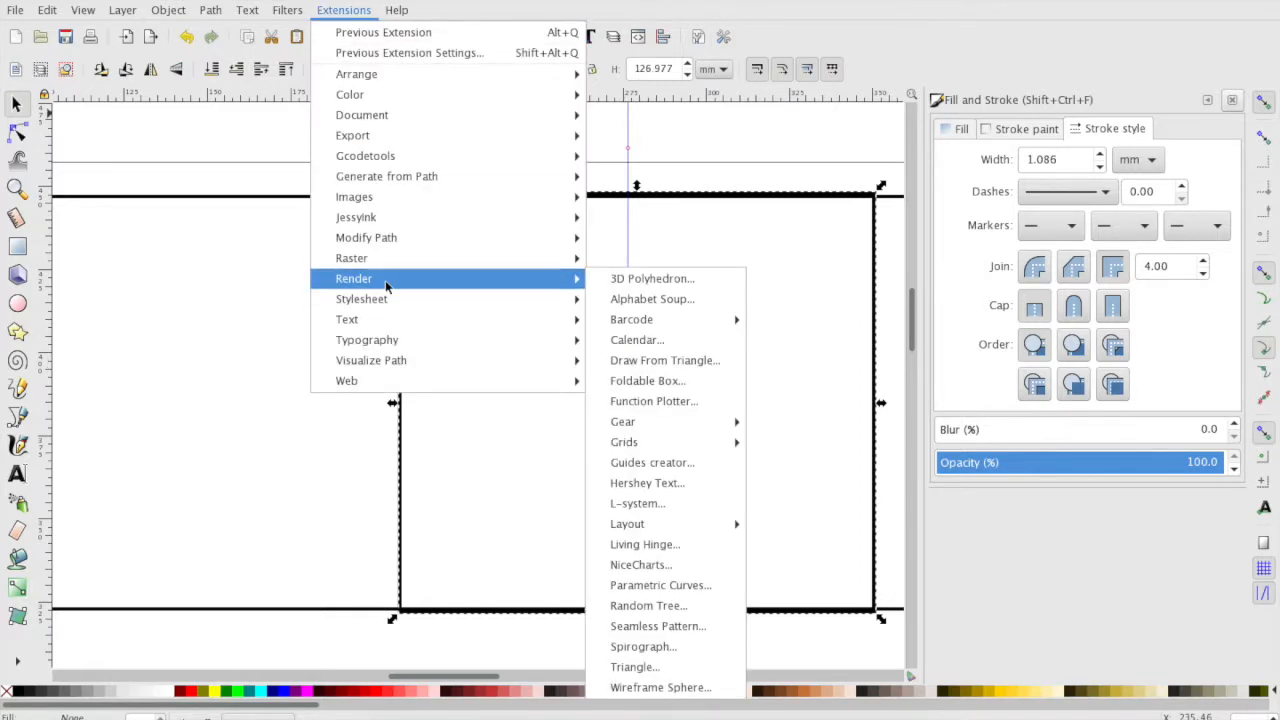
mouse_move(651, 278)
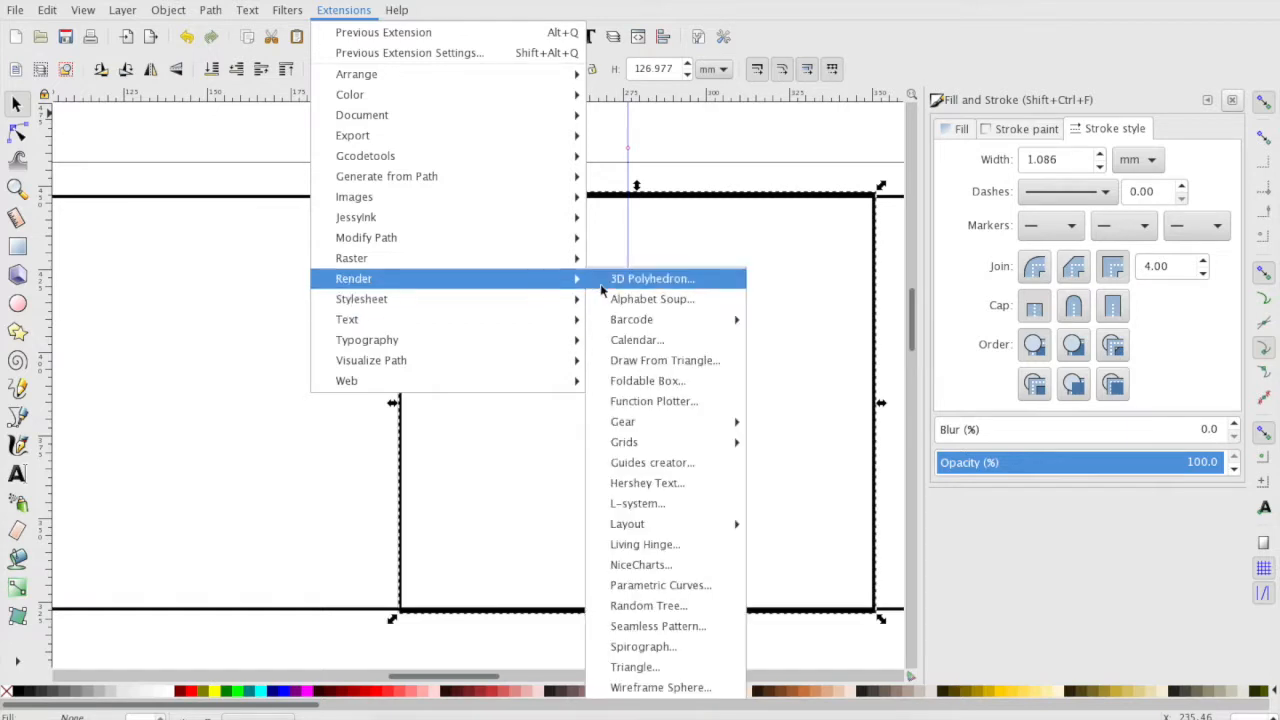
mouse_move(648, 544)
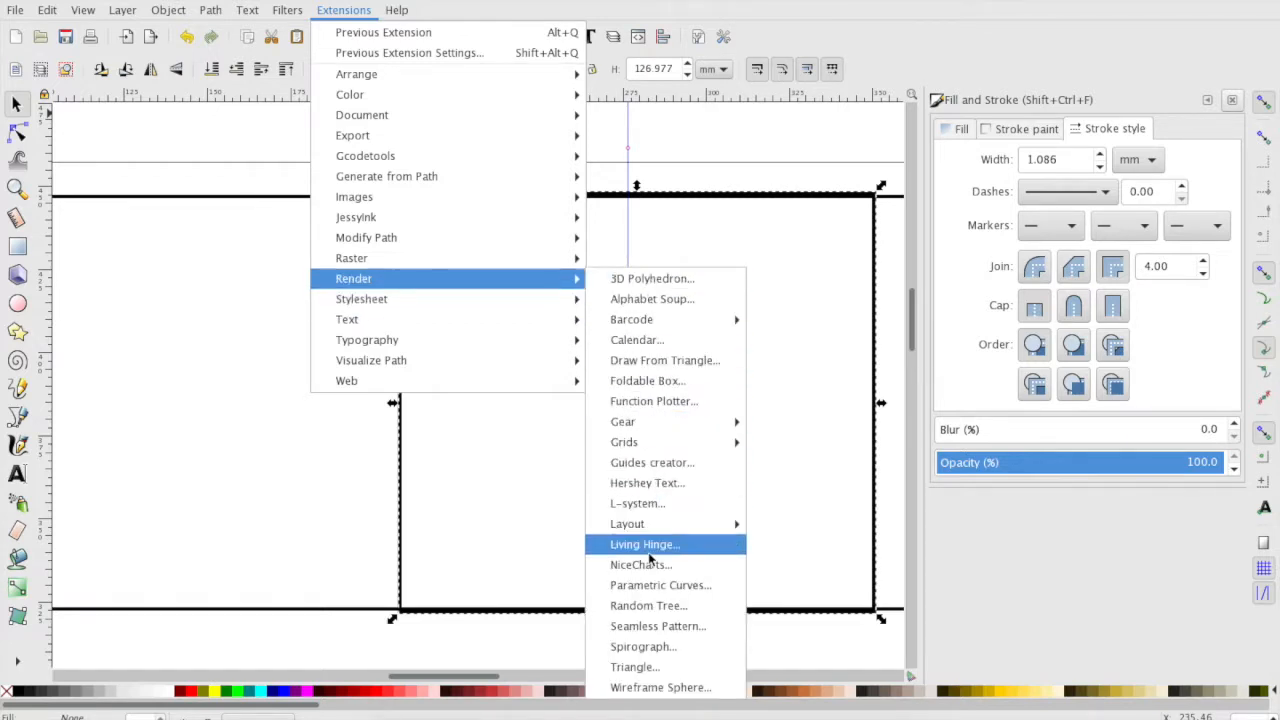
left_click(644, 544)
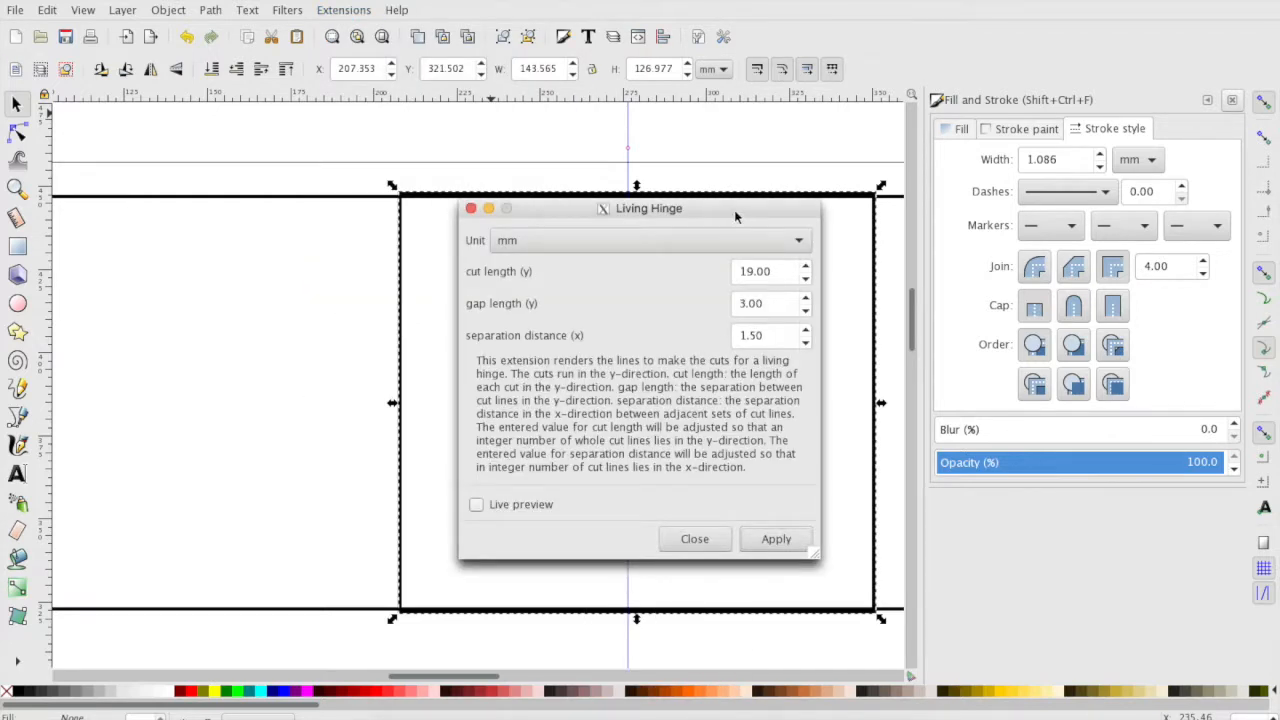
left_click_drag(649, 208, 1044, 90)
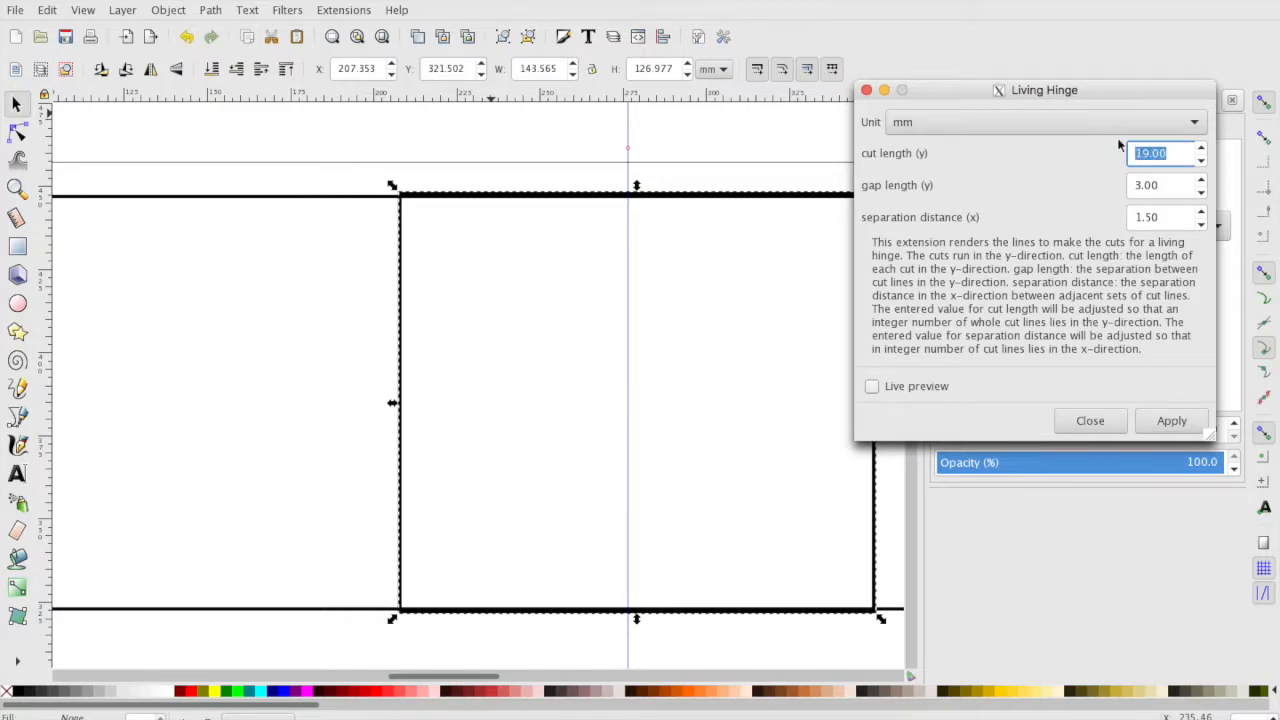
Enter cut length 35, gap length 4 and separation 2 mm, and enable Live preview.
type("35")
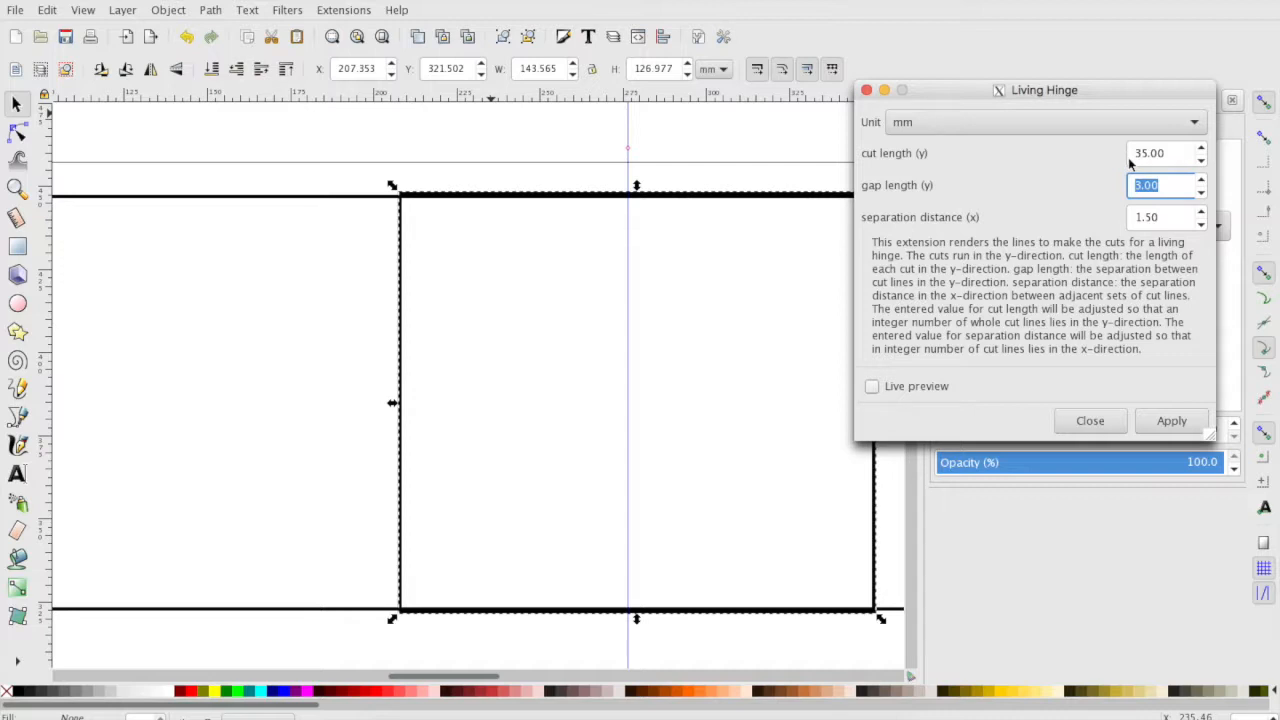
type("4")
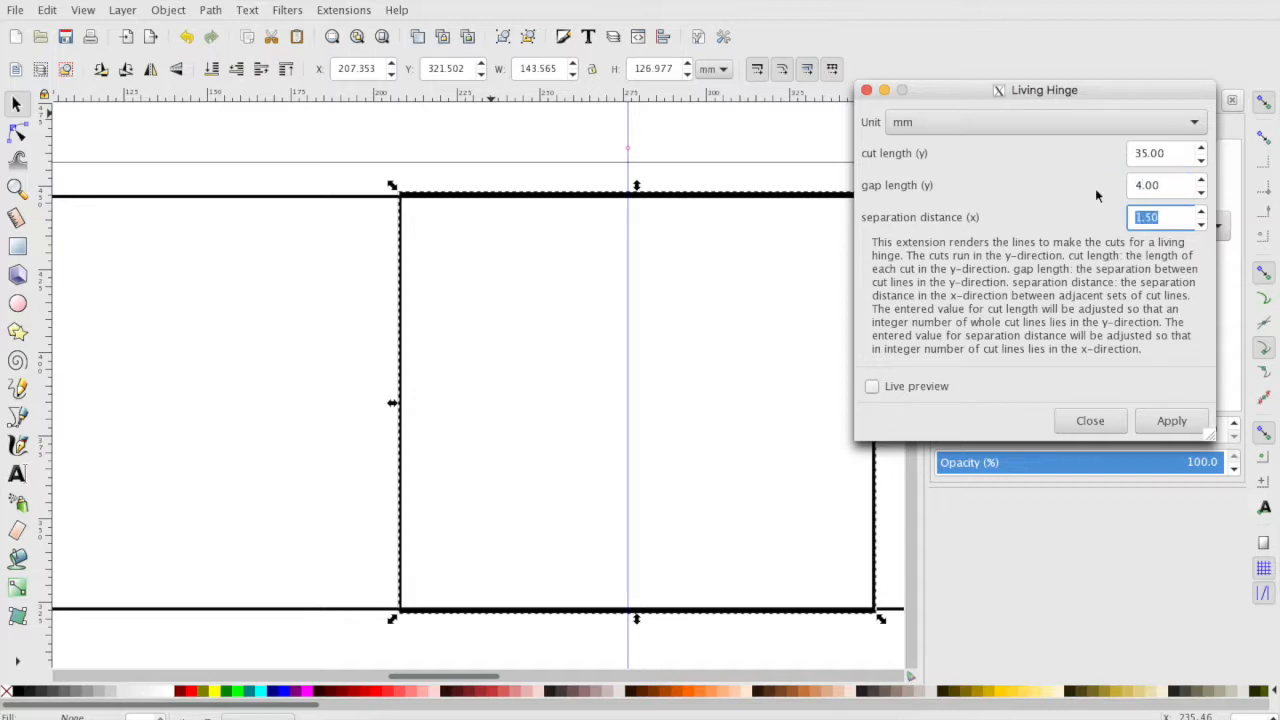
type("2")
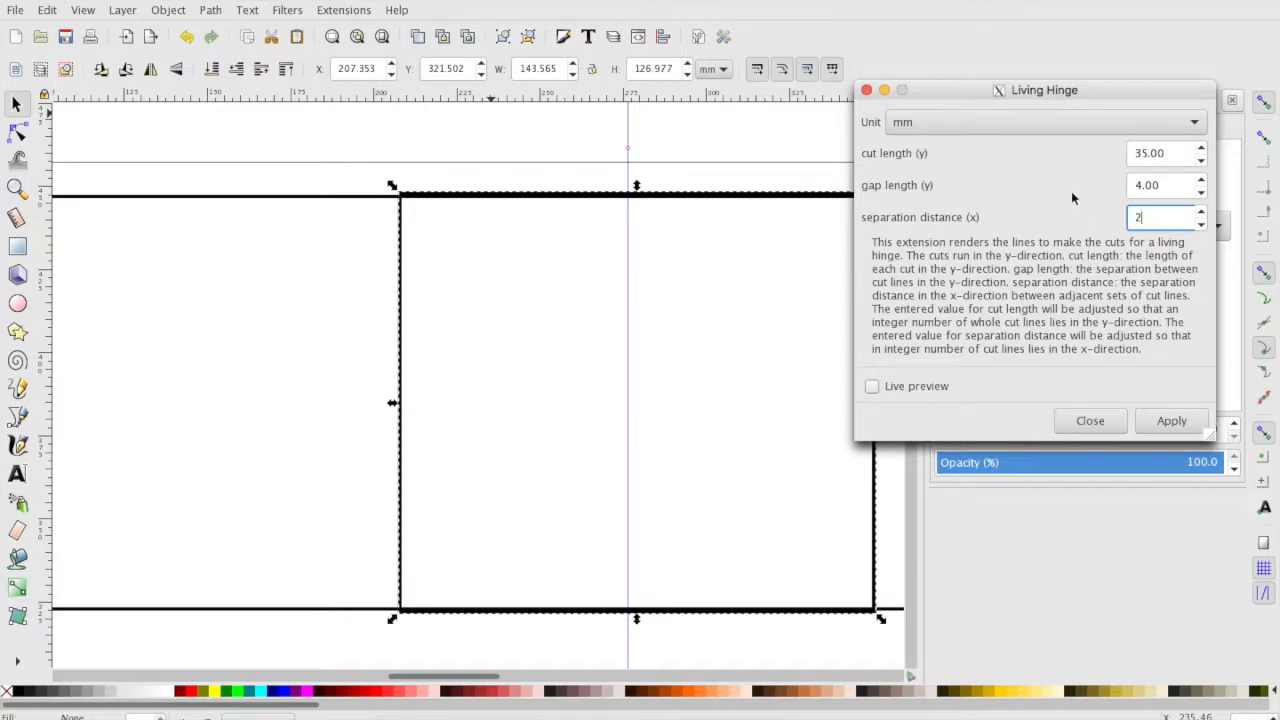
mouse_move(935, 391)
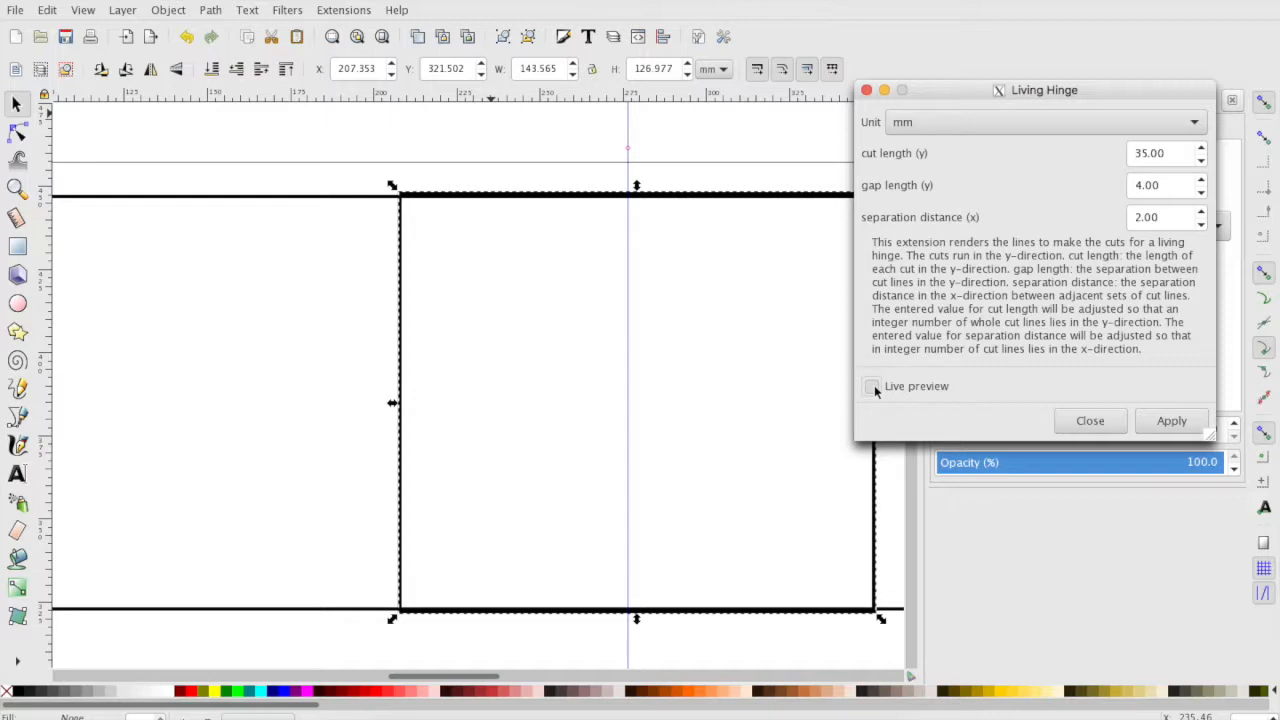
left_click(872, 386)
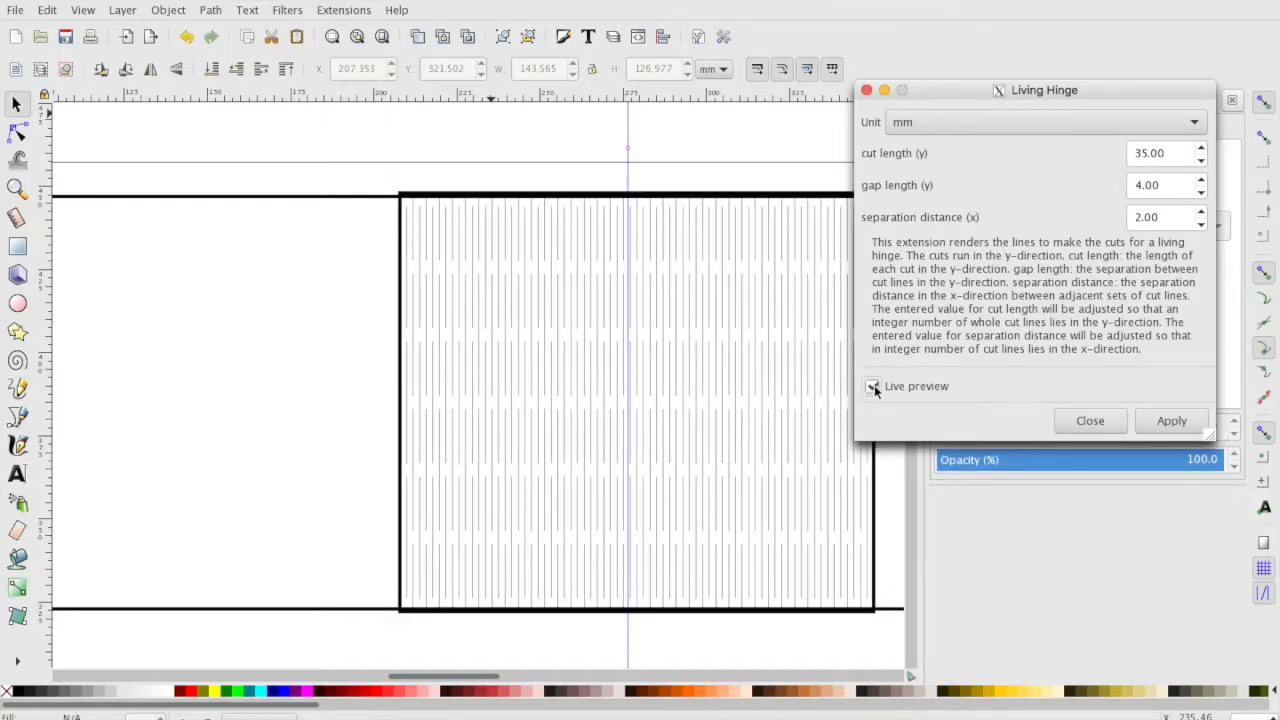
Preview the 35/4/2 mm hinge cuts, then apply them to the inner rectangle.
left_click(872, 386)
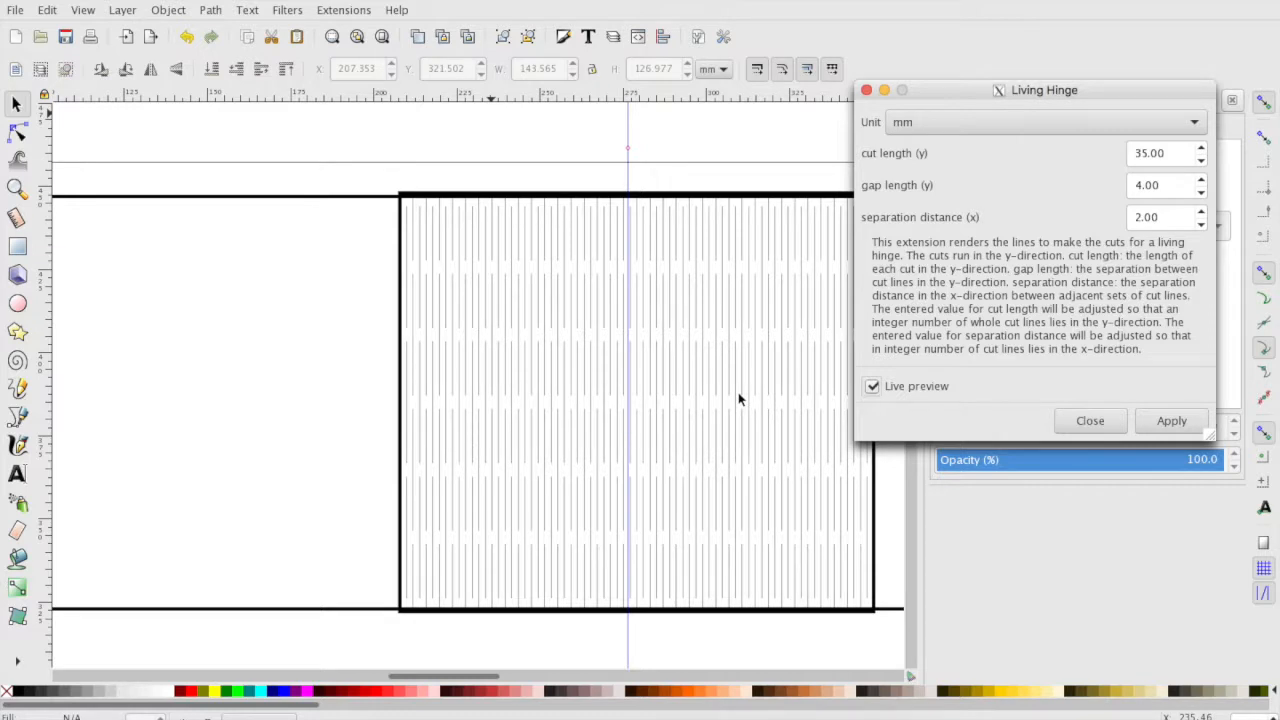
mouse_move(547, 435)
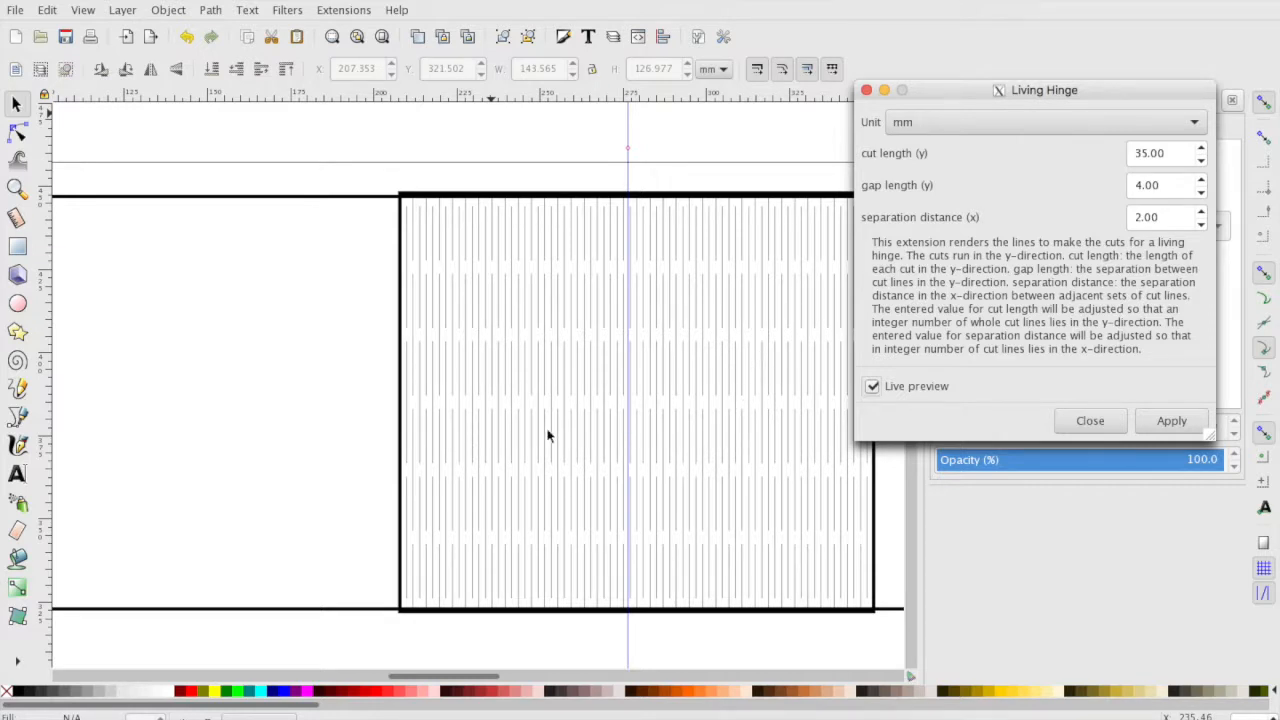
mouse_move(537, 450)
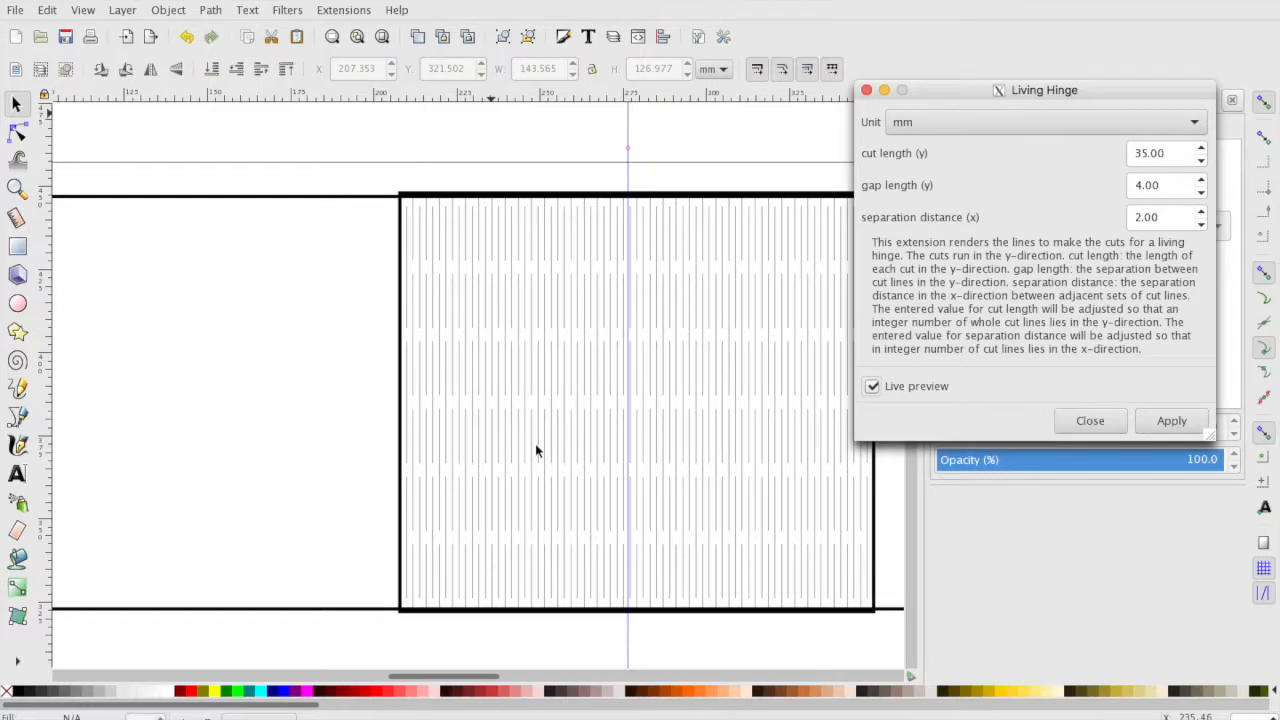
mouse_move(640, 500)
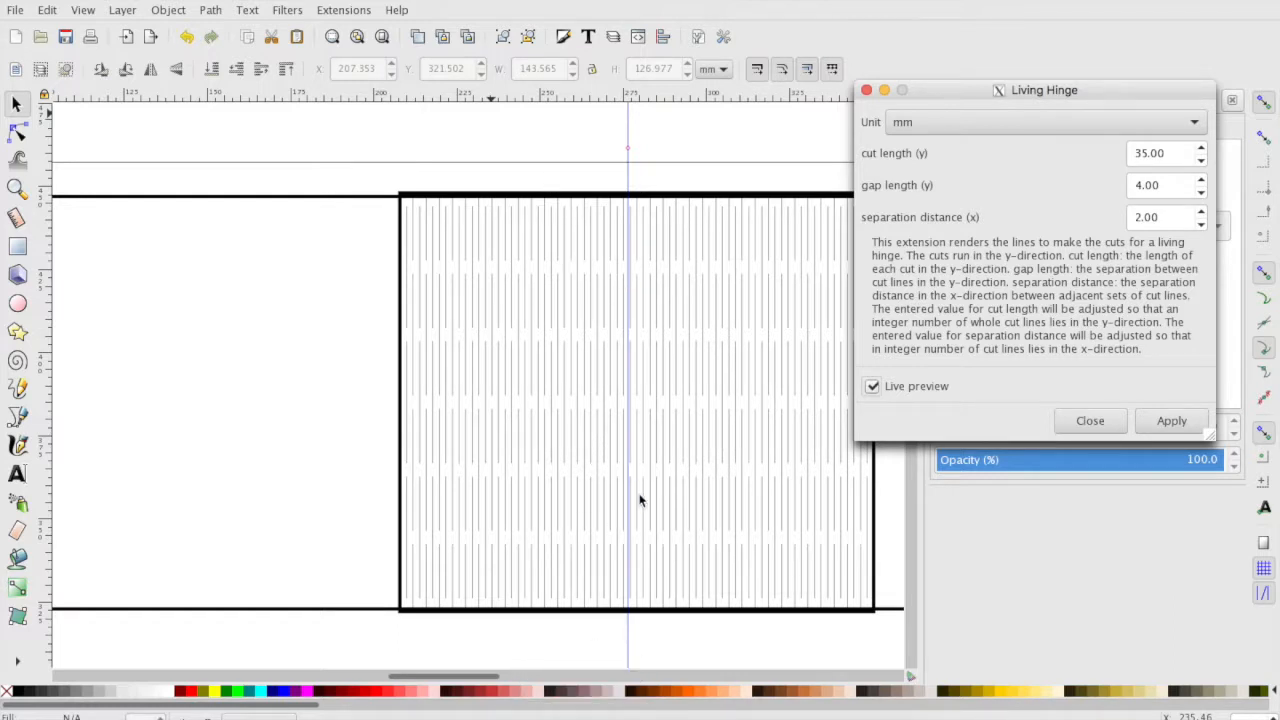
mouse_move(575, 324)
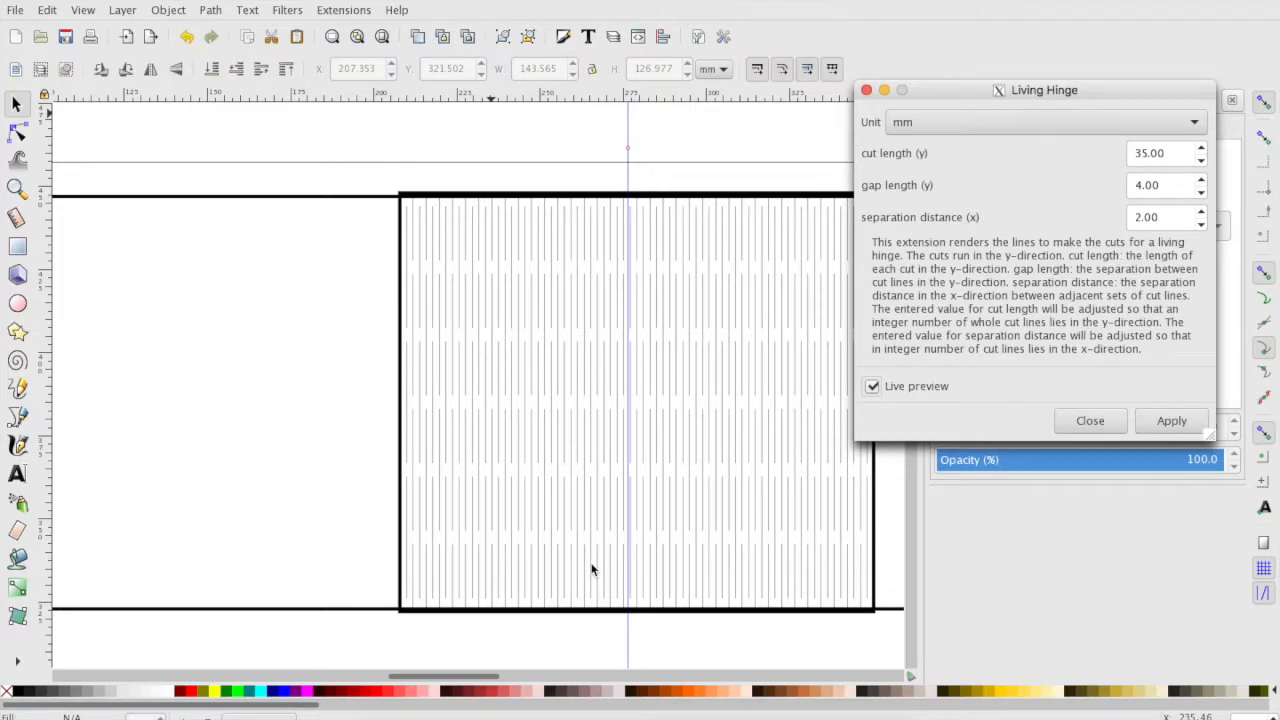
mouse_move(970, 264)
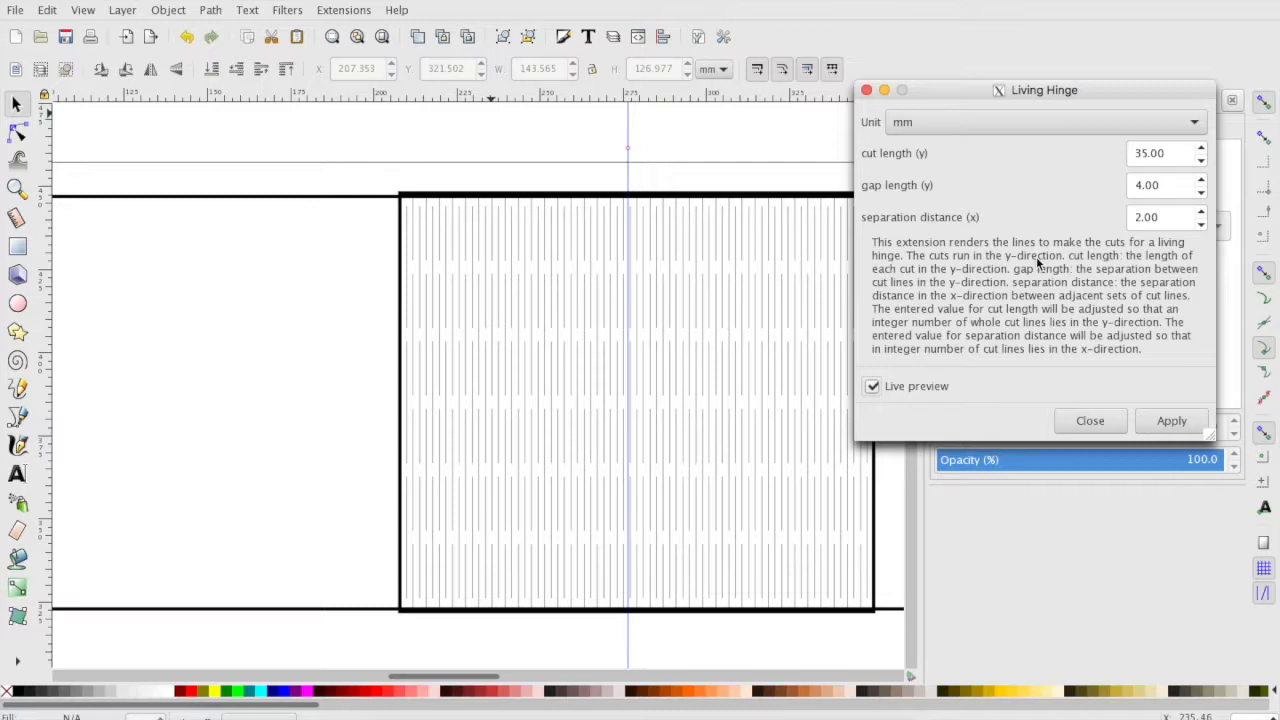
mouse_move(210, 412)
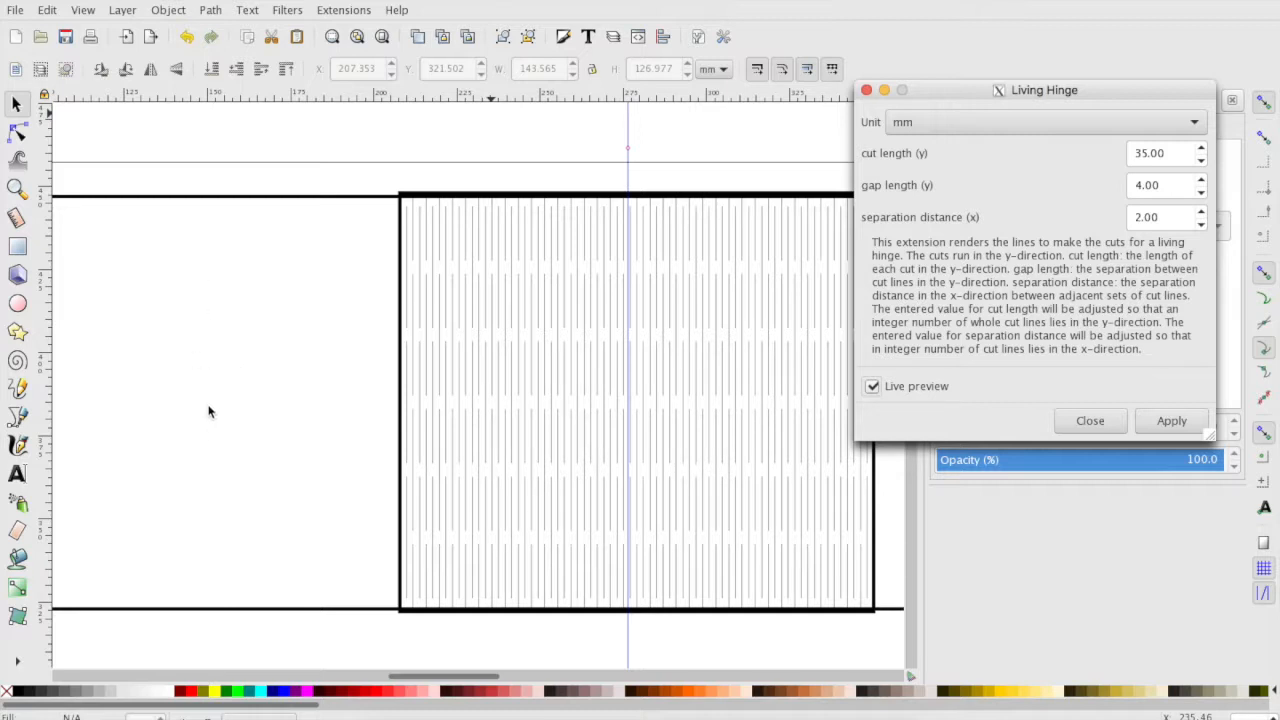
mouse_move(617, 421)
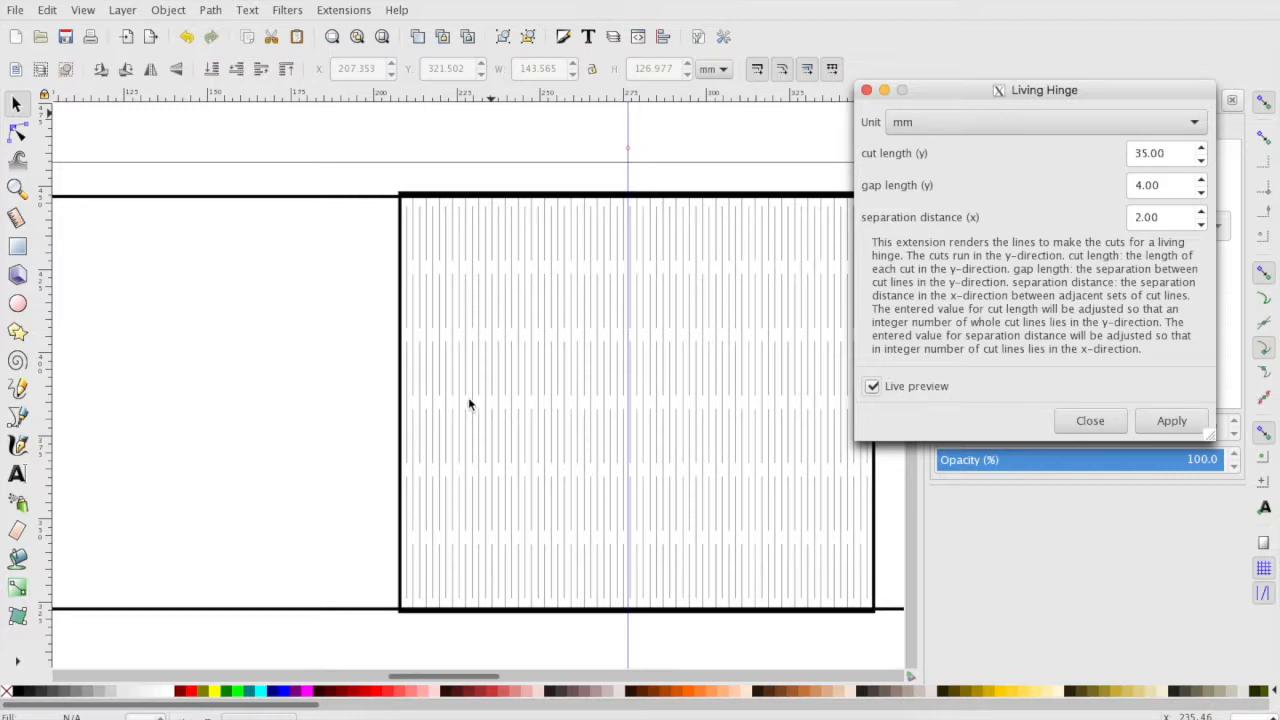
mouse_move(902, 463)
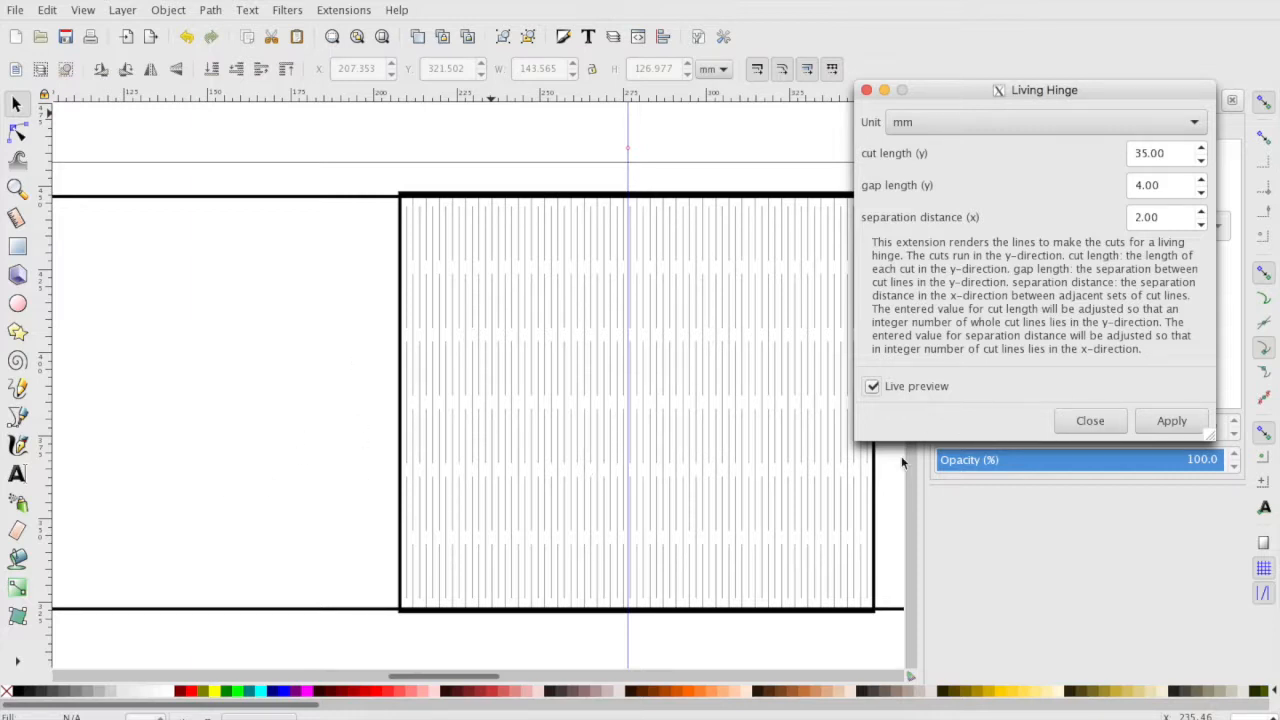
mouse_move(435, 333)
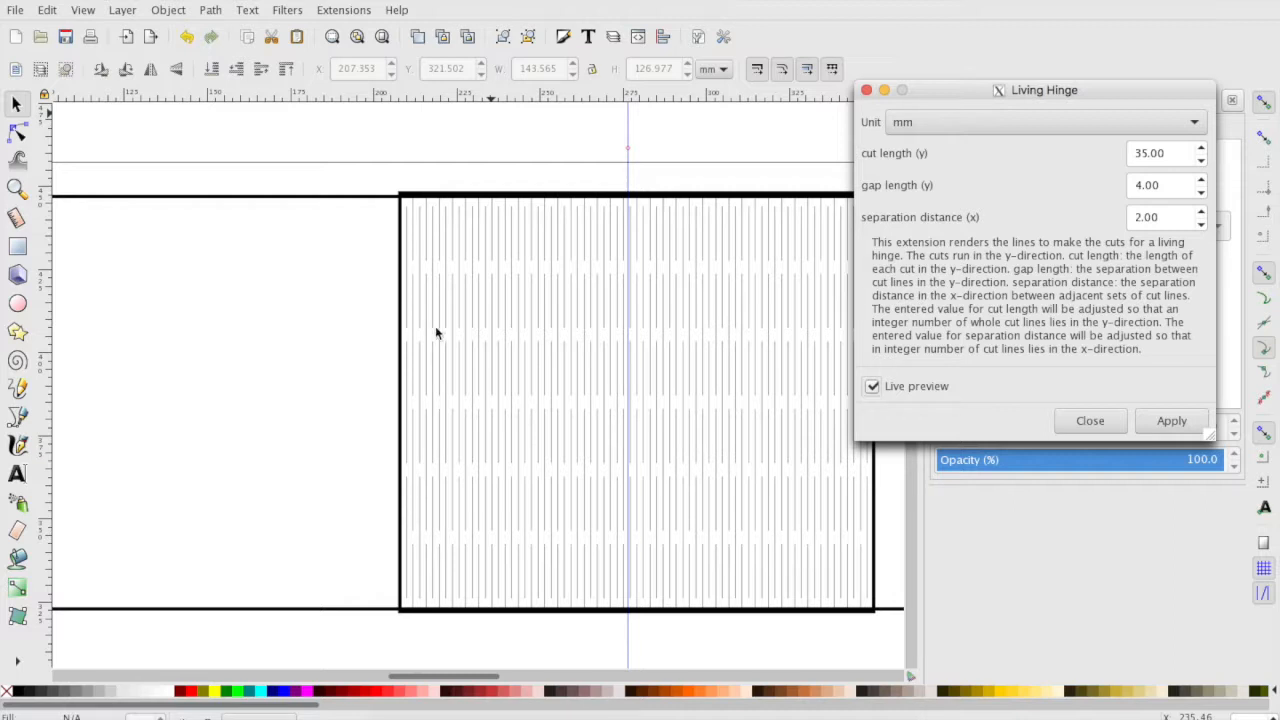
mouse_move(701, 416)
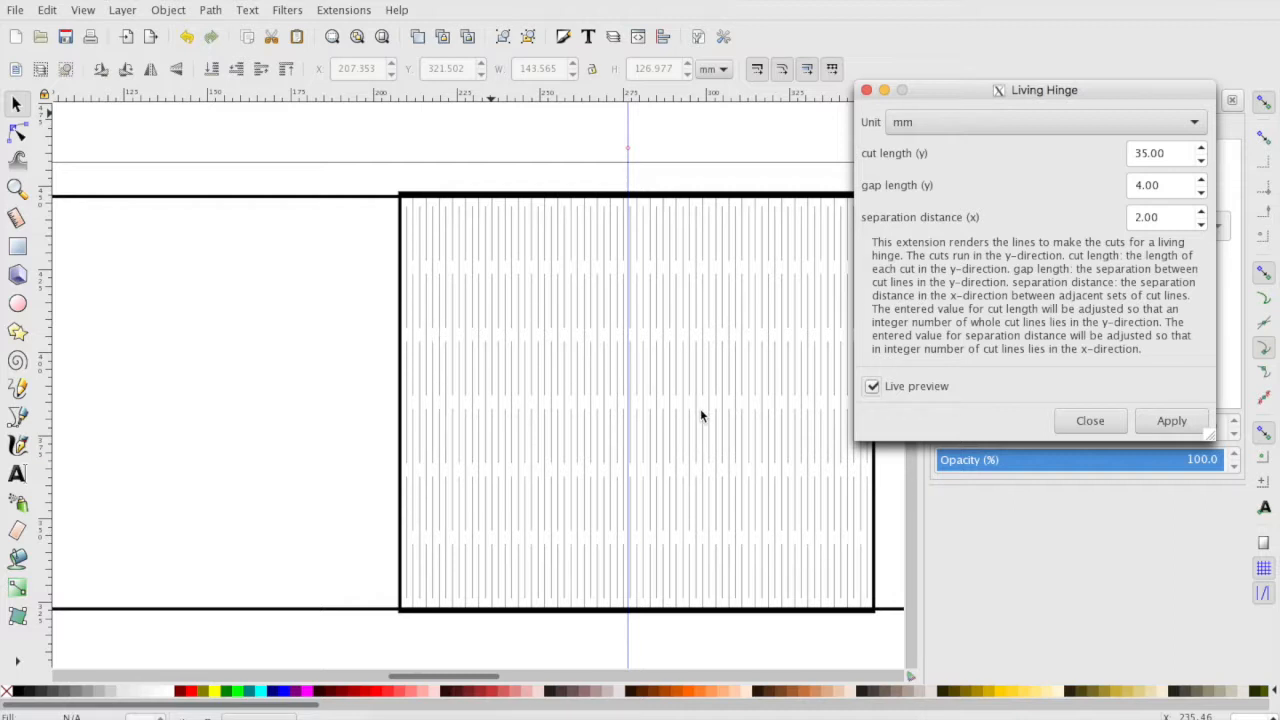
mouse_move(208, 440)
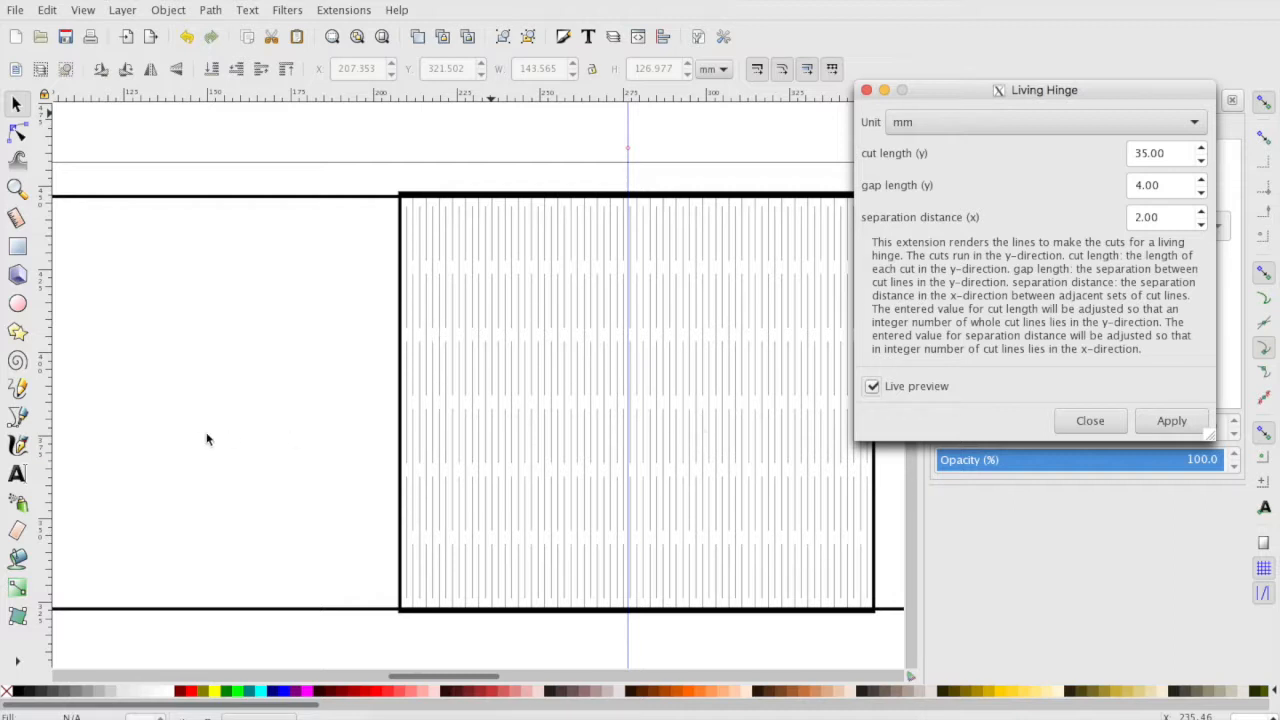
mouse_move(333, 401)
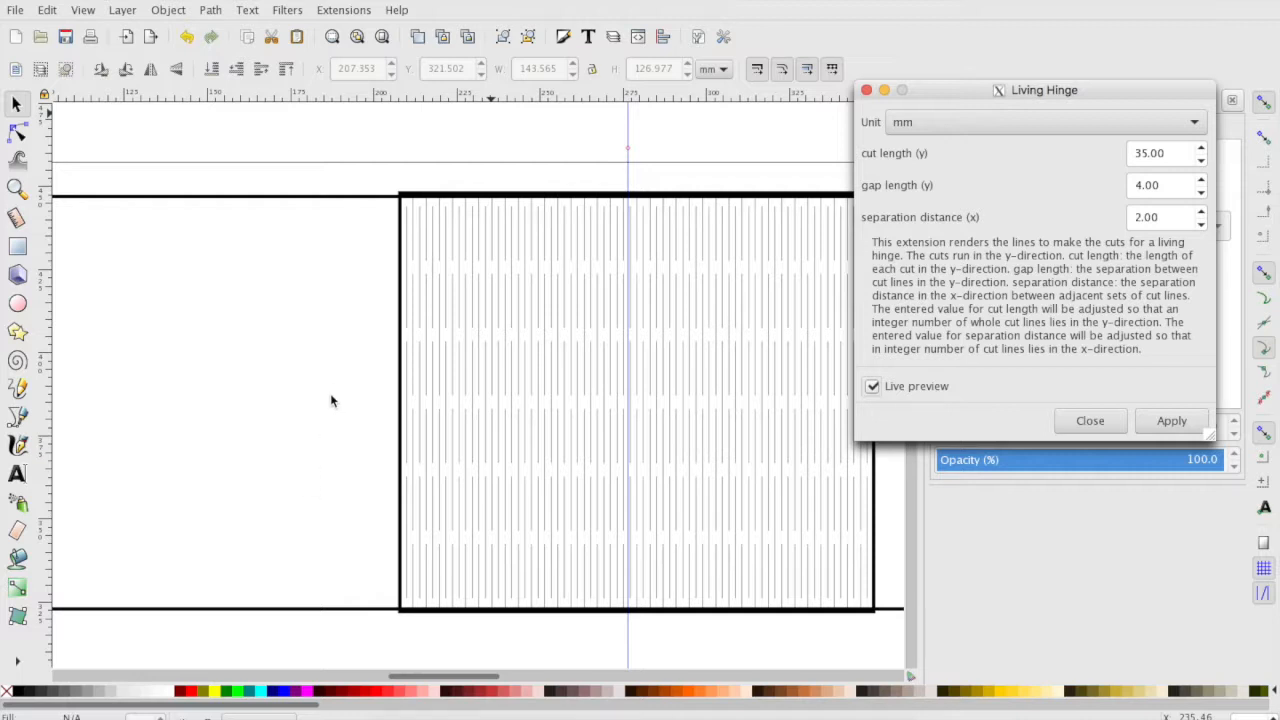
mouse_move(890, 500)
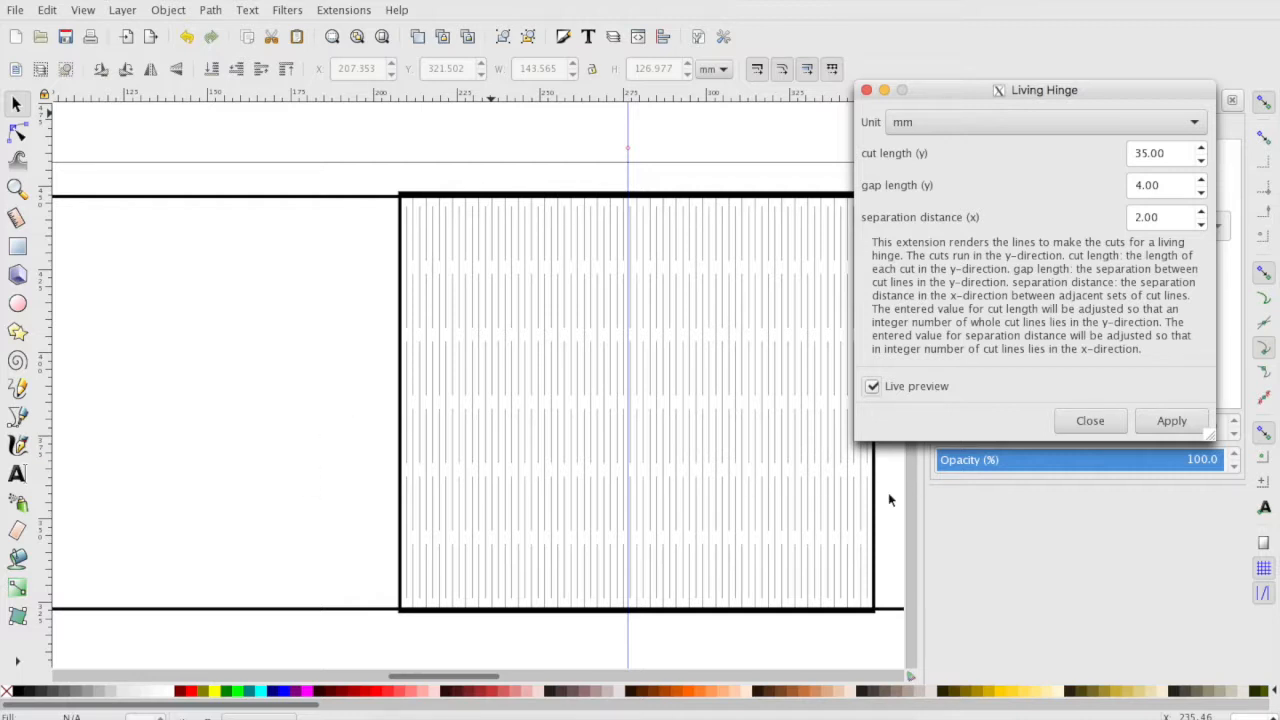
mouse_move(584, 424)
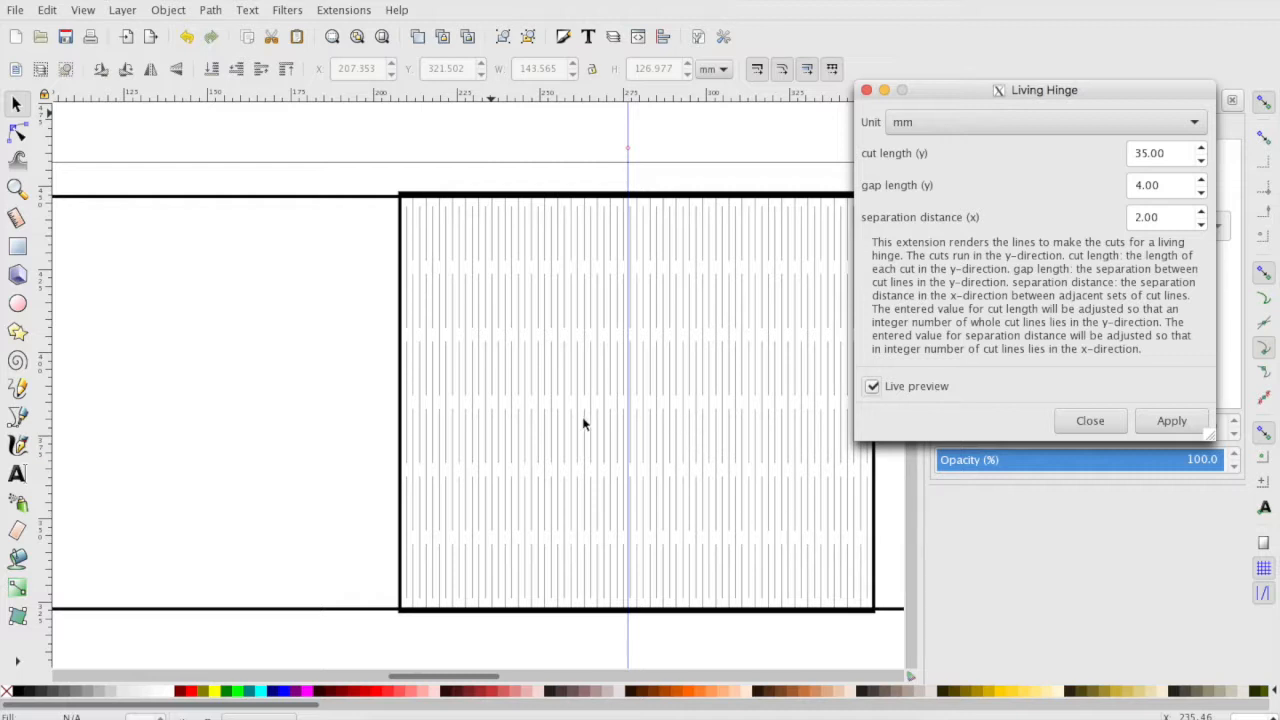
mouse_move(650, 473)
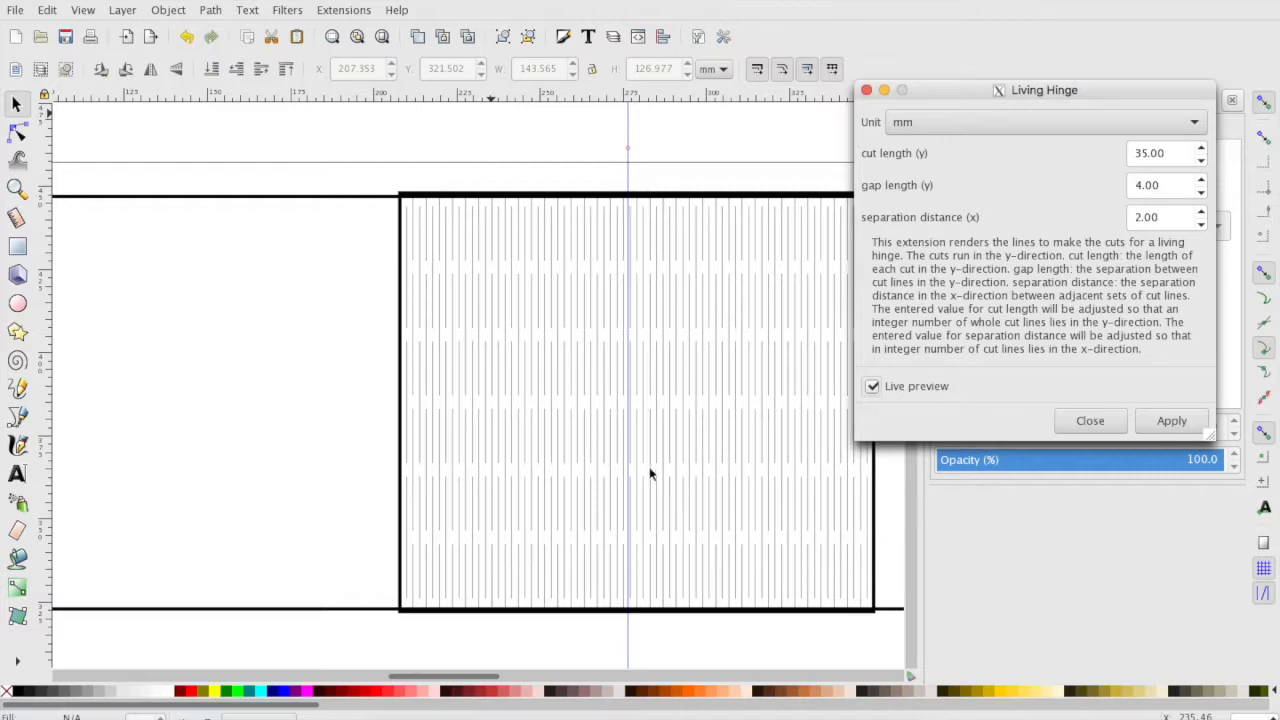
mouse_move(612, 427)
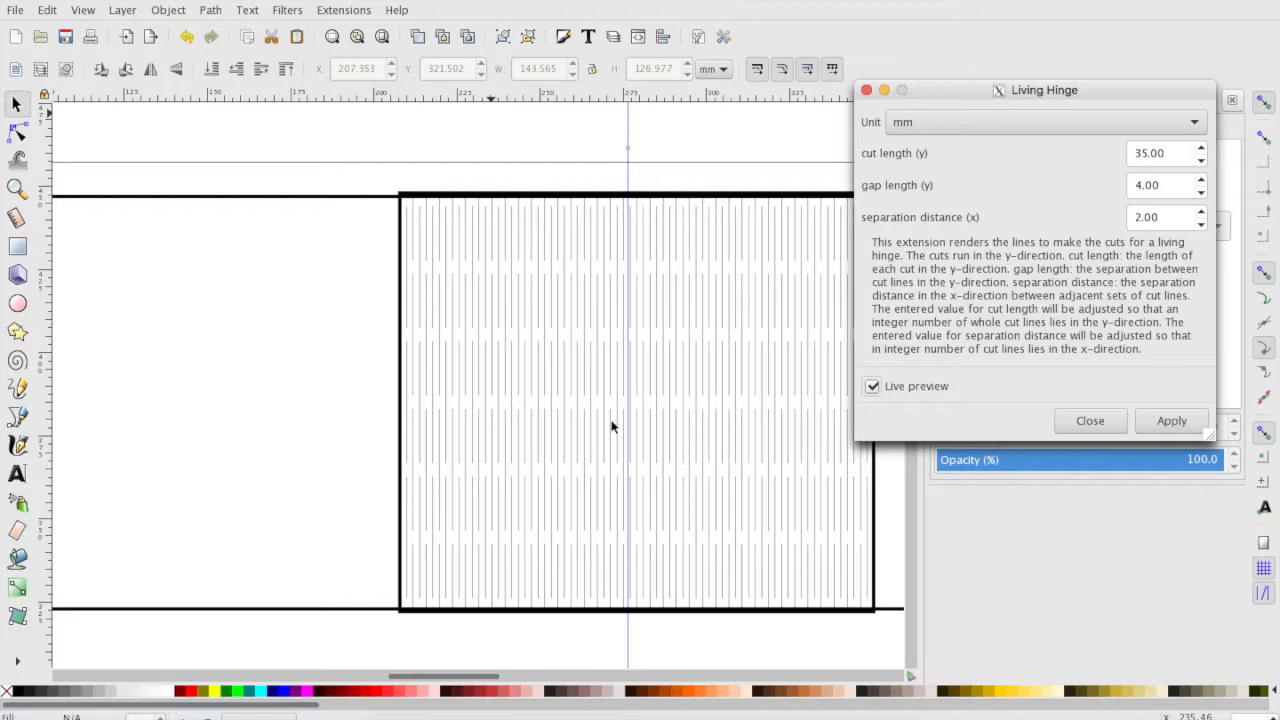
mouse_move(288, 427)
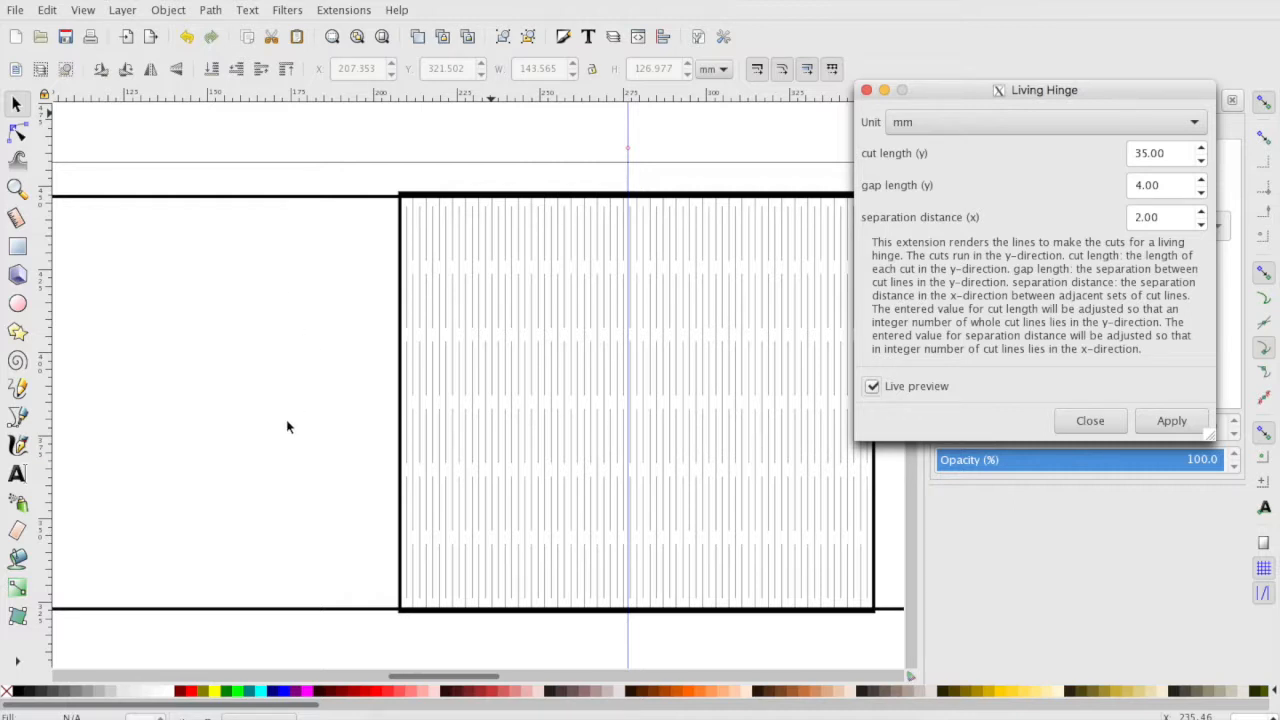
mouse_move(605, 265)
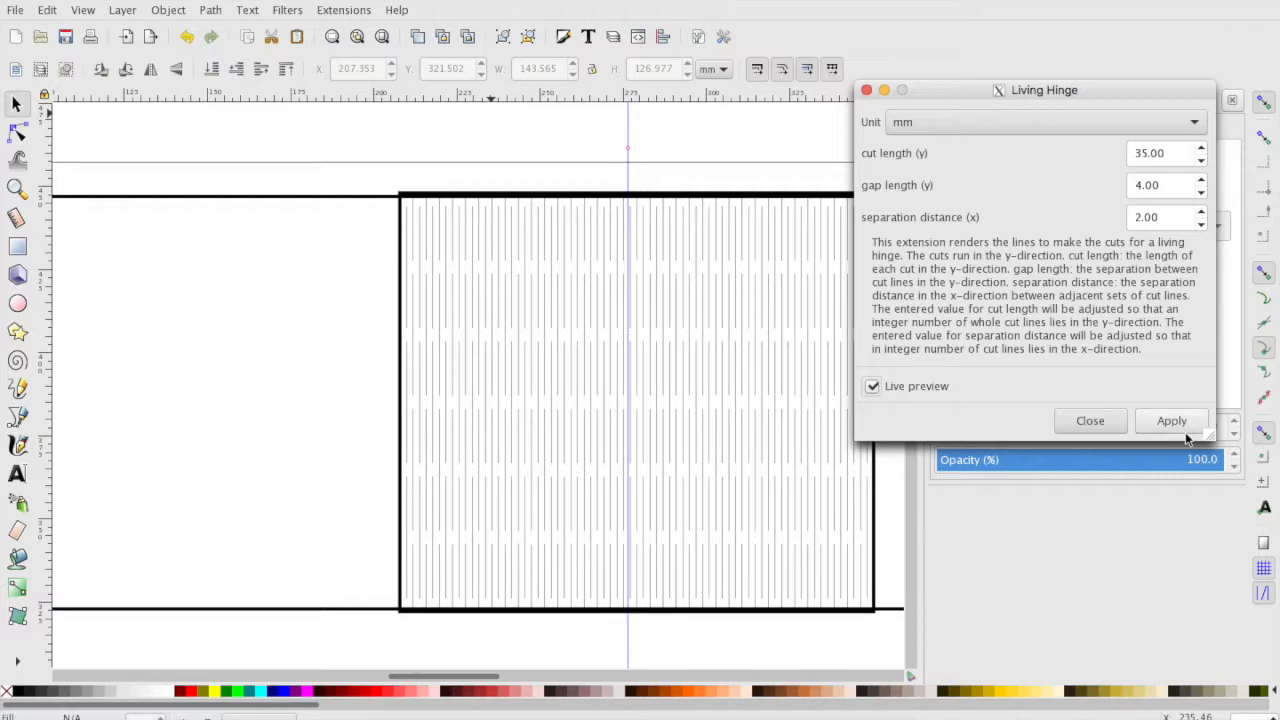
left_click(871, 386)
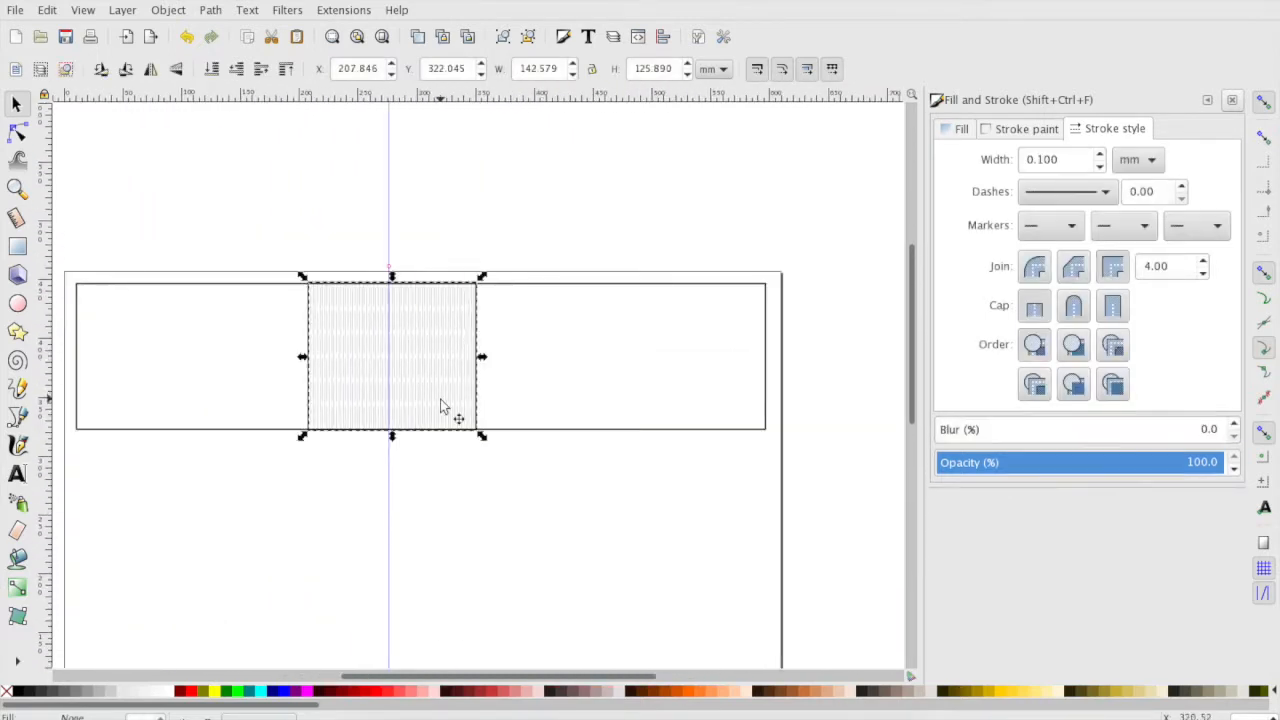
mouse_move(445, 372)
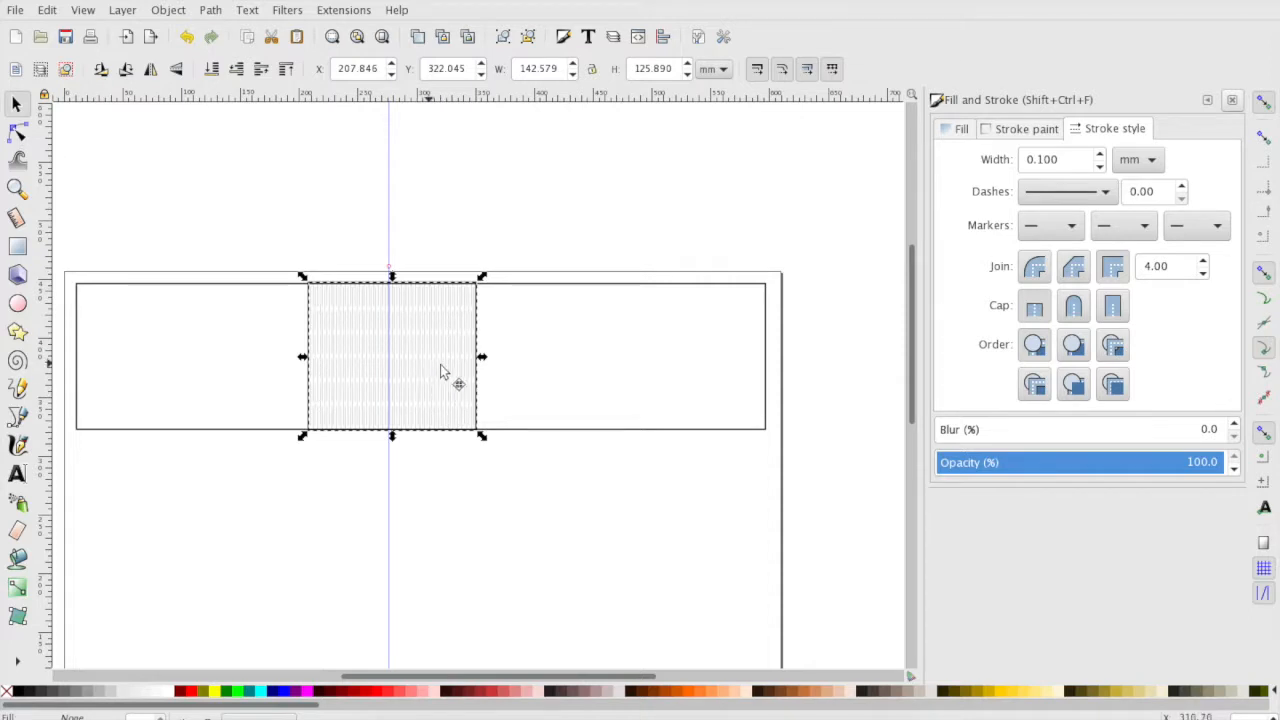
Drag the generated hinge cut group off the middle rectangle into the strip's right section.
left_click_drag(390, 357, 615, 405)
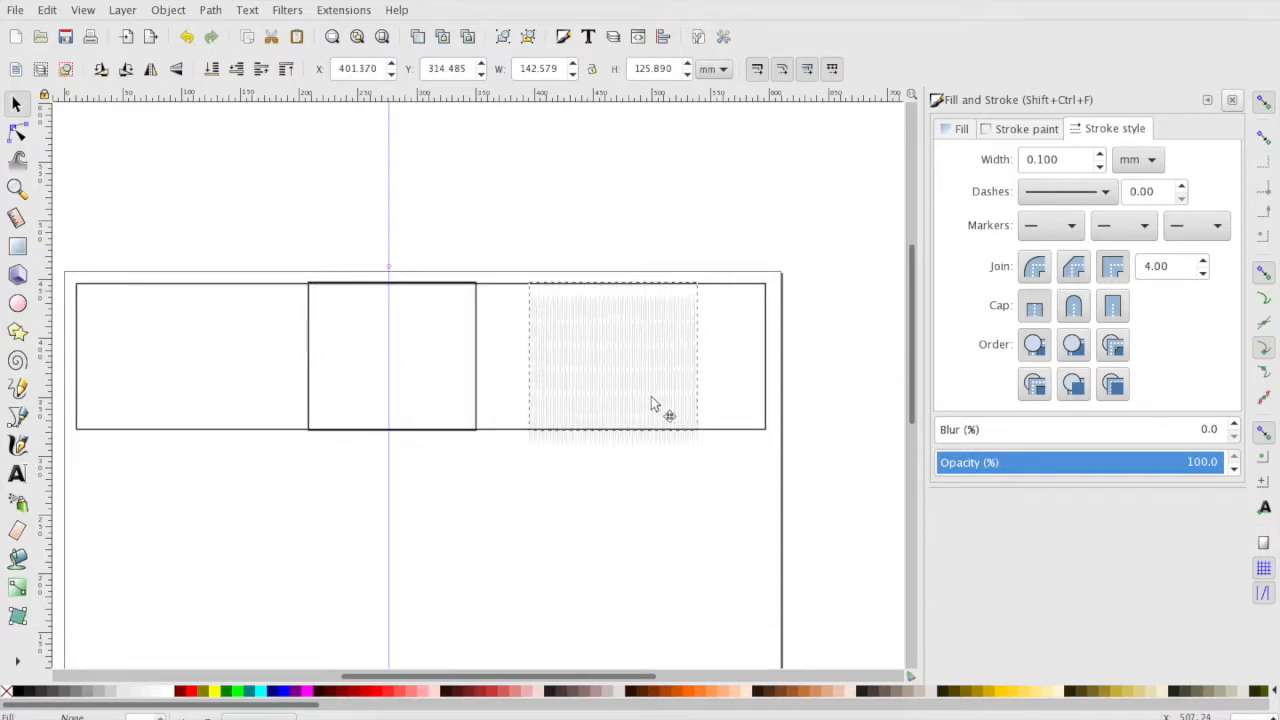
Move the hinge pattern below the strip and rotate it 90° twice so cuts run vertically.
left_click_drag(612, 357, 597, 565)
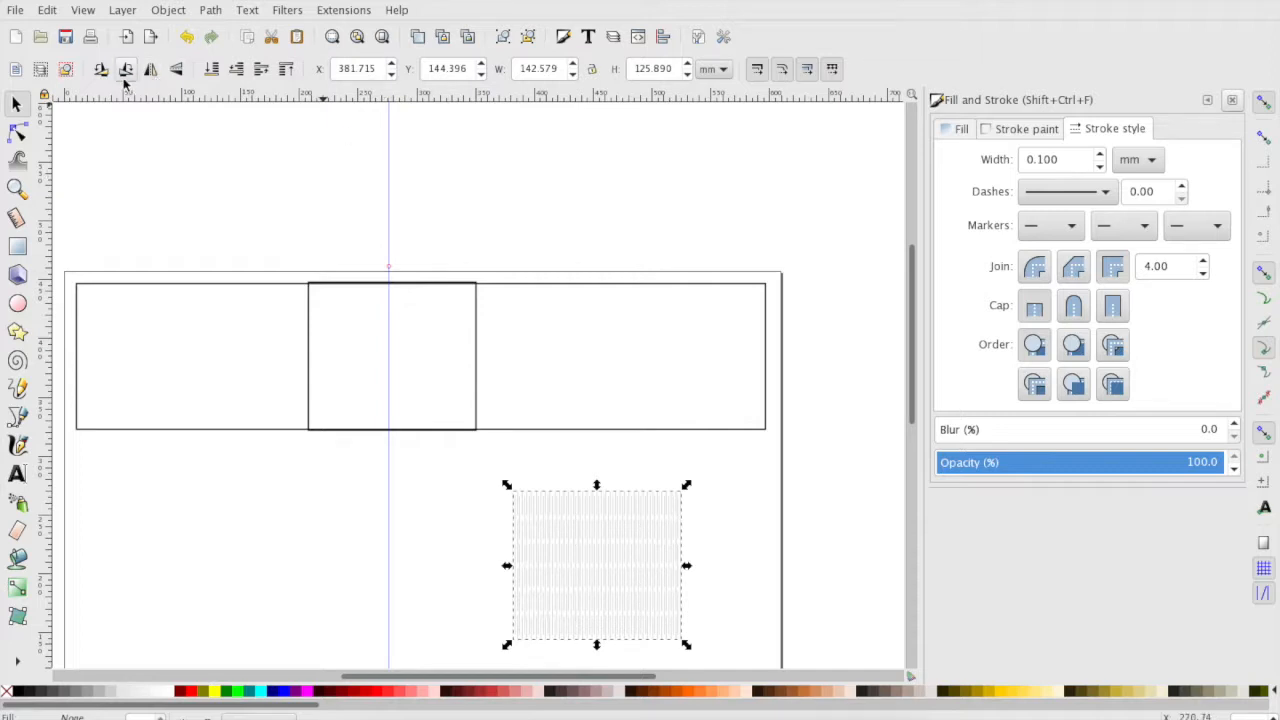
left_click(126, 69)
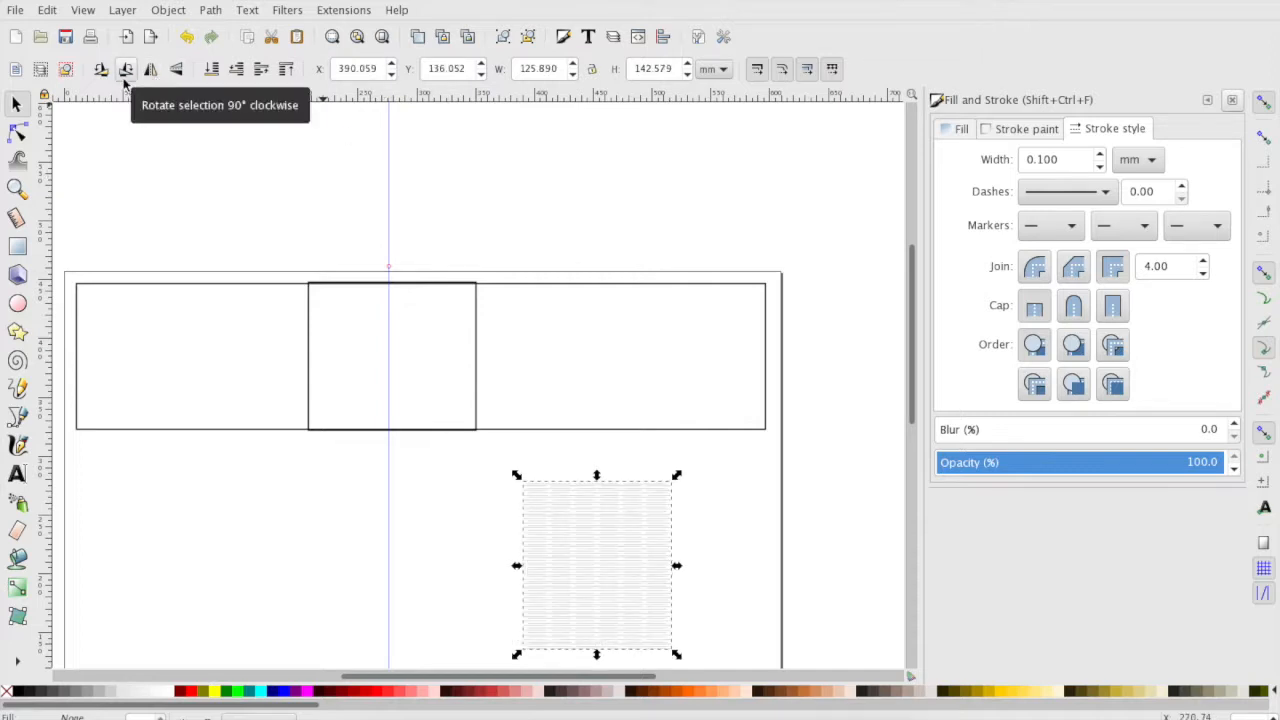
mouse_move(500, 507)
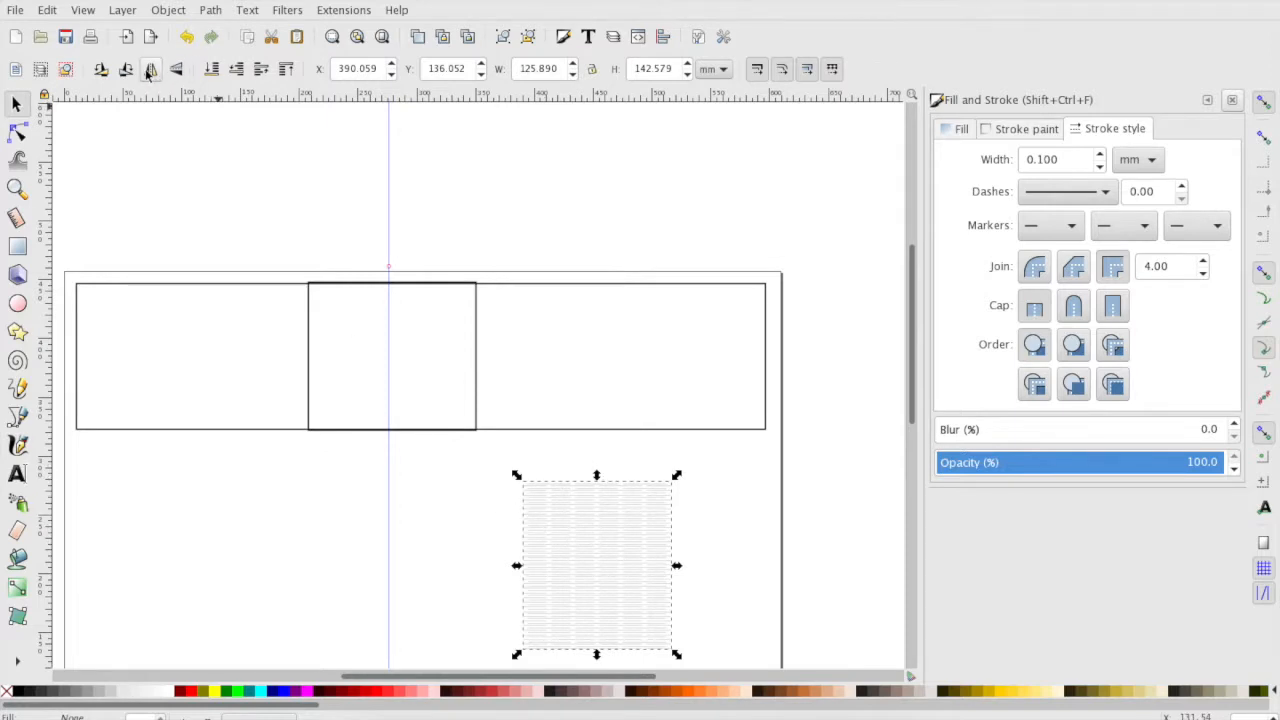
mouse_move(140, 69)
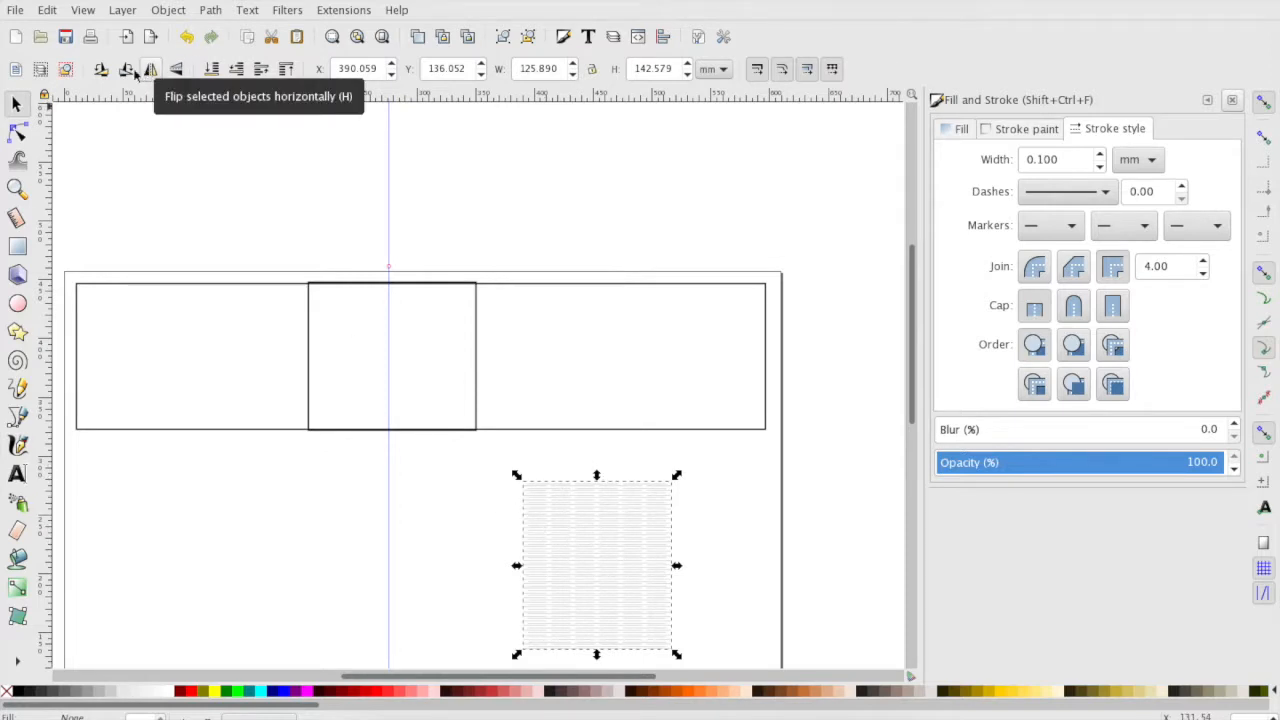
left_click(127, 68)
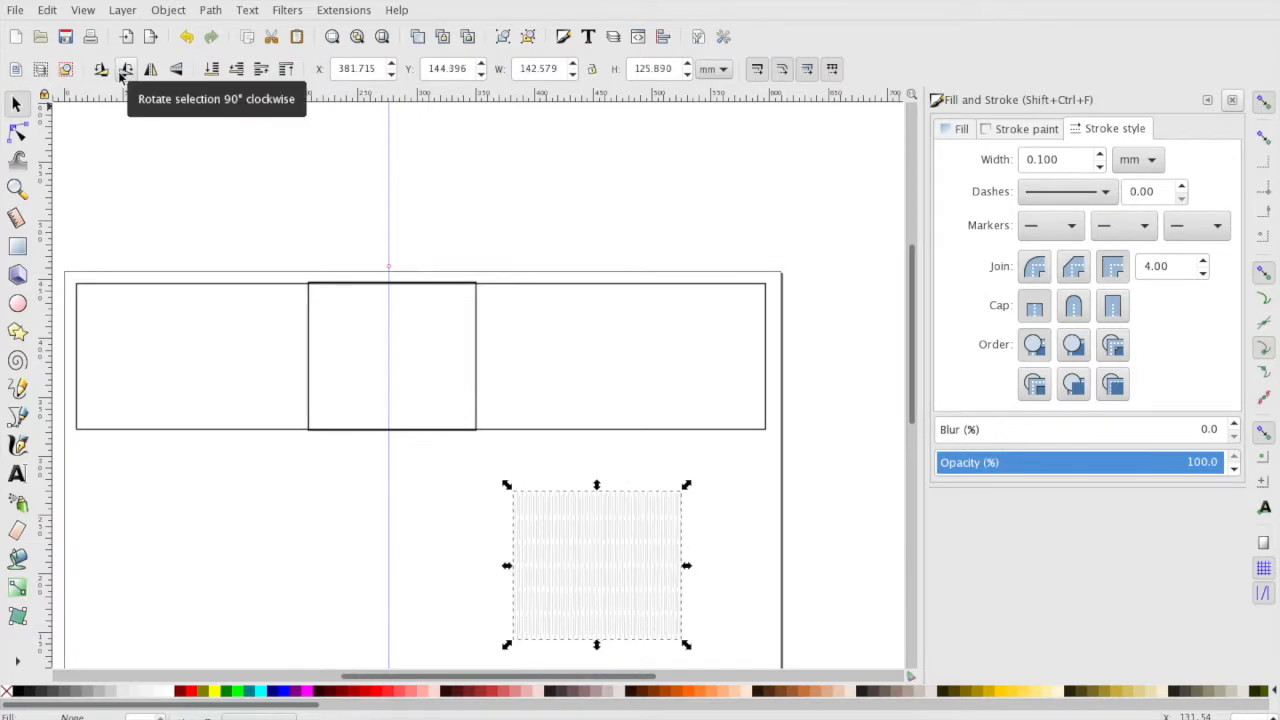
mouse_move(325, 365)
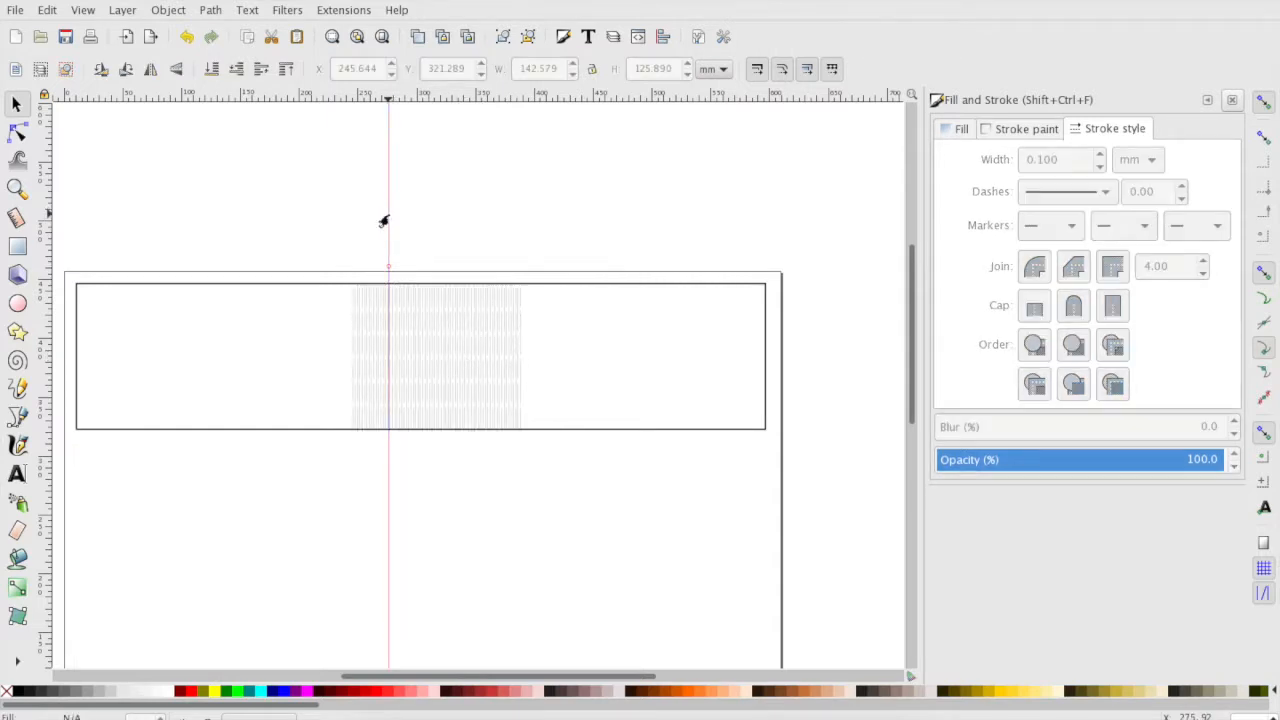
Align the guide to the pattern, then move the pattern and its 143.6 × 161 mm box below the strip.
left_click_drag(388, 220, 434, 220)
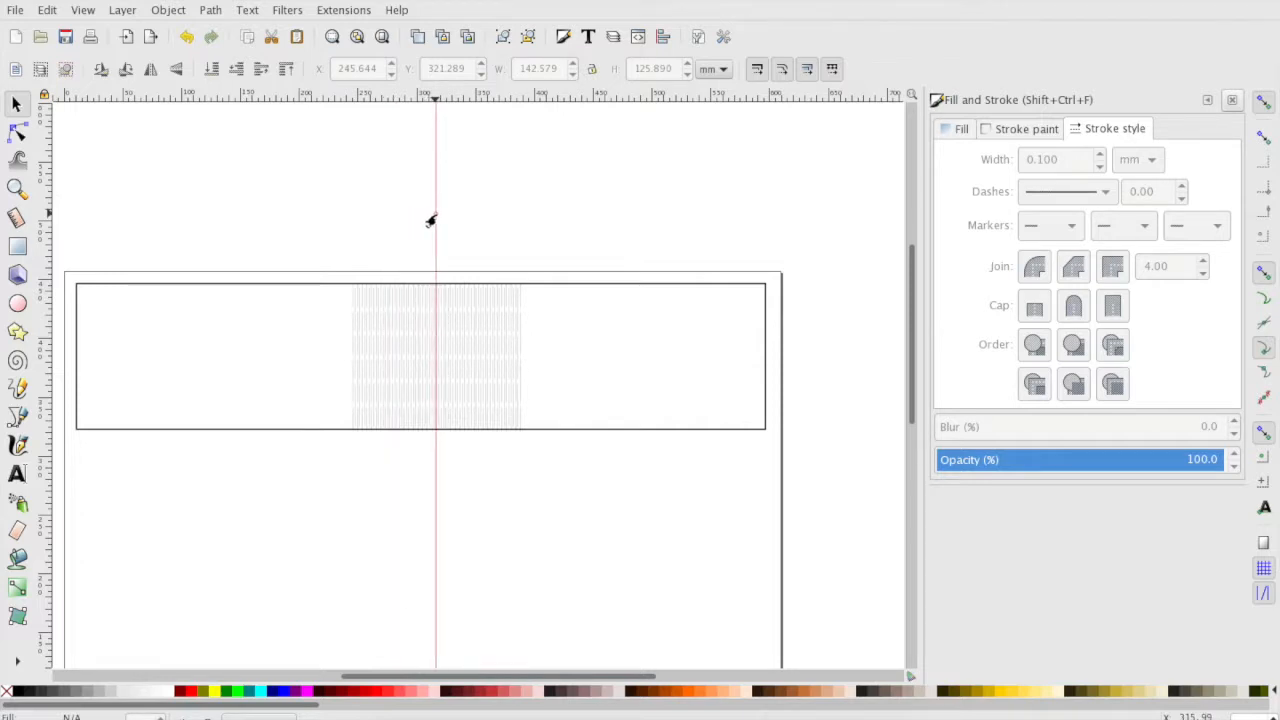
mouse_move(550, 500)
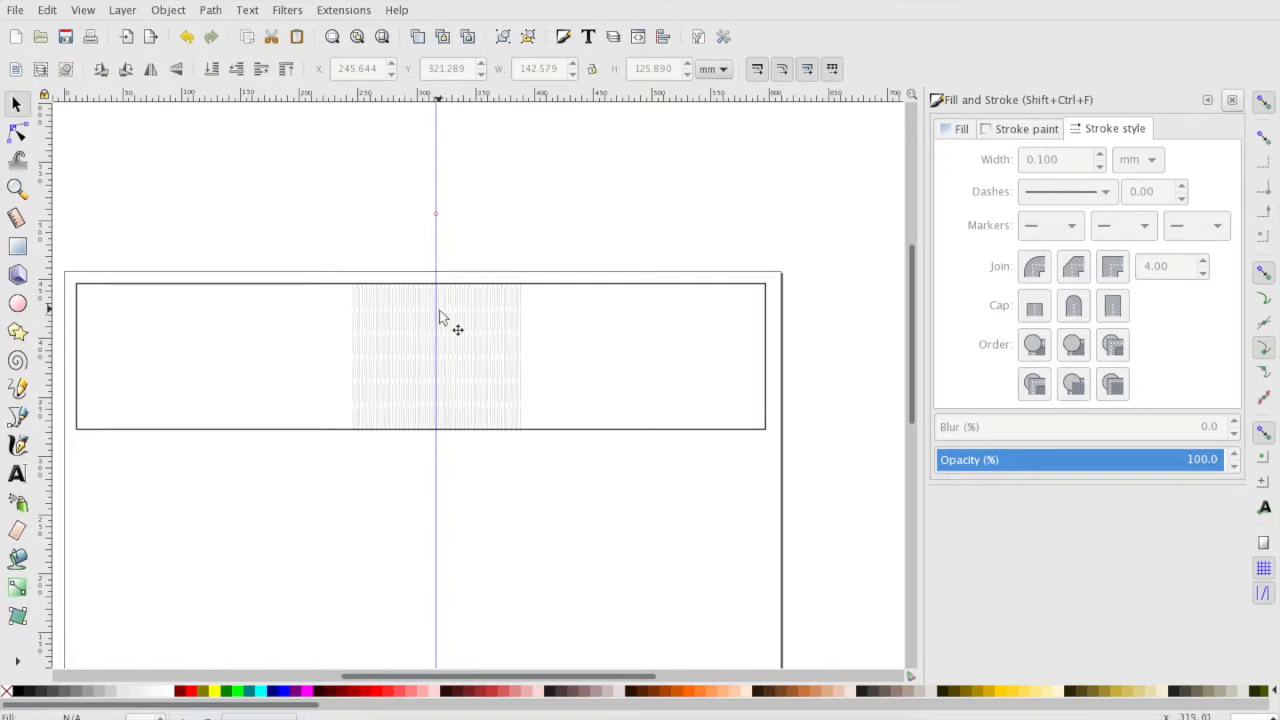
mouse_move(660, 387)
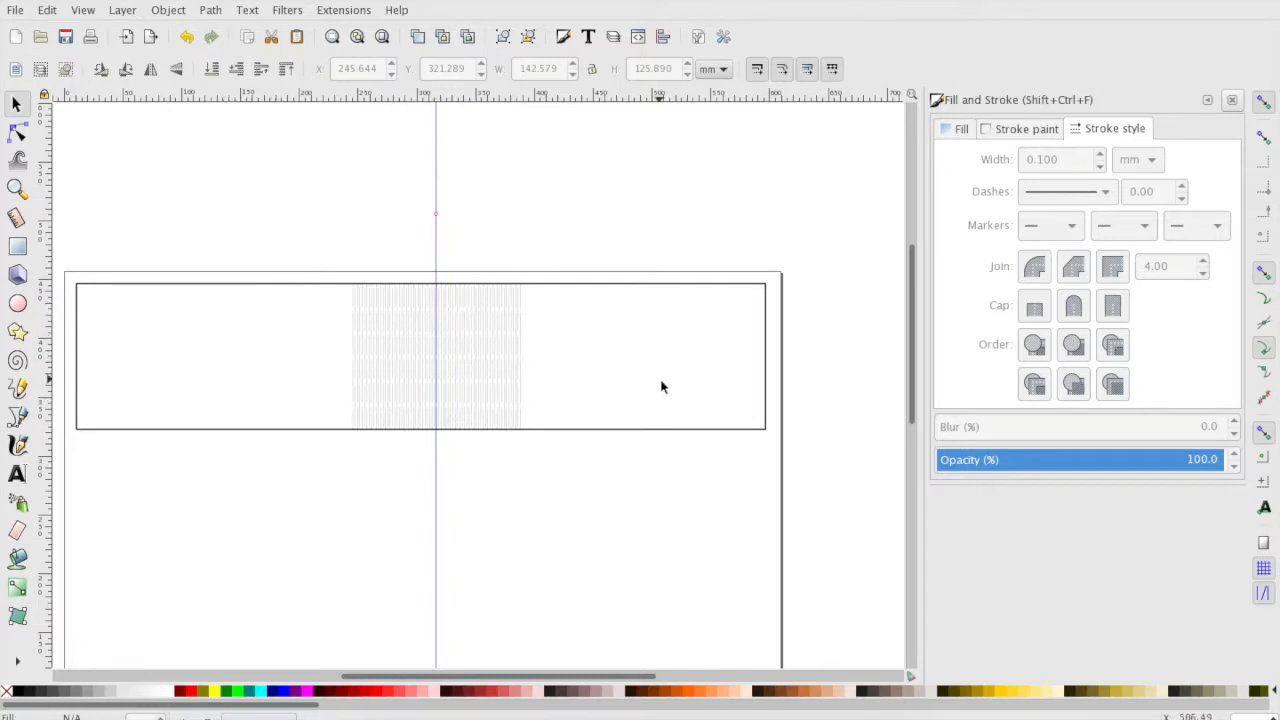
mouse_move(677, 401)
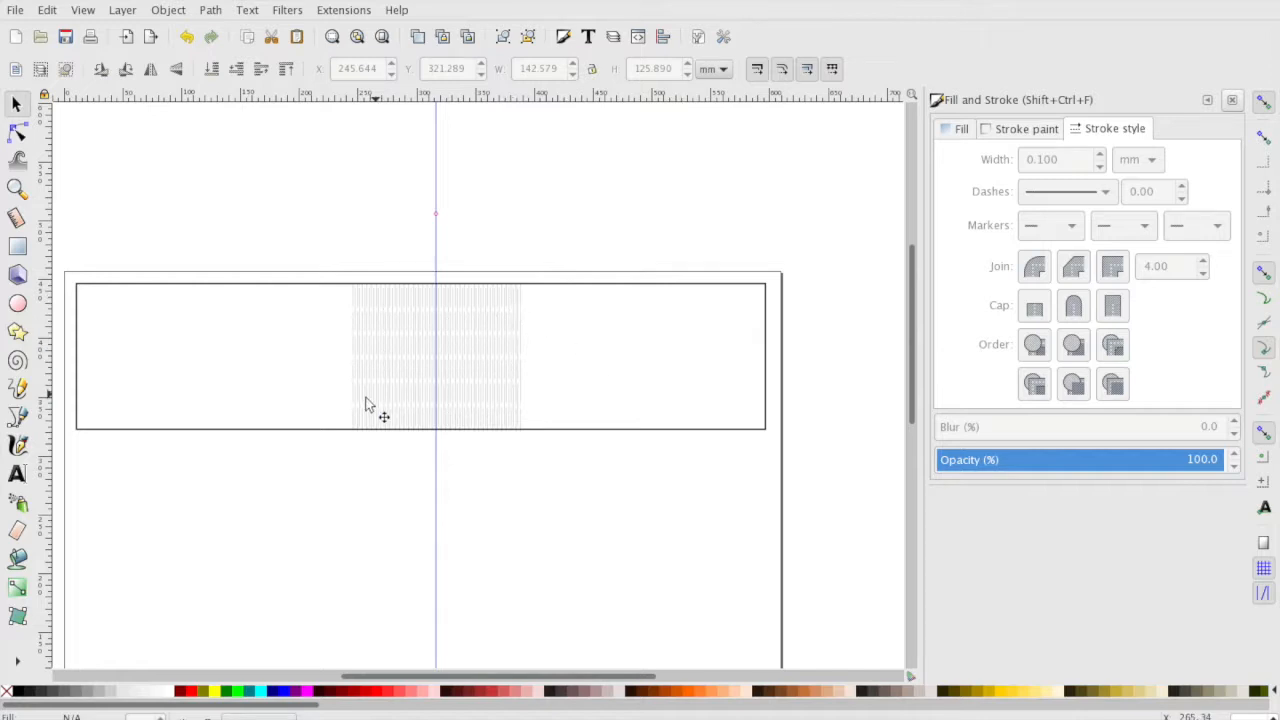
mouse_move(465, 405)
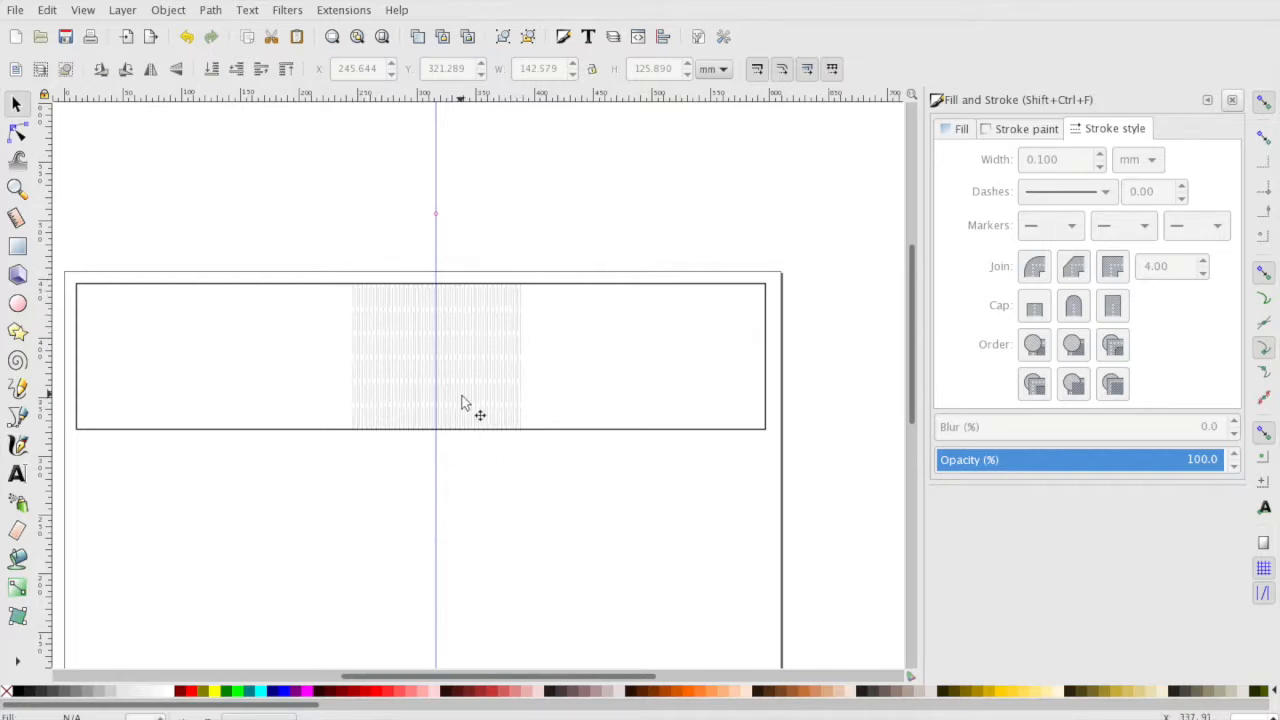
mouse_move(363, 523)
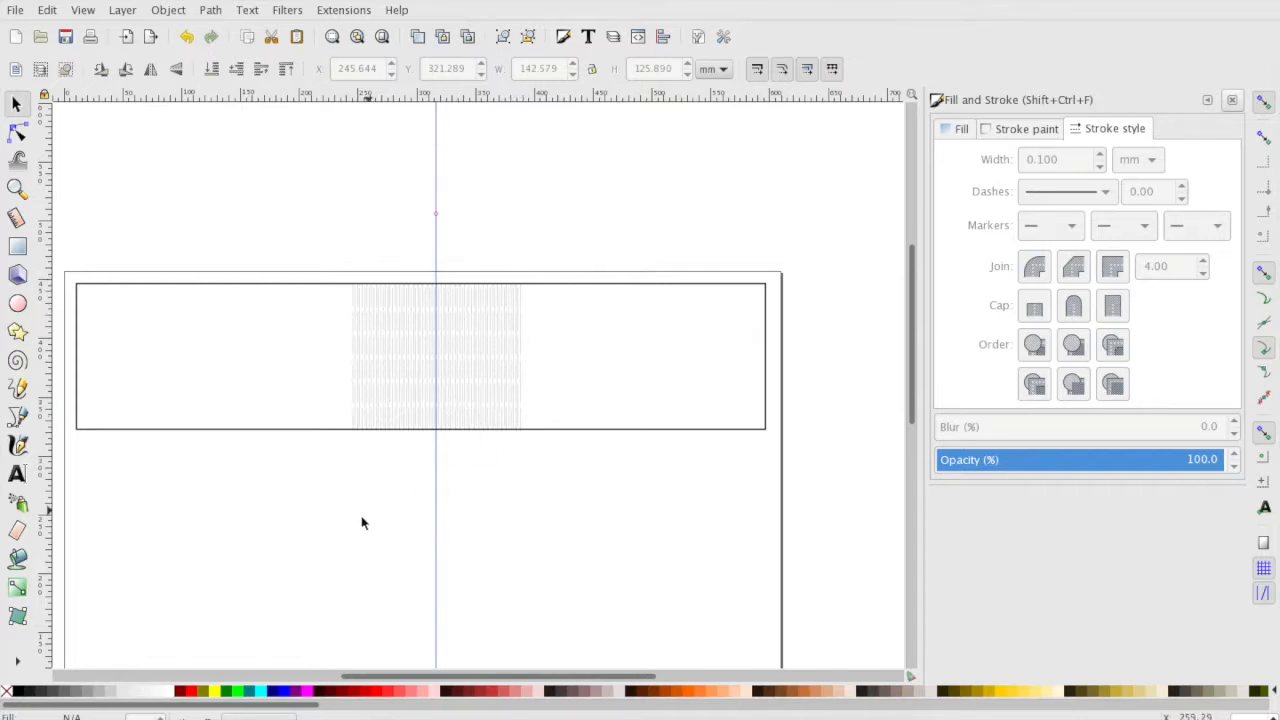
left_click(435, 357)
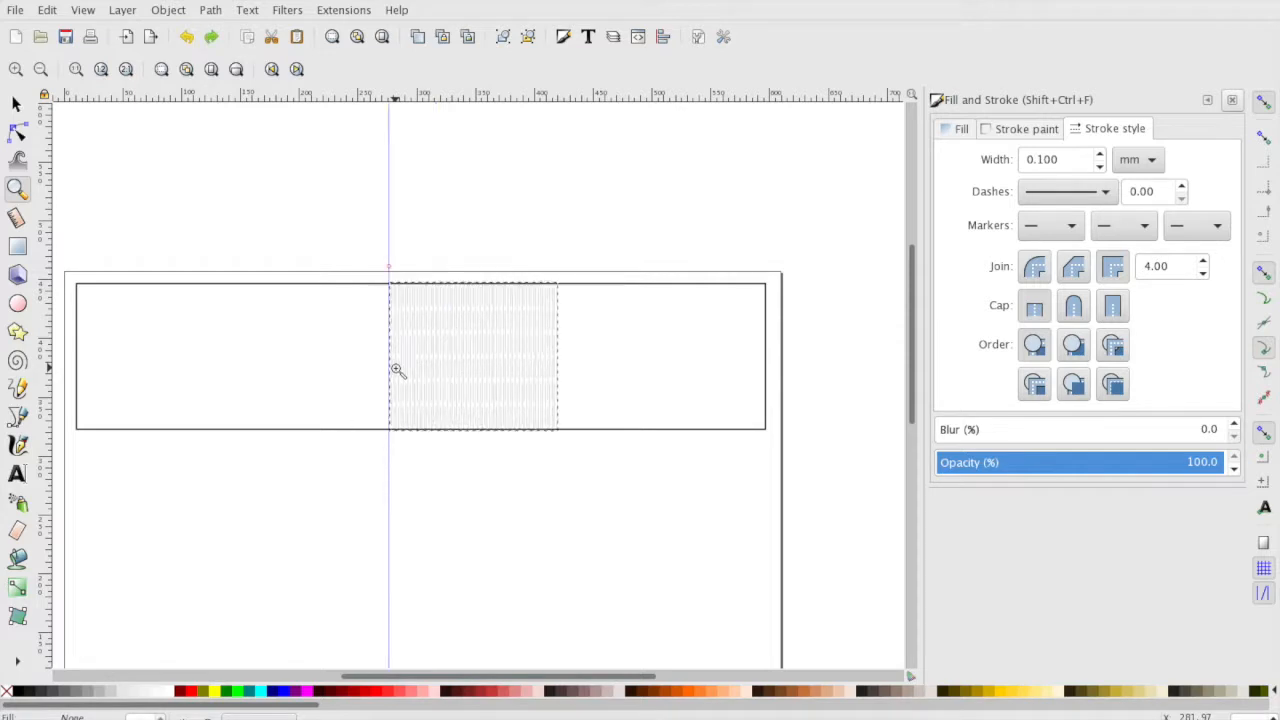
left_click_drag(473, 357, 597, 565)
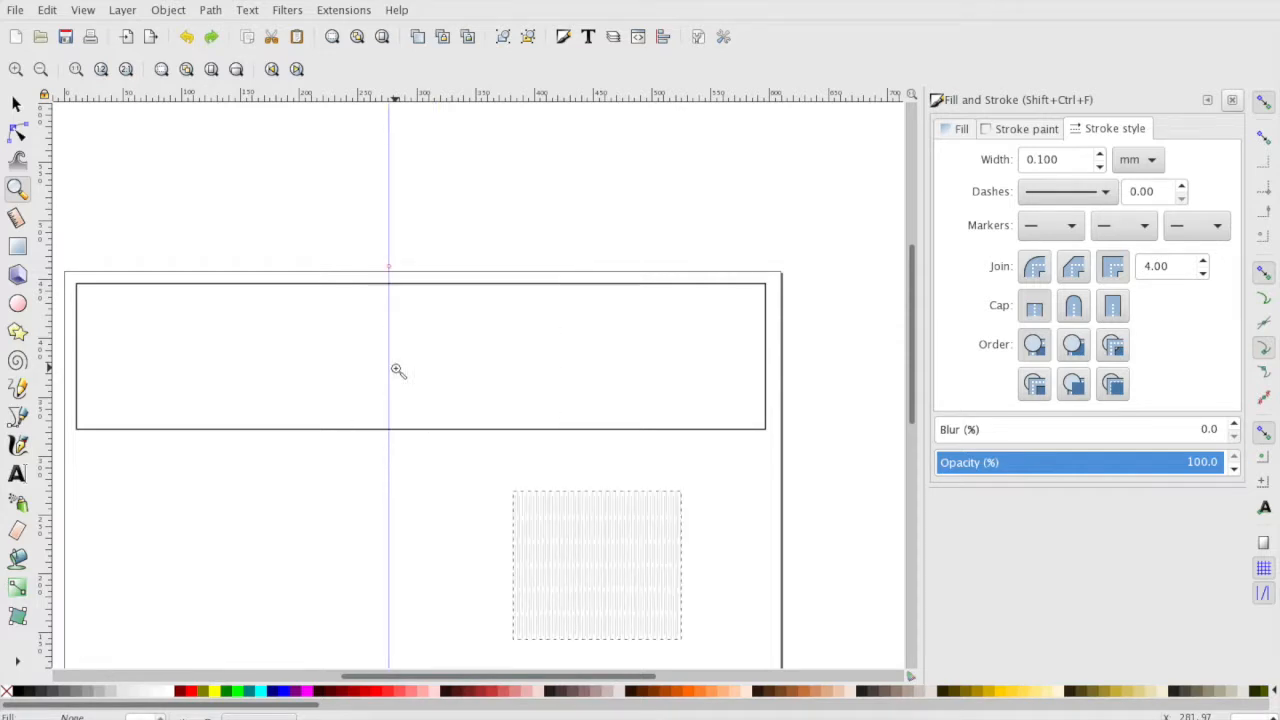
left_click_drag(308, 283, 475, 428)
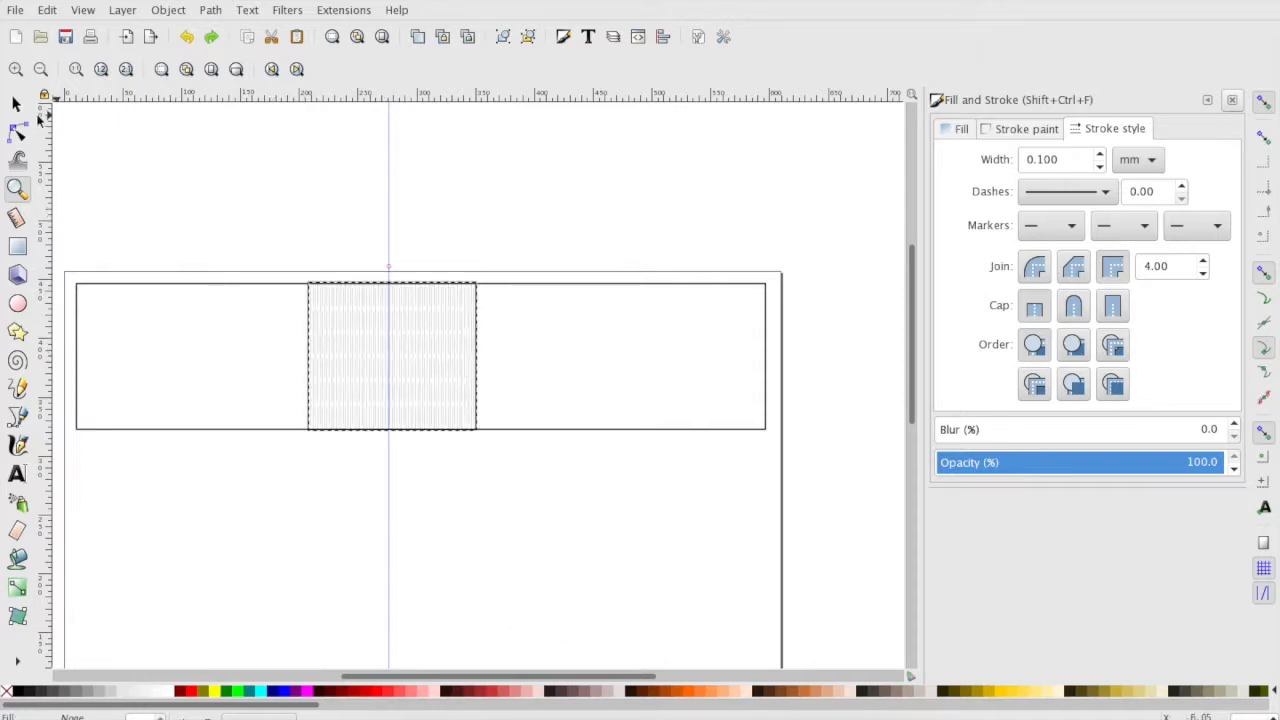
left_click(390, 357)
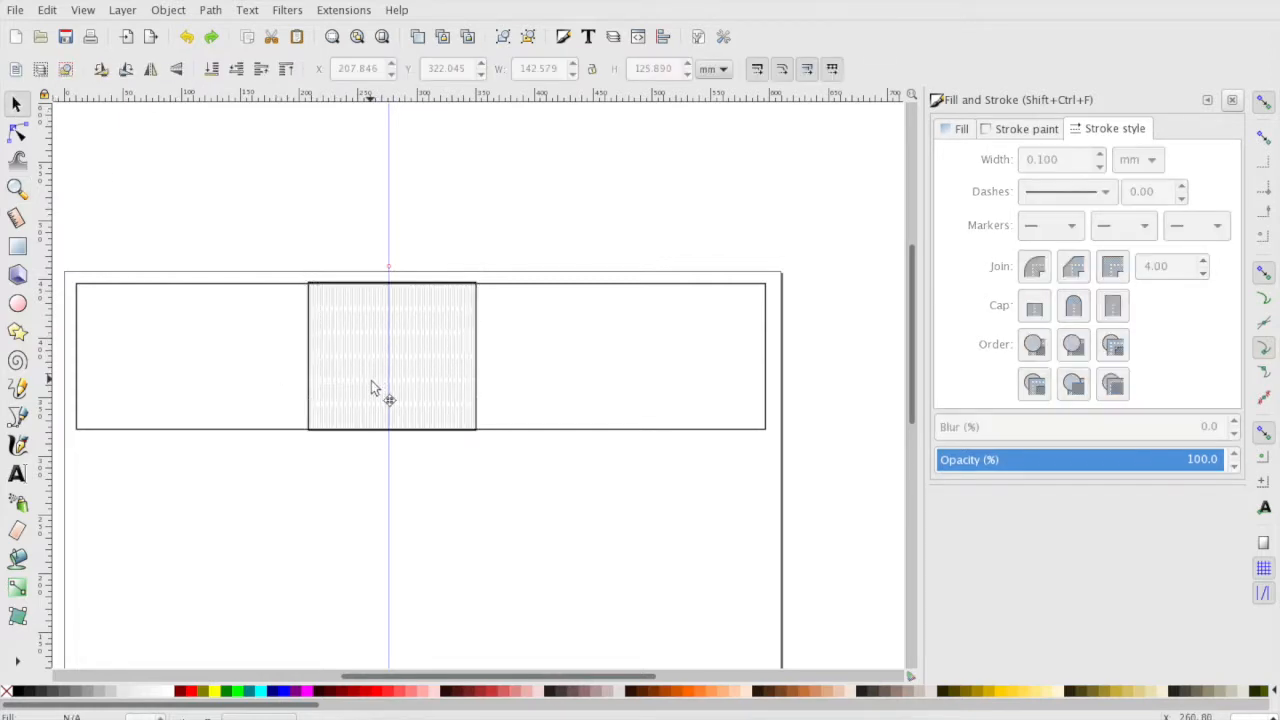
left_click_drag(390, 355, 510, 545)
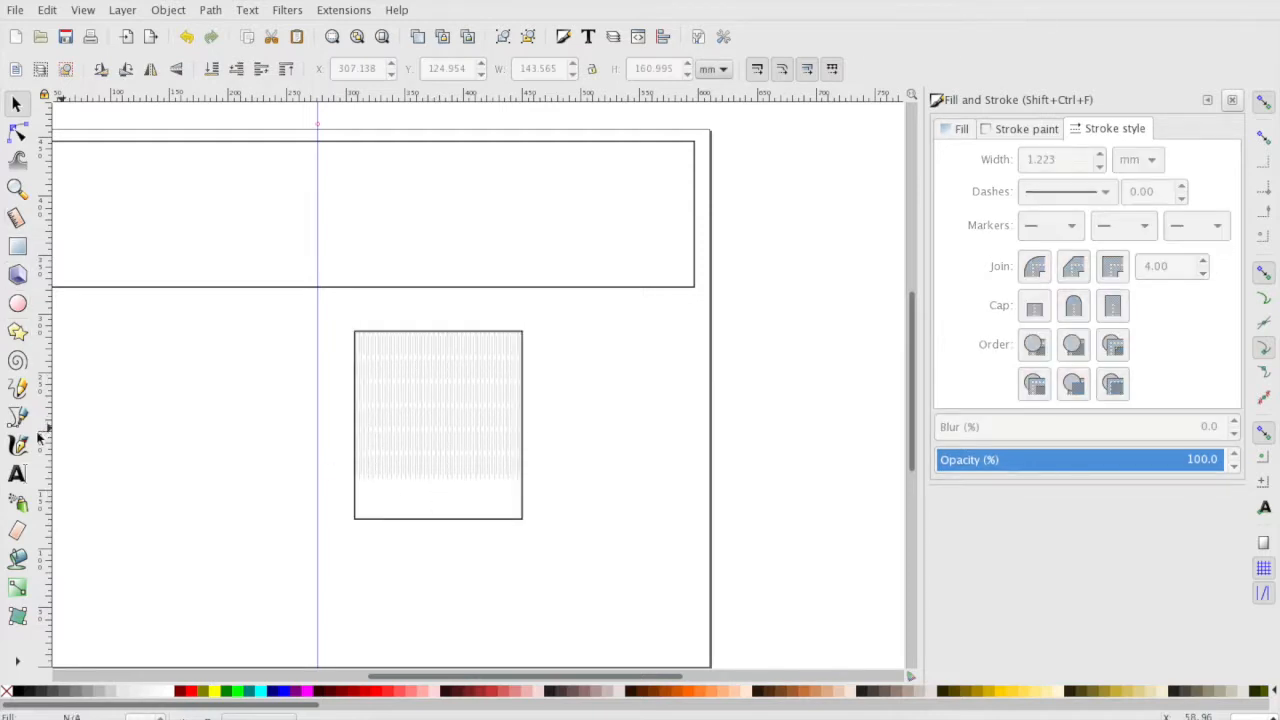
Add the text label '35mm, 4mm, 2mm' inside the sample box beneath the pattern.
left_click(17, 473)
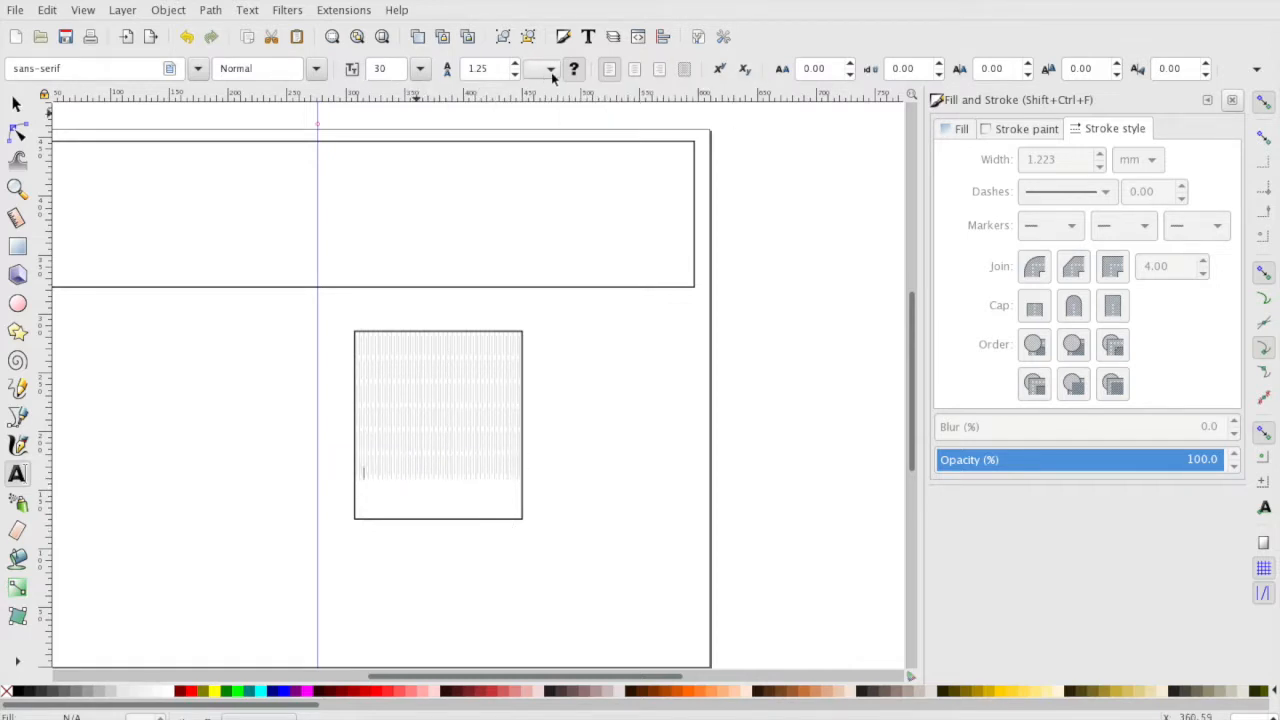
left_click(550, 68)
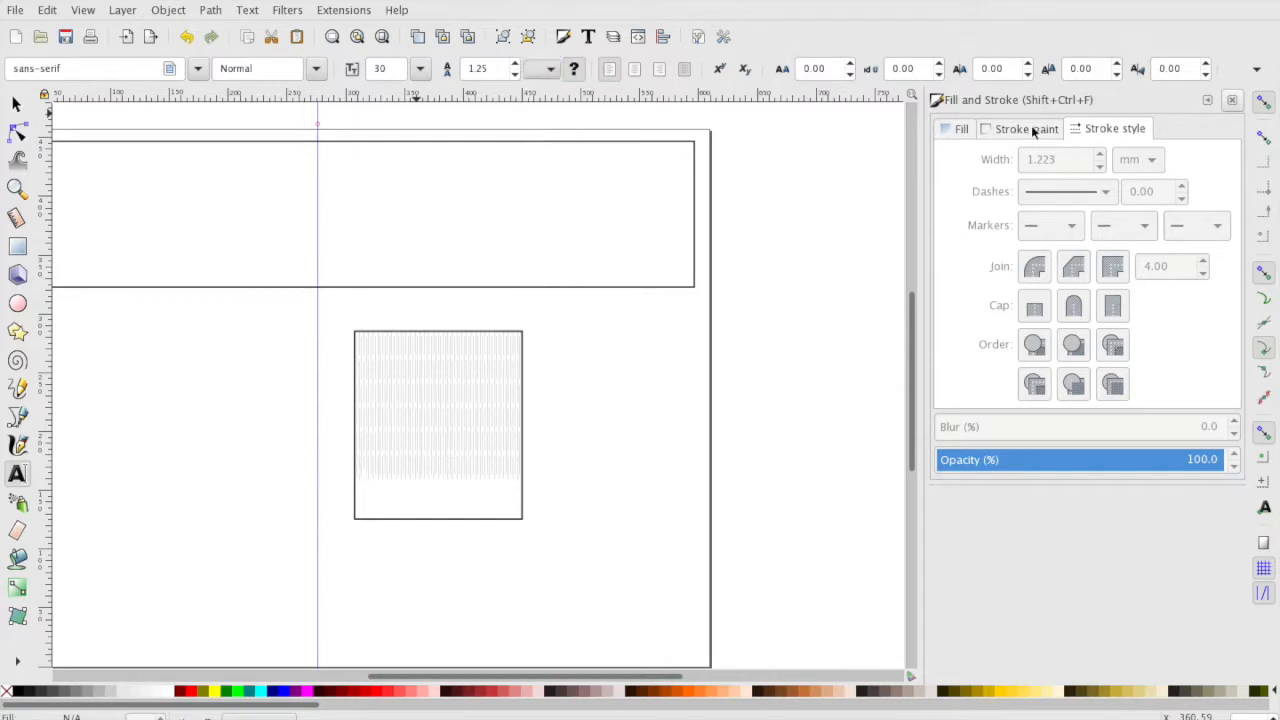
left_click(960, 128)
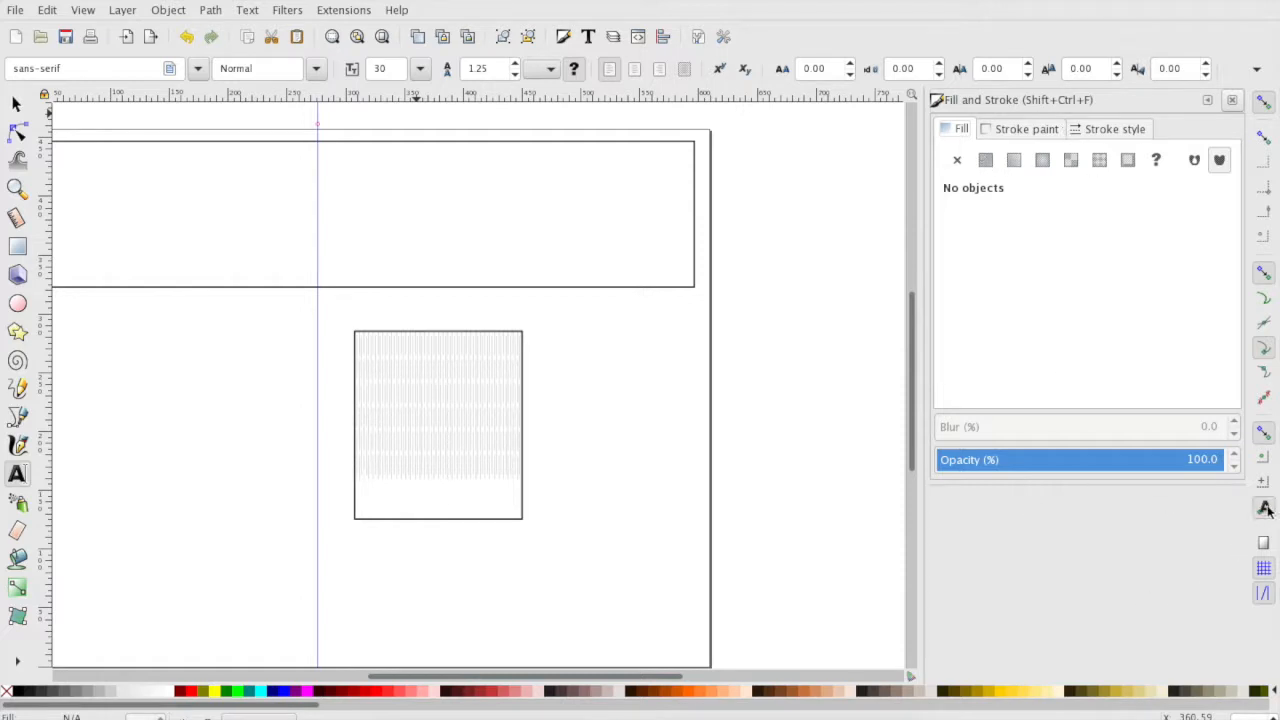
mouse_move(1264, 506)
type("35mm, 4")
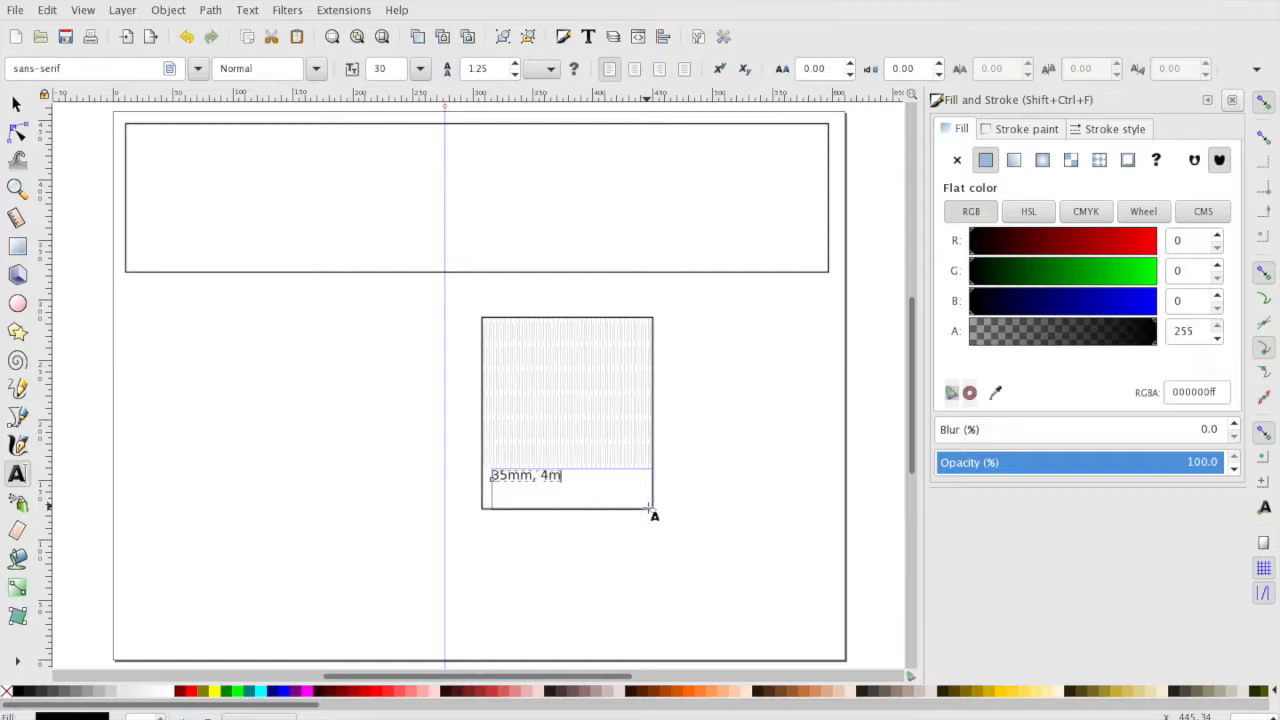
type("m, 2mm")
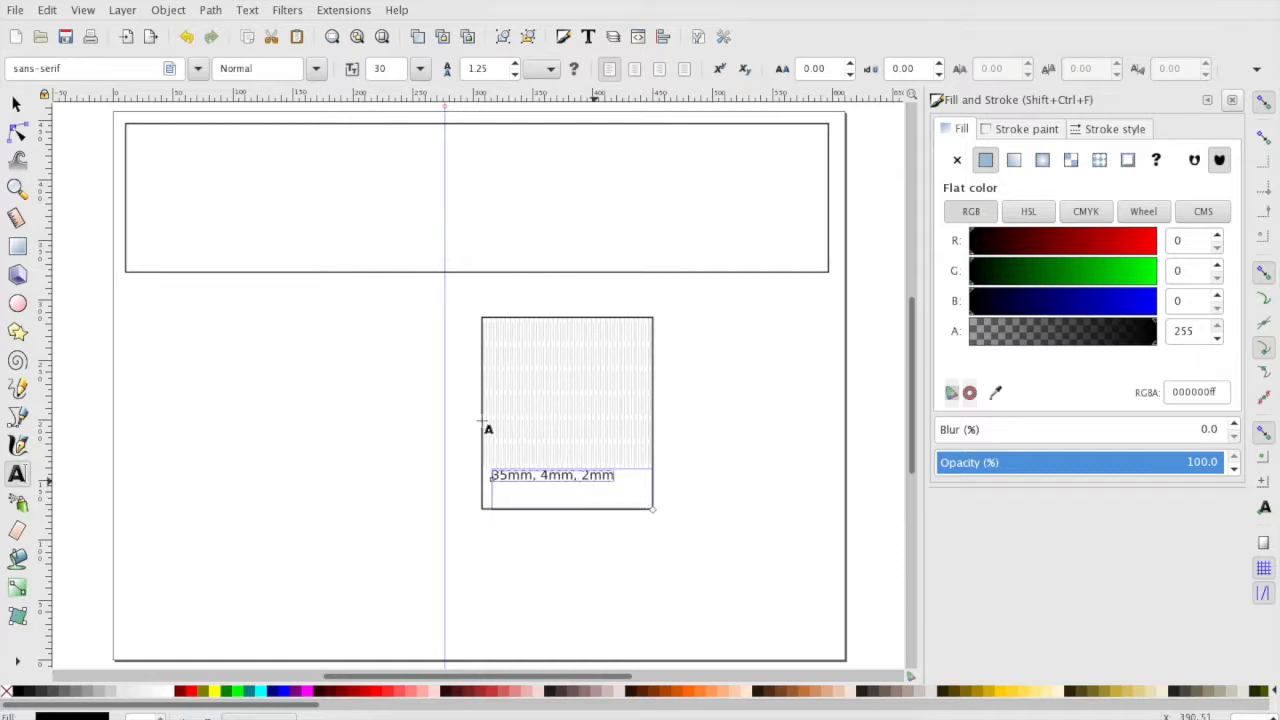
mouse_move(17, 104)
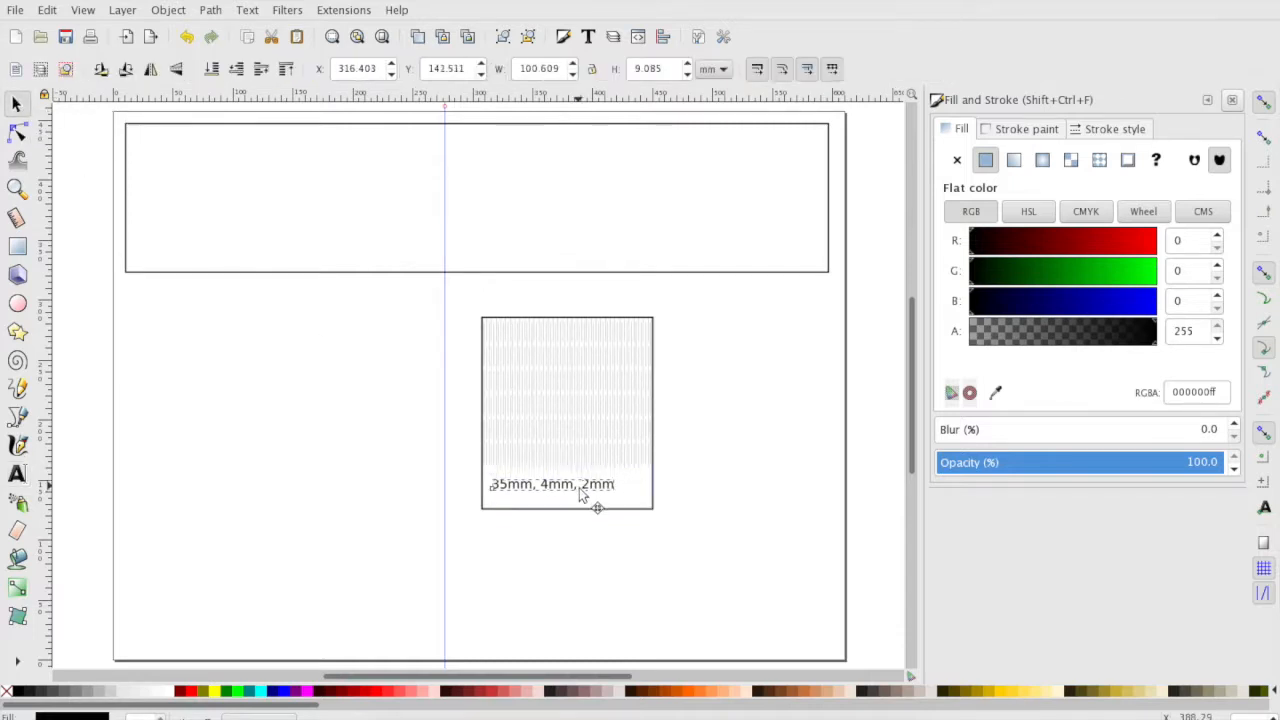
Centre the label, rotate the pattern, narrow and lengthen the box, and lower the label.
left_click_drag(577, 485, 597, 490)
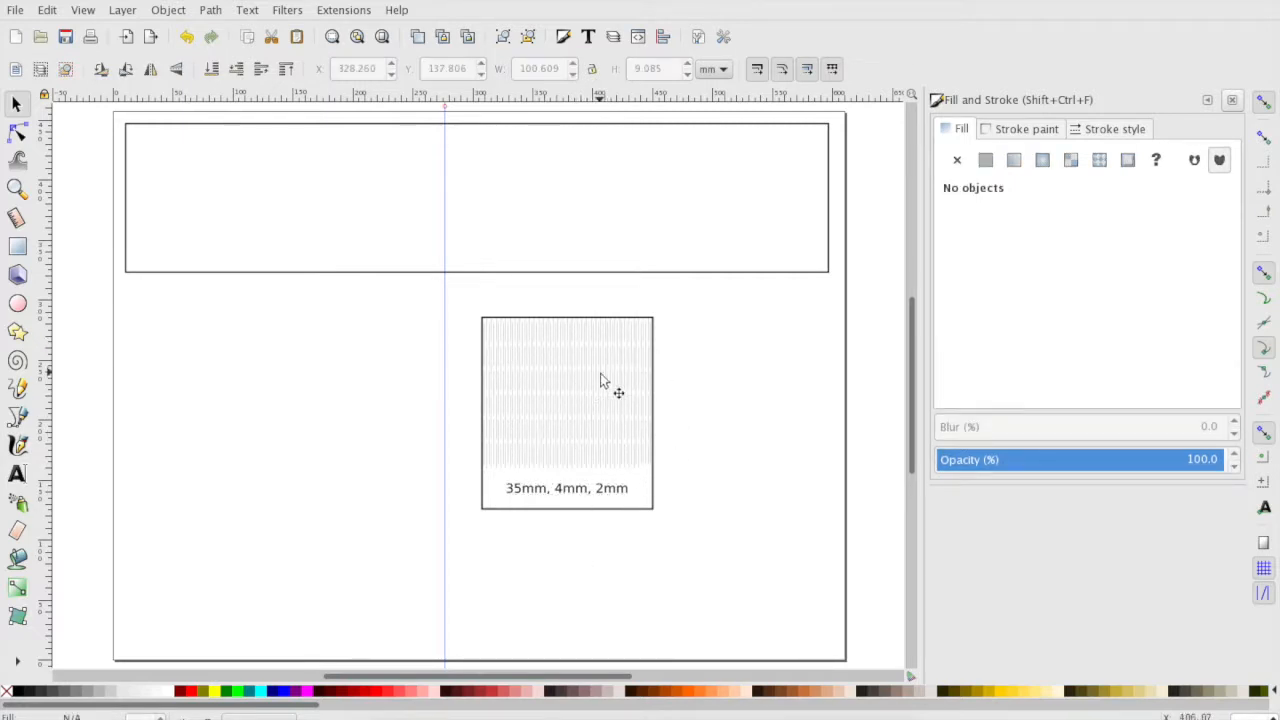
mouse_move(588, 438)
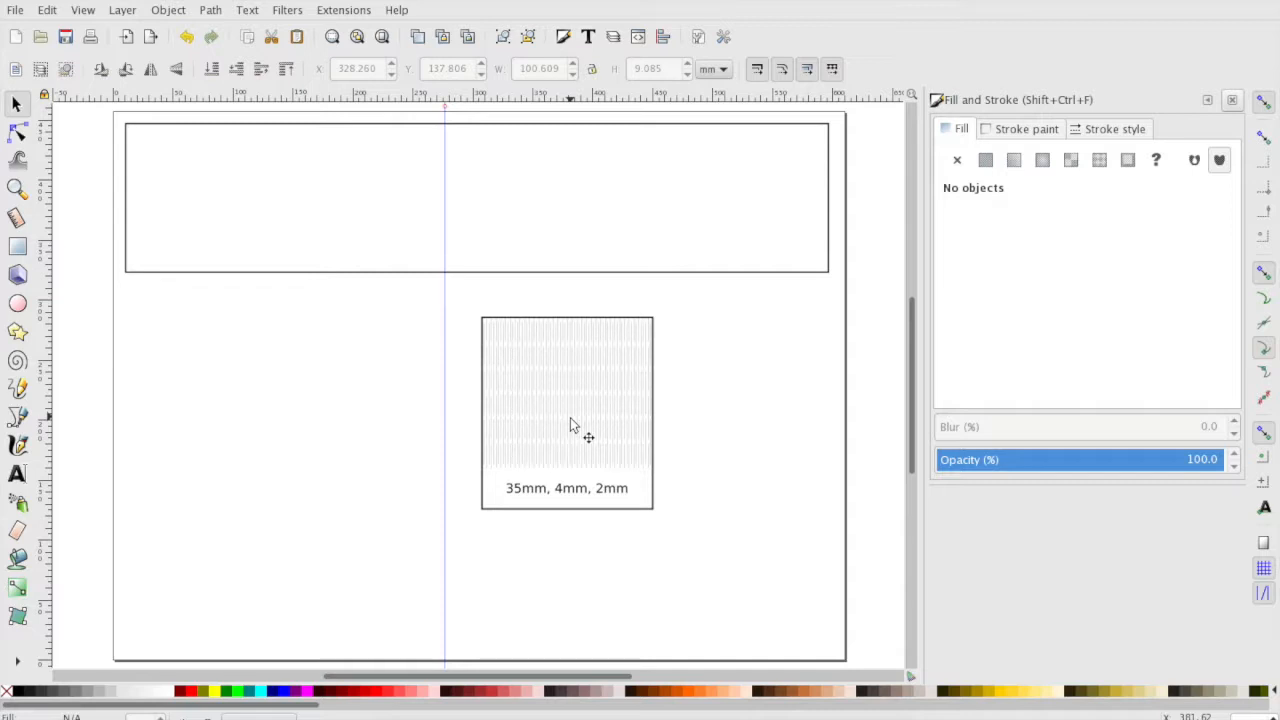
left_click(567, 395)
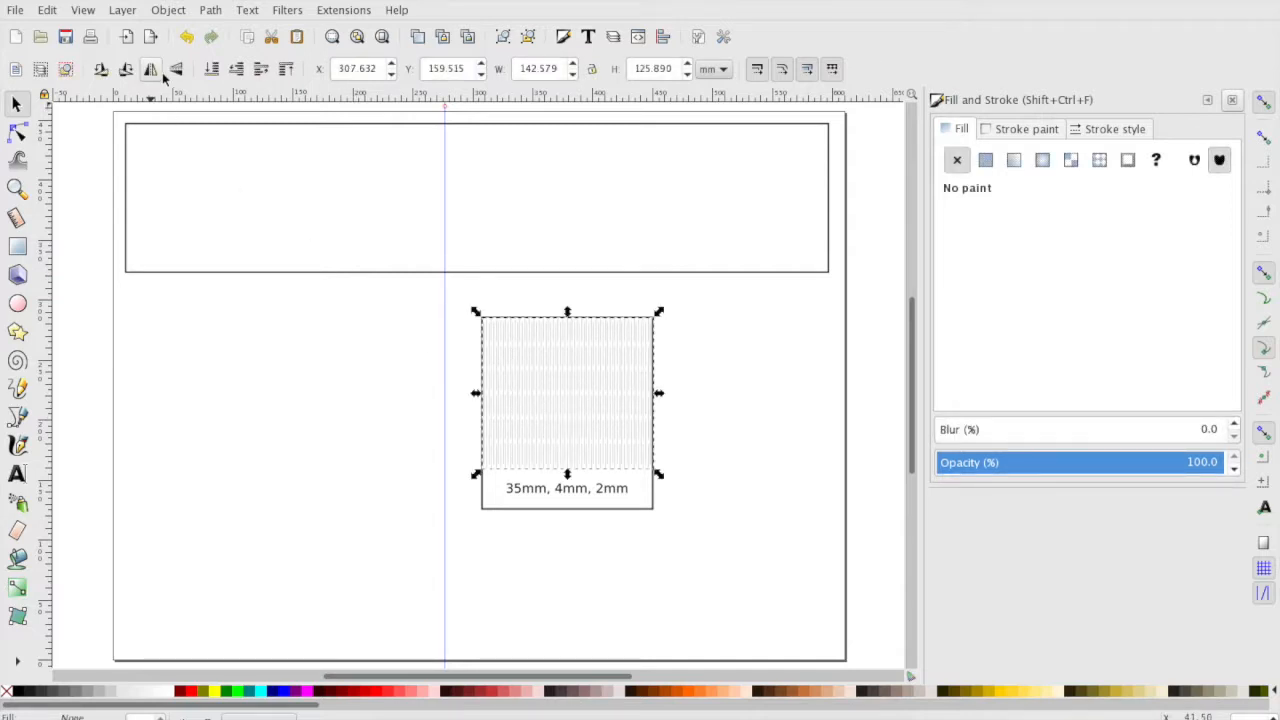
mouse_move(125, 69)
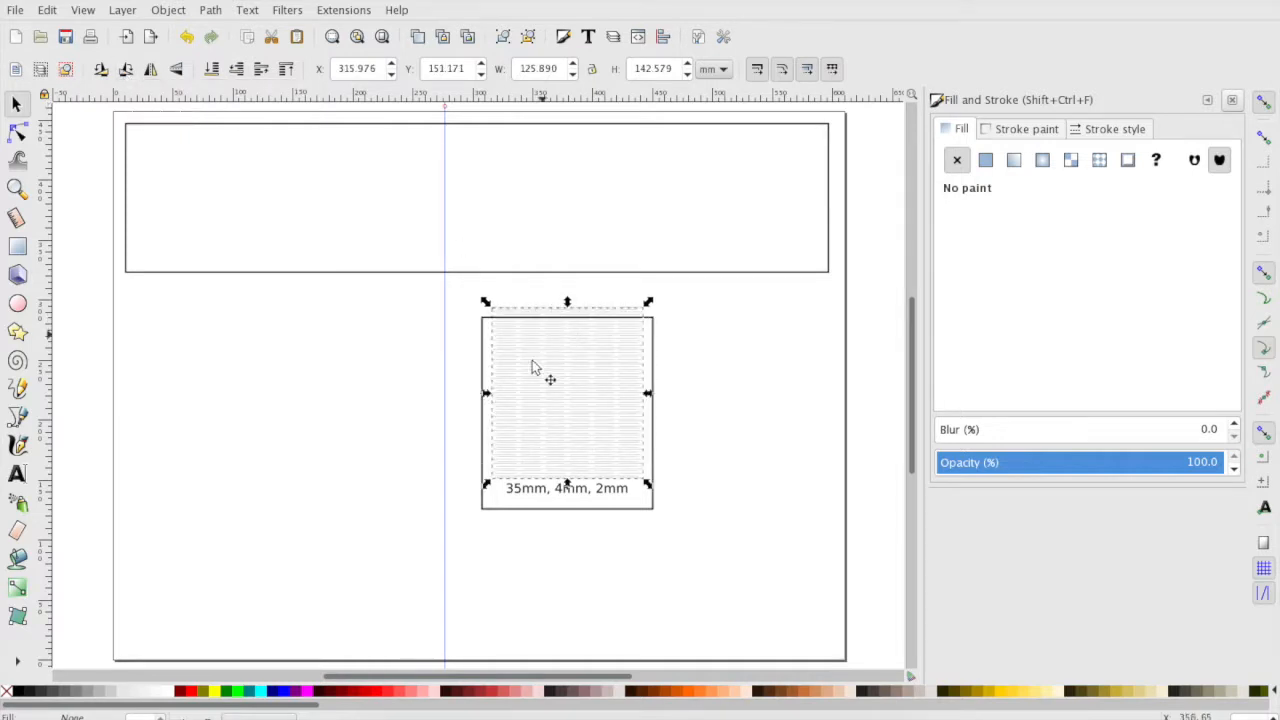
mouse_move(497, 432)
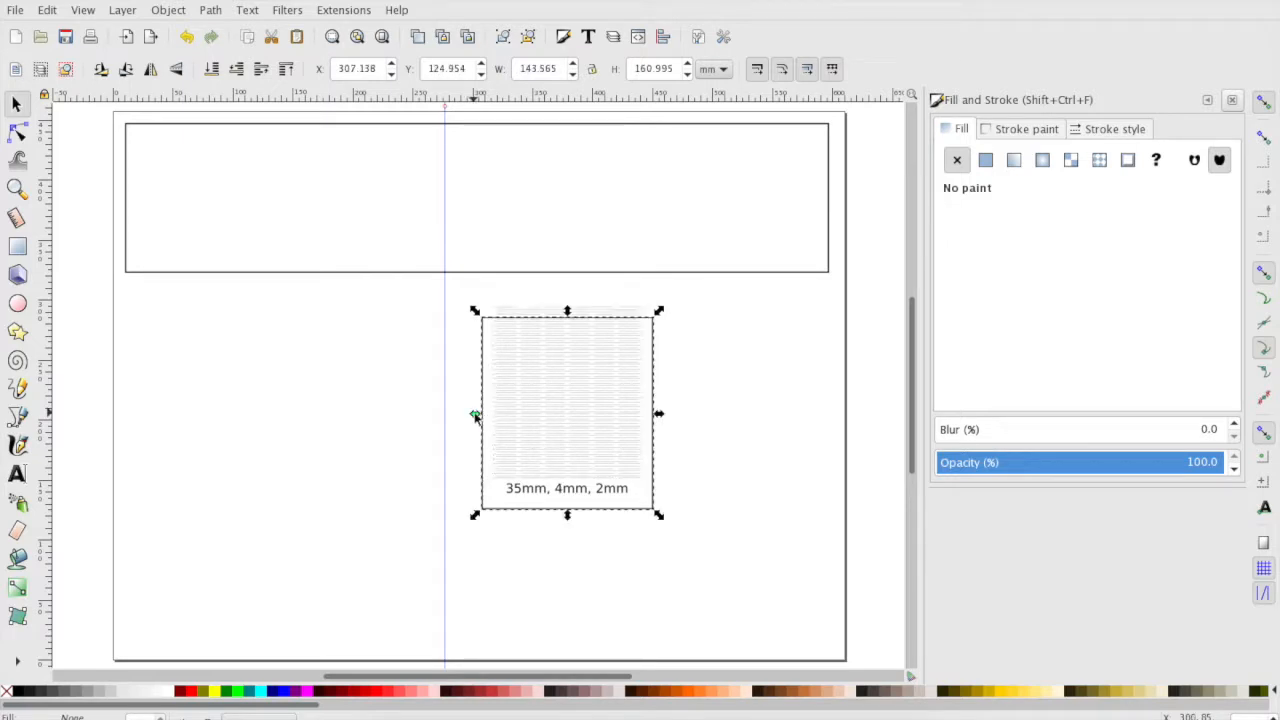
left_click_drag(473, 414, 490, 414)
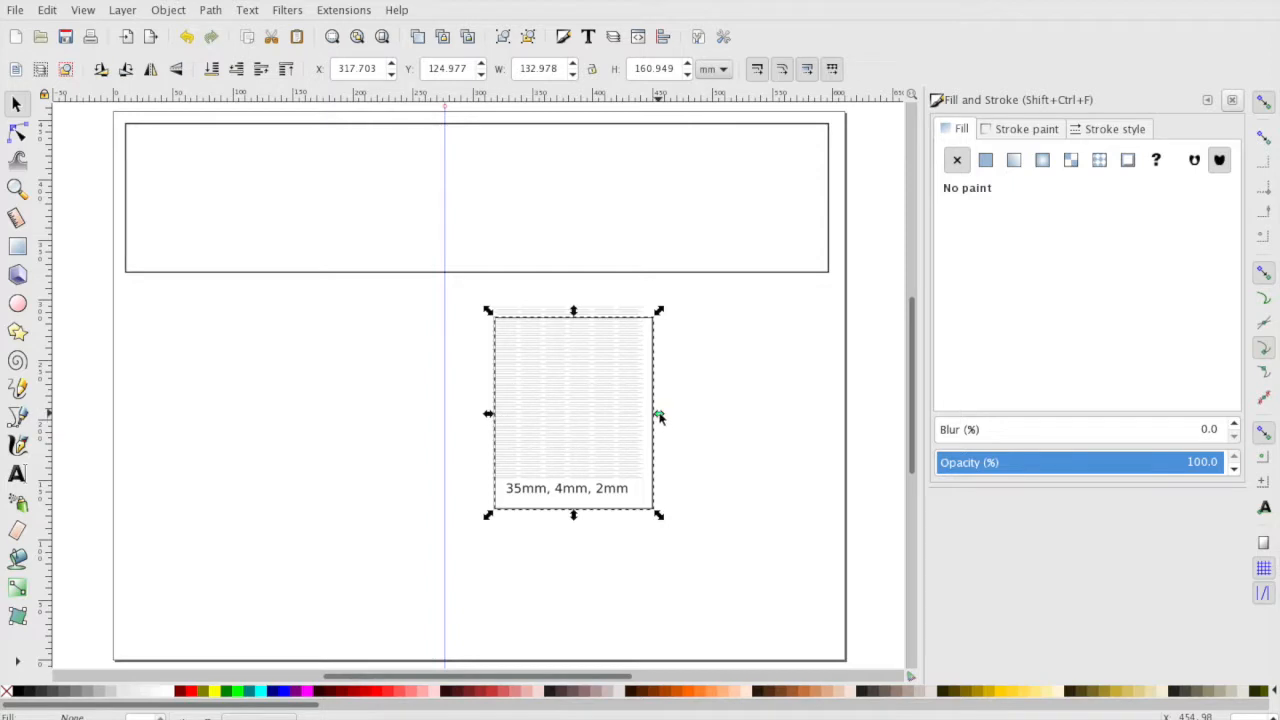
left_click_drag(659, 414, 646, 414)
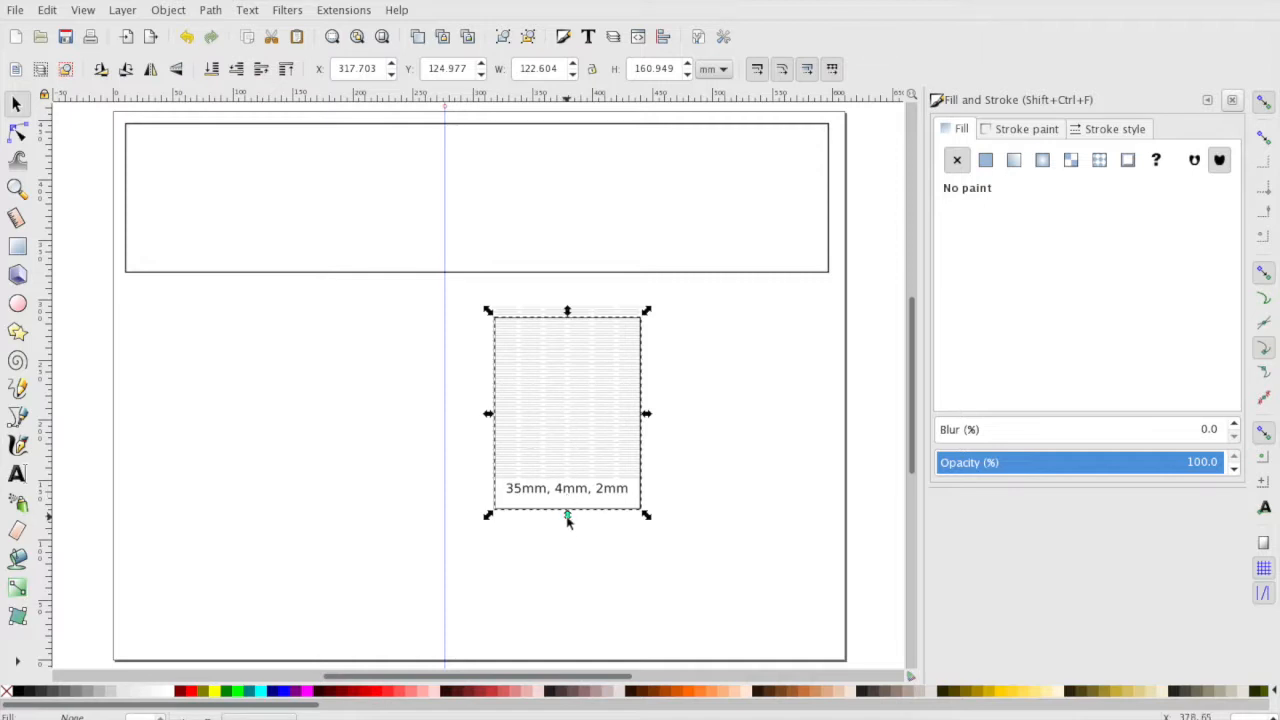
left_click_drag(567, 517, 567, 537)
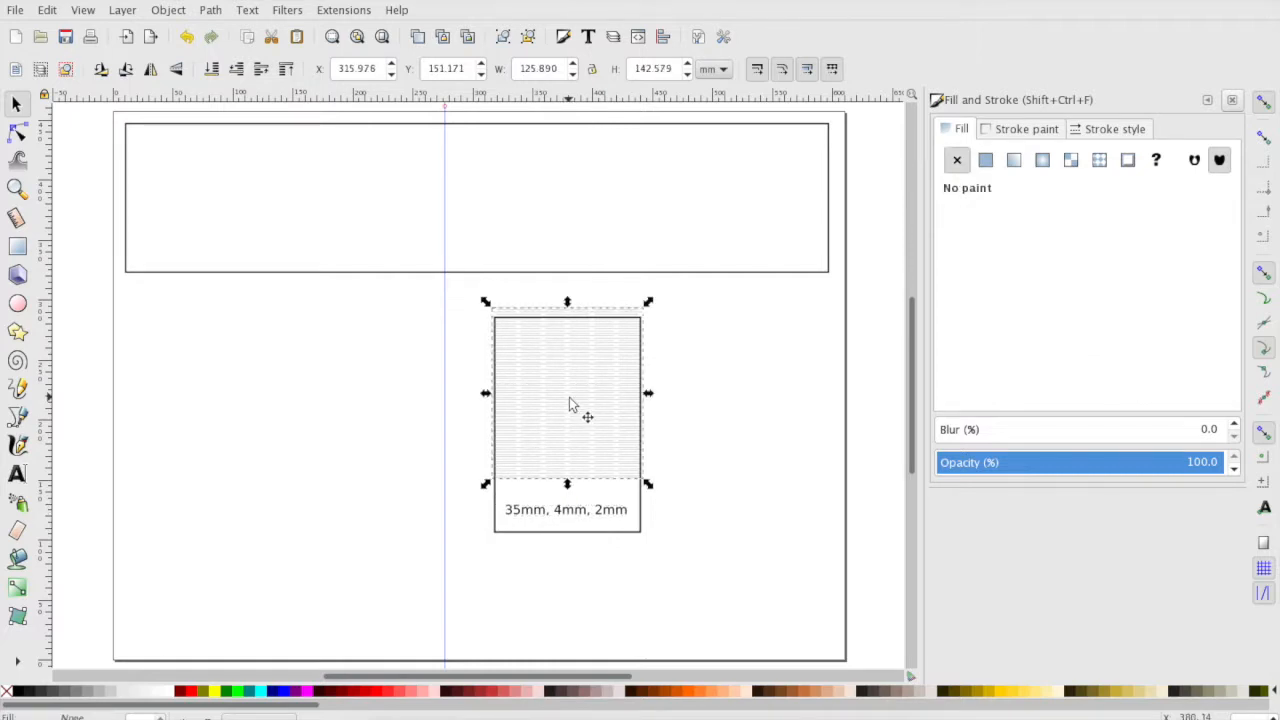
left_click_drag(567, 405, 567, 397)
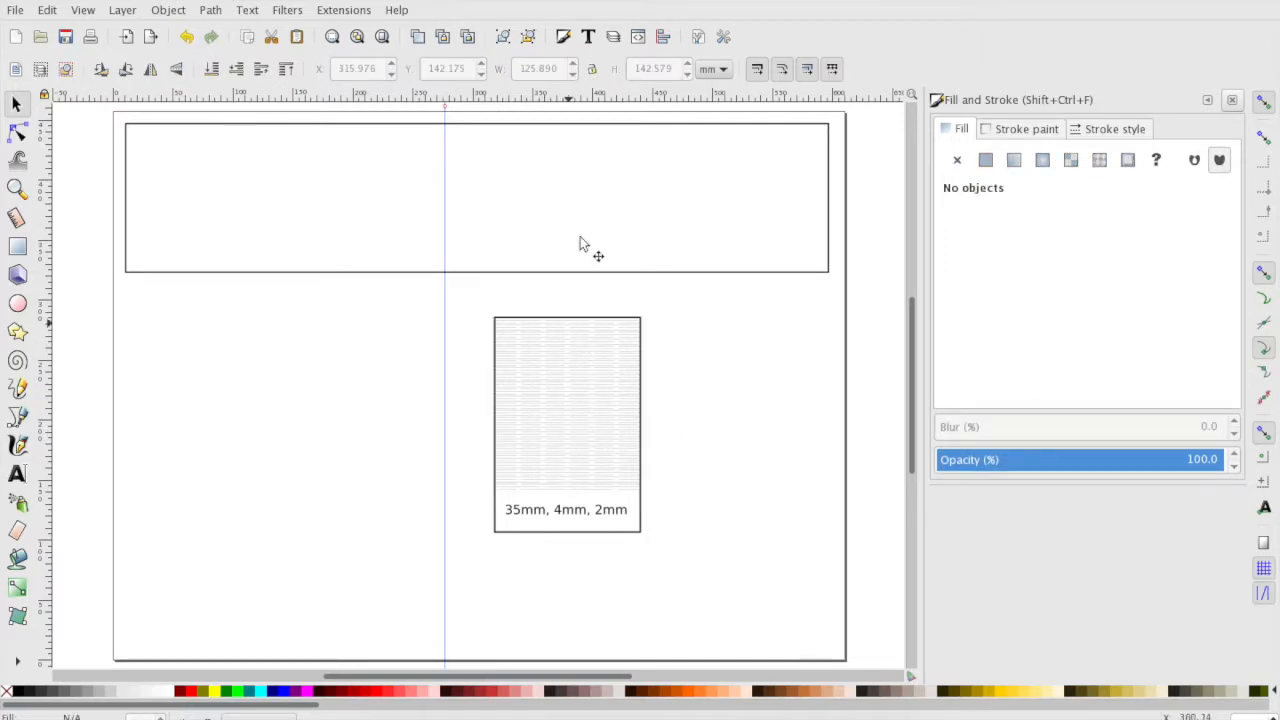
mouse_move(760, 480)
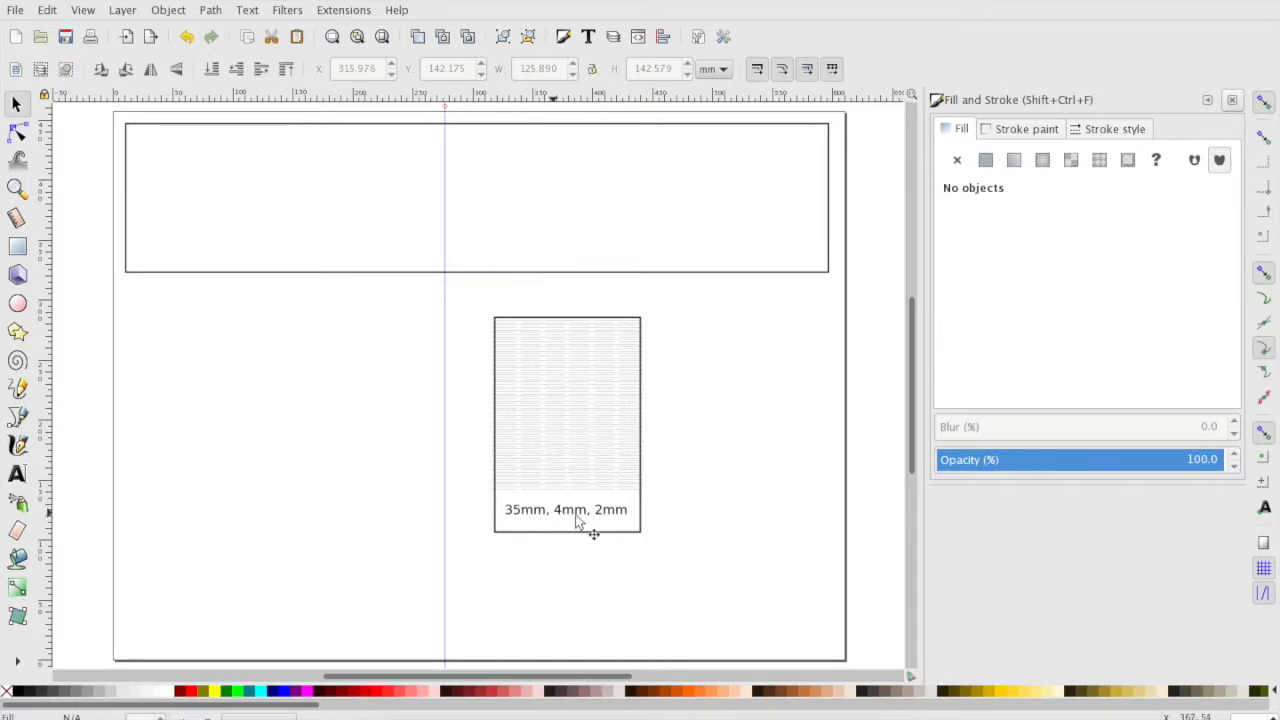
mouse_move(585, 415)
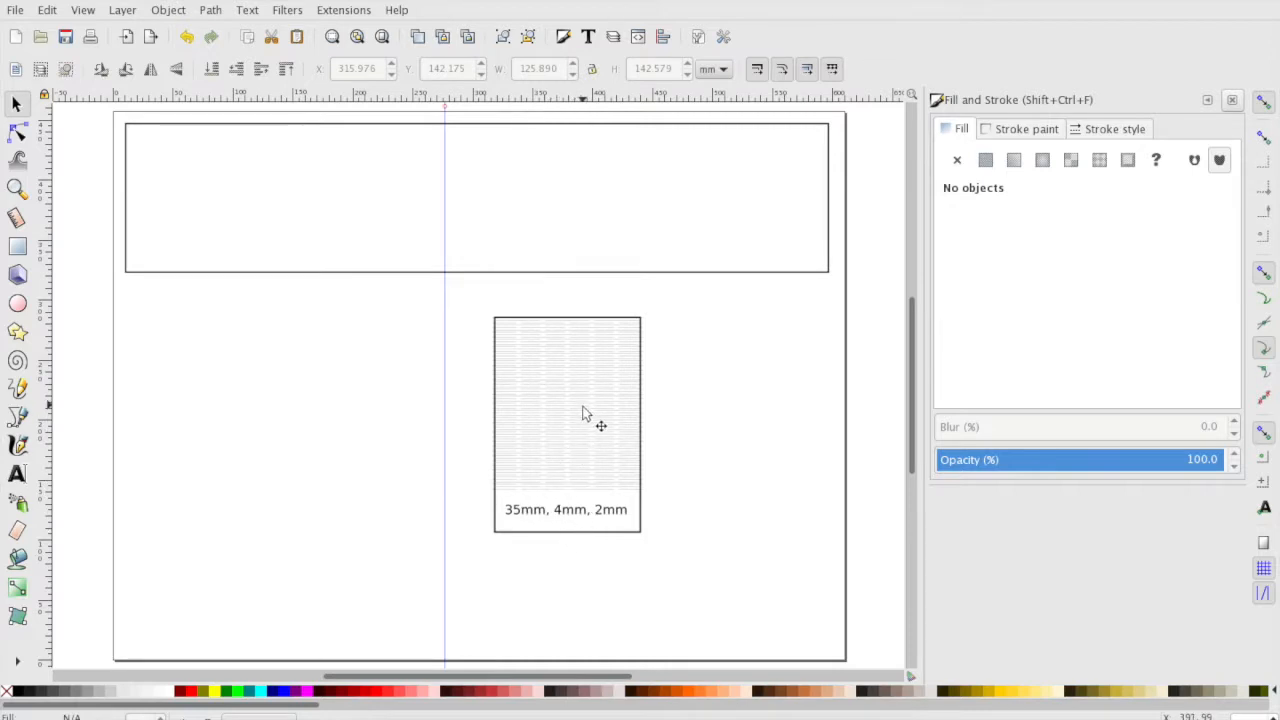
mouse_move(575, 490)
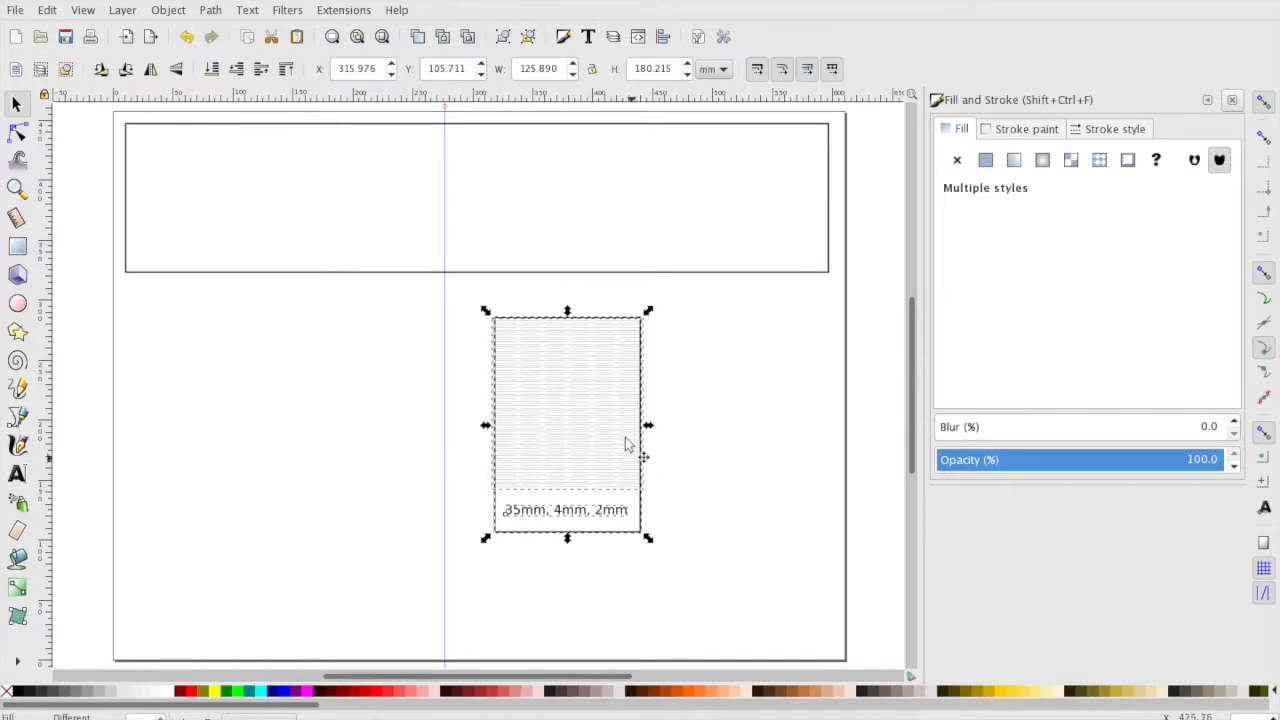
Snap the labeled box under the strip's left end and place a duplicate rectangle beside it.
left_click_drag(567, 425, 200, 380)
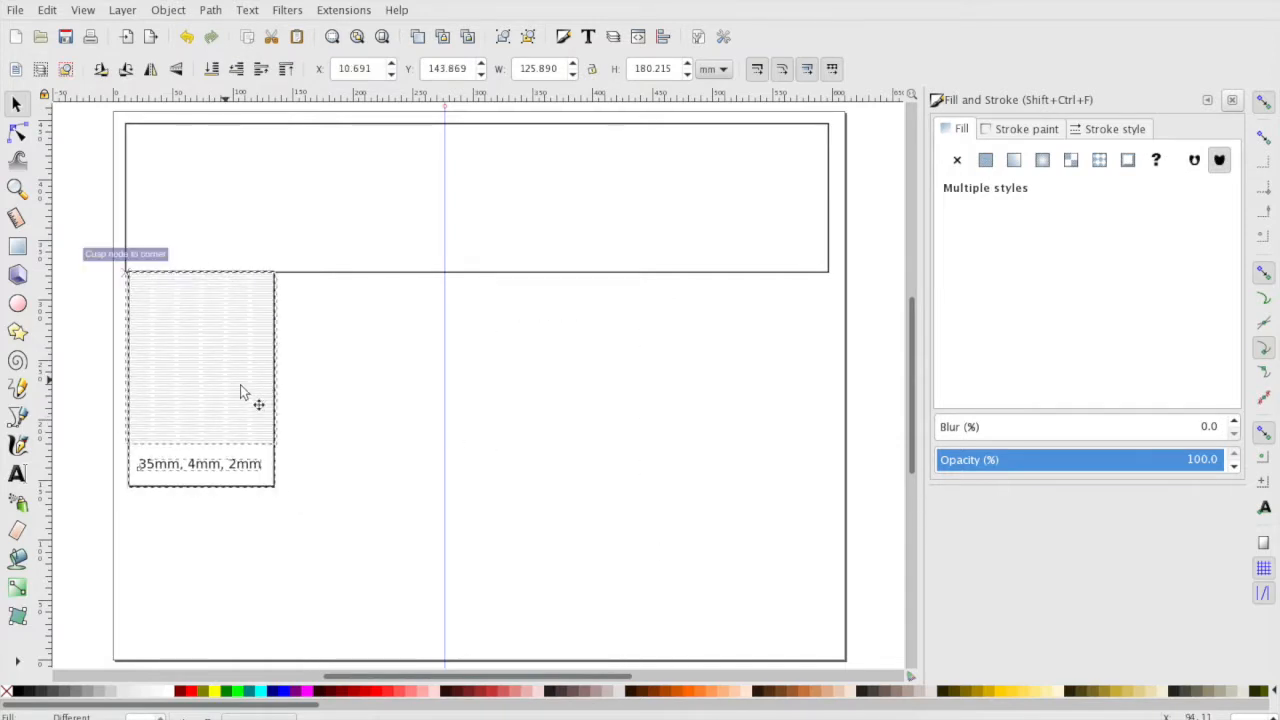
left_click(200, 375)
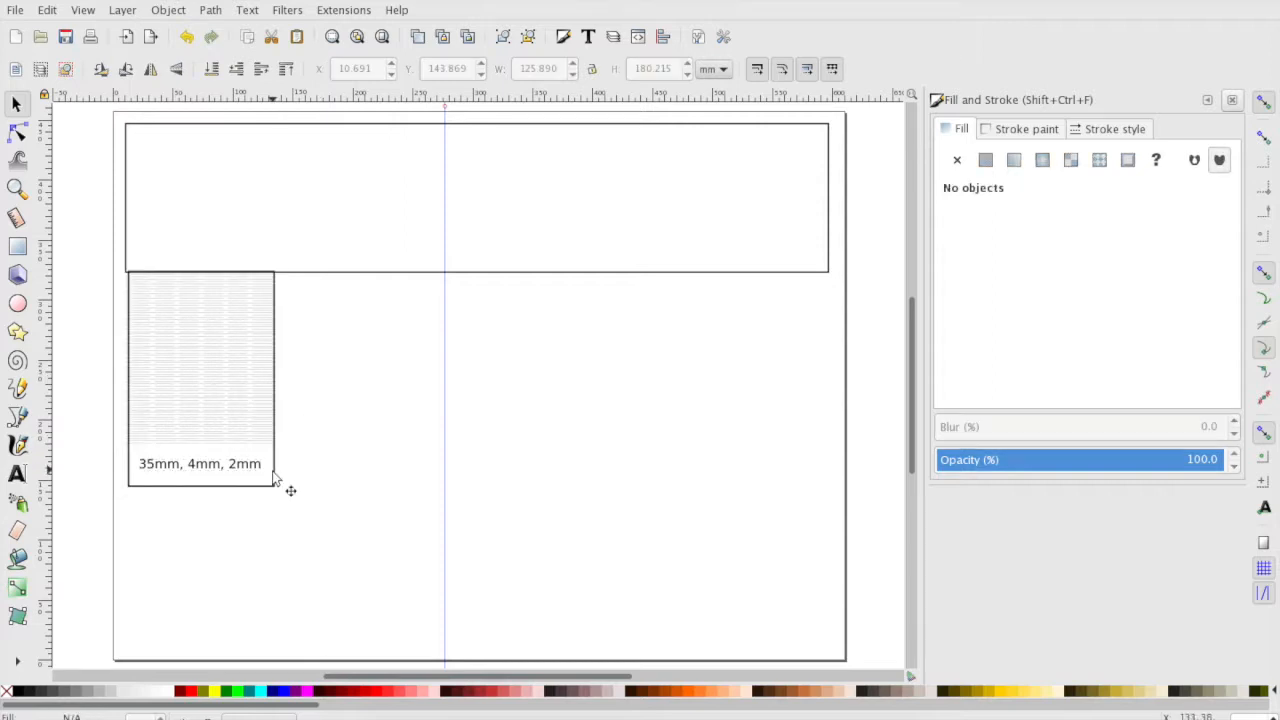
left_click(200, 380)
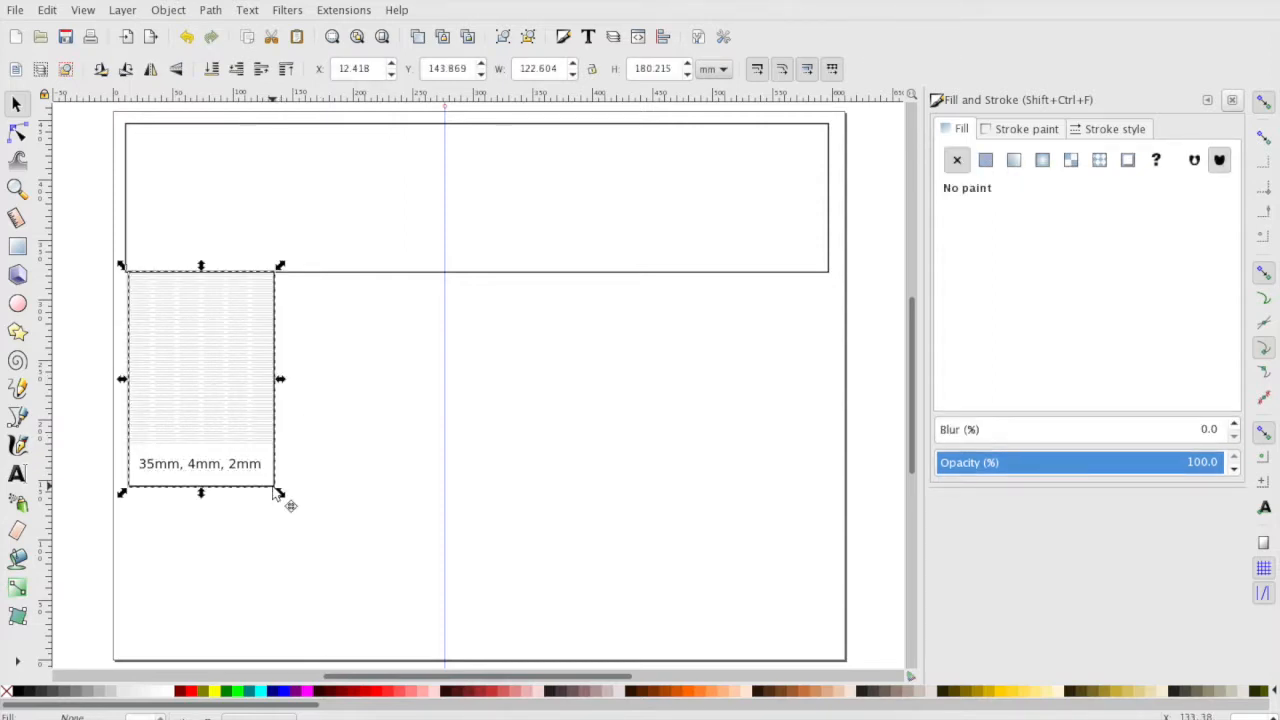
left_click_drag(200, 380, 270, 485)
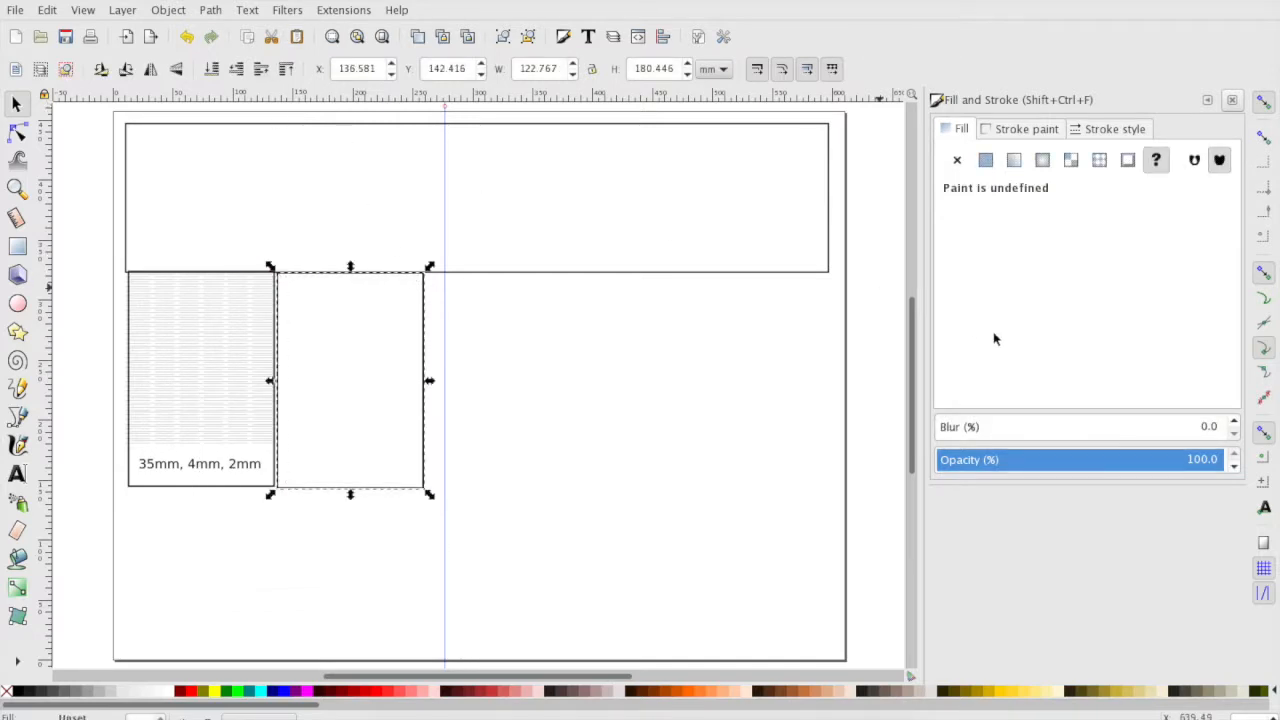
Run Render > Living Hinge on the second box with 1.5 mm separation, 20 mm cuts, 3 mm gaps.
left_click(343, 10)
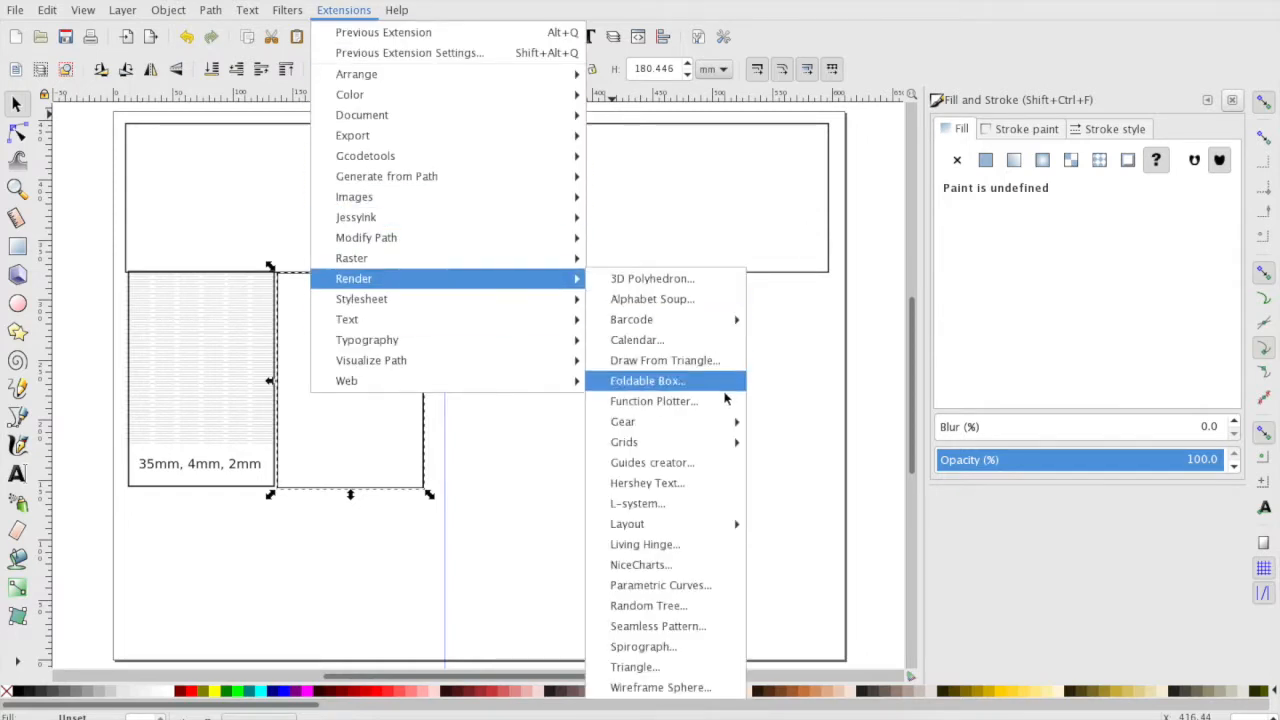
left_click(645, 544)
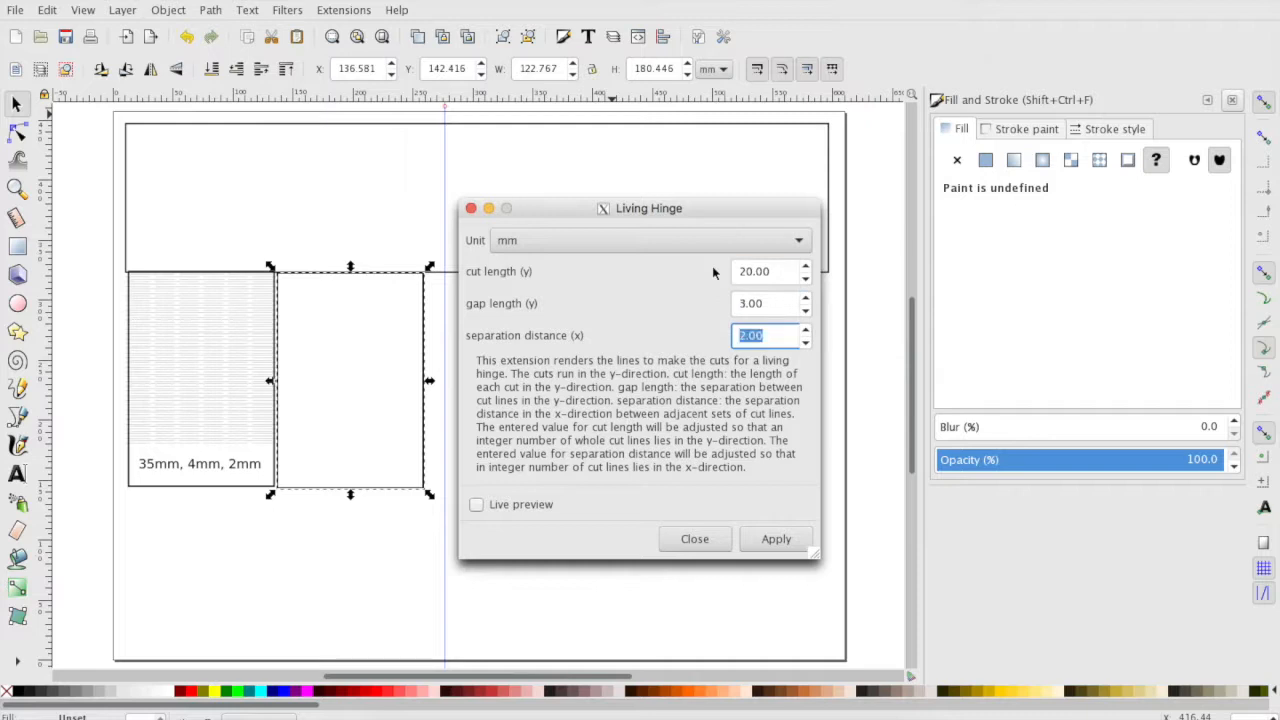
type("1.5")
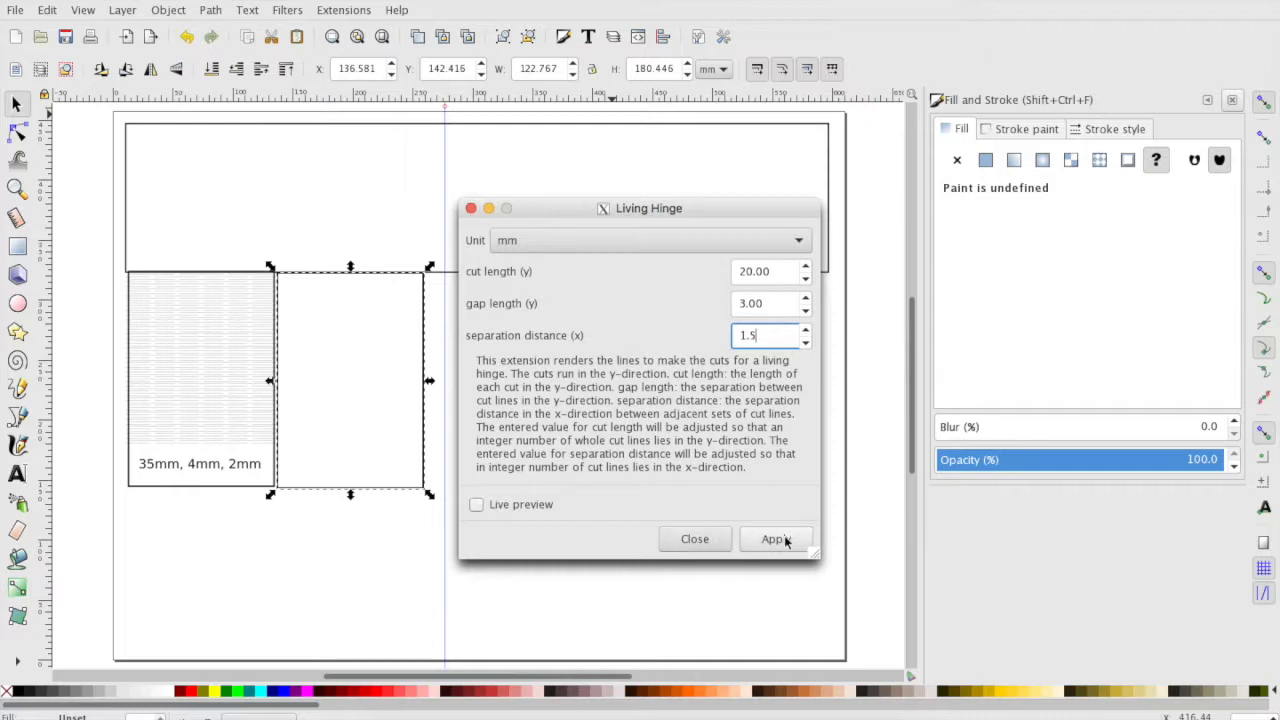
left_click(774, 539)
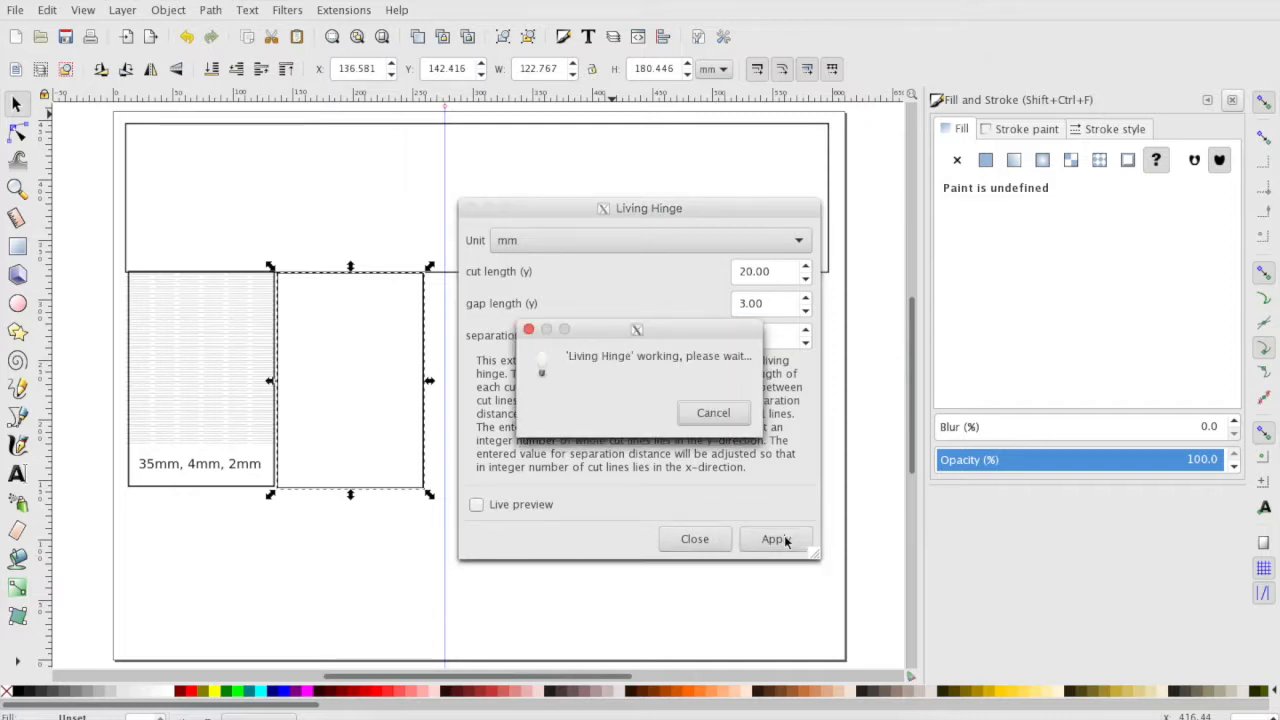
left_click(775, 539)
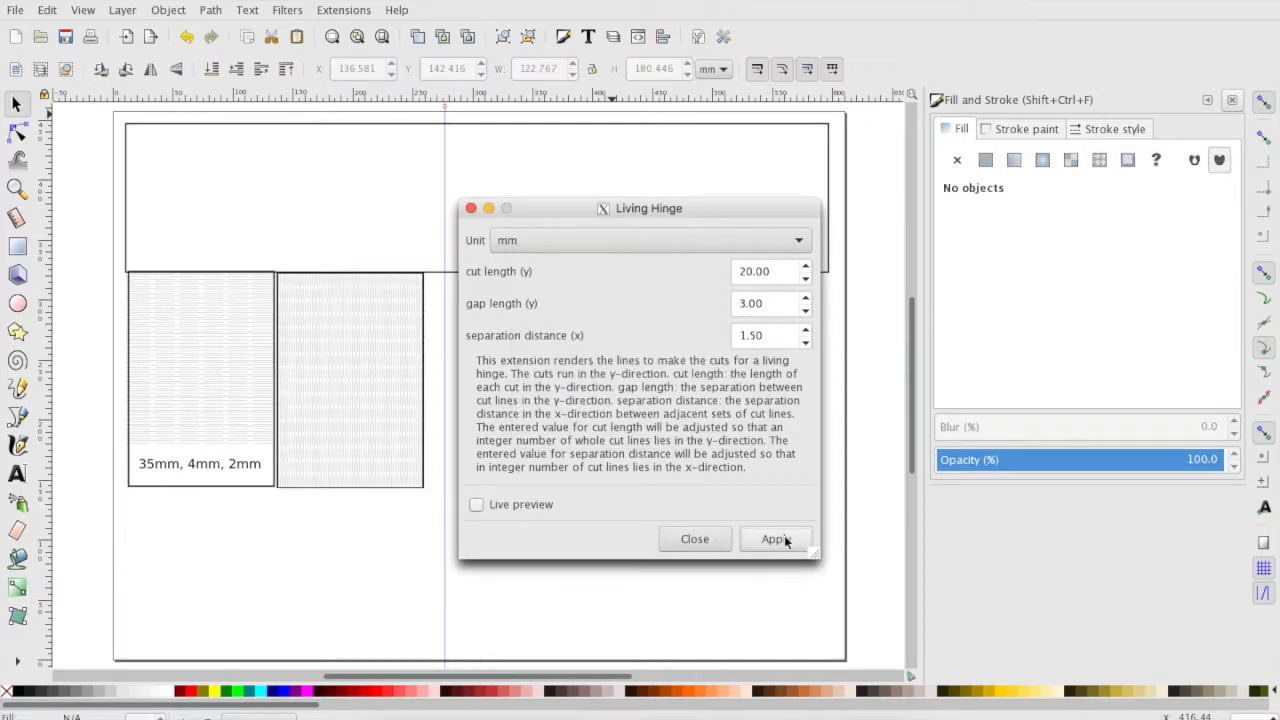
left_click(775, 539)
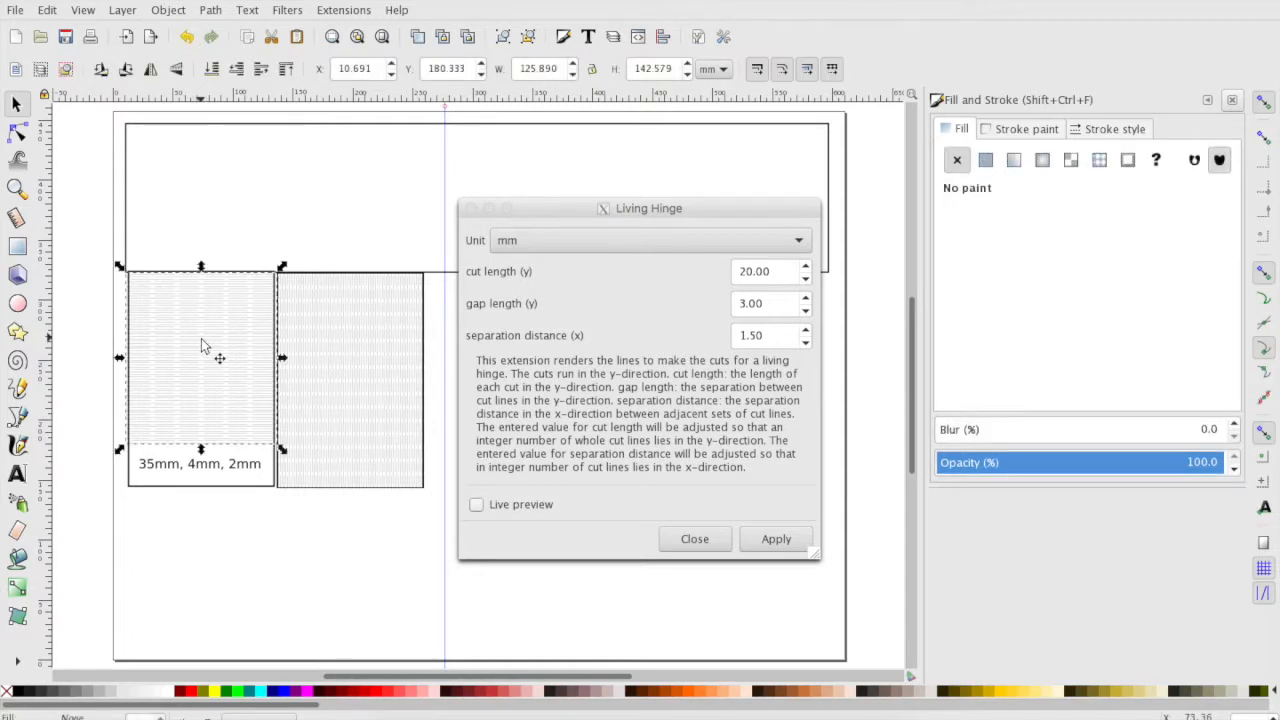
mouse_move(463, 320)
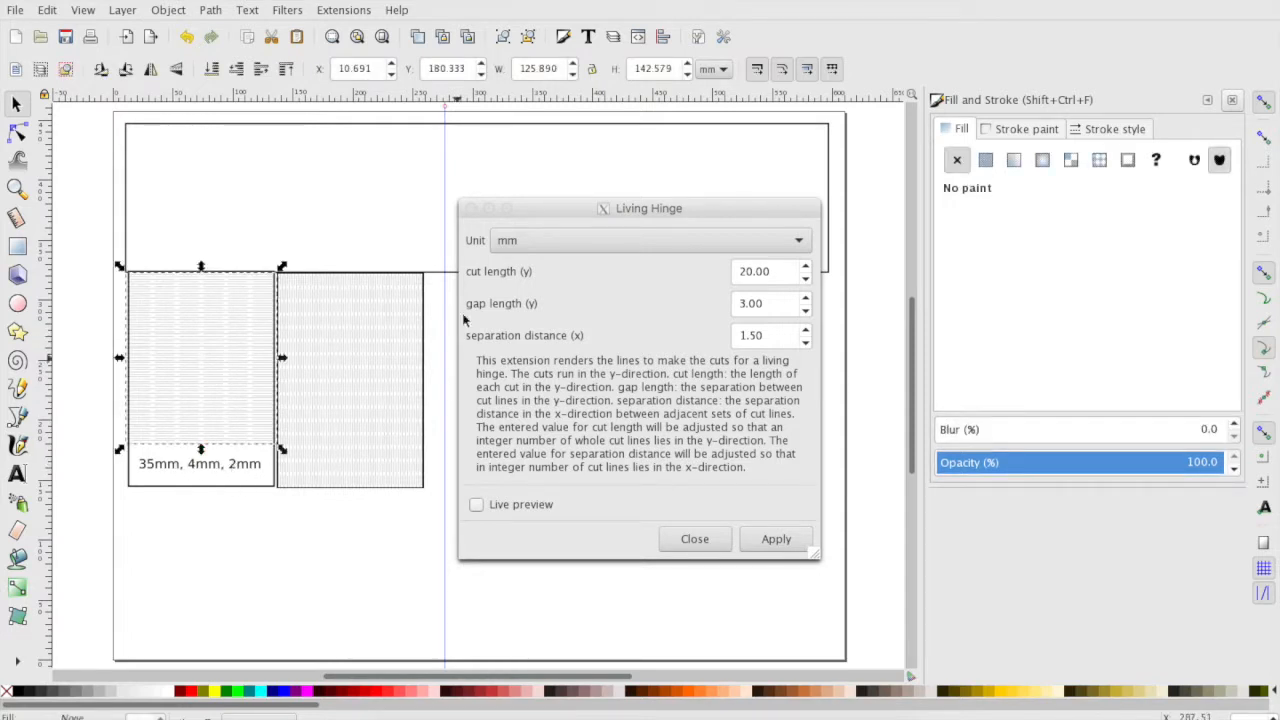
mouse_move(380, 390)
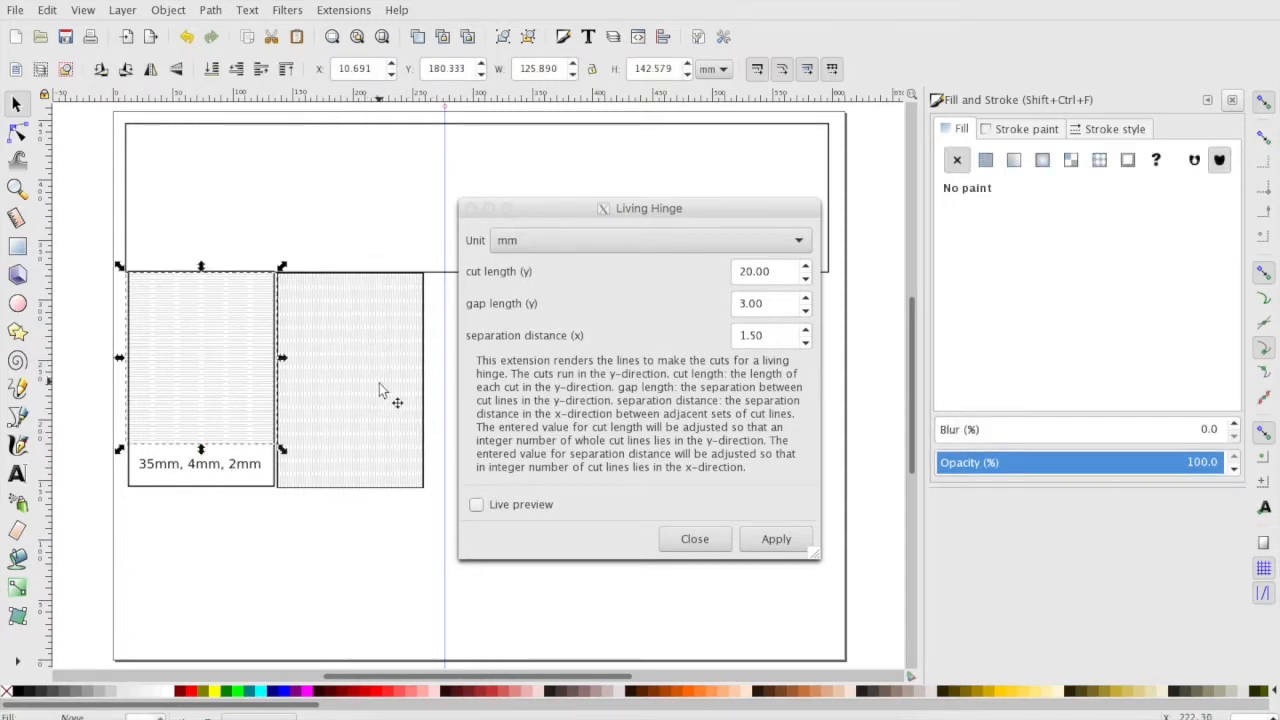
mouse_move(505, 425)
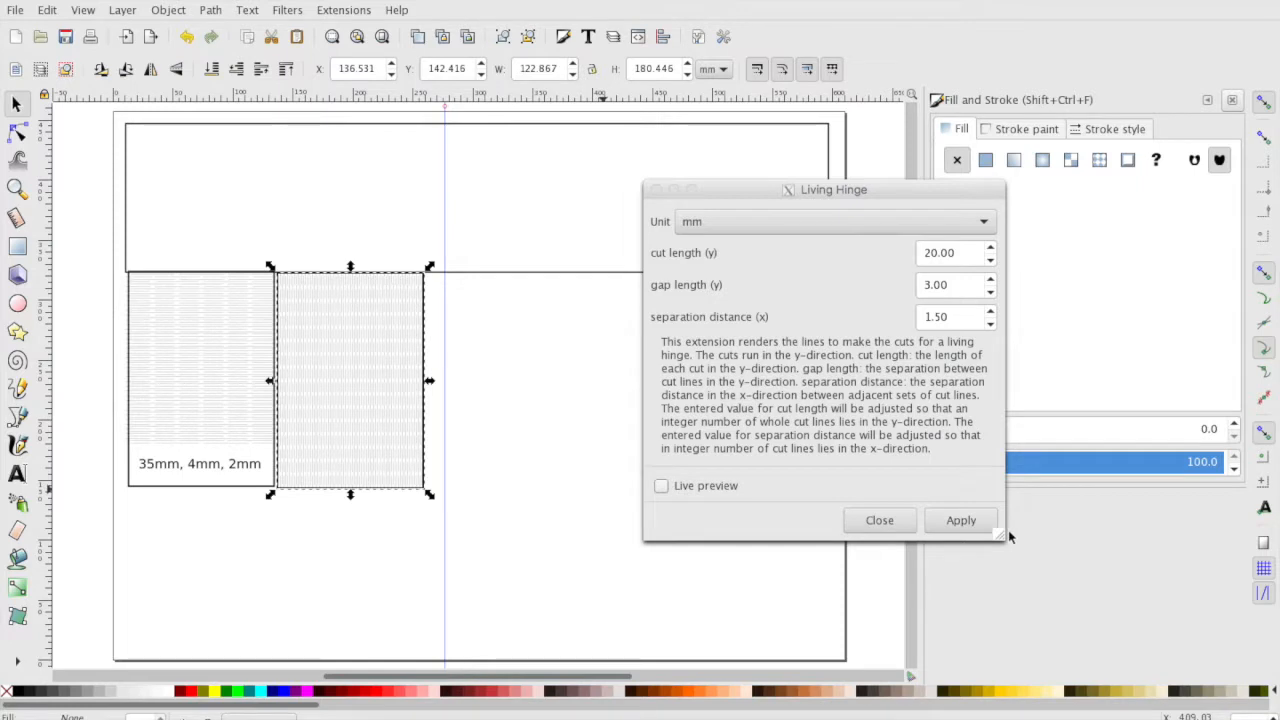
Close the Living Hinge dialog and select the second box's outline to widen it rightward.
left_click(878, 520)
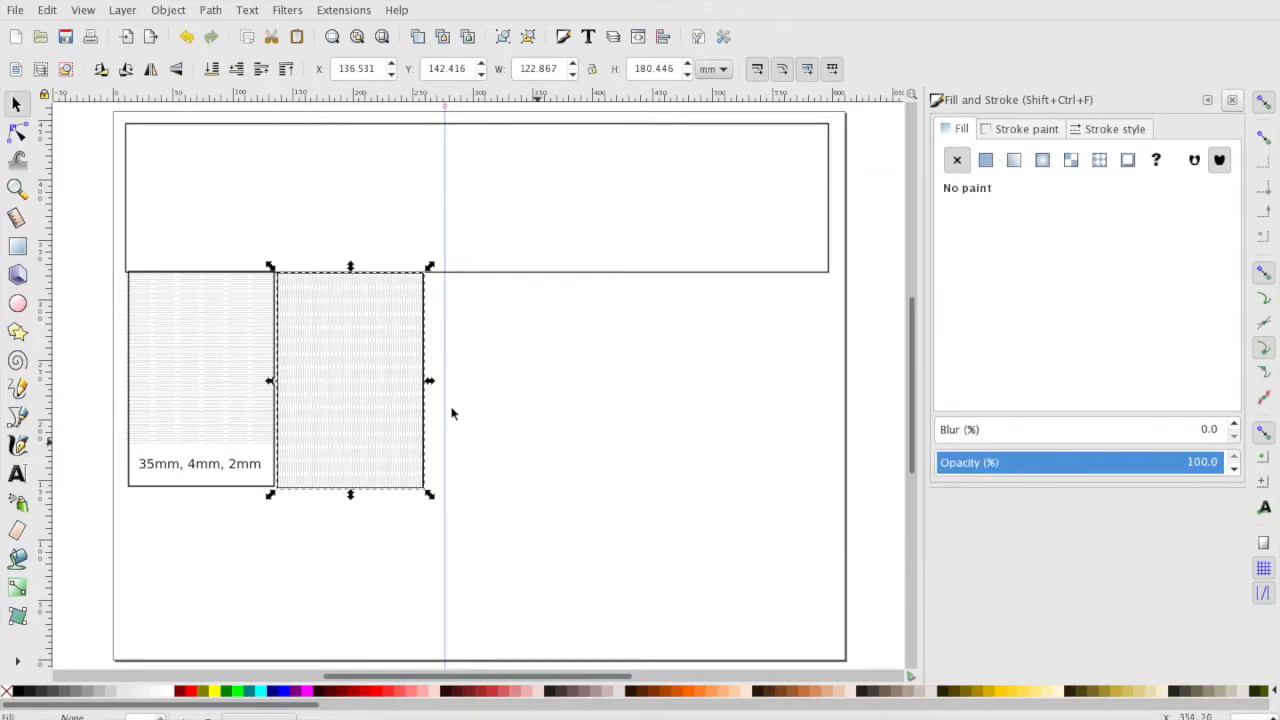
mouse_move(436, 386)
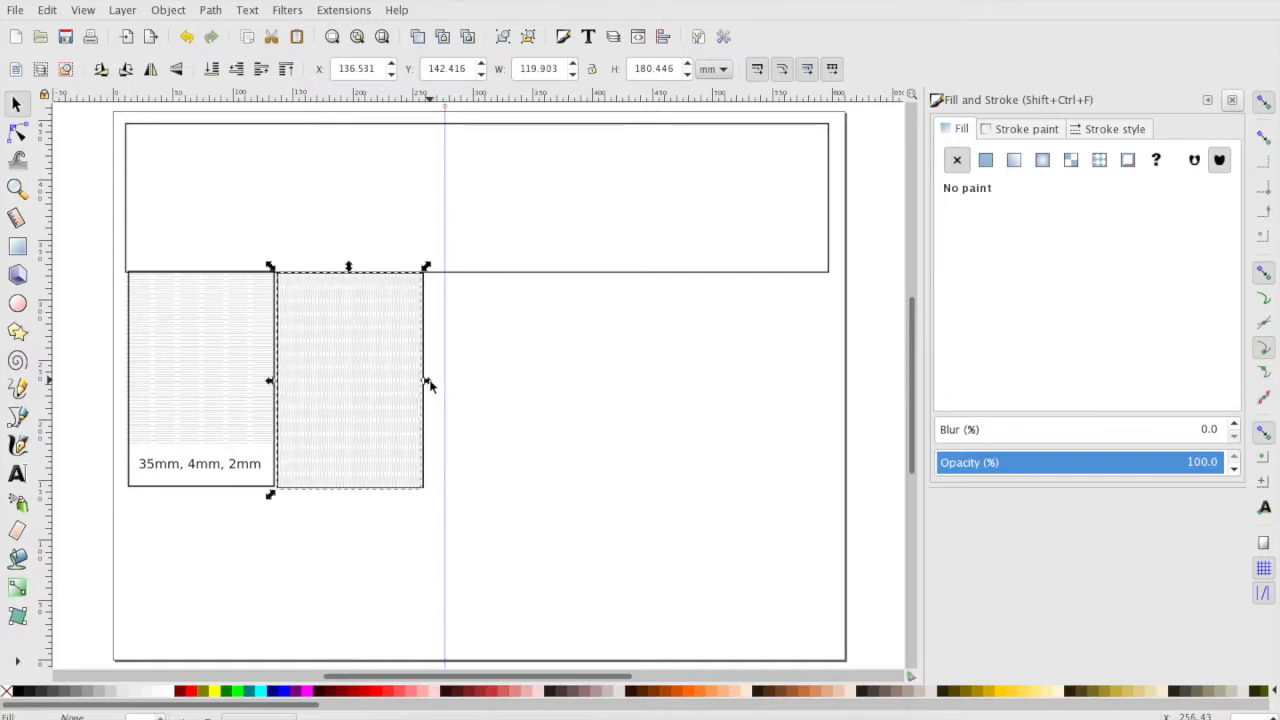
left_click(348, 380)
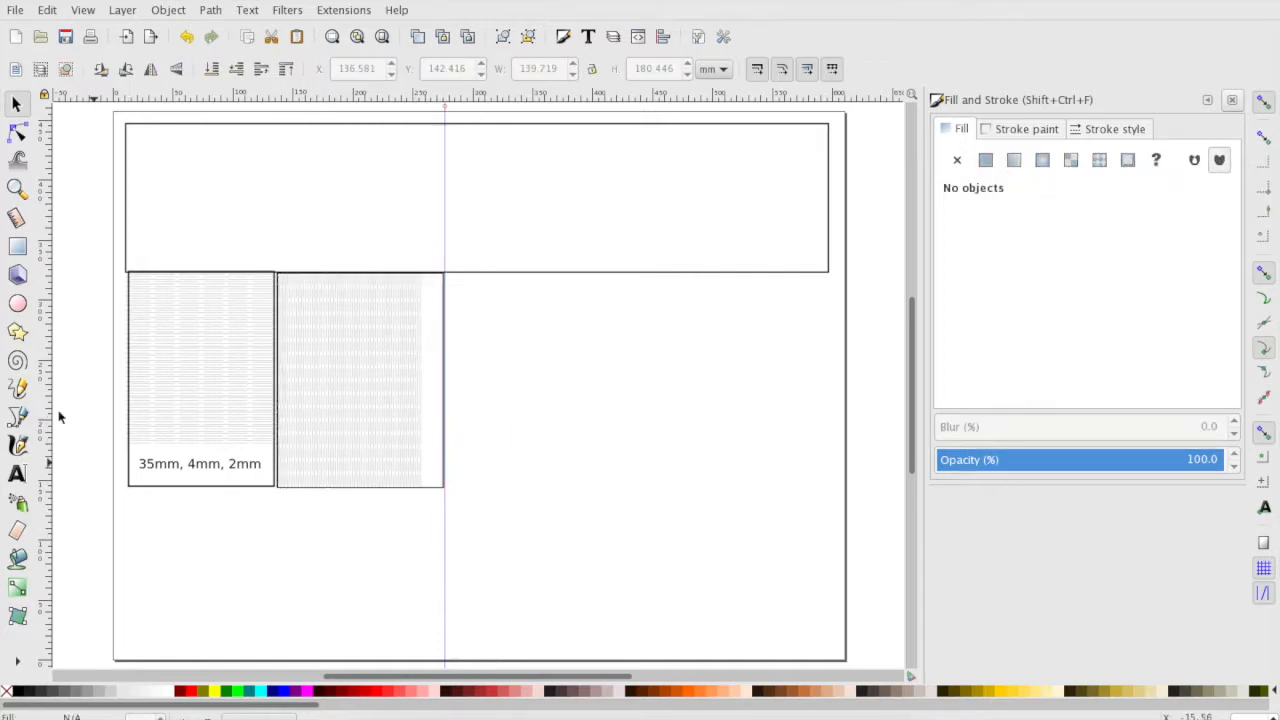
Add a vertical '20 3mm 1.5mm' text label in the second box's blank right strip.
left_click(17, 473)
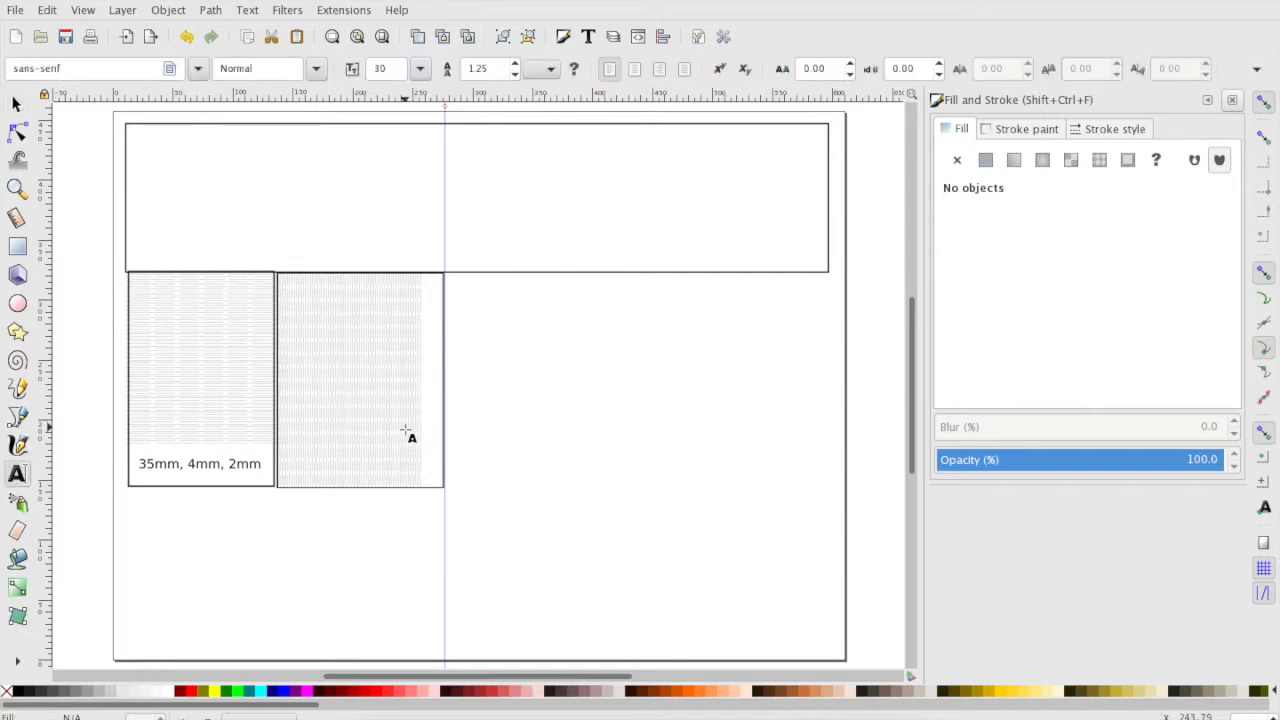
mouse_move(420, 420)
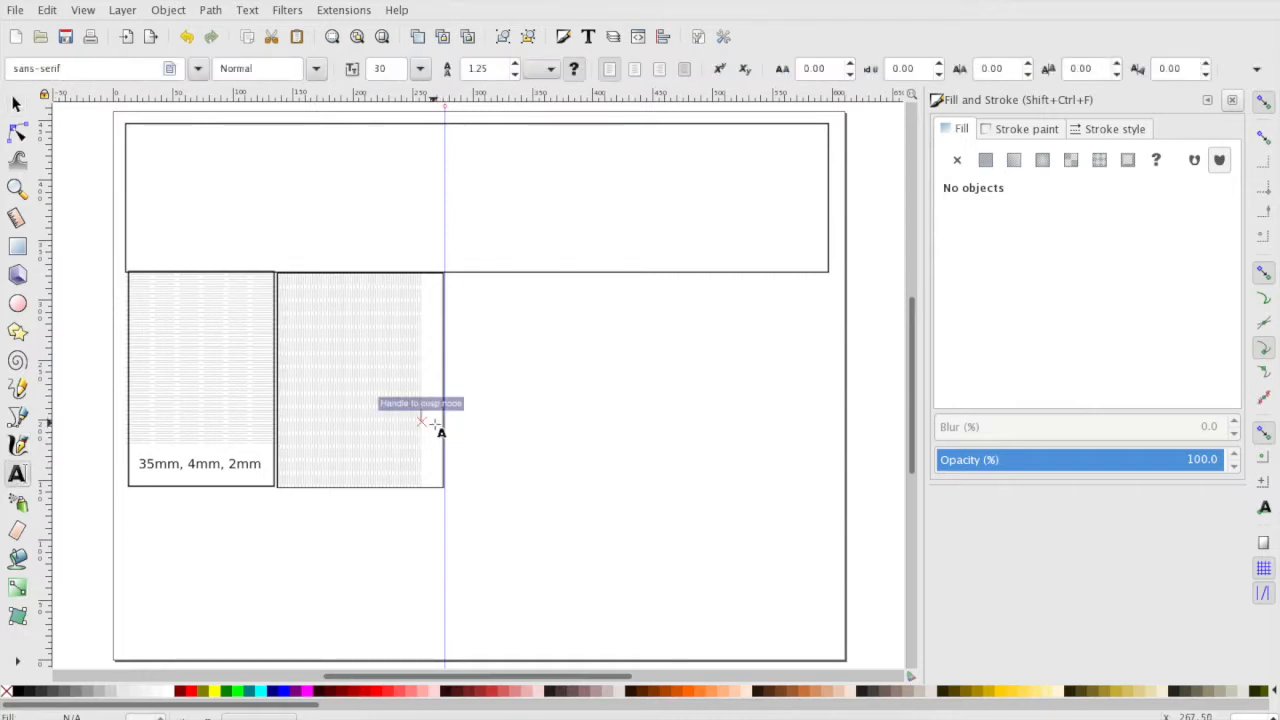
mouse_move(437, 432)
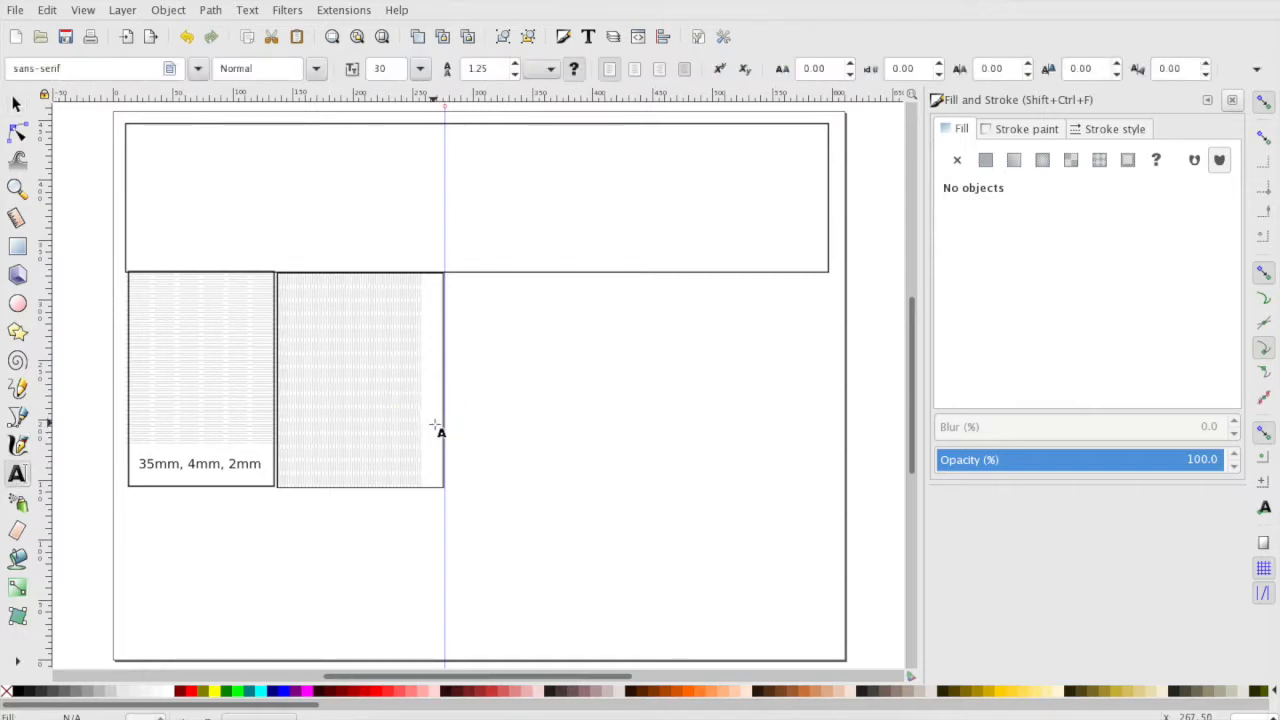
left_click(985, 160)
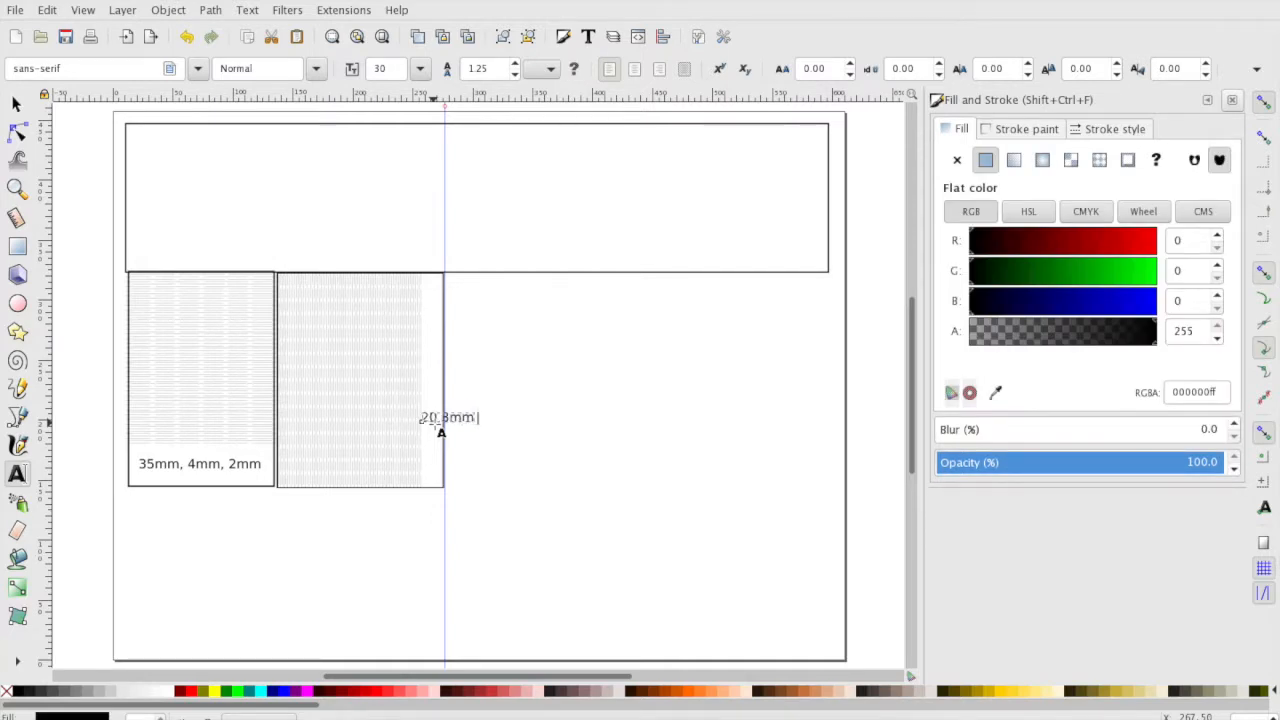
type("1.5mm")
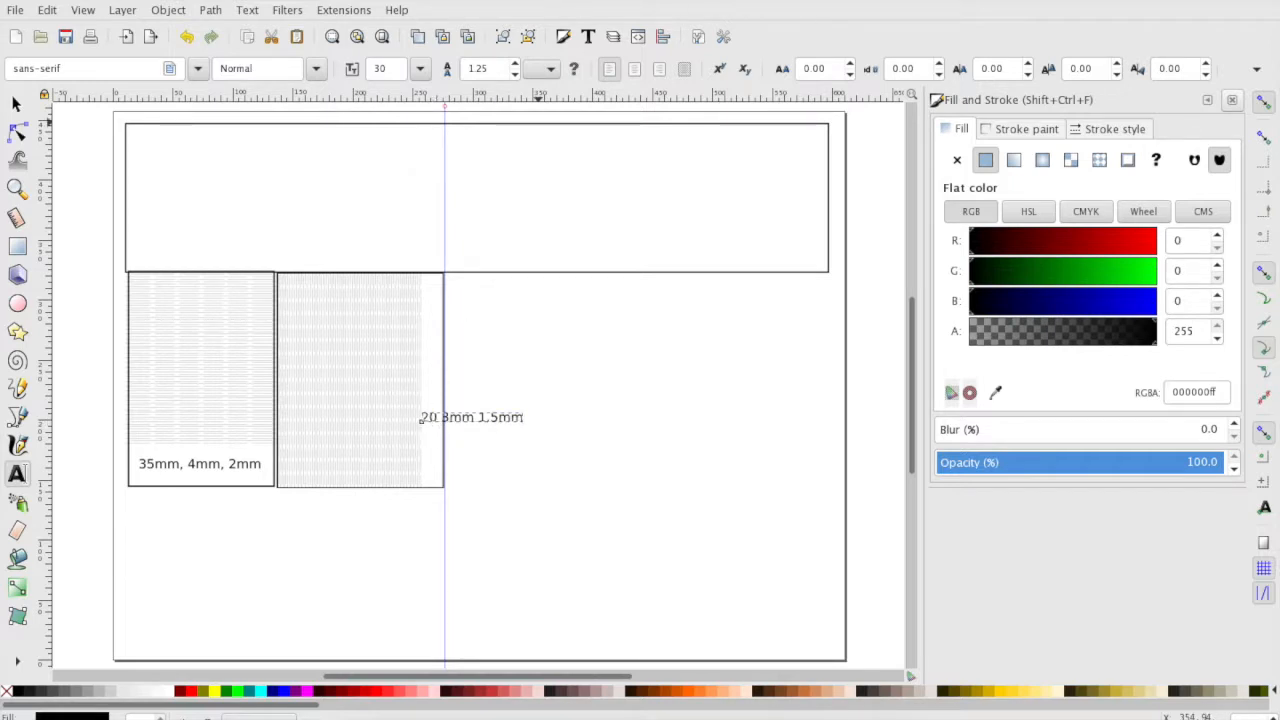
mouse_move(16, 104)
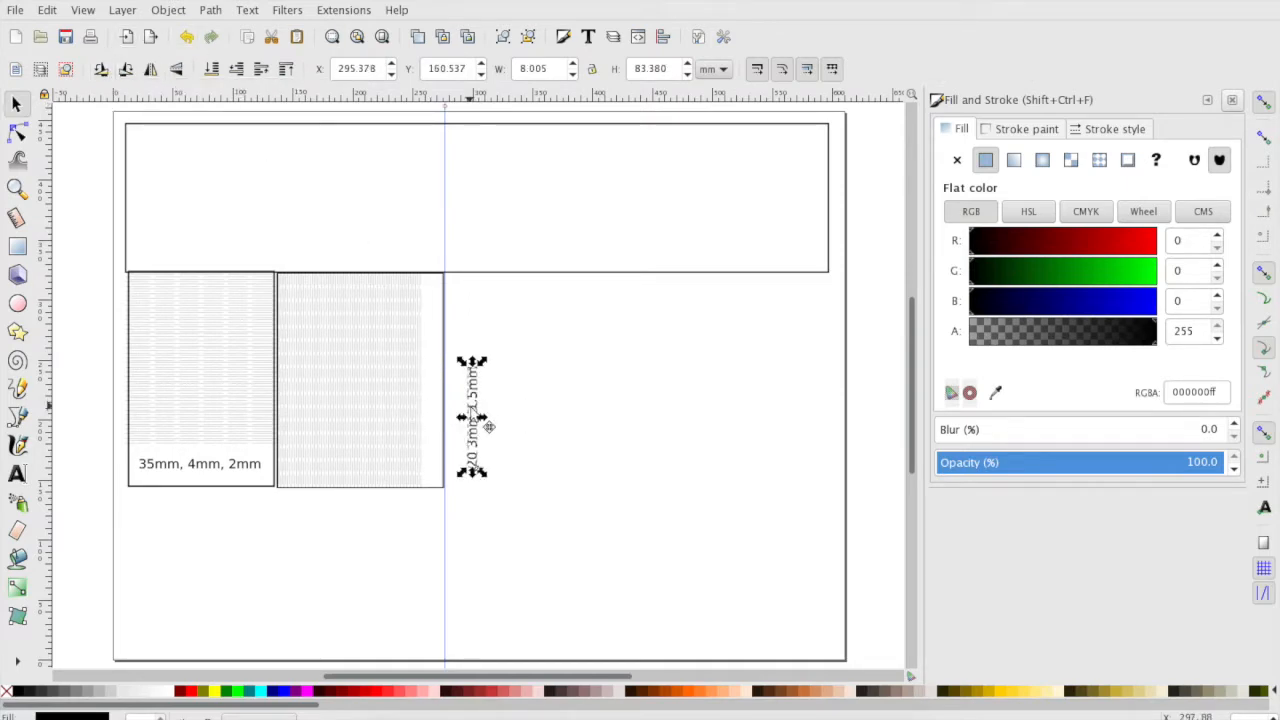
left_click_drag(472, 415, 430, 385)
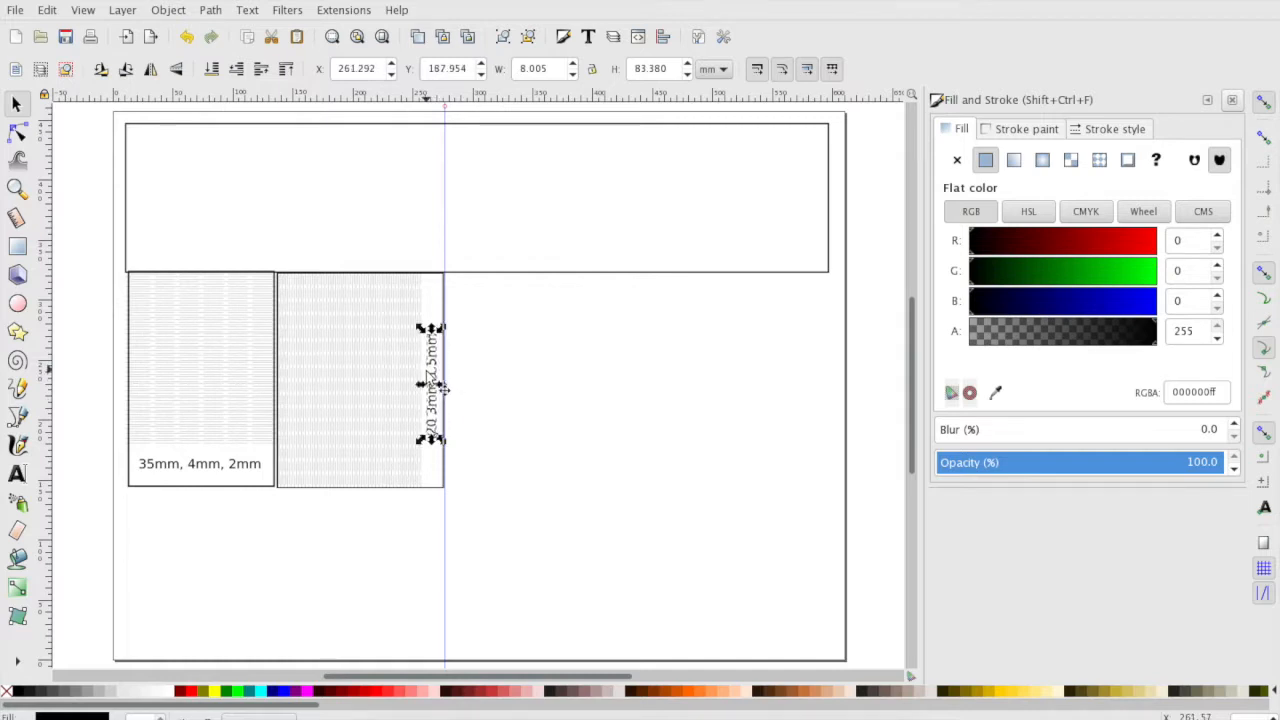
left_click(345, 345)
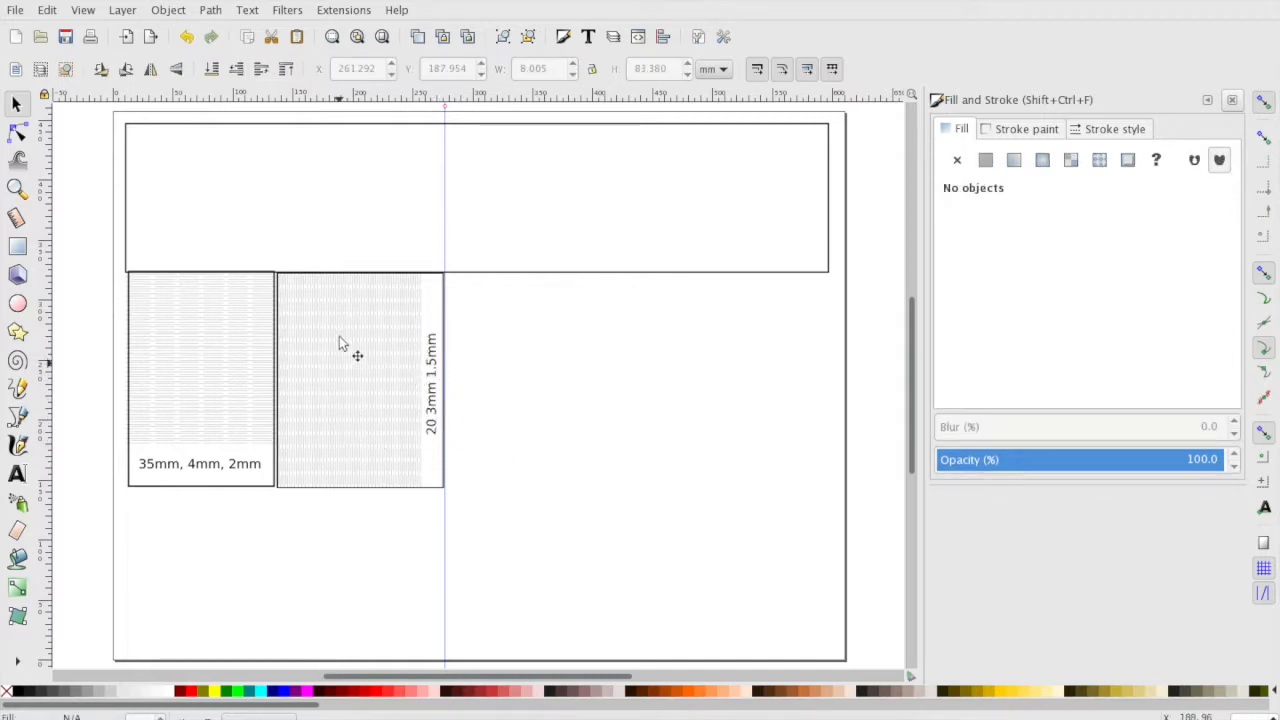
mouse_move(370, 308)
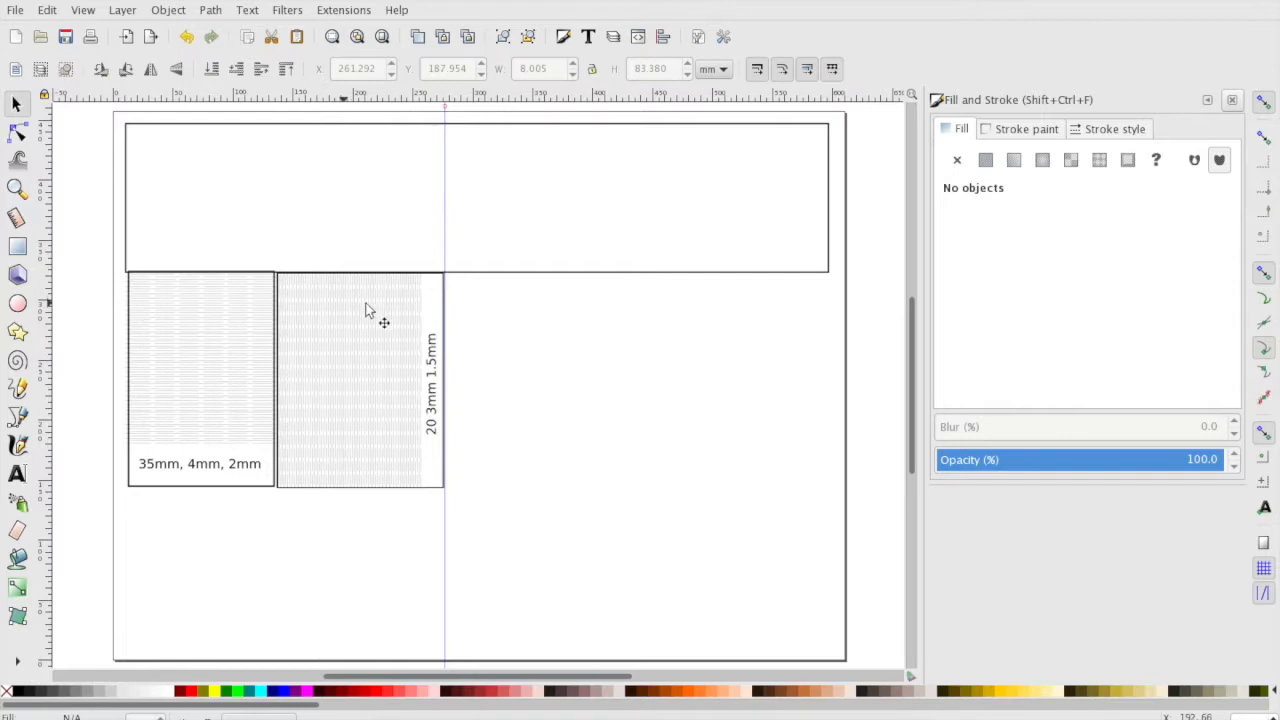
mouse_move(390, 365)
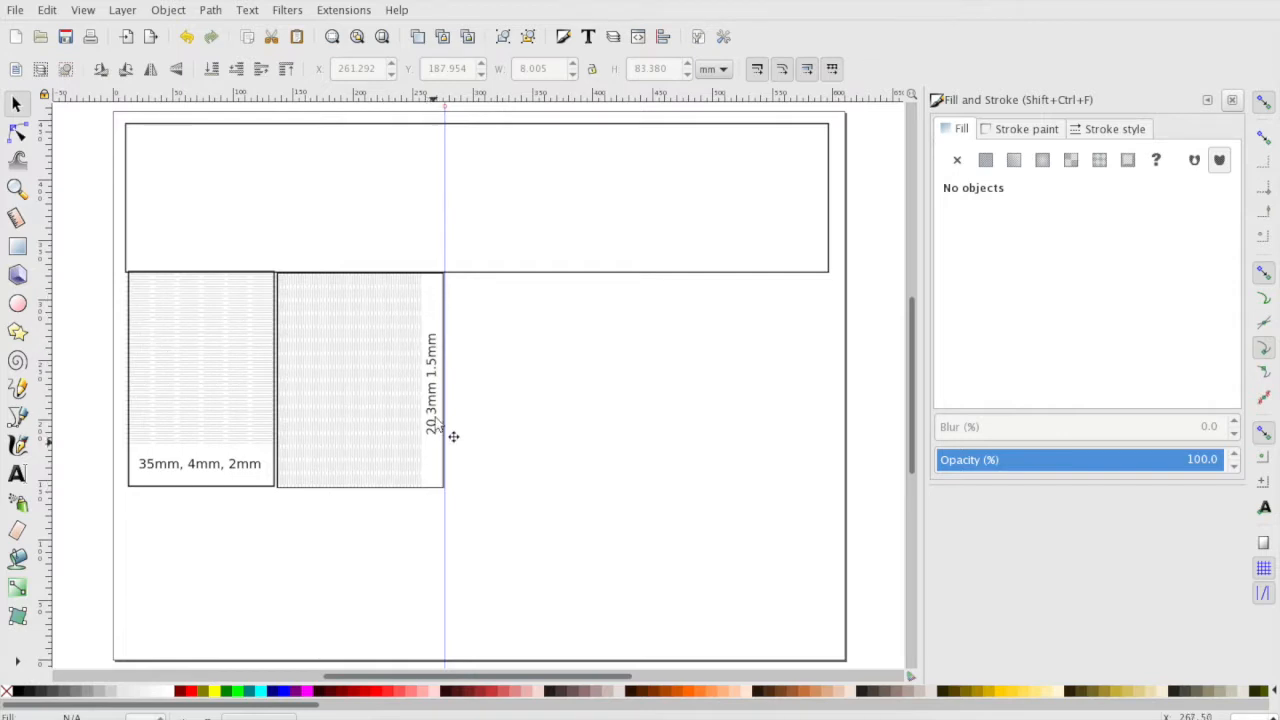
mouse_move(247, 487)
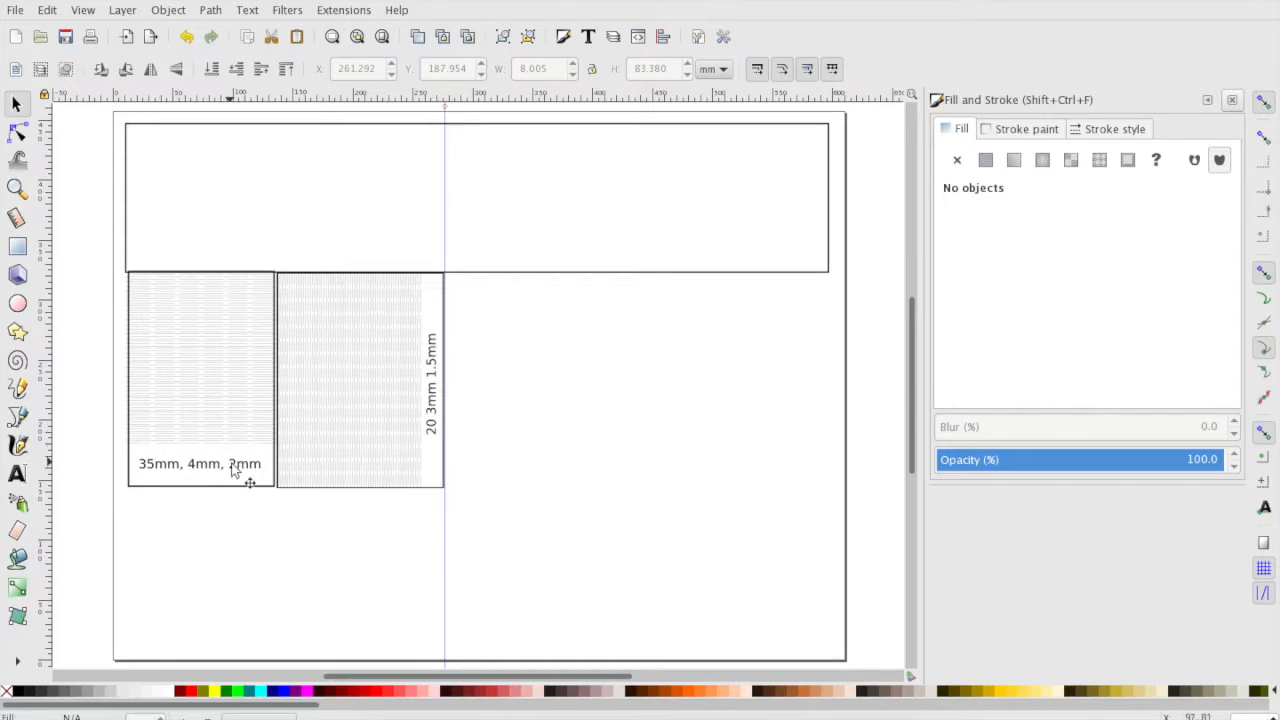
mouse_move(335, 505)
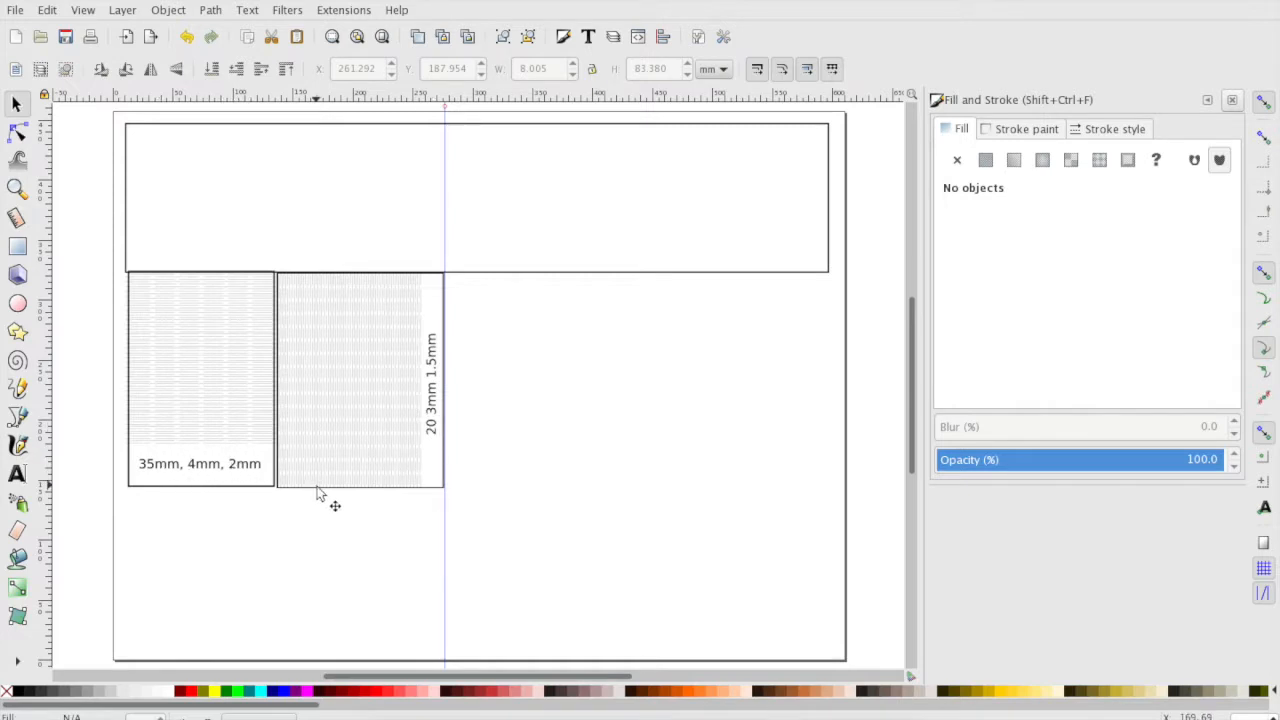
mouse_move(405, 293)
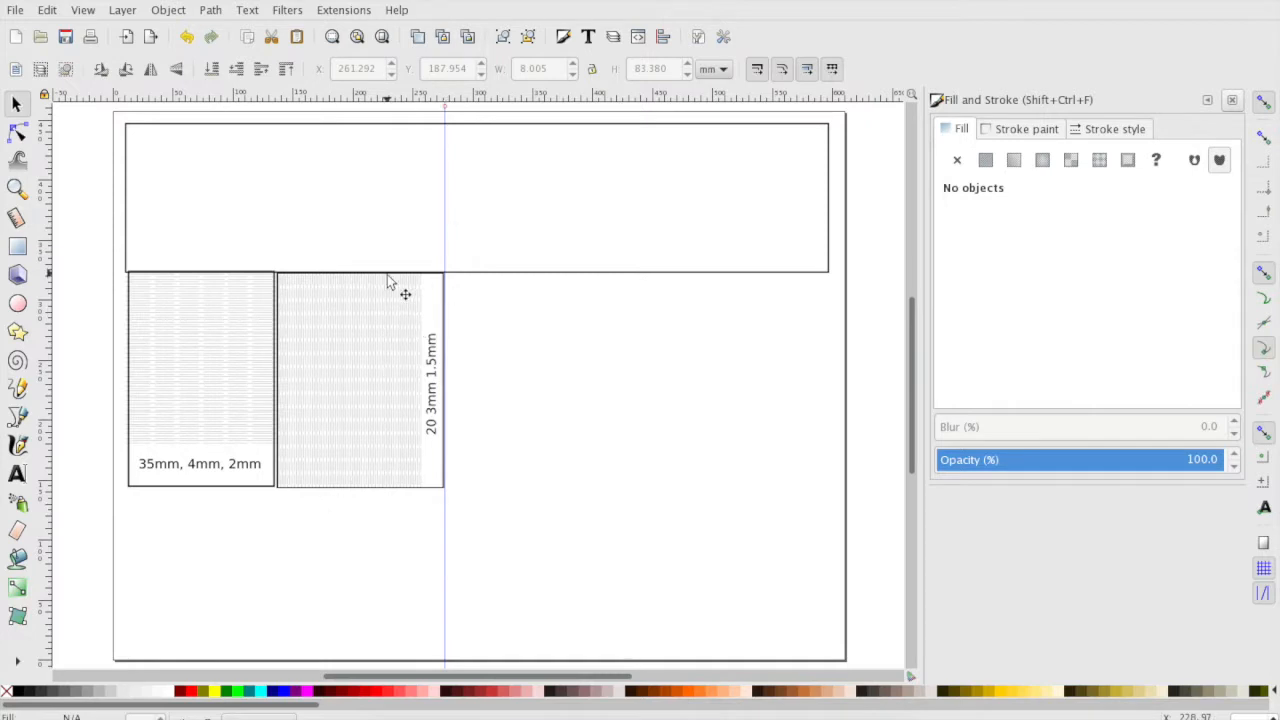
mouse_move(390, 390)
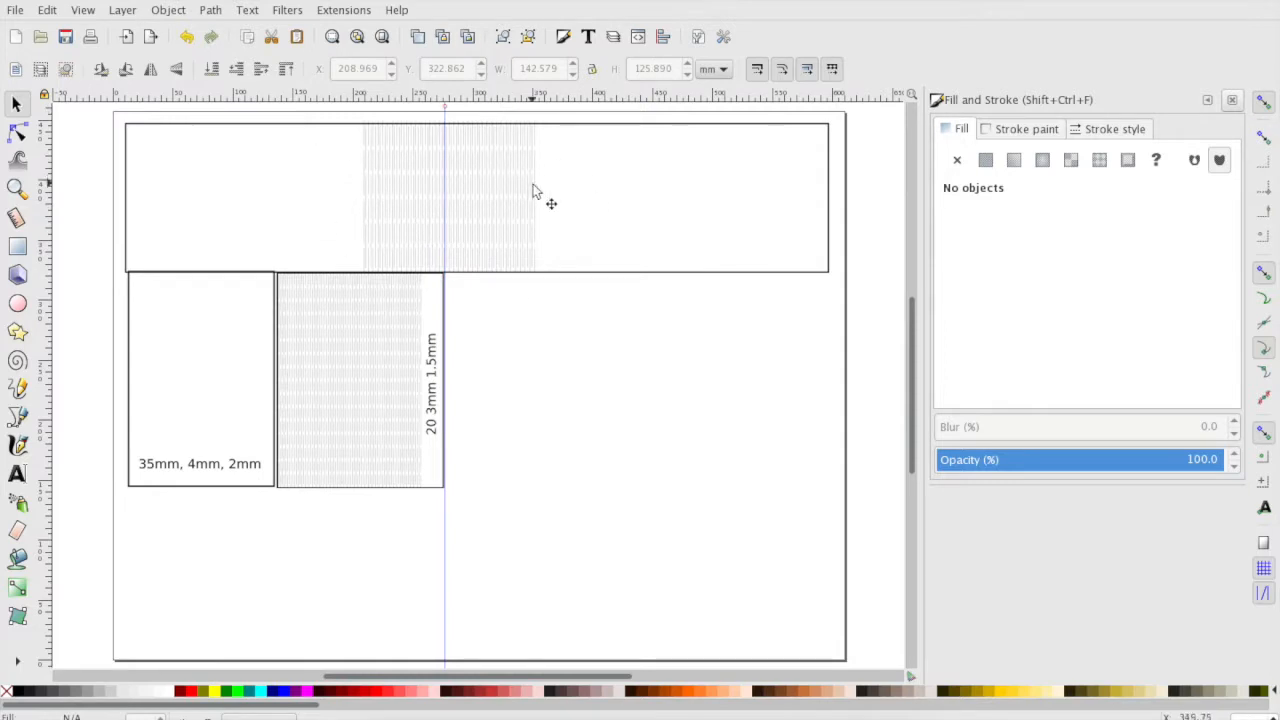
mouse_move(415, 197)
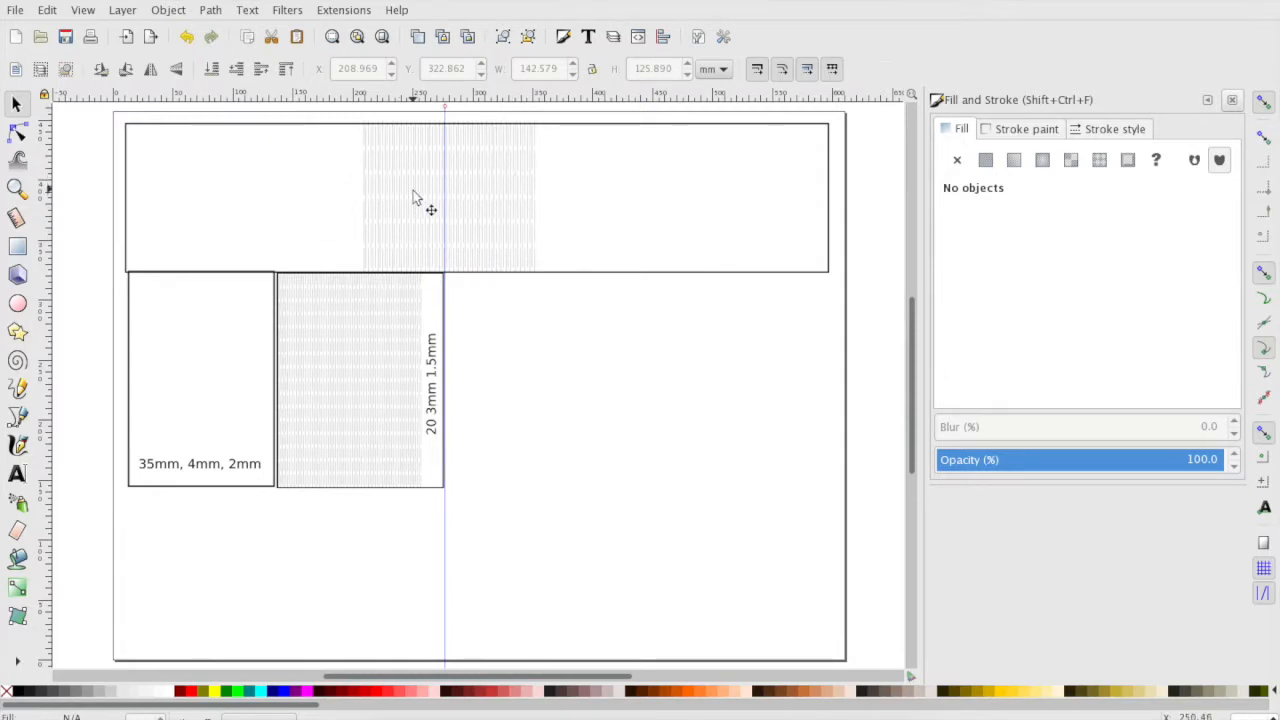
mouse_move(283, 209)
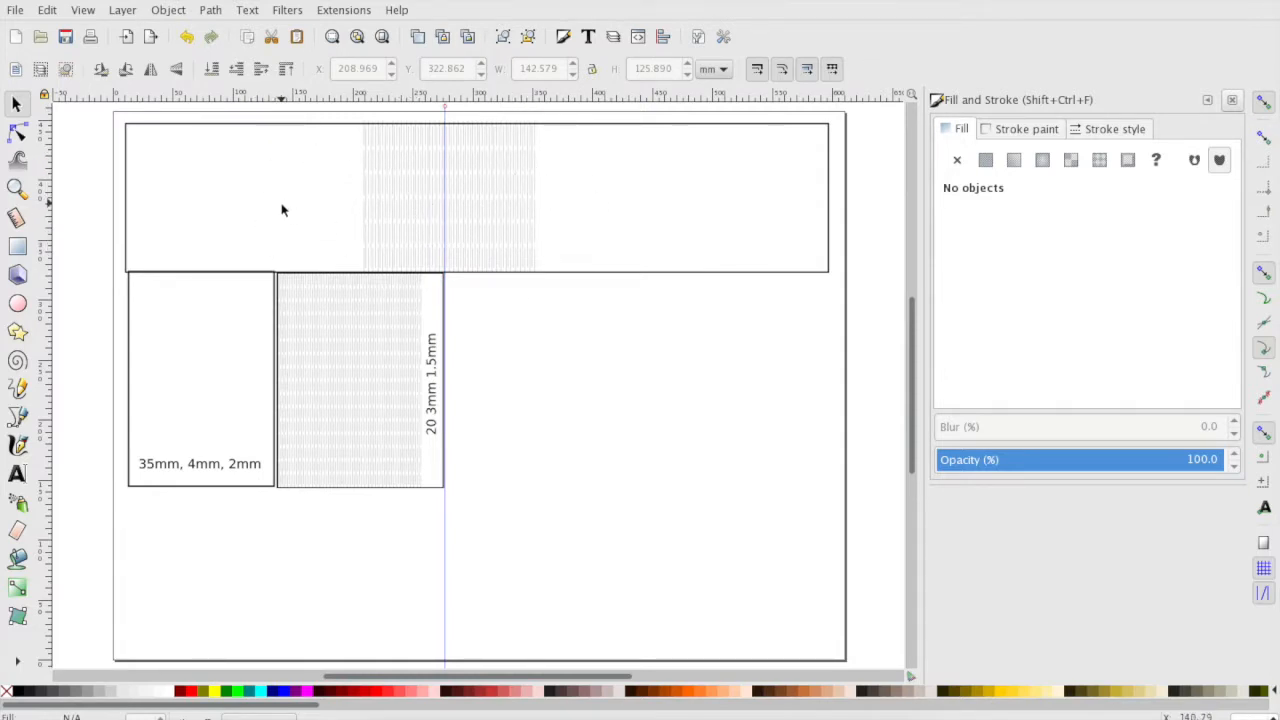
mouse_move(585, 248)
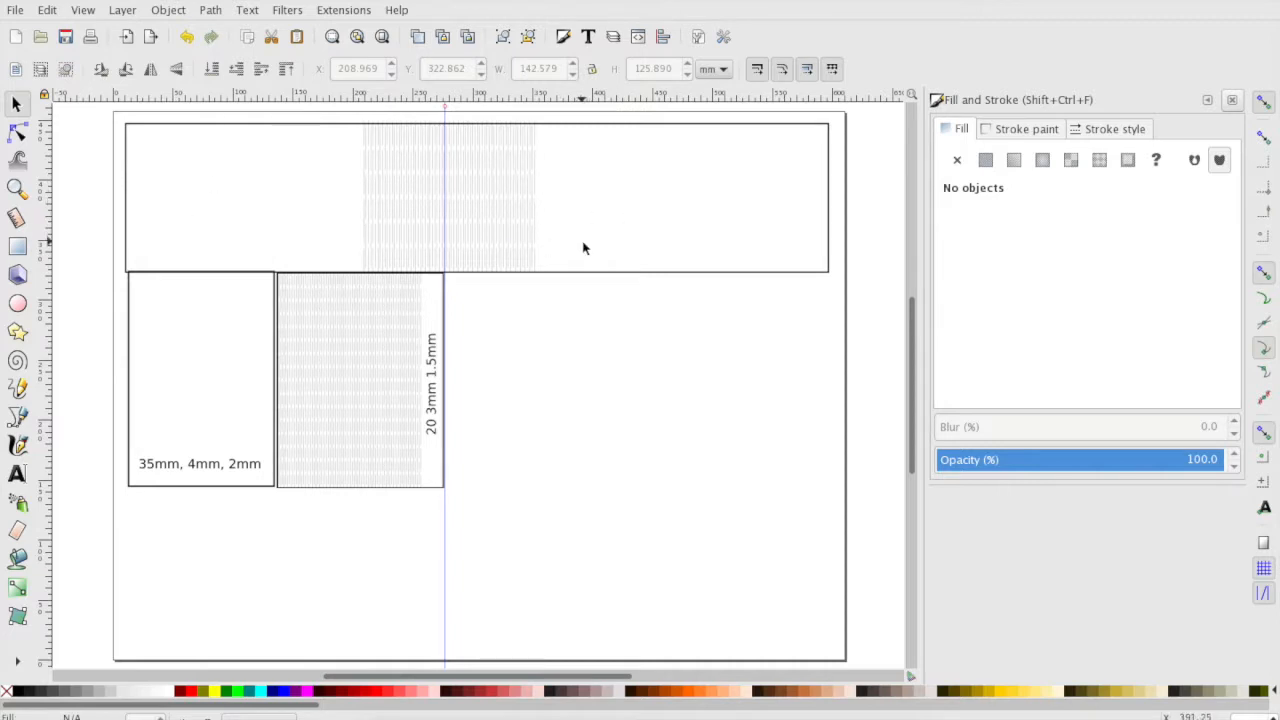
mouse_move(495, 245)
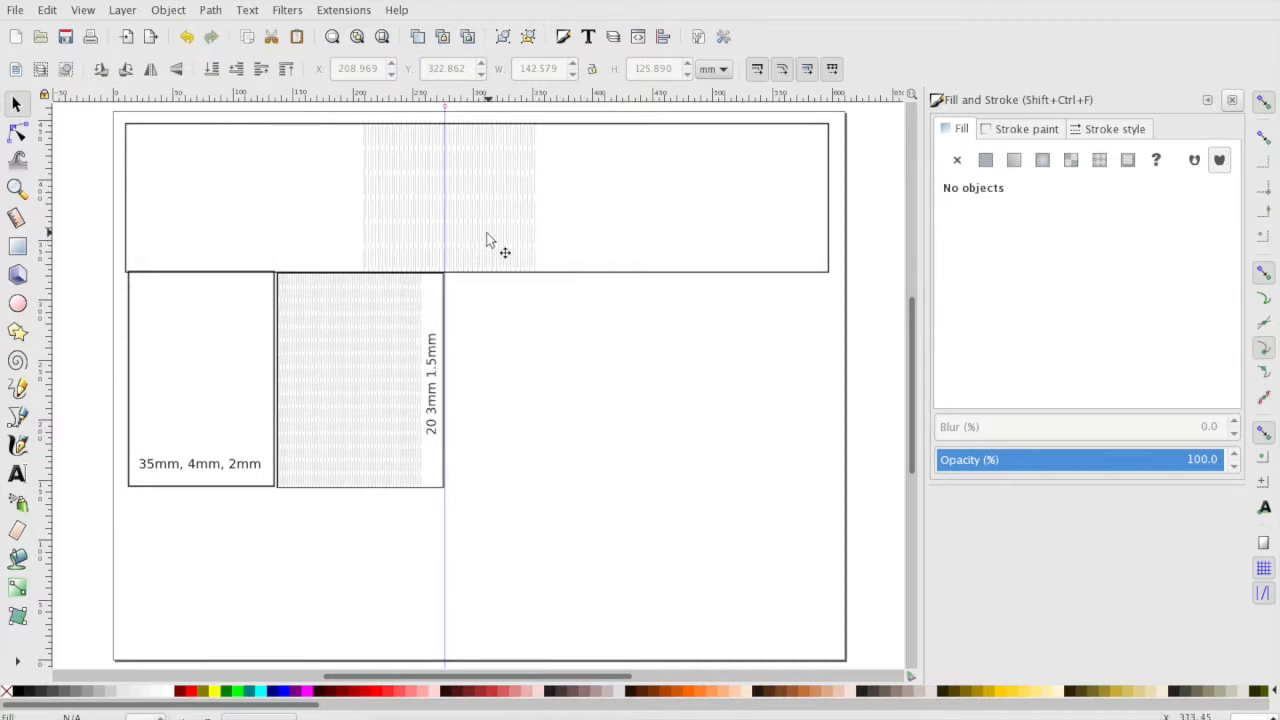
mouse_move(455, 213)
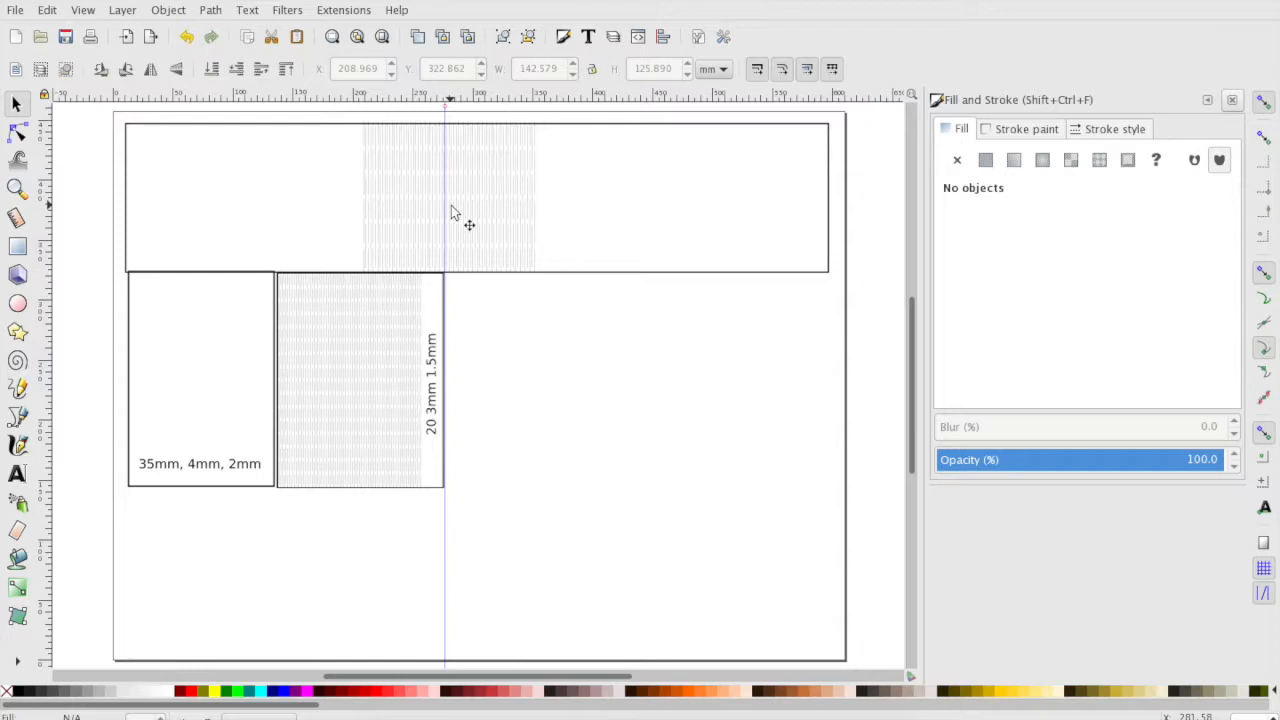
mouse_move(475, 210)
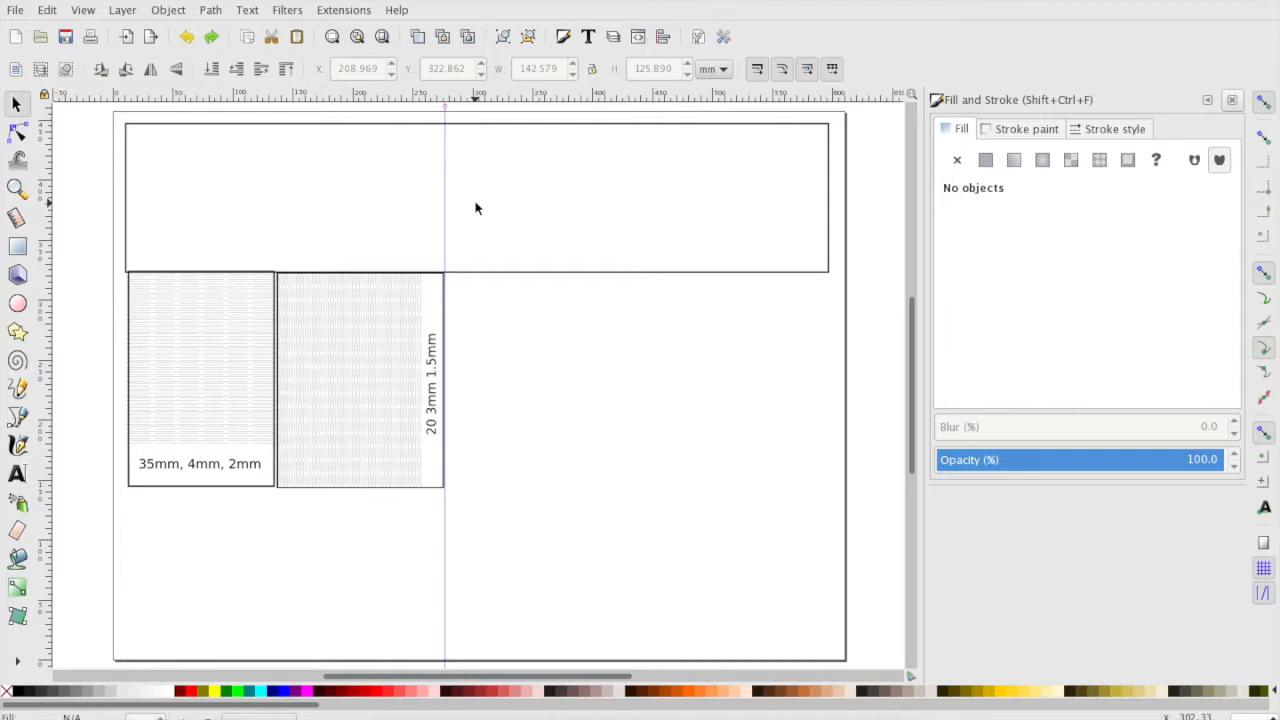
mouse_move(398, 405)
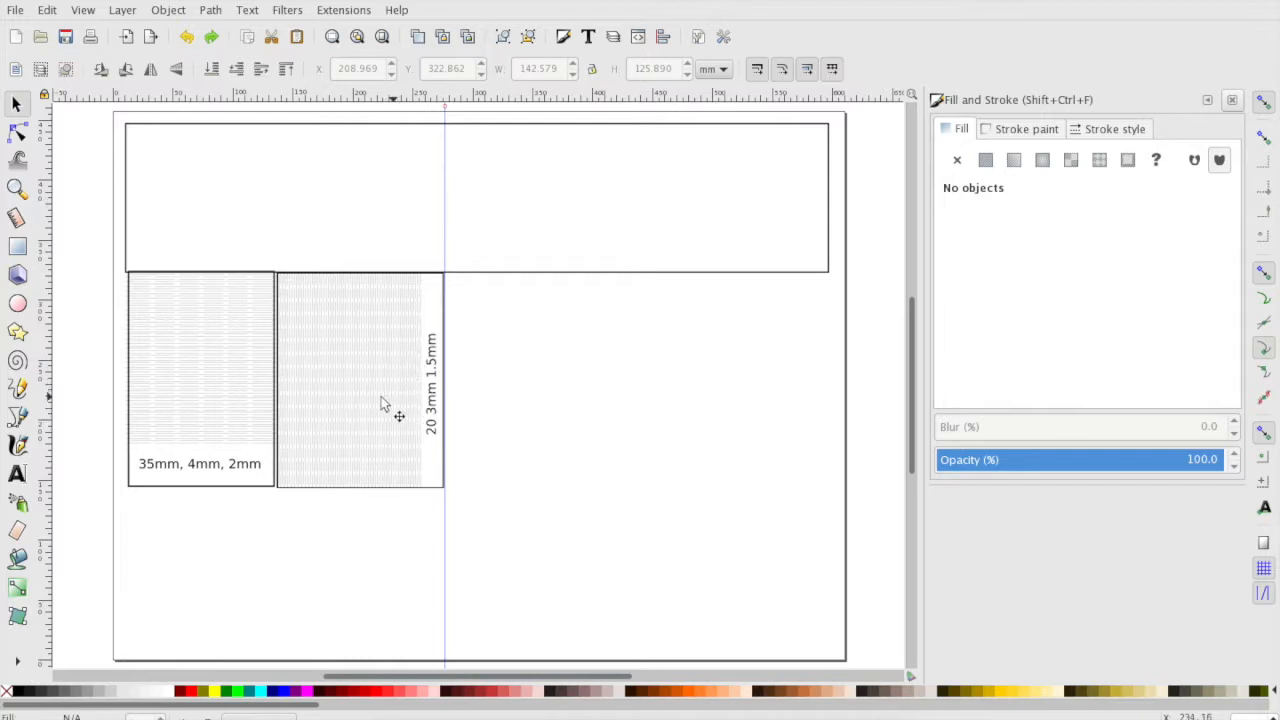
mouse_move(407, 328)
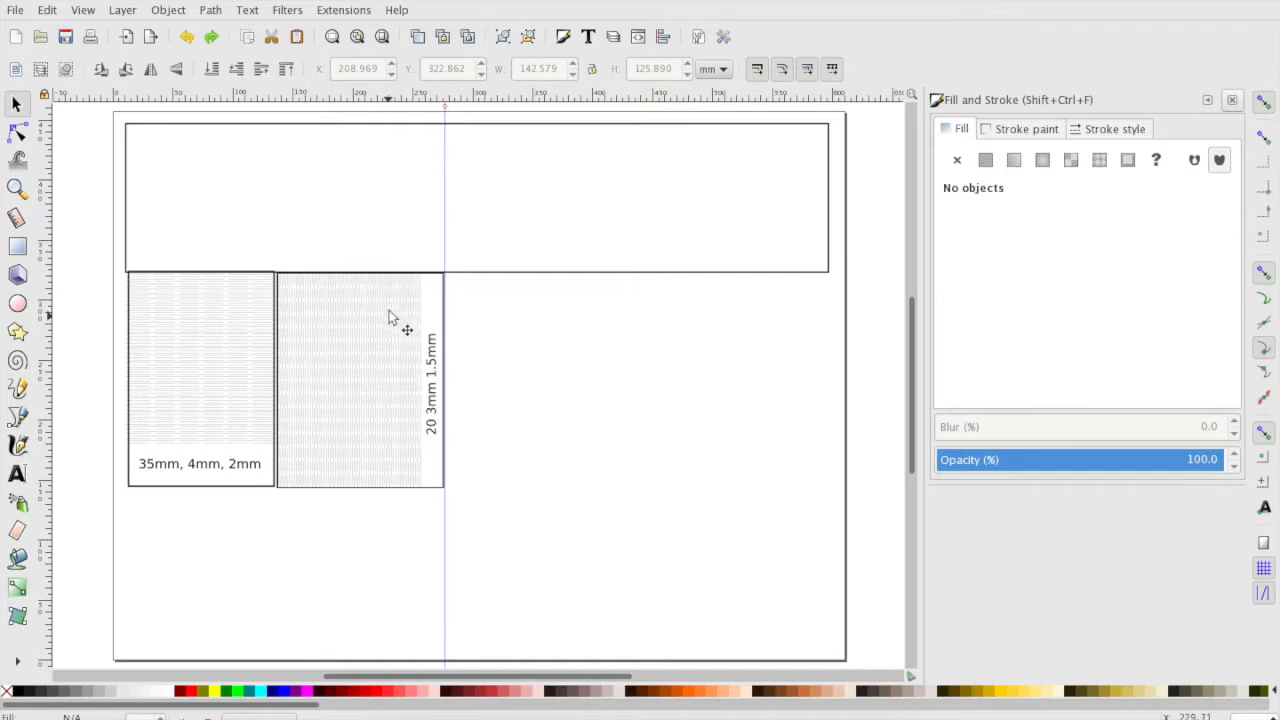
mouse_move(393, 497)
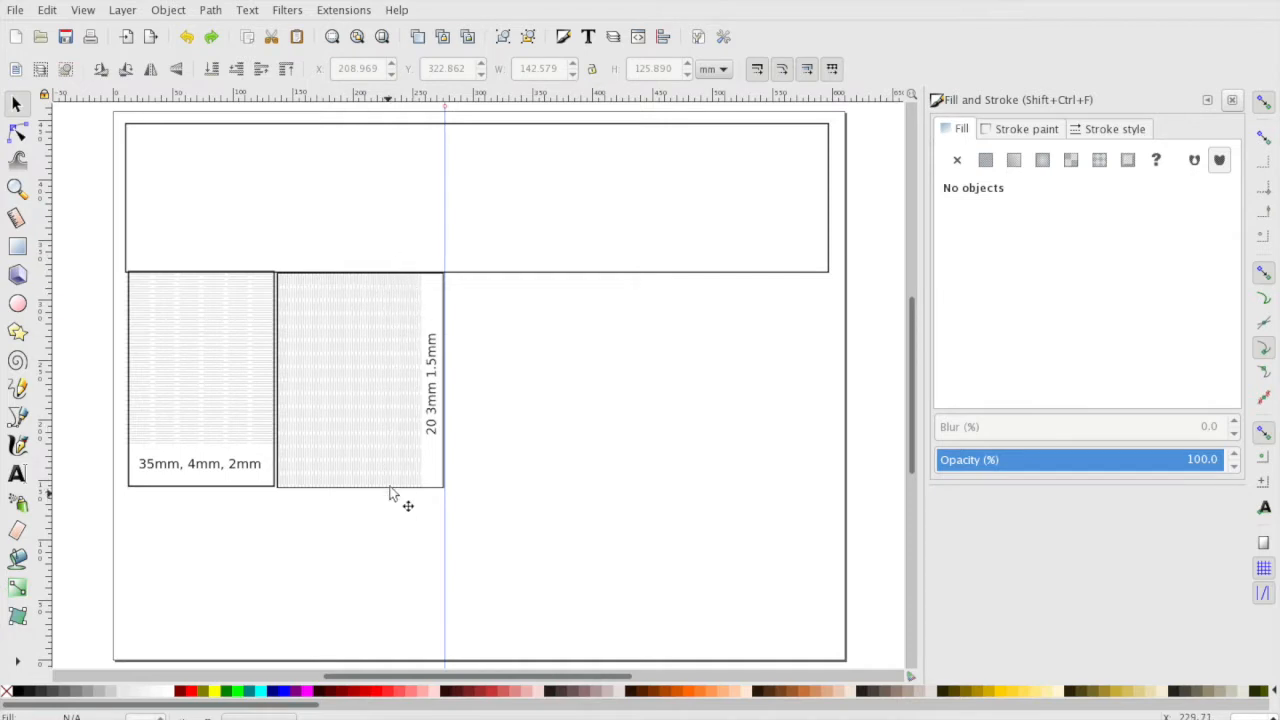
mouse_move(400, 473)
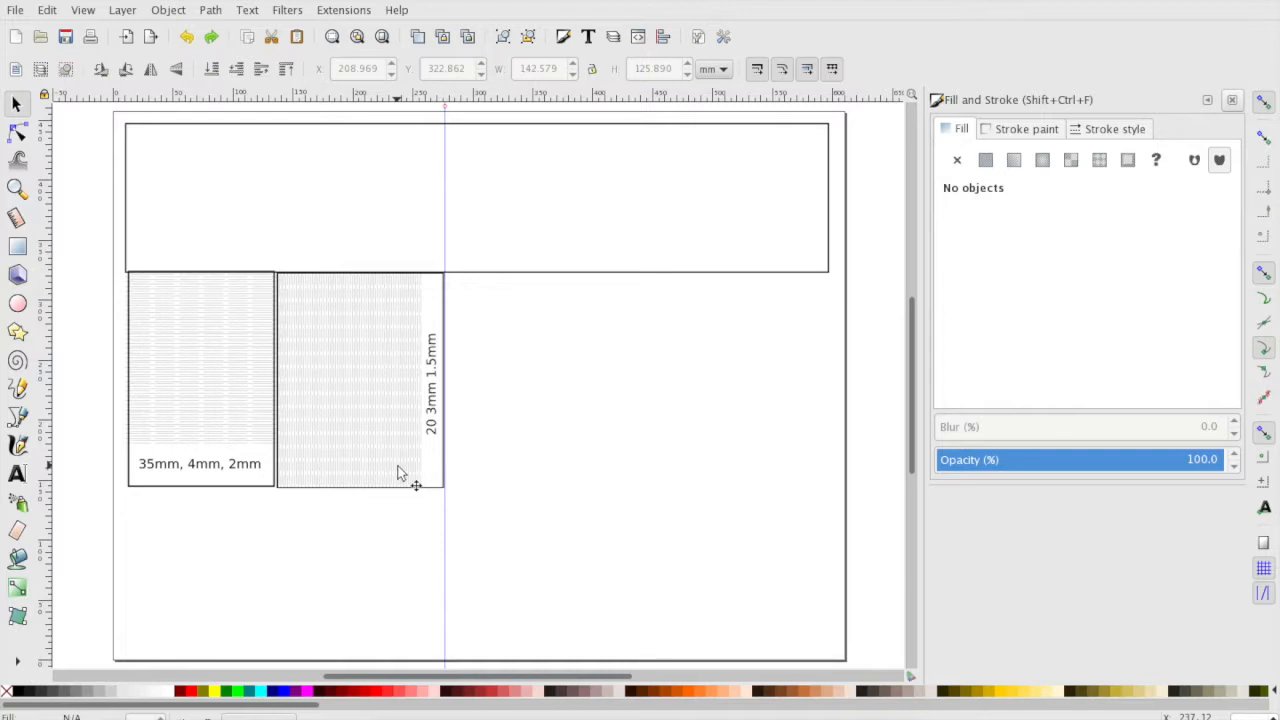
mouse_move(275, 505)
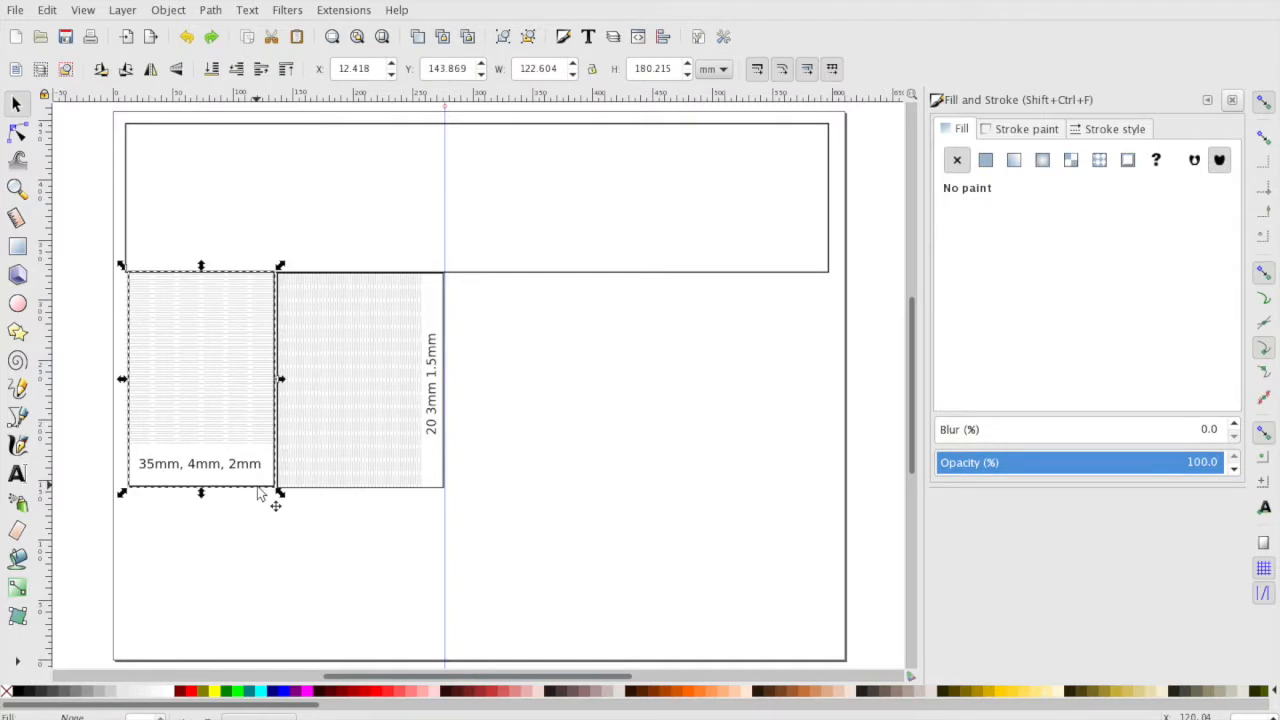
mouse_move(256, 538)
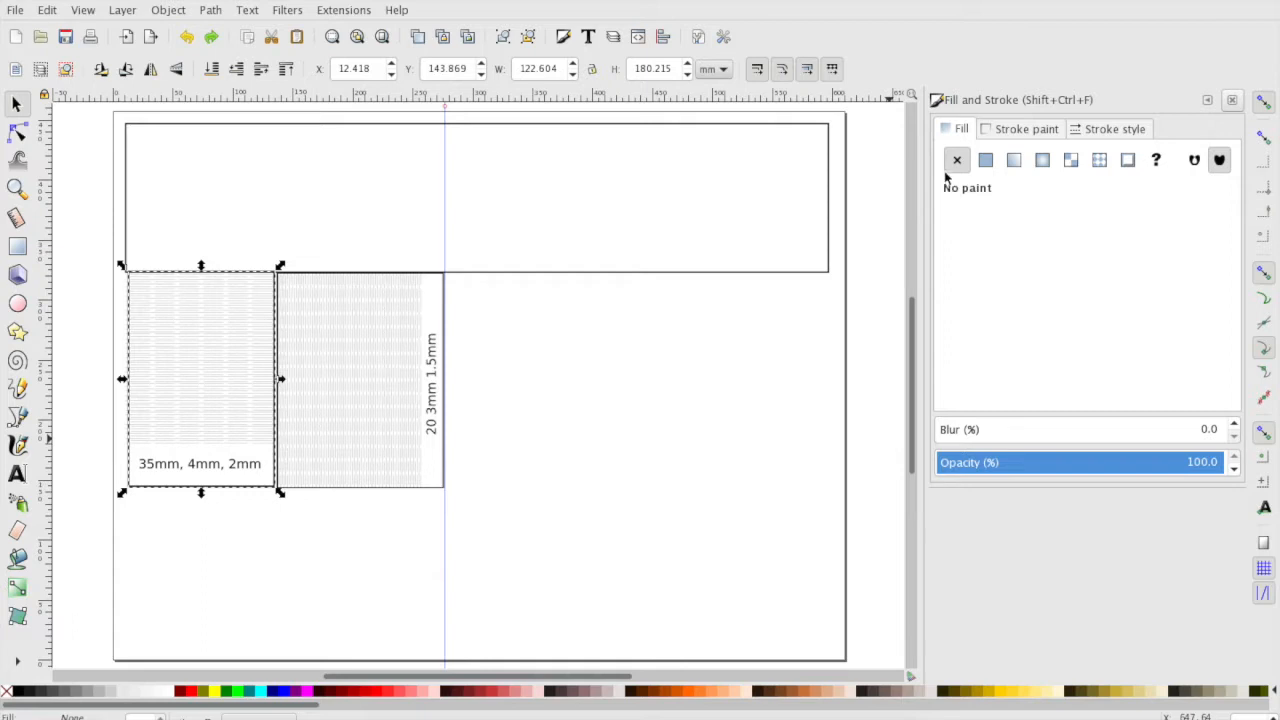
mouse_move(956, 160)
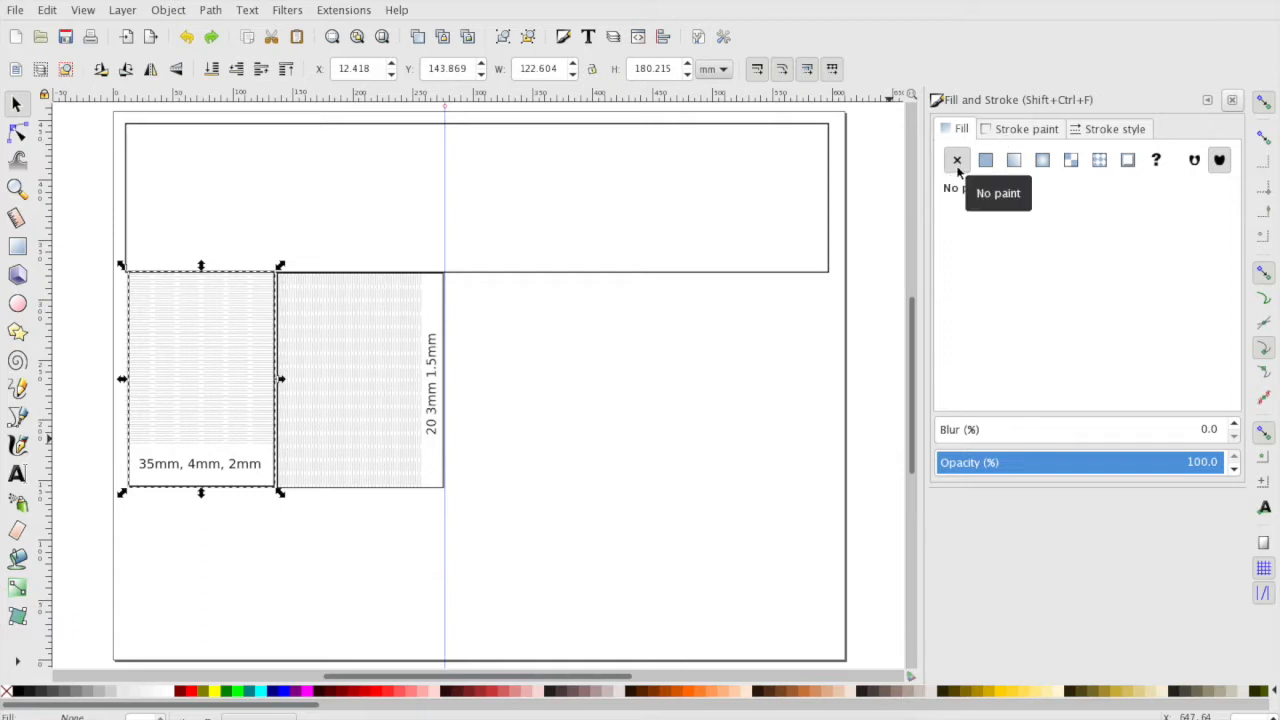
Set the left sample box's stroke width to 0.001 mm in Fill and Stroke.
left_click(985, 160)
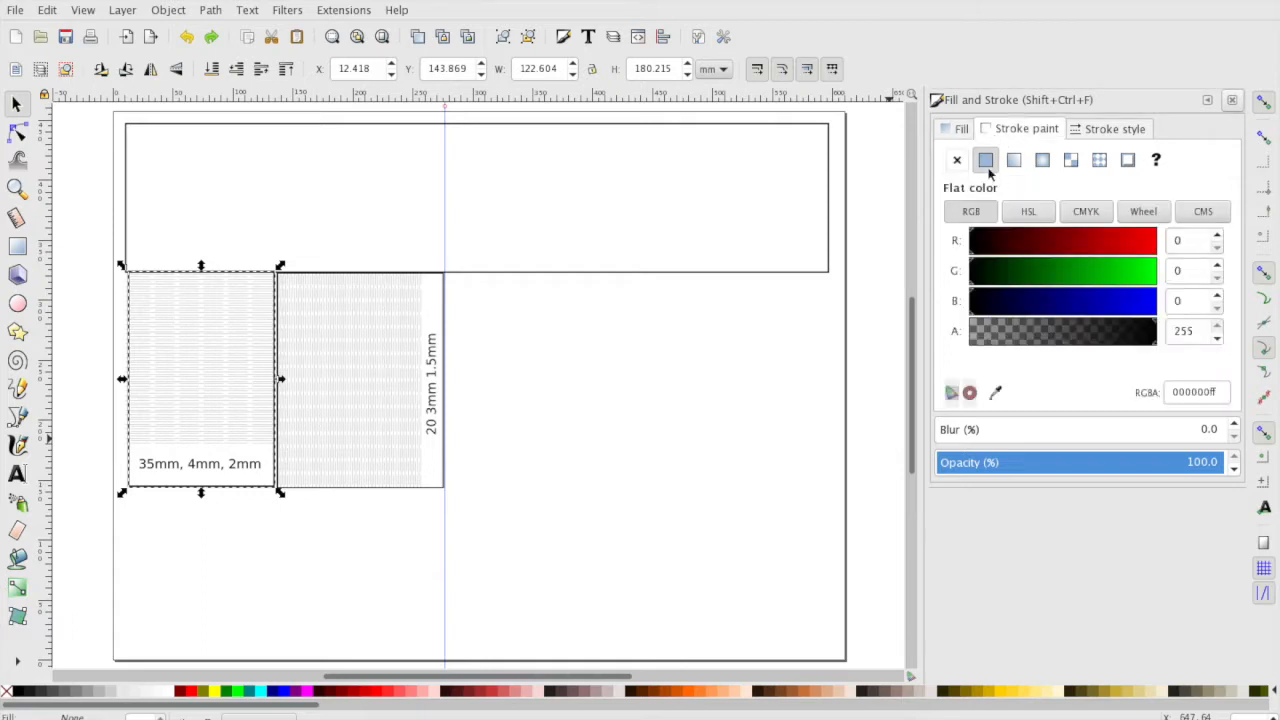
left_click(1114, 128)
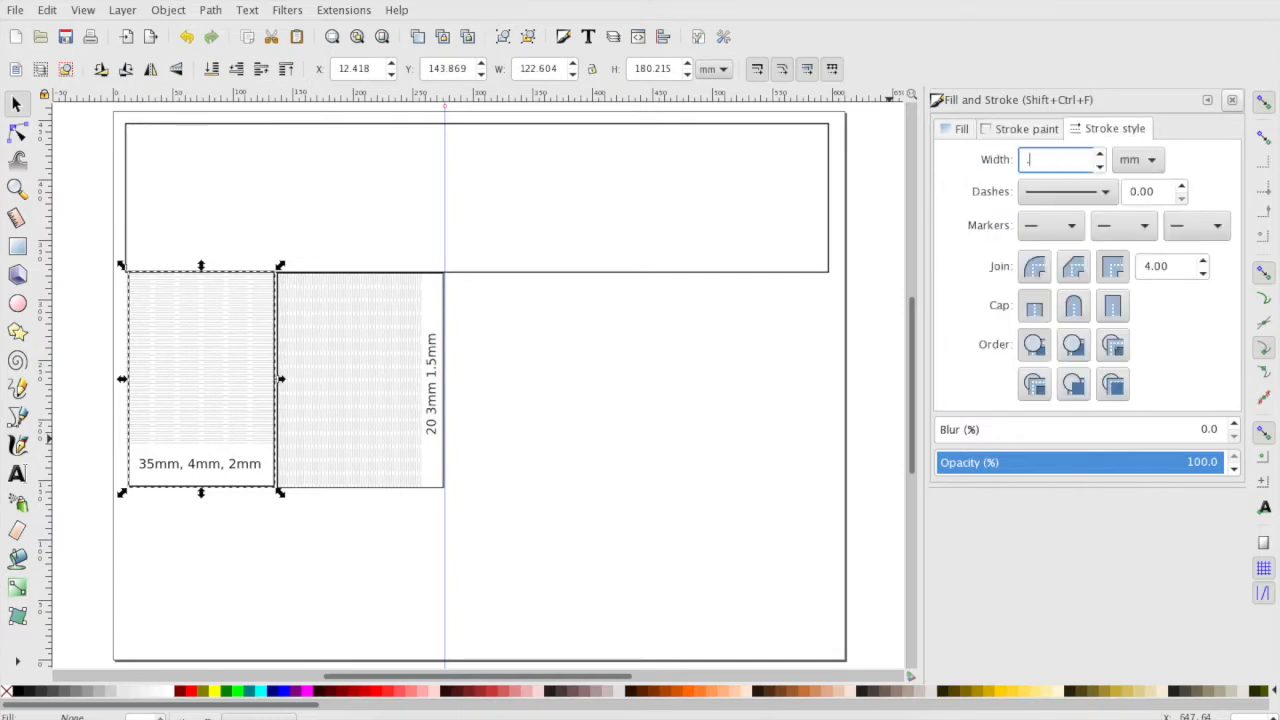
type(".001")
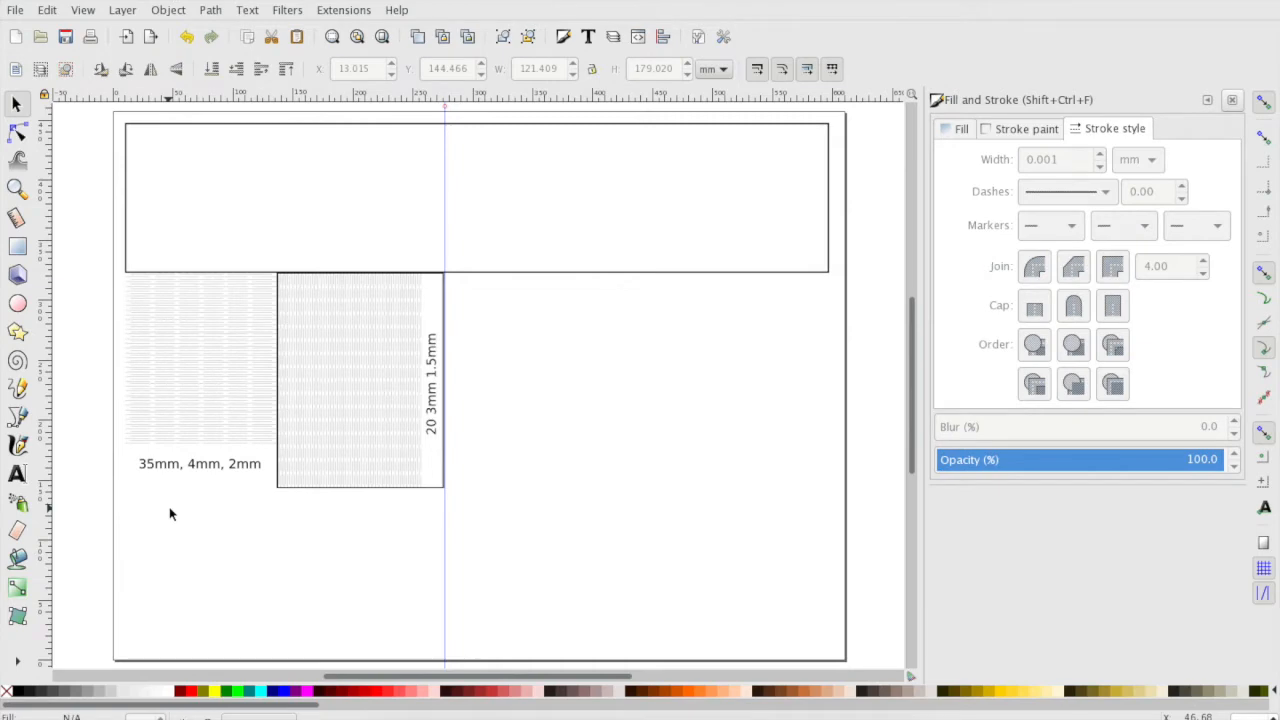
mouse_move(175, 508)
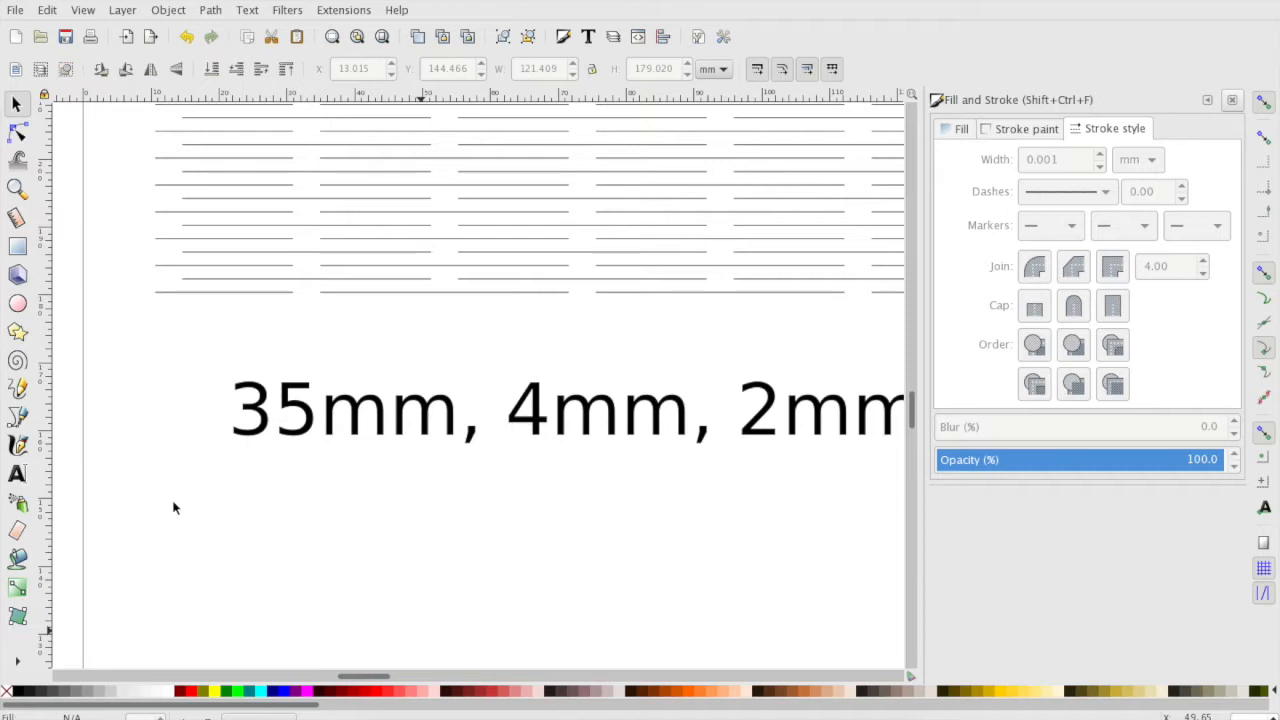
mouse_move(157, 462)
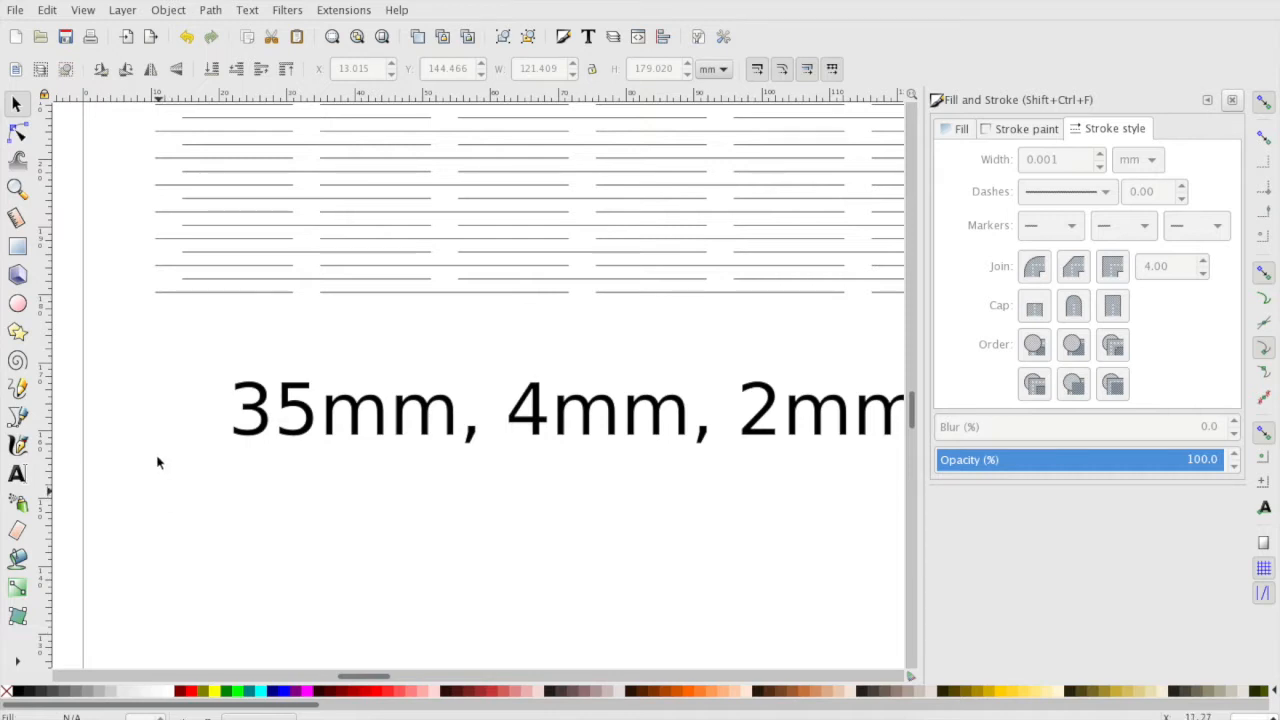
mouse_move(1138, 165)
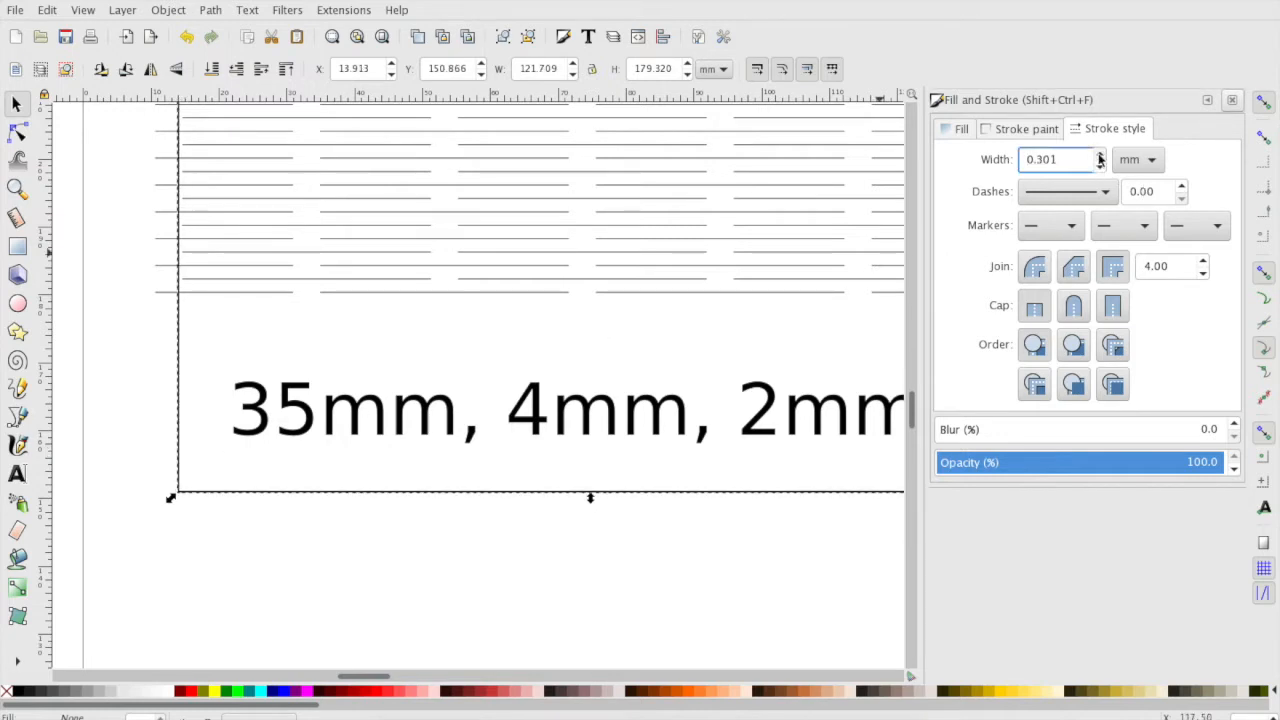
Raise the left sample box's stroke width to 0.401 mm.
left_click(1099, 154)
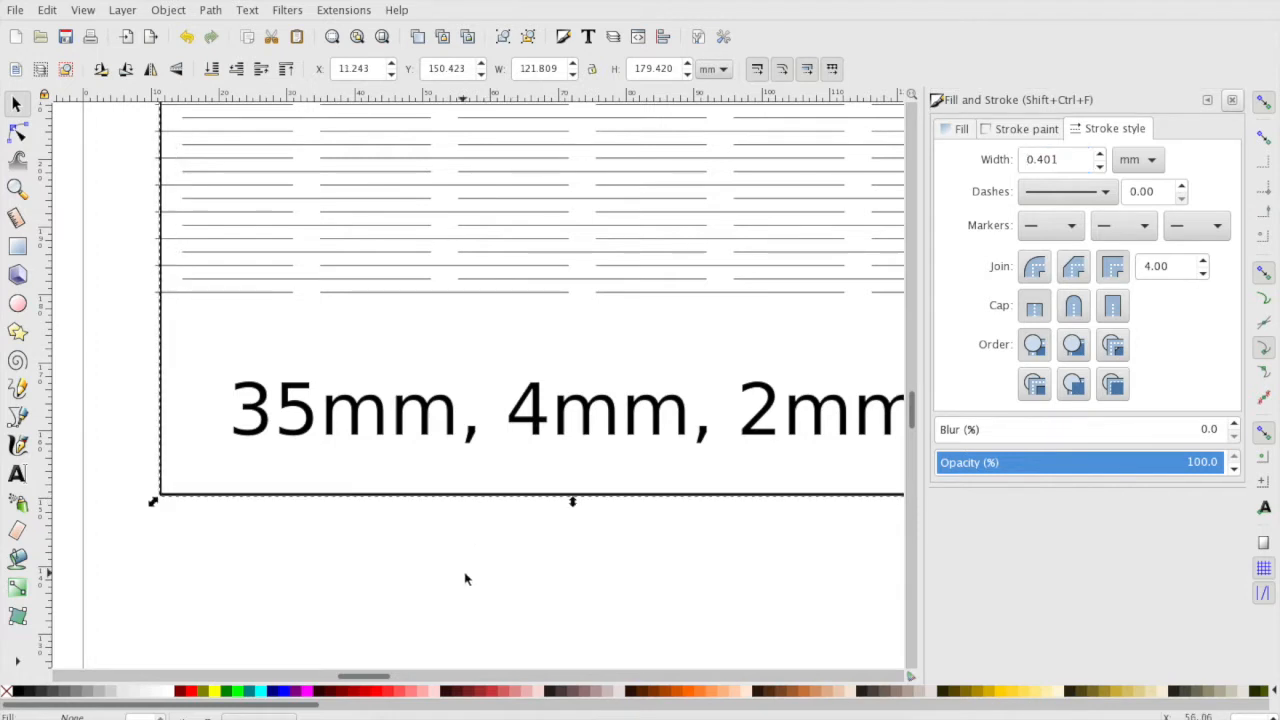
scroll("right", 3)
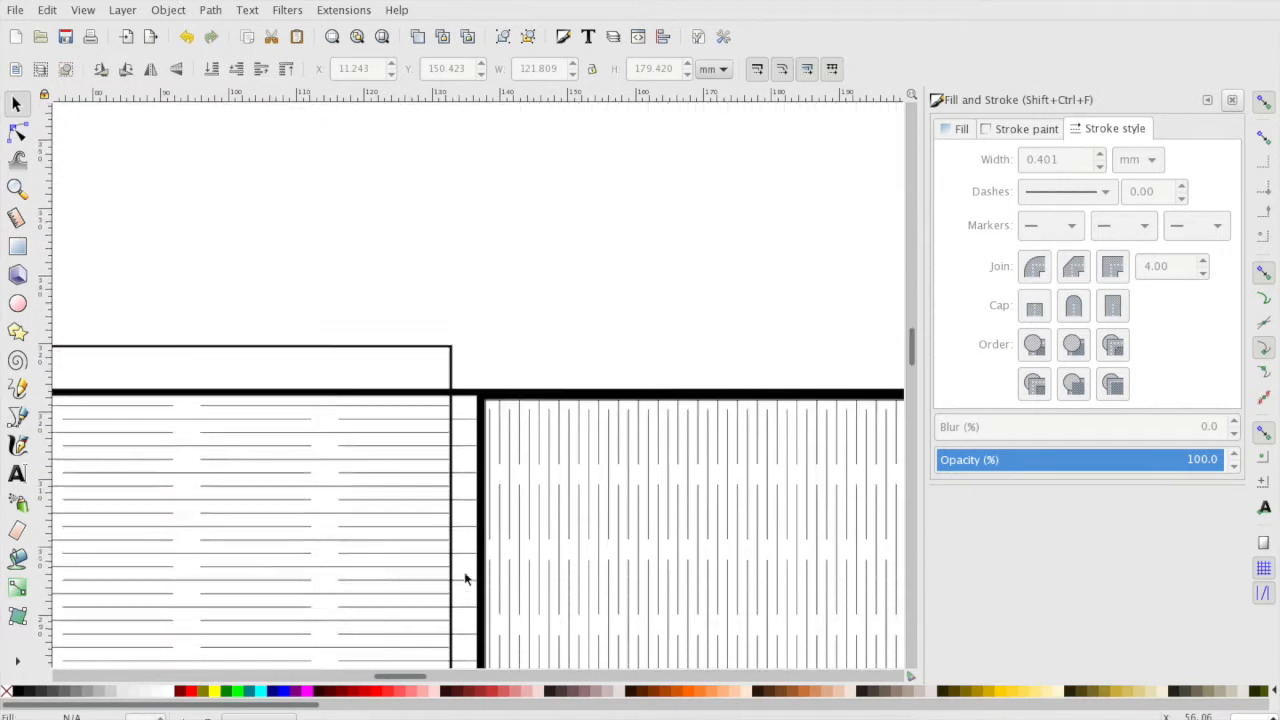
scroll("down", 3)
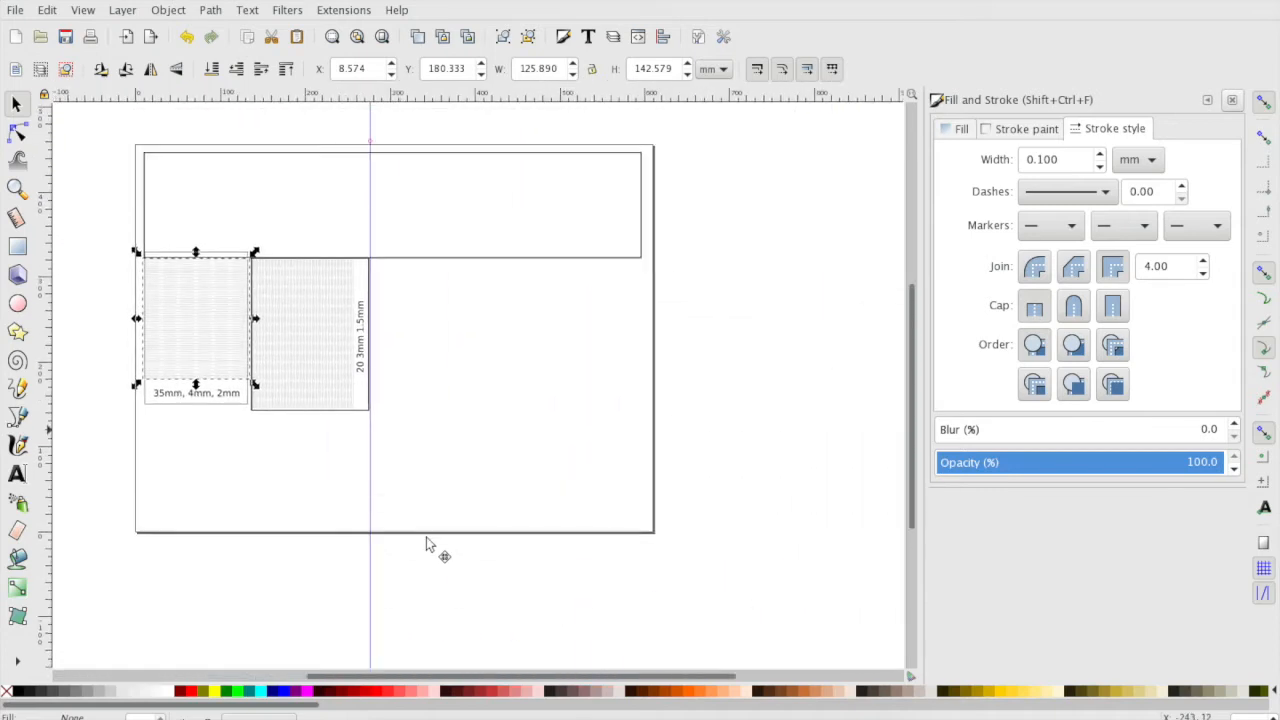
left_click(540, 430)
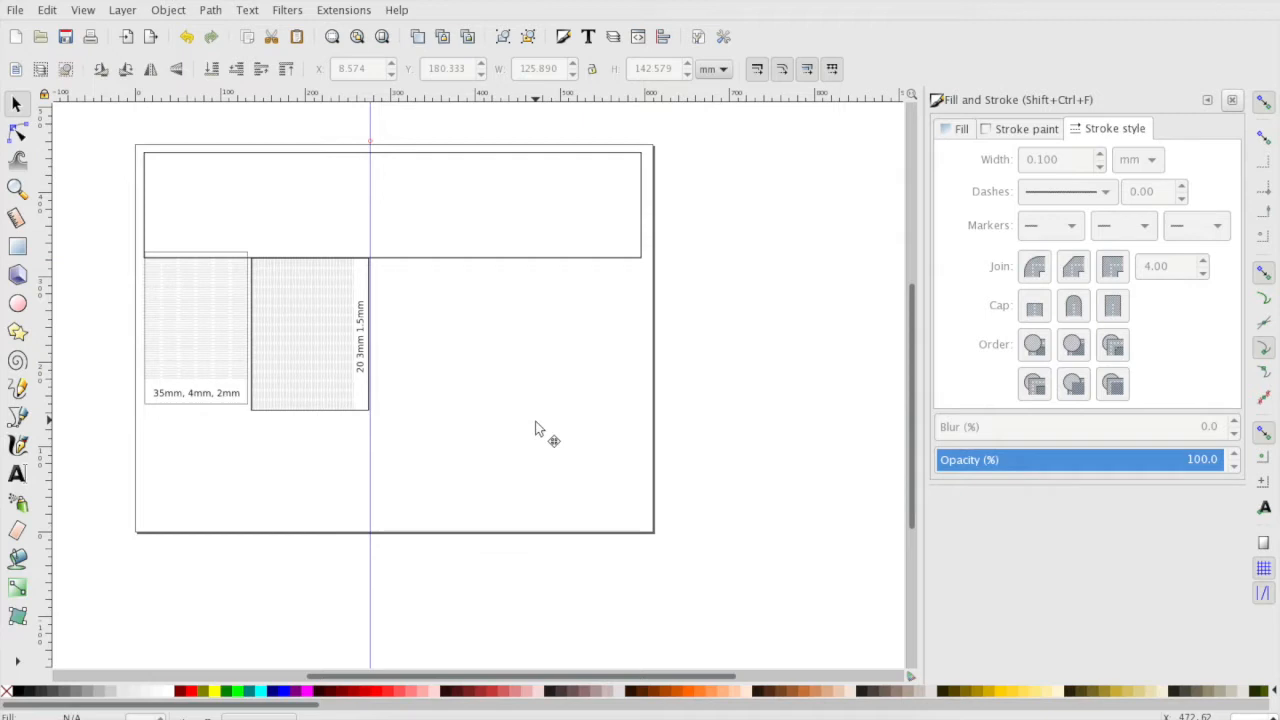
mouse_move(220, 415)
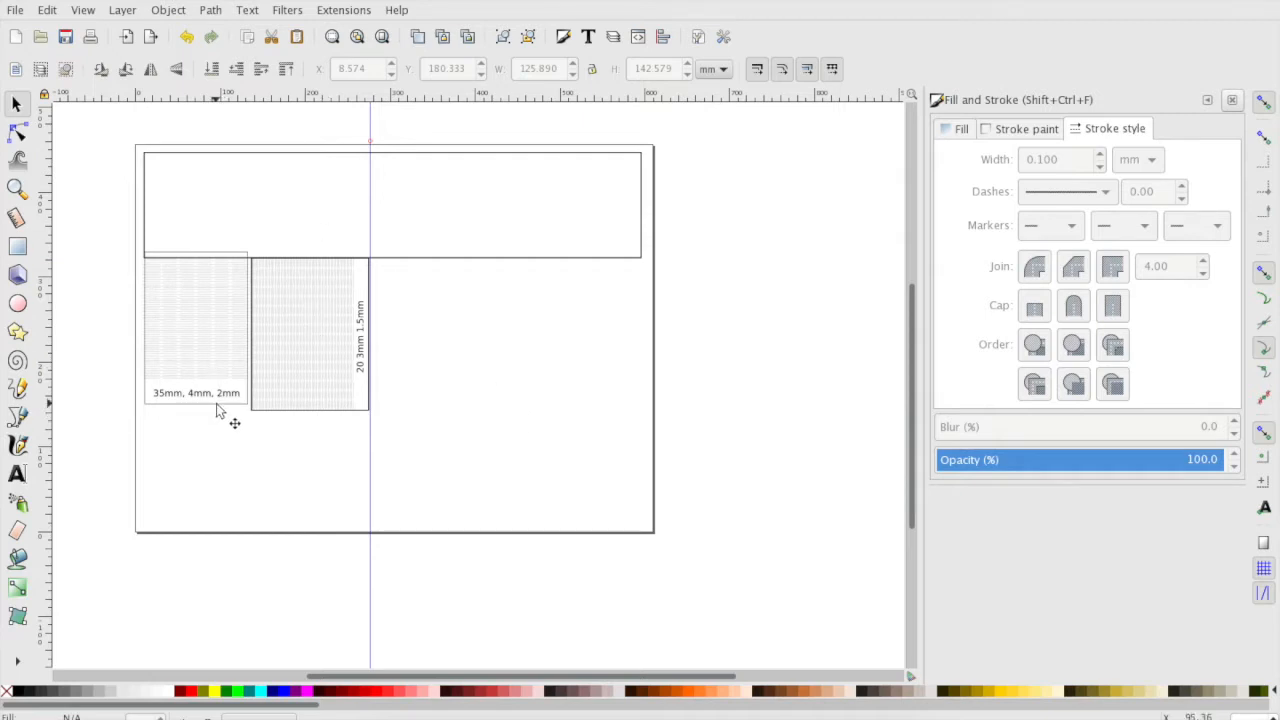
left_click(195, 330)
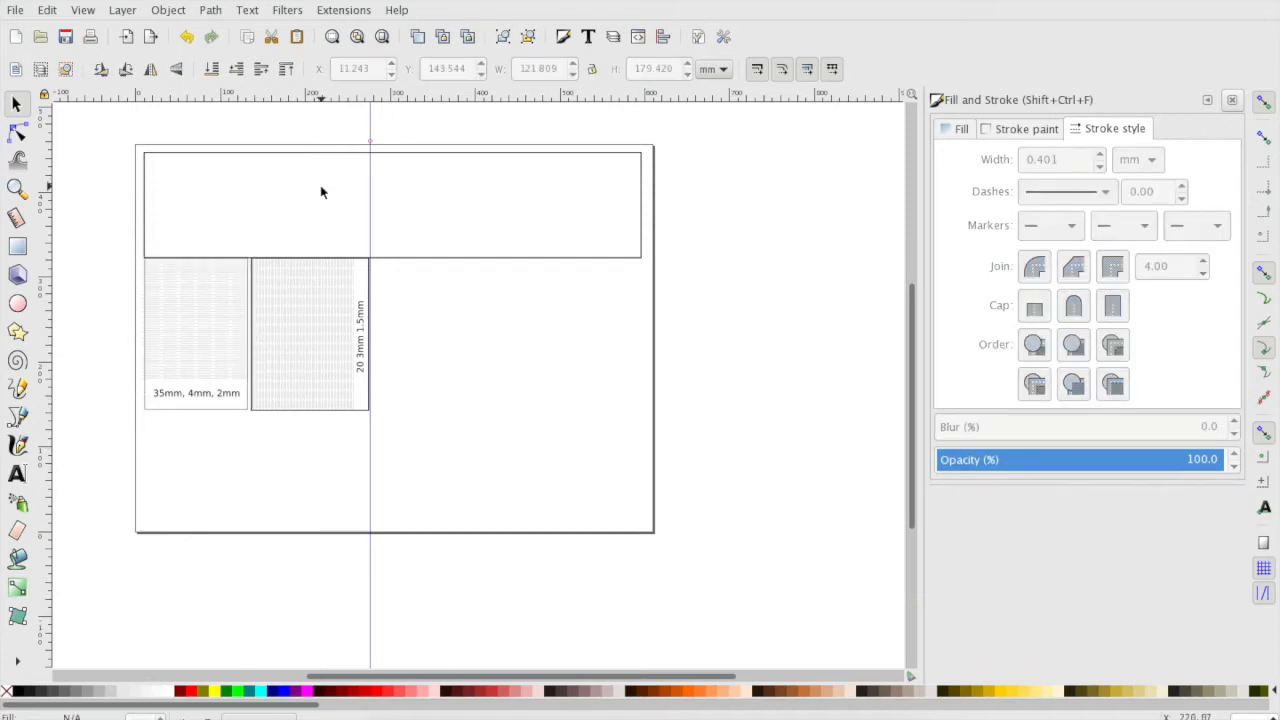
mouse_move(446, 205)
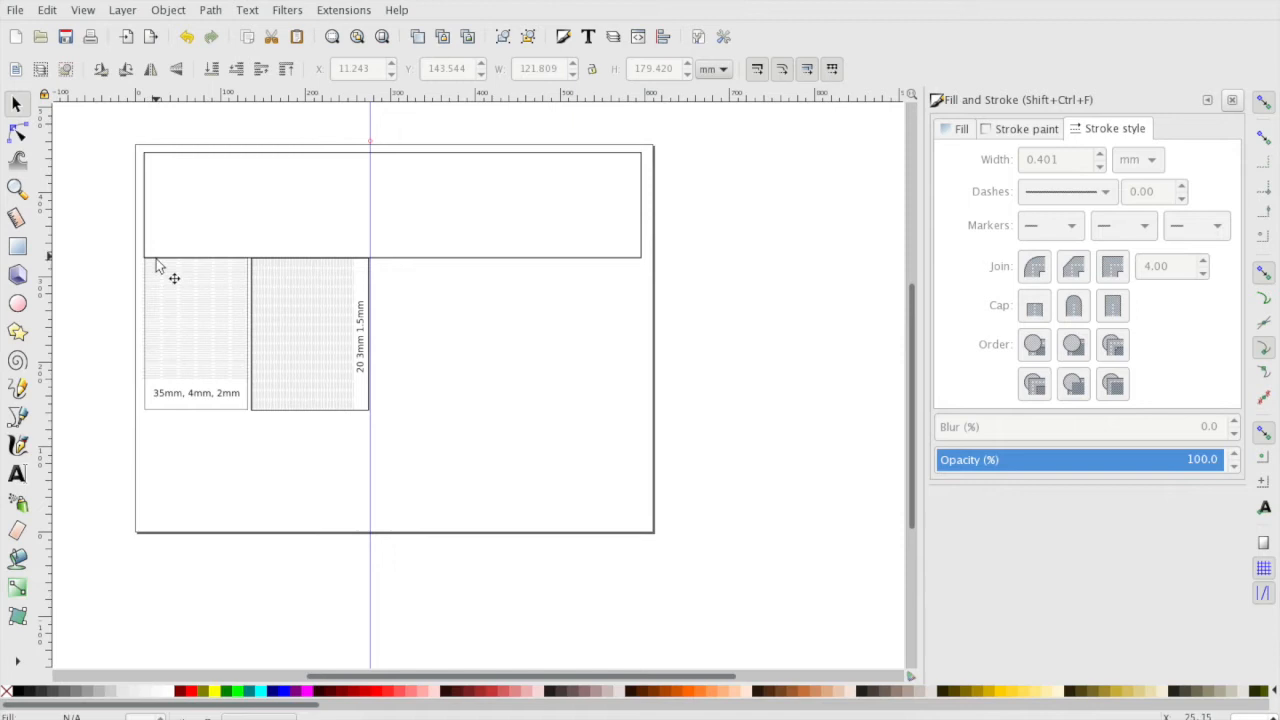
mouse_move(160, 335)
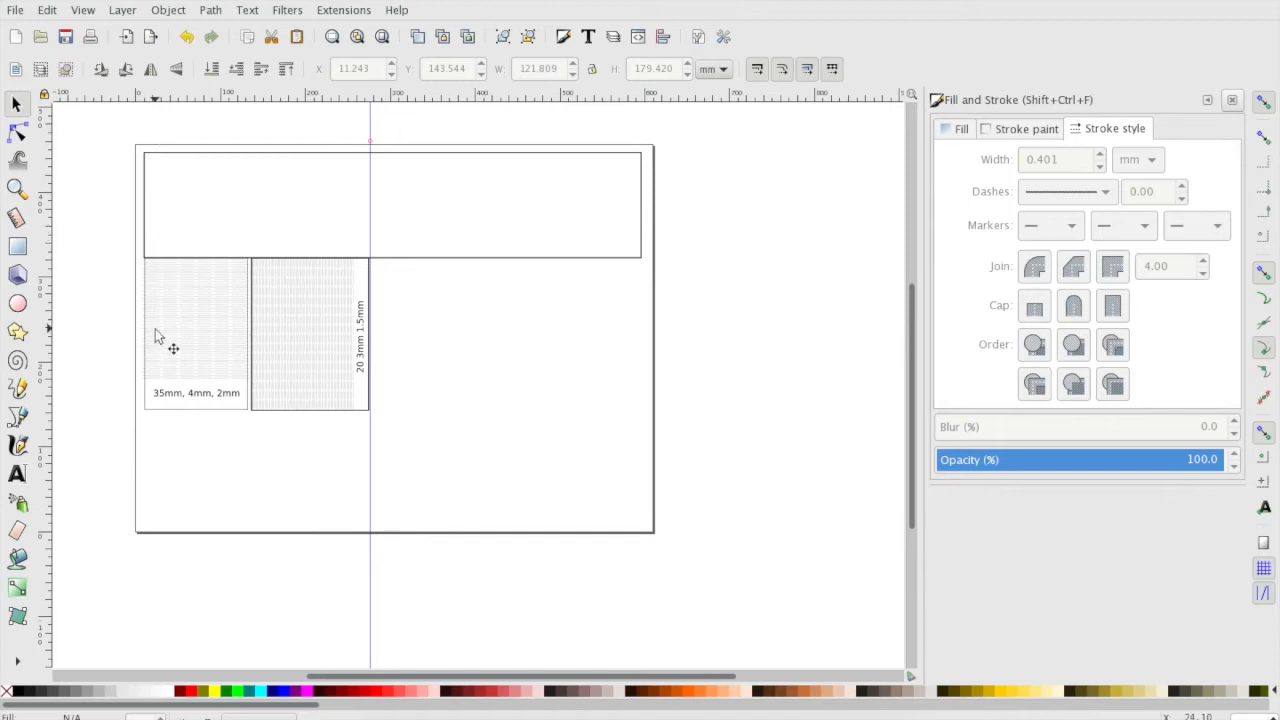
mouse_move(165, 170)
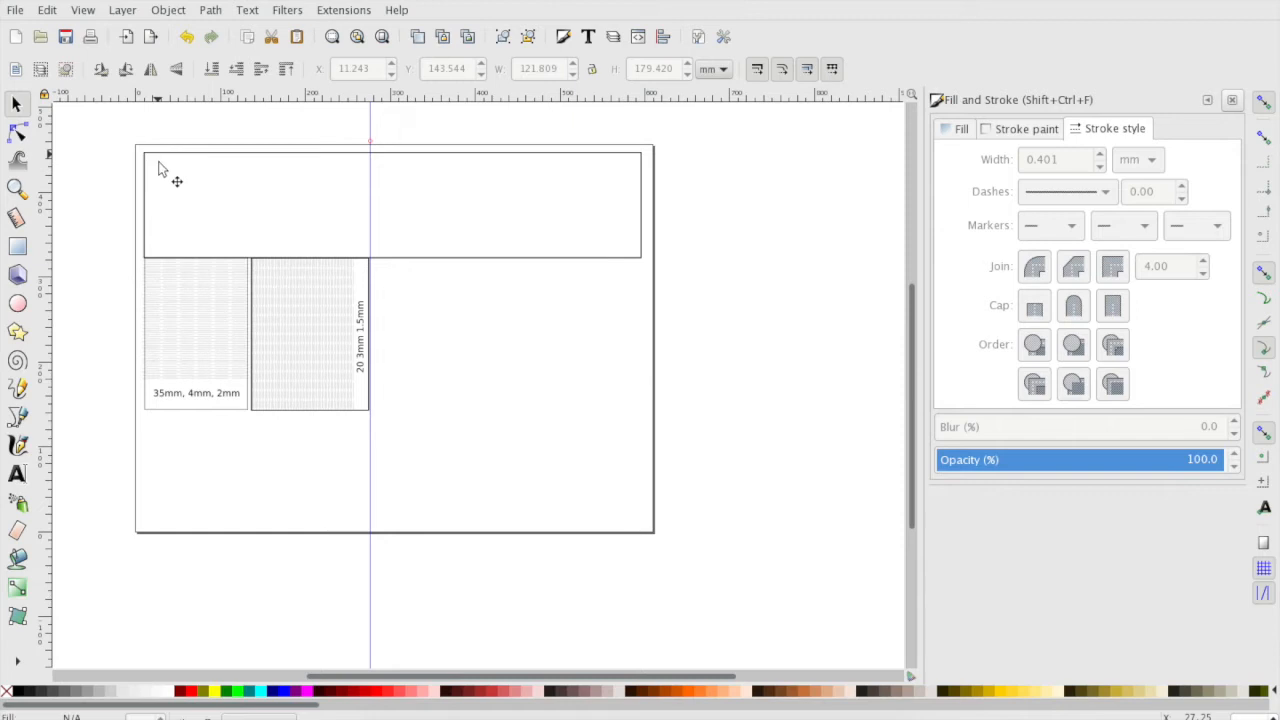
mouse_move(148, 183)
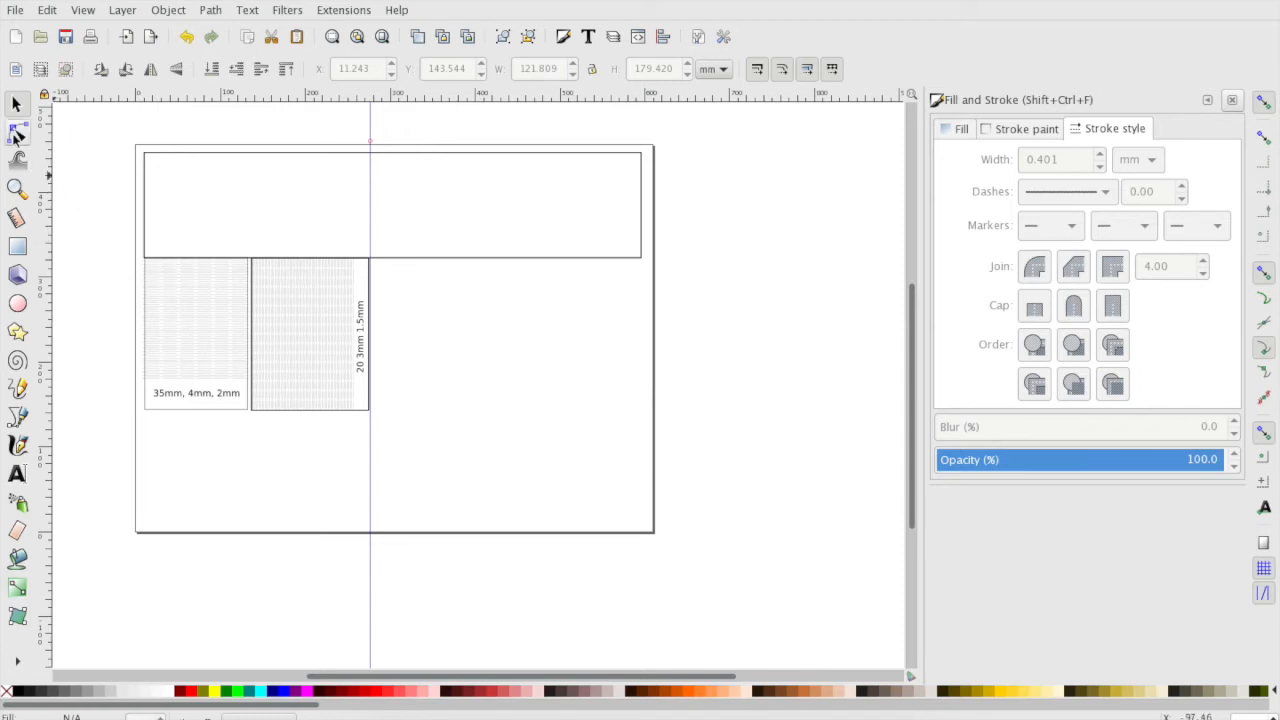
Switch to the Node tool to edit the long top strip's corner nodes.
left_click(17, 134)
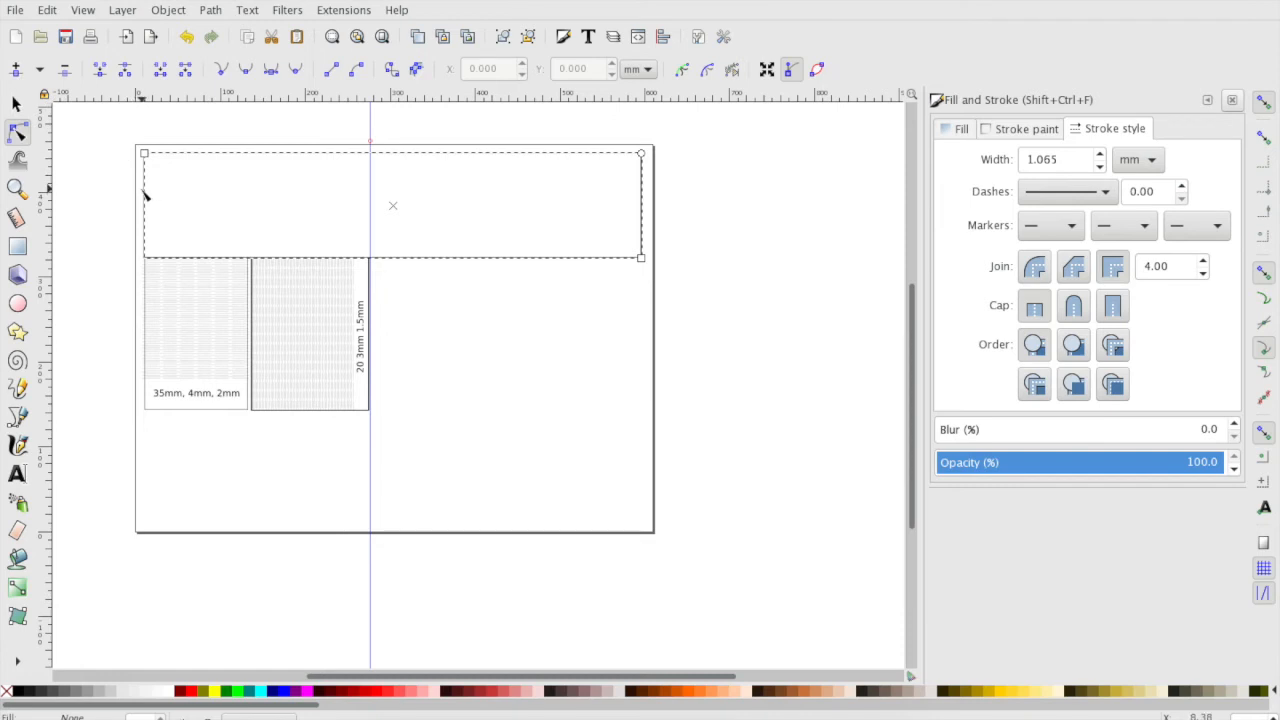
mouse_move(145, 233)
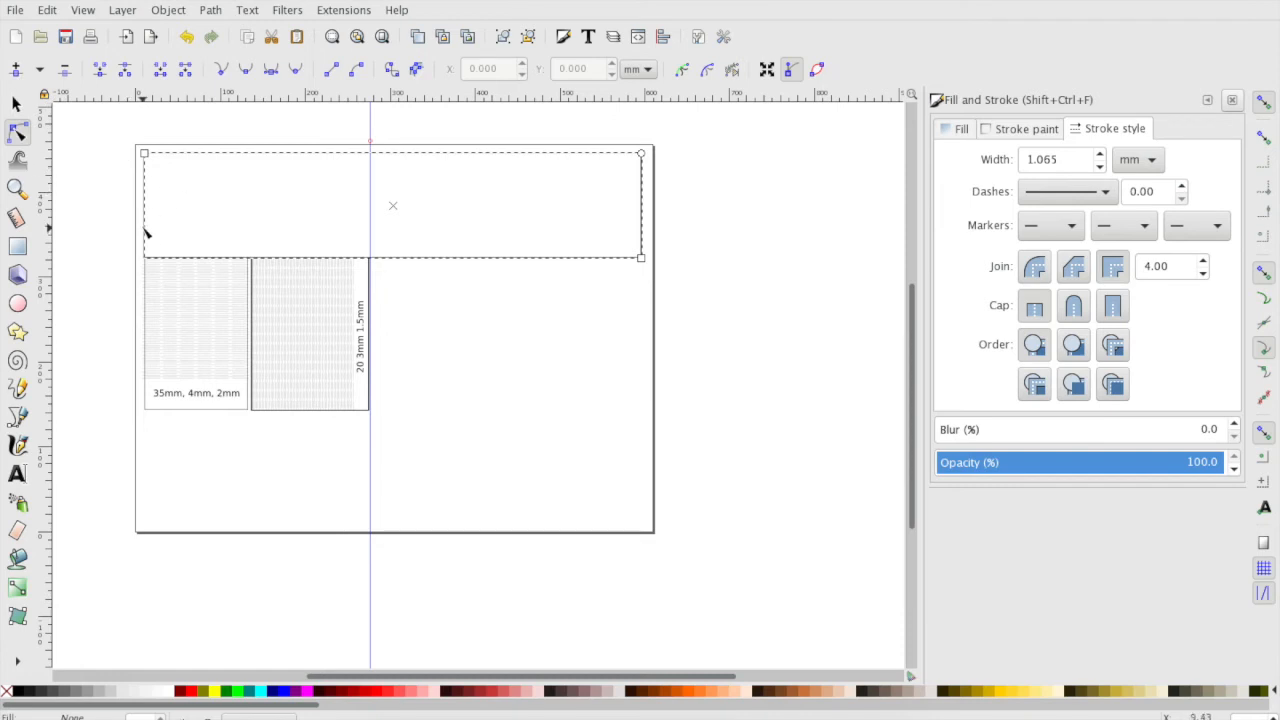
mouse_move(650, 205)
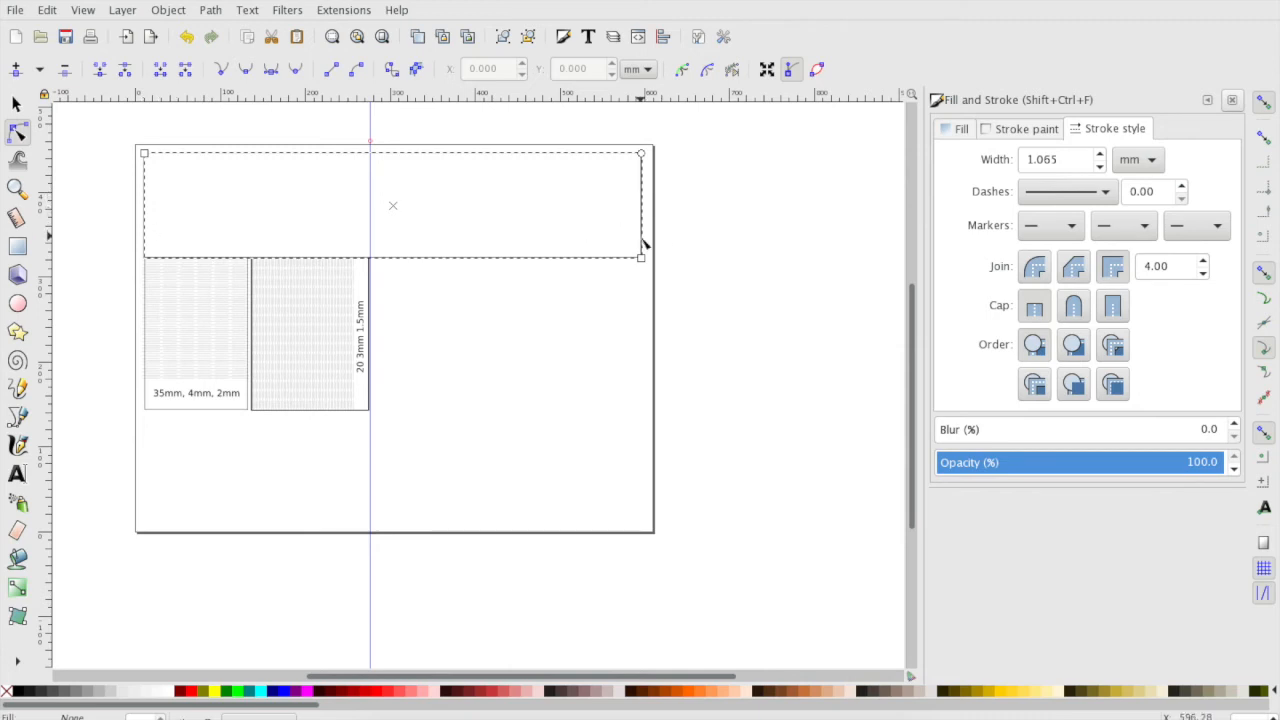
mouse_move(610, 349)
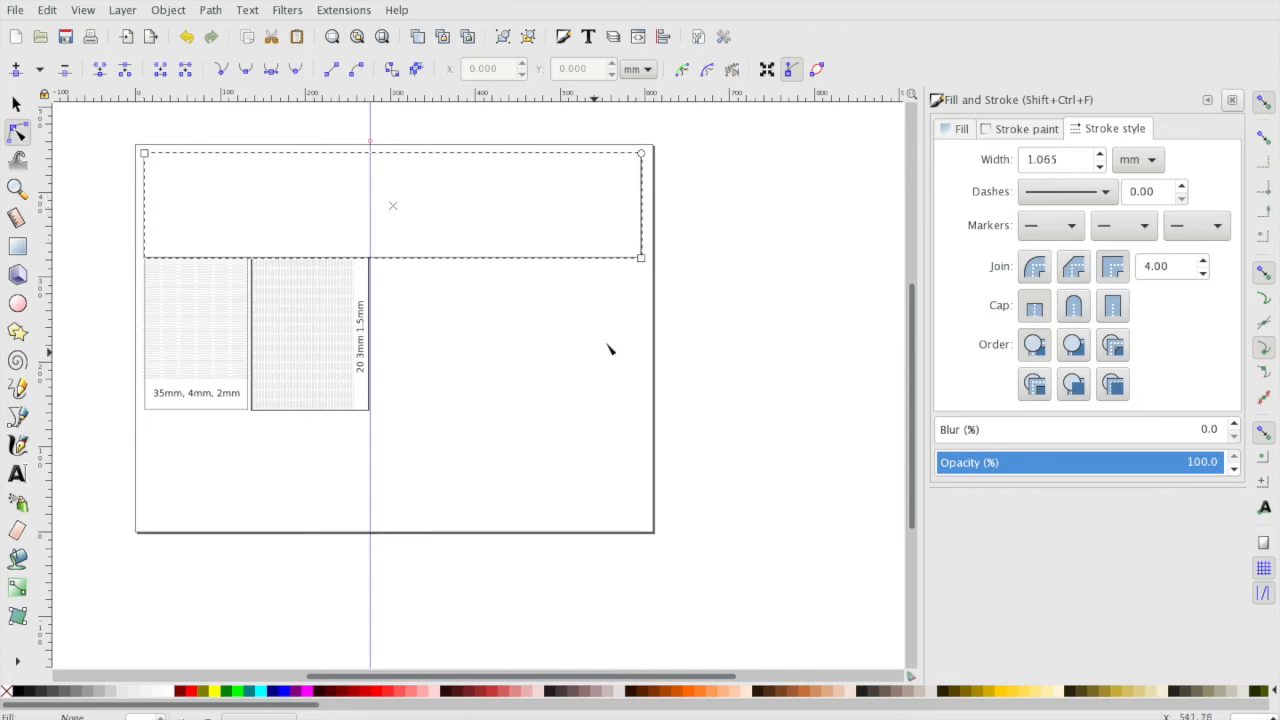